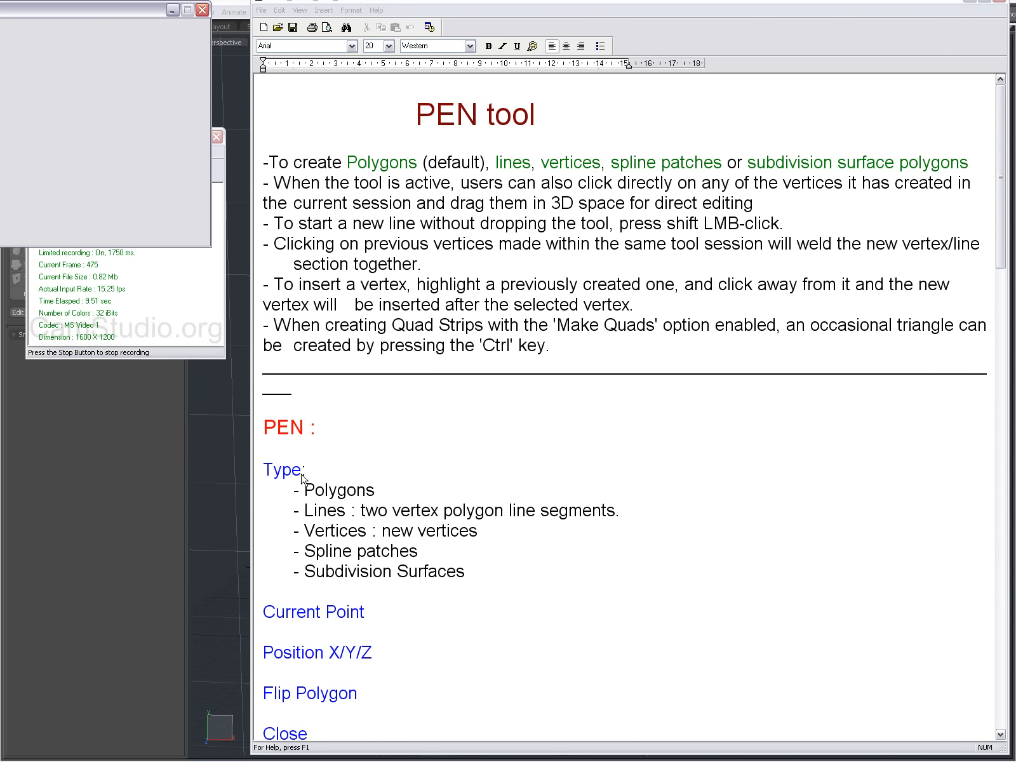
mouse_move(337, 468)
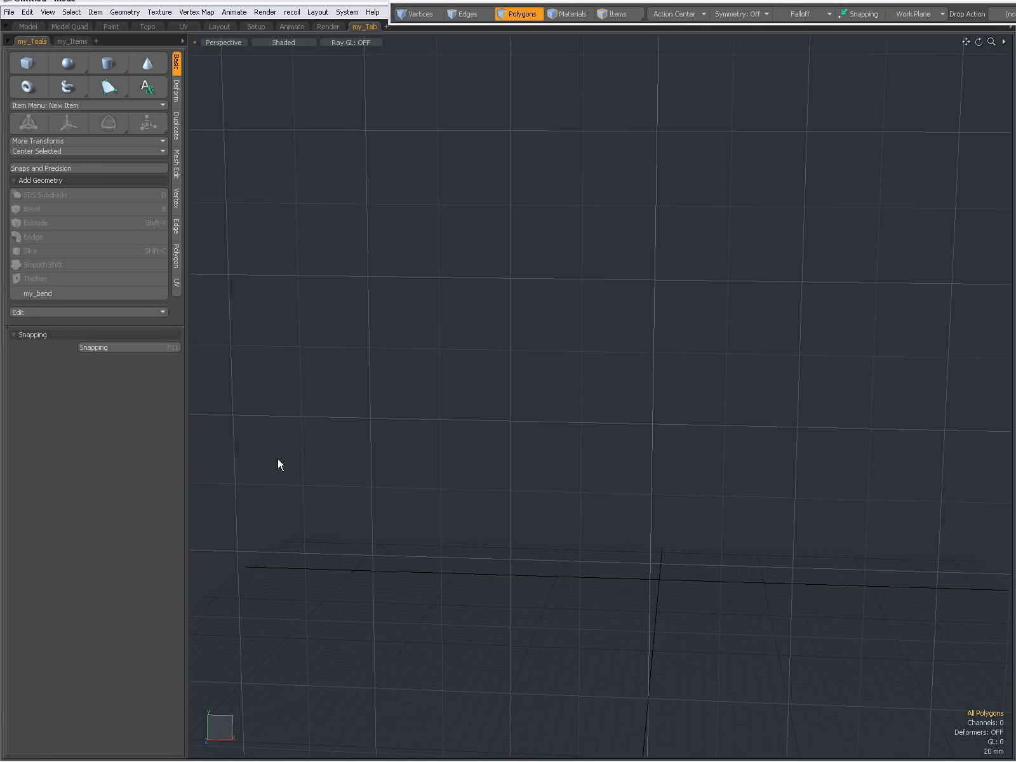
mouse_move(192, 52)
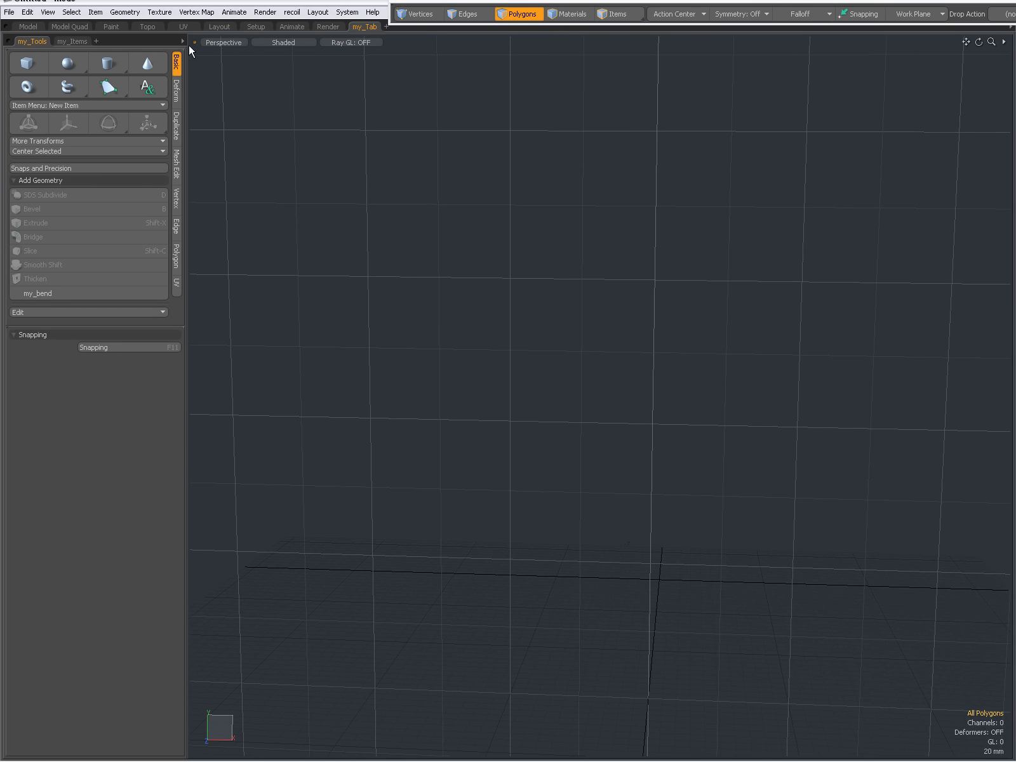
With the Pen tool, place seven points to form an irregular polygon and finish it.
click(108, 87)
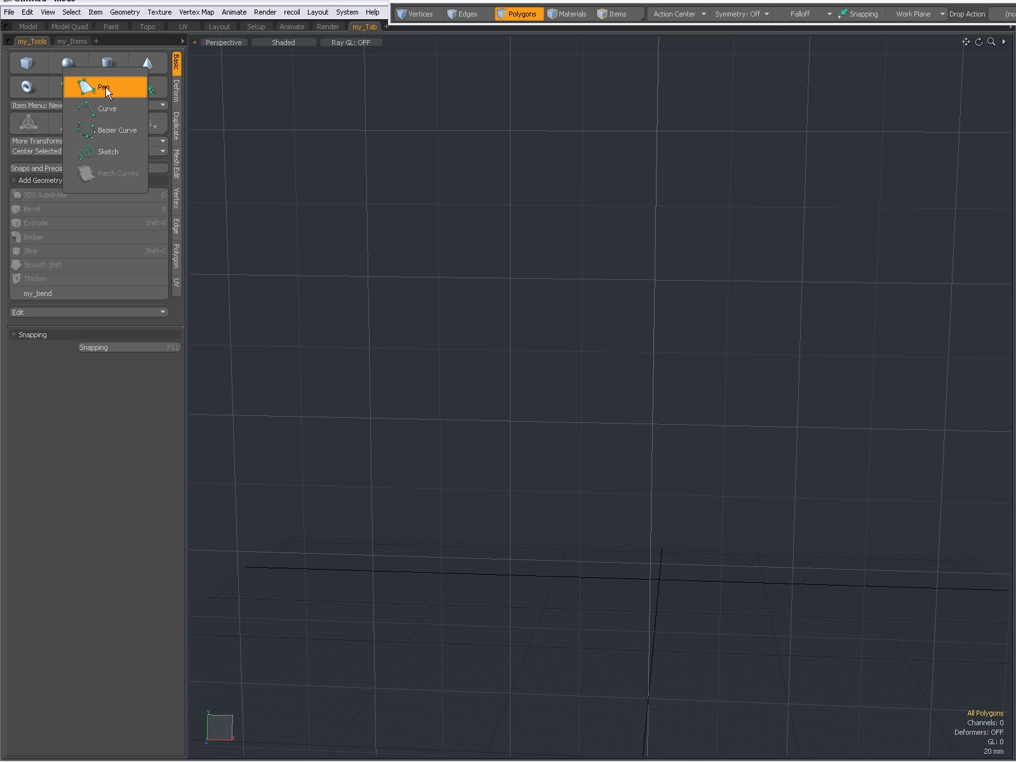
click(104, 88)
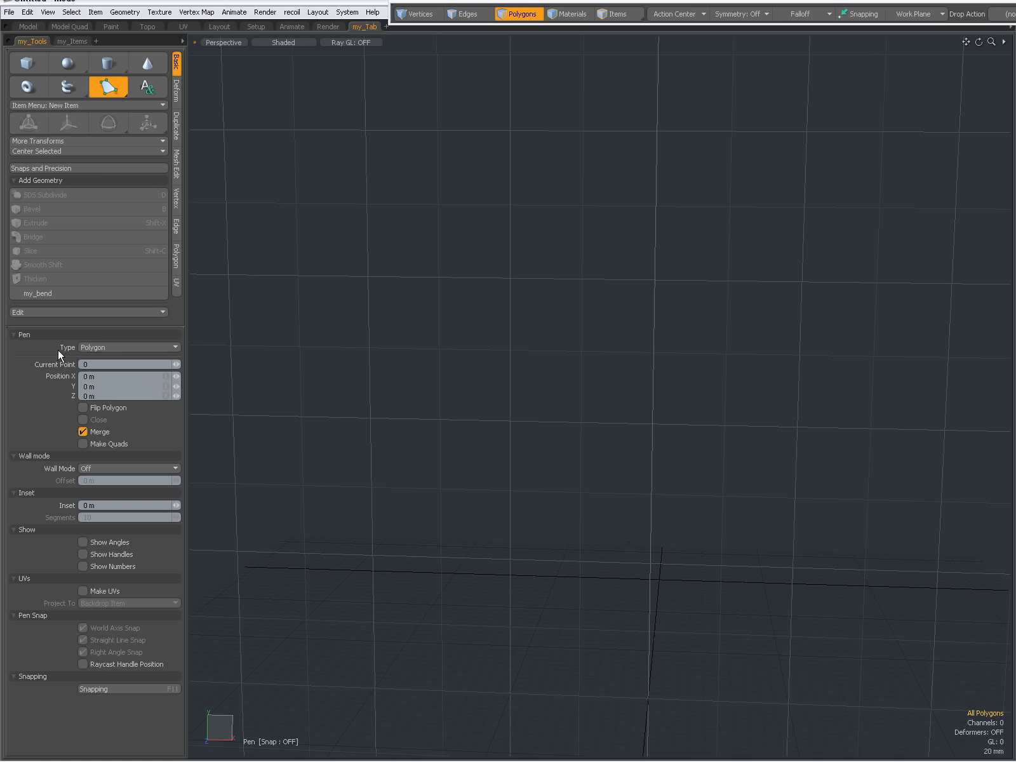
mouse_move(397, 286)
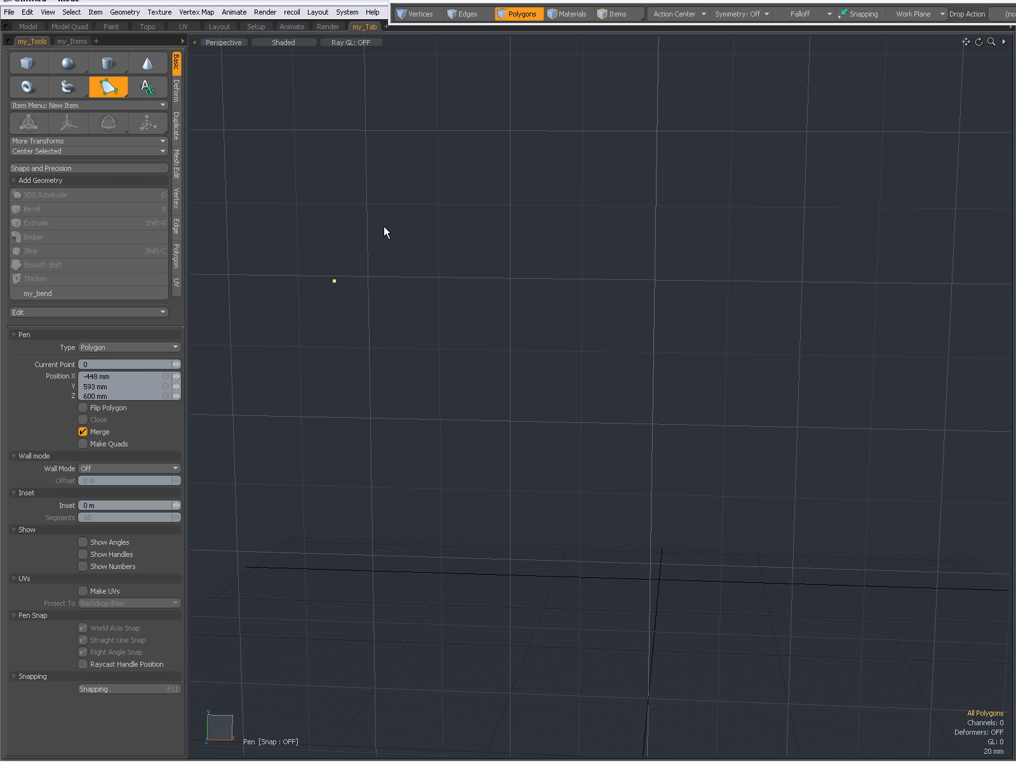
click(445, 358)
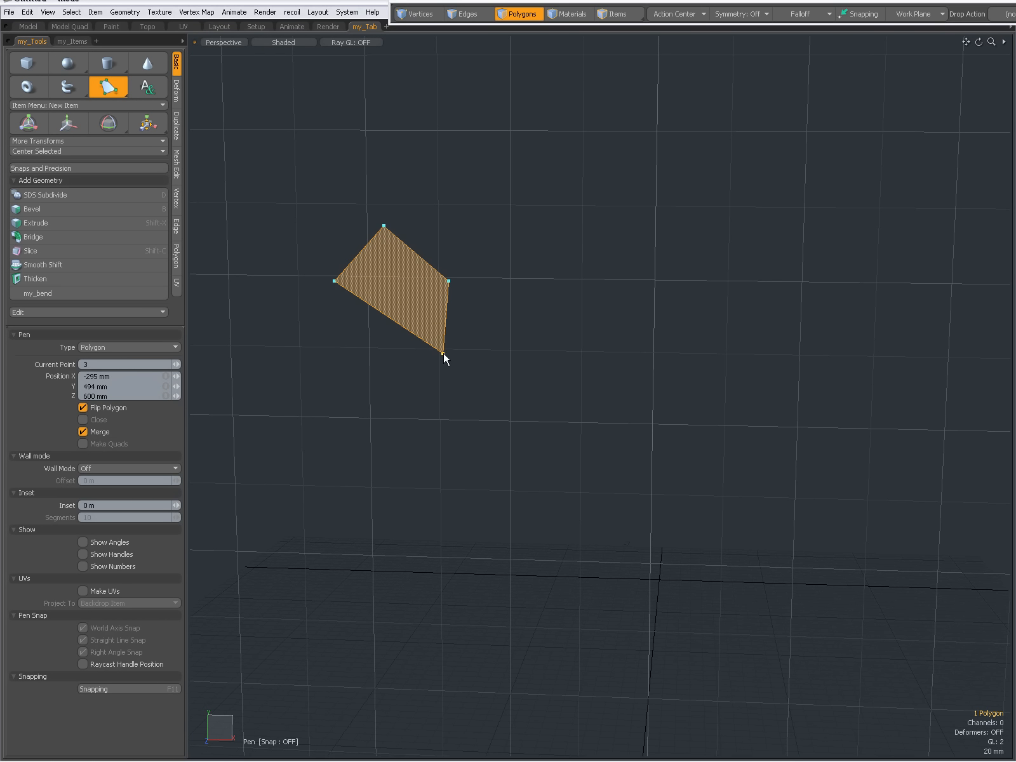
click(300, 414)
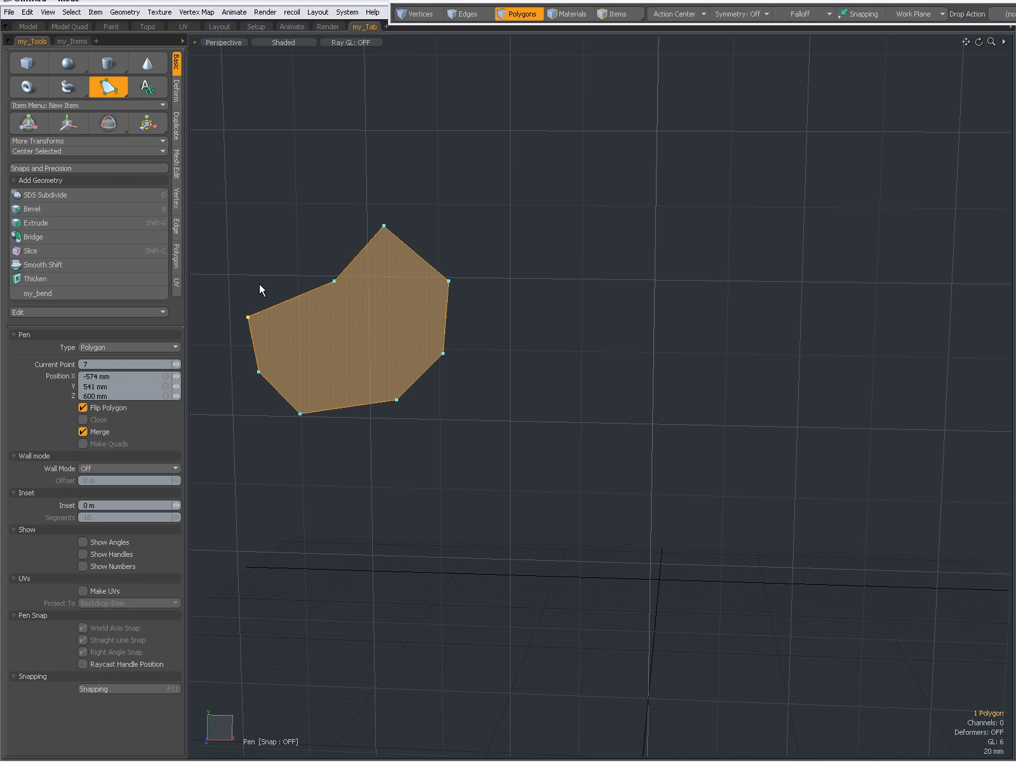
click(311, 272)
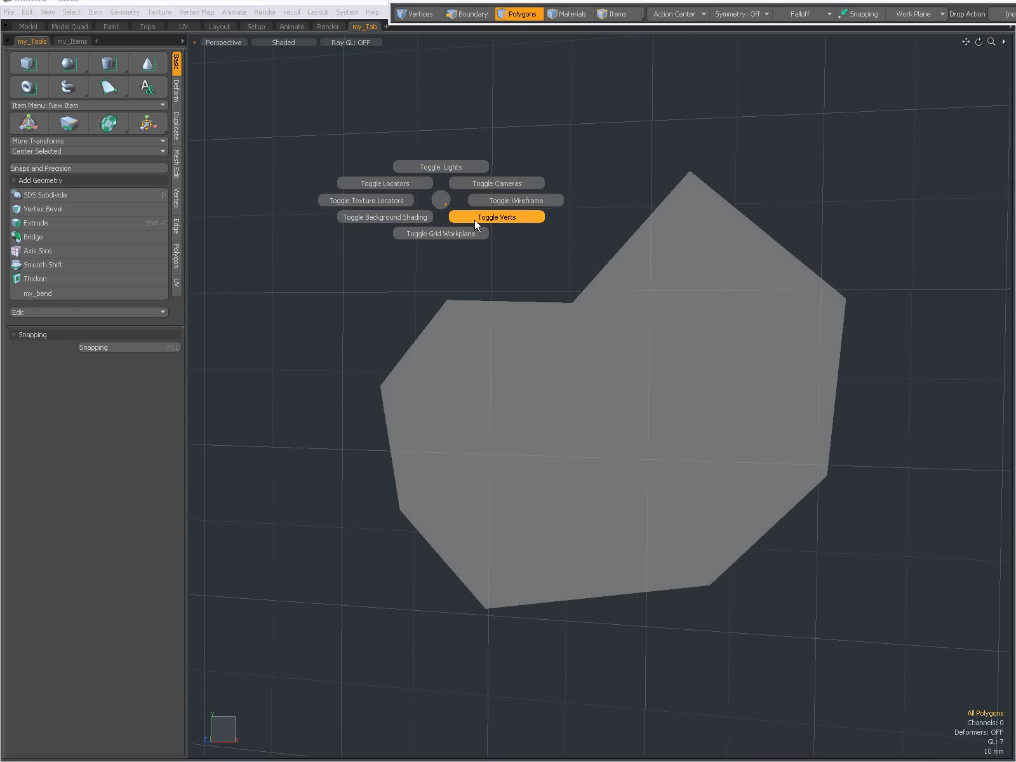
Turn on vertex display via the pie menu and switch to Vertices selection mode.
click(496, 216)
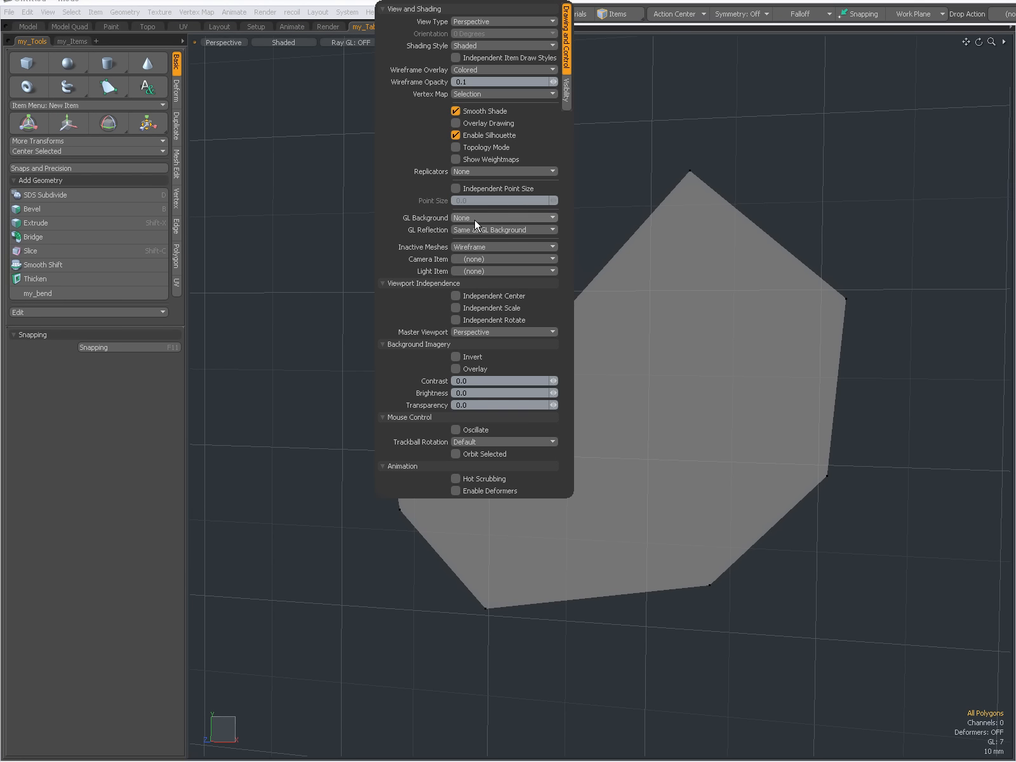
click(457, 188)
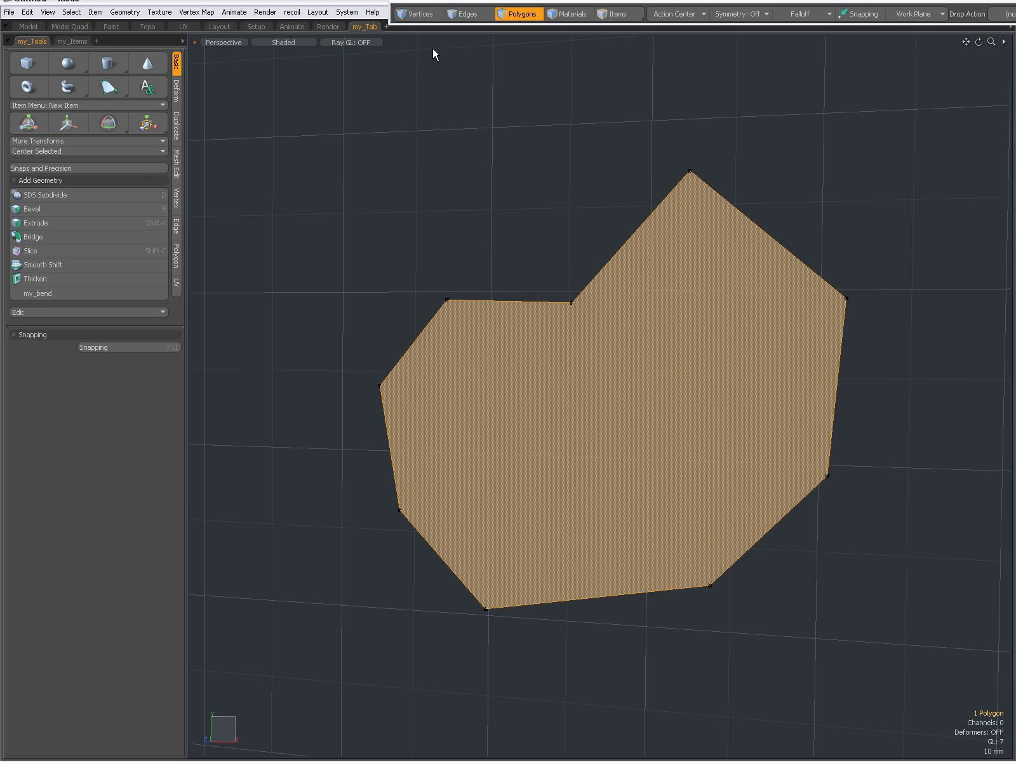
click(418, 12)
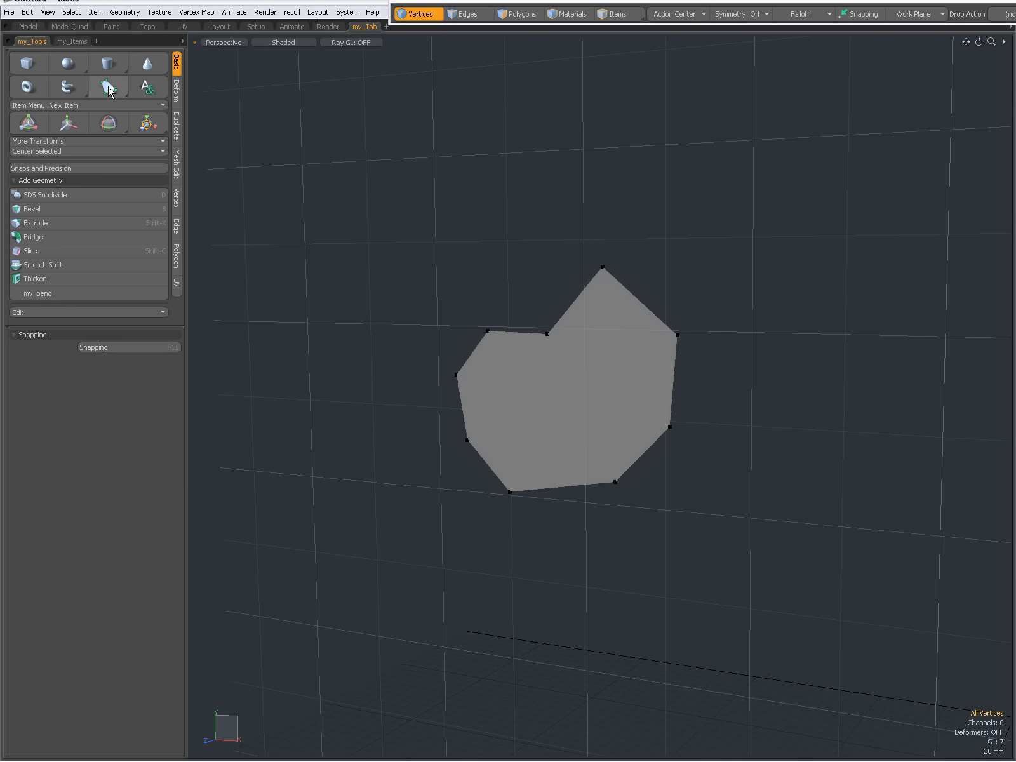
Draw a four-cornered polygon above-left of the first with the Pen tool.
click(108, 87)
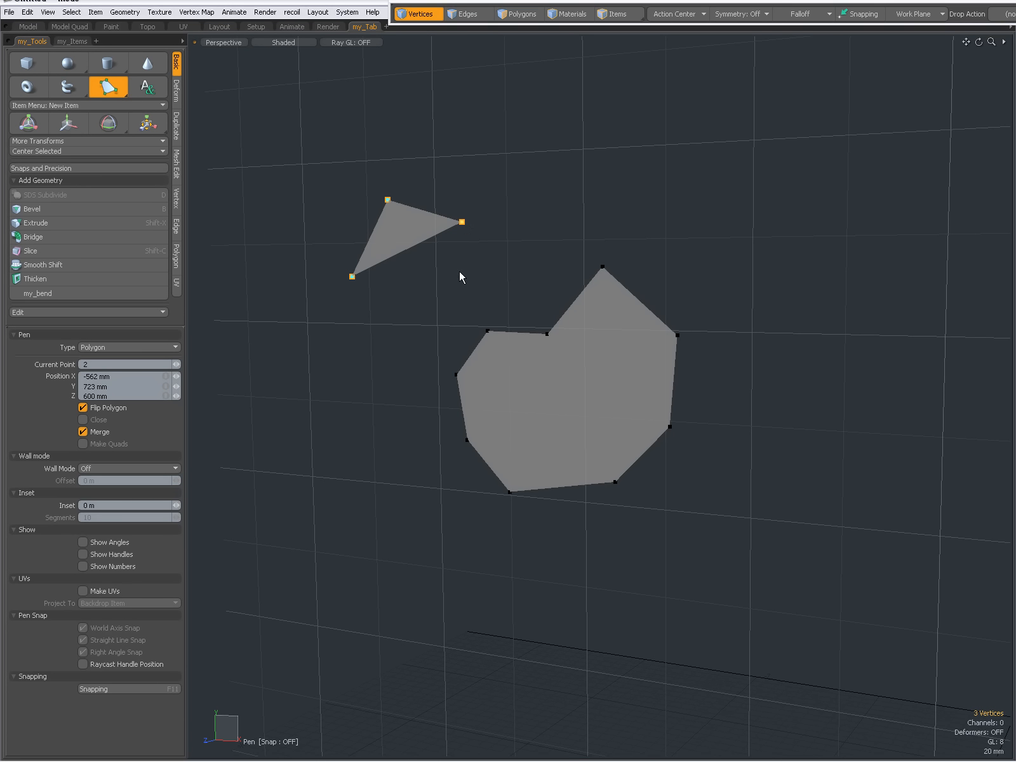
click(437, 290)
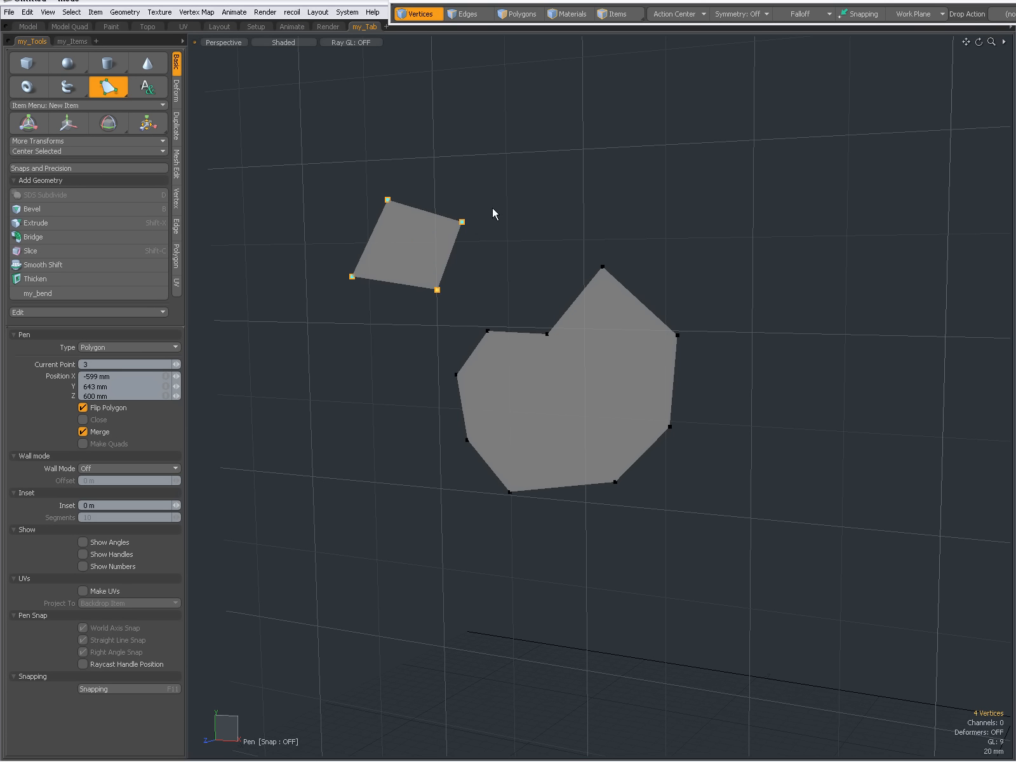
mouse_move(427, 317)
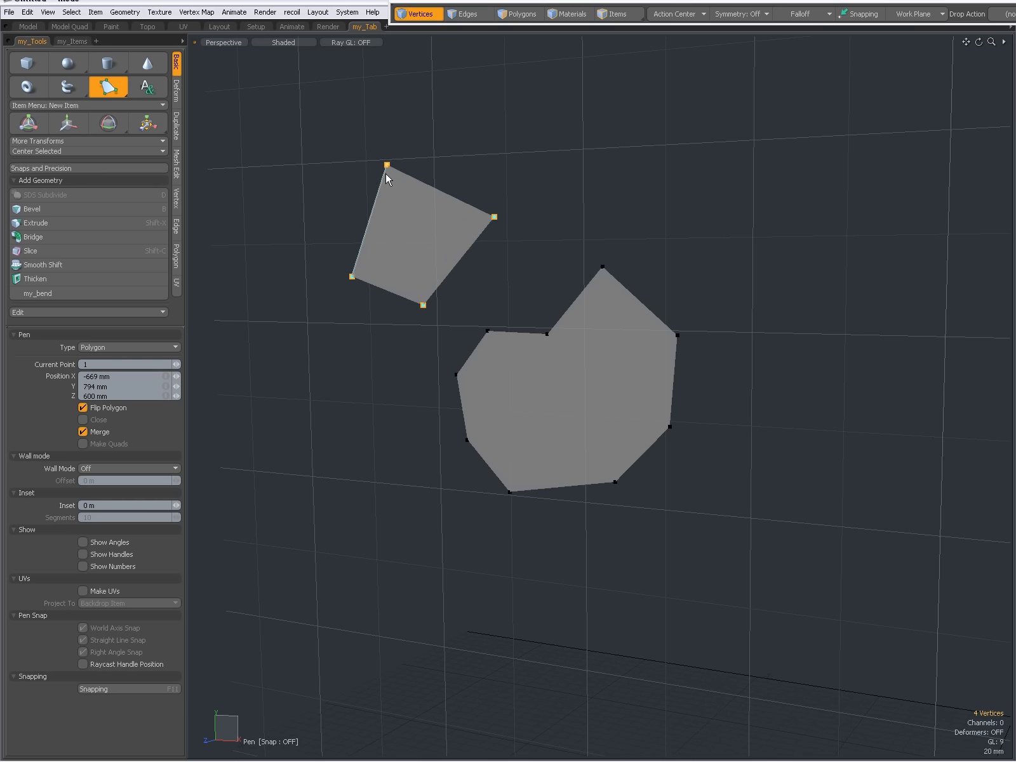
mouse_move(317, 224)
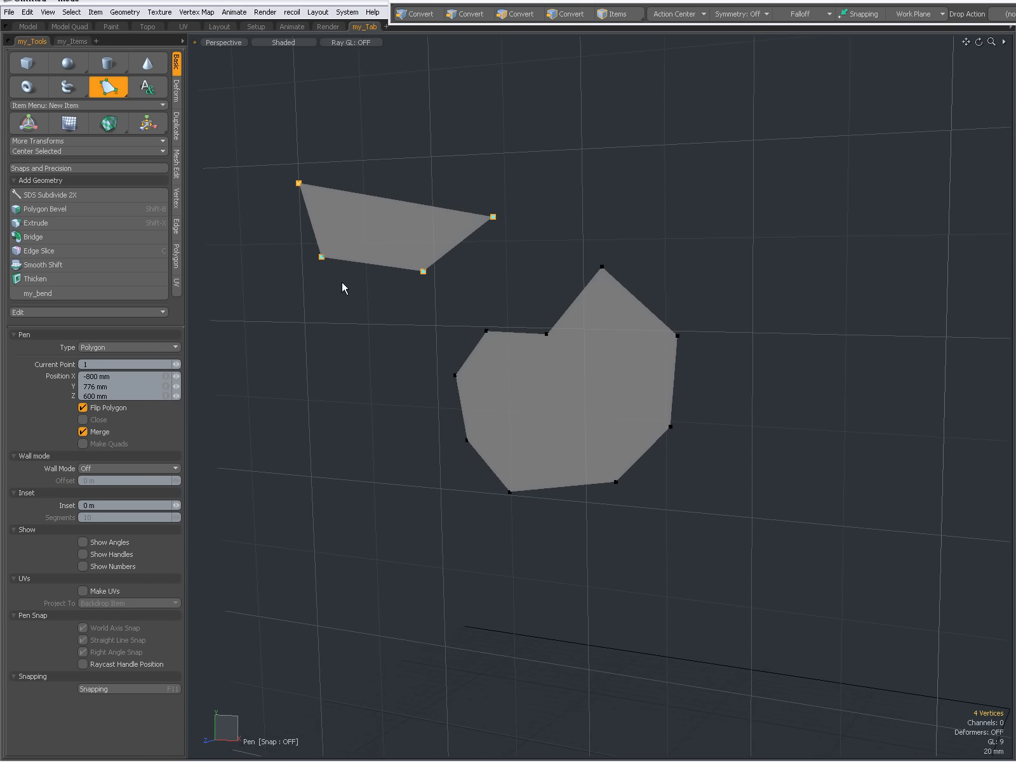
Draw a connecting polygon welded onto corners of both existing polygons.
click(419, 14)
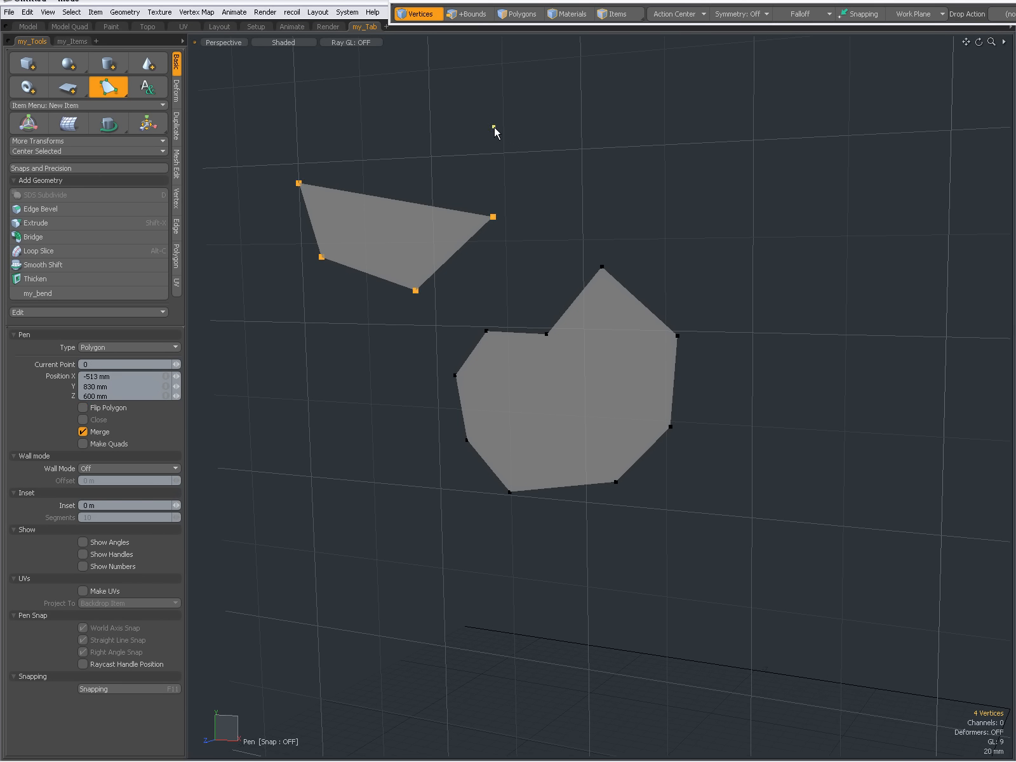
mouse_move(583, 135)
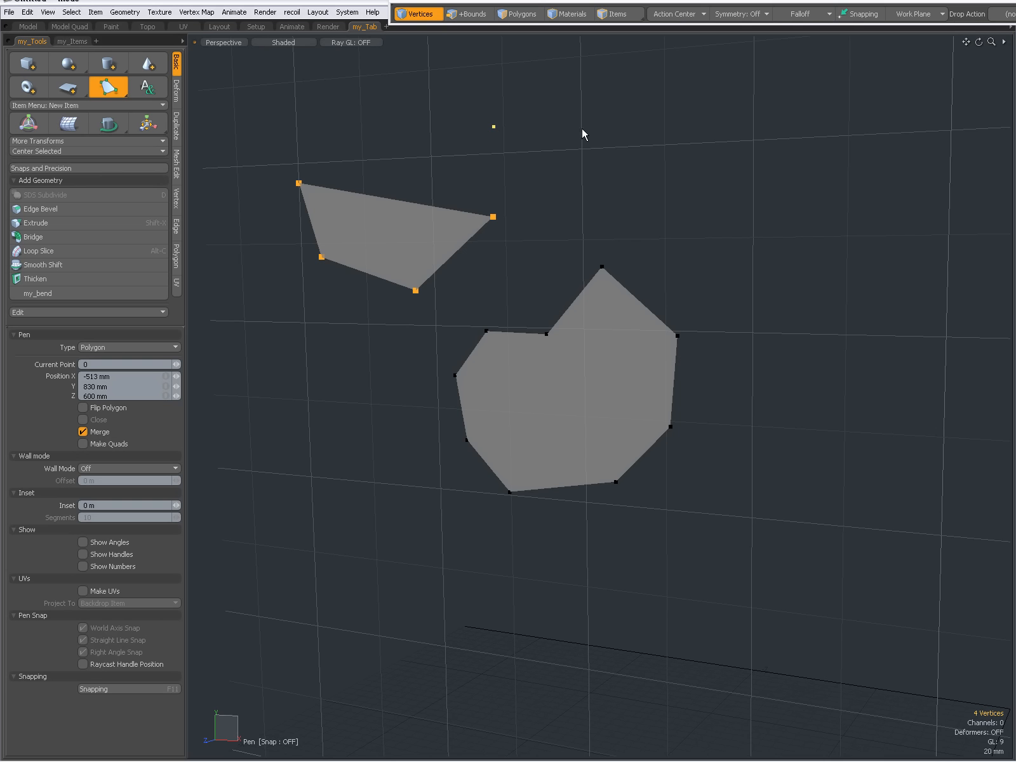
click(466, 14)
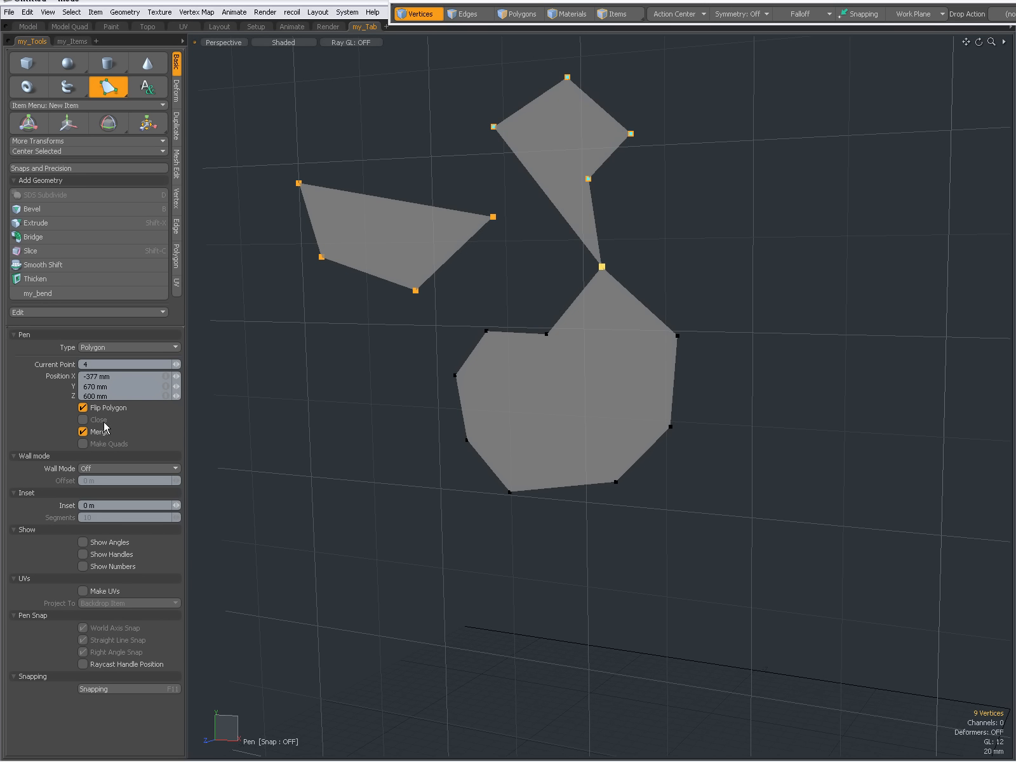
mouse_move(113, 442)
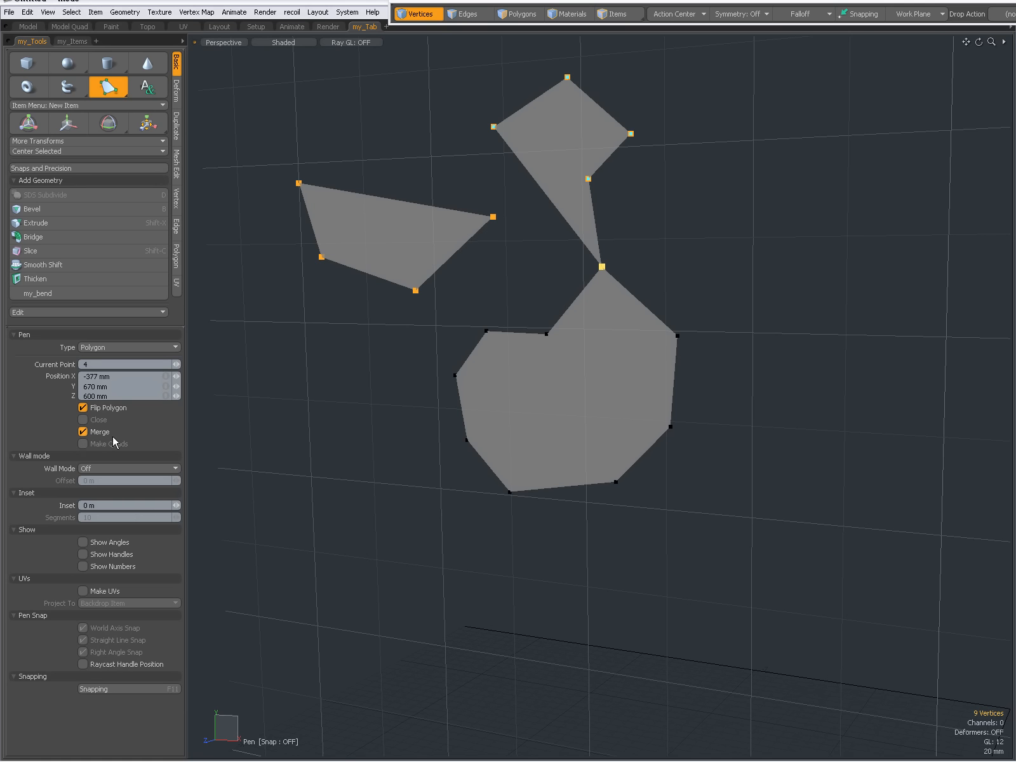
click(524, 265)
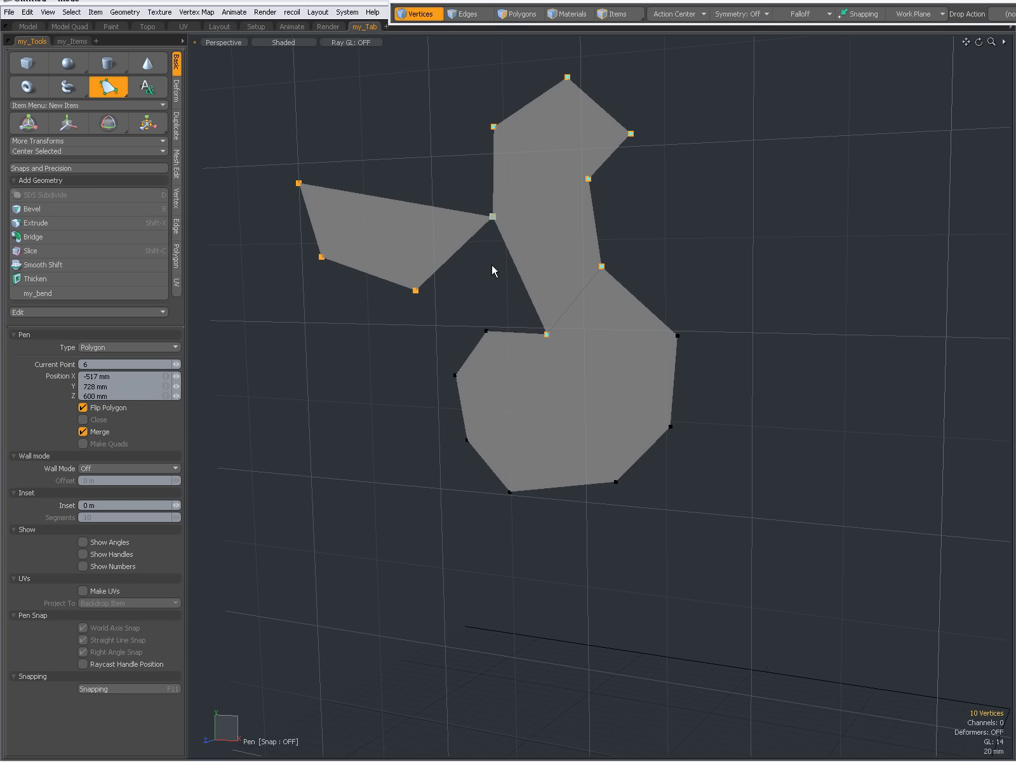
click(333, 179)
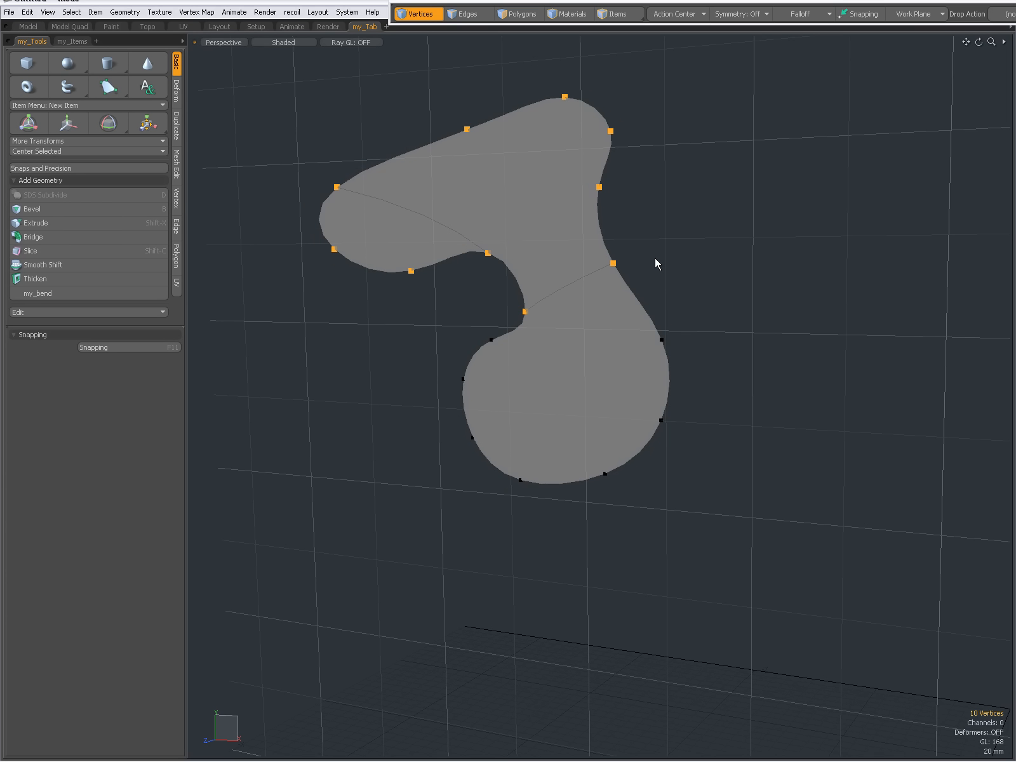
mouse_move(592, 358)
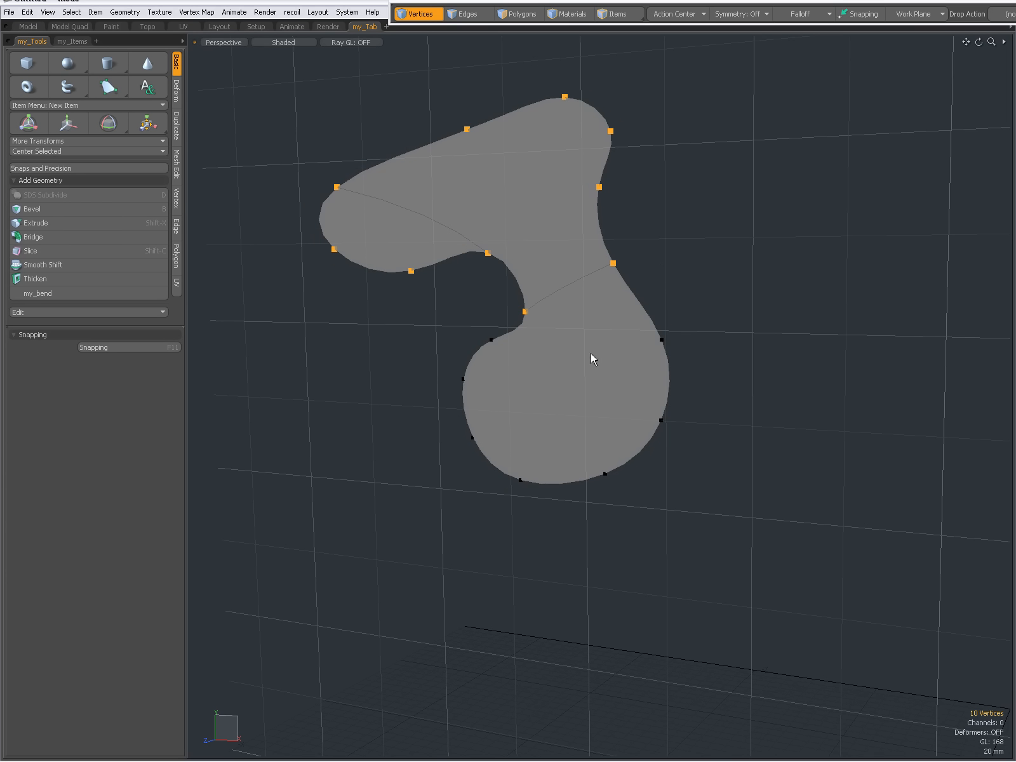
click(518, 14)
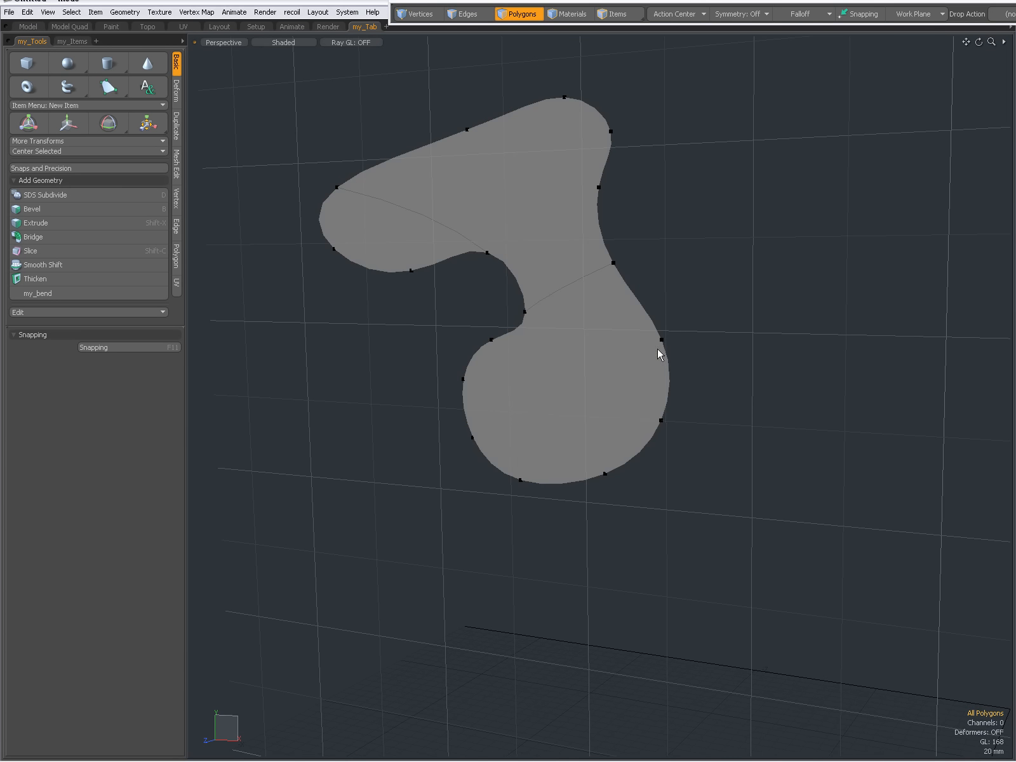
click(419, 14)
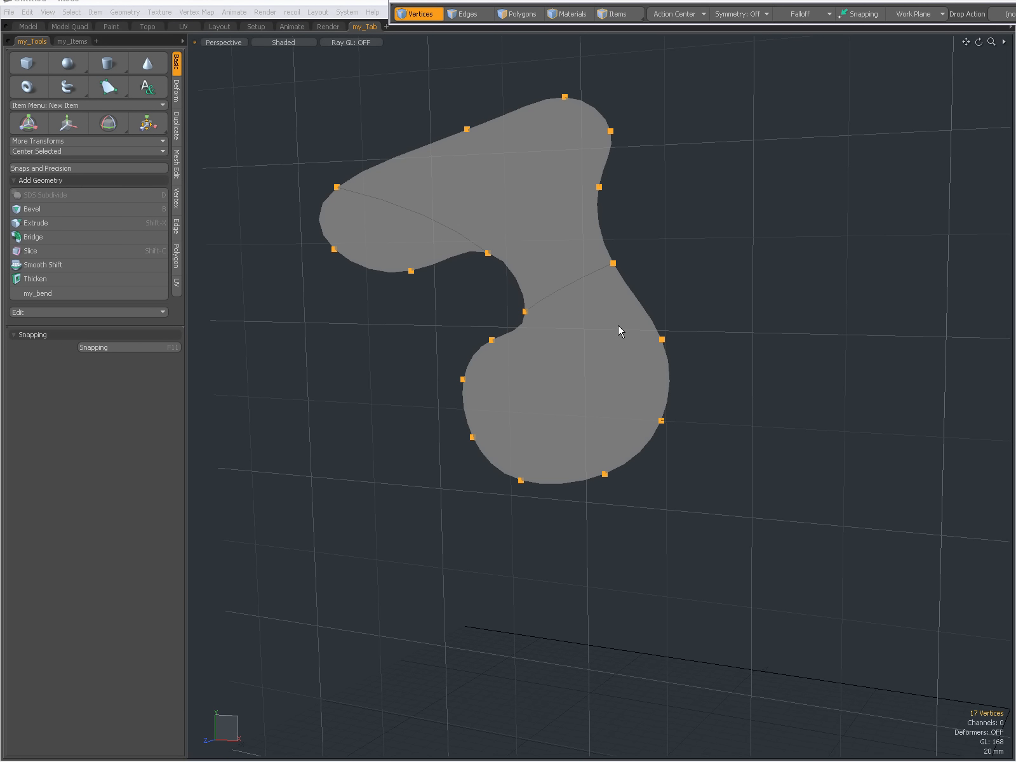
mouse_move(573, 358)
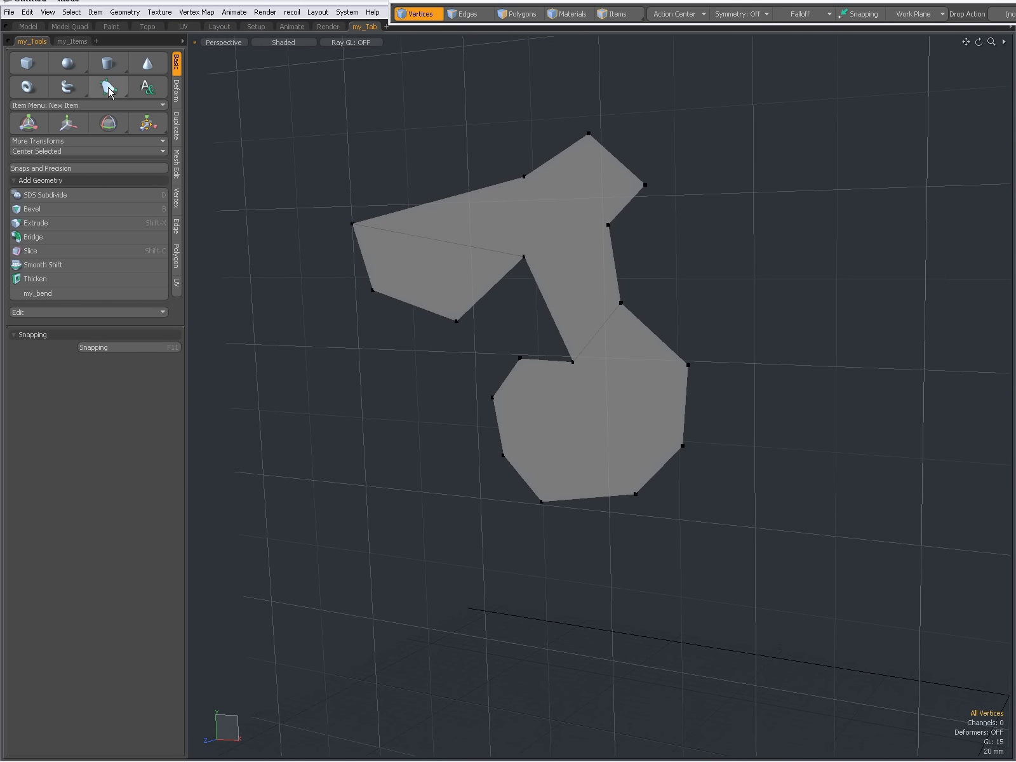
Draw a small eight-sided polygon below-left of the mesh, finish it and clear its points.
click(108, 86)
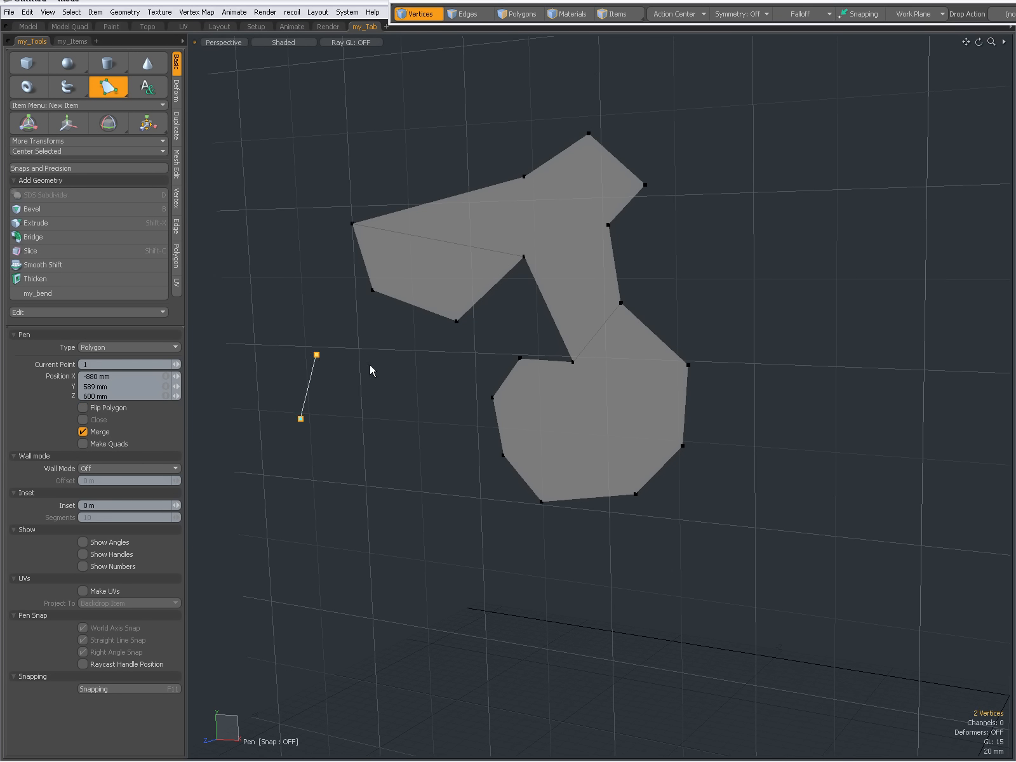
click(412, 434)
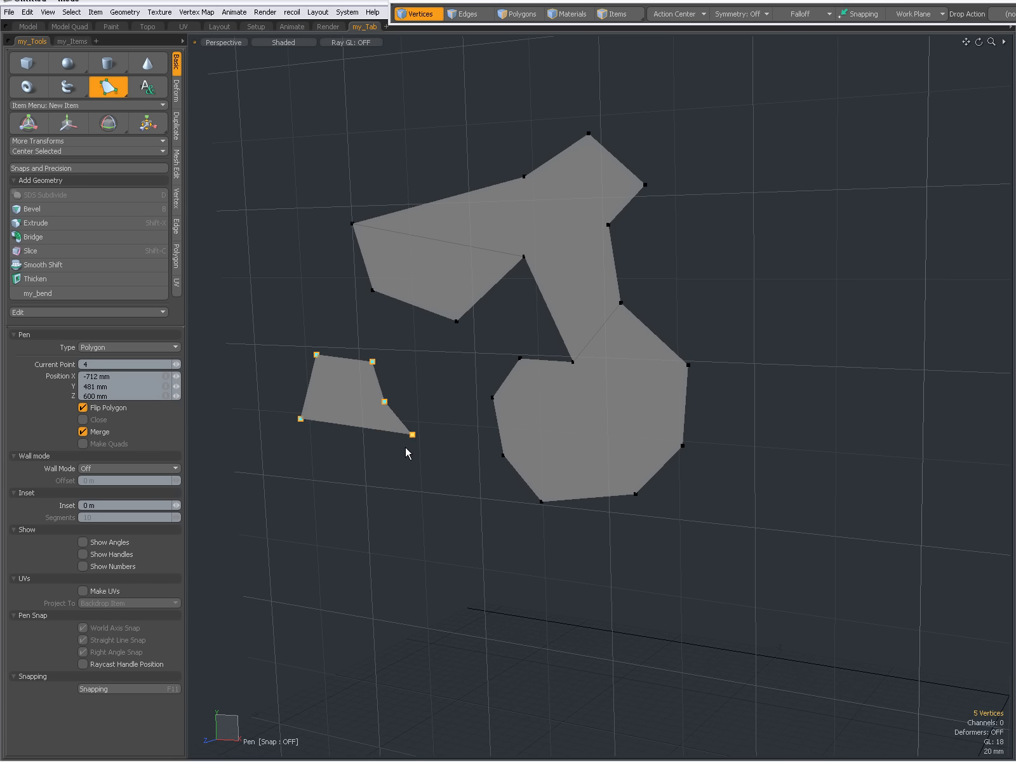
click(482, 413)
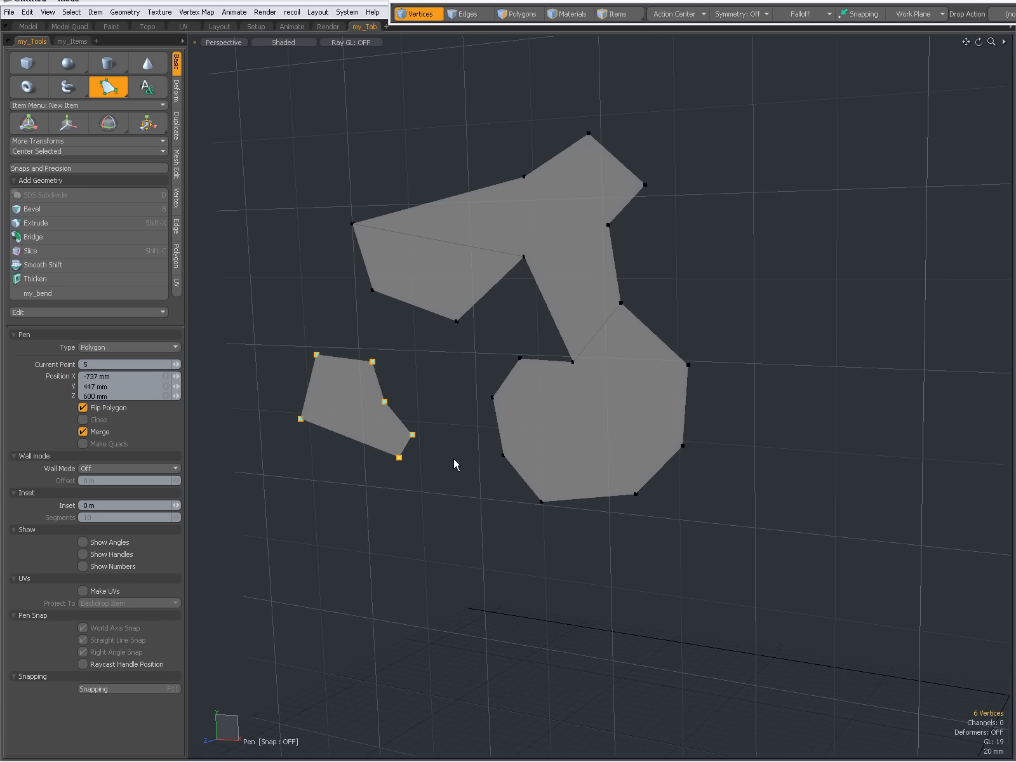
mouse_move(129, 464)
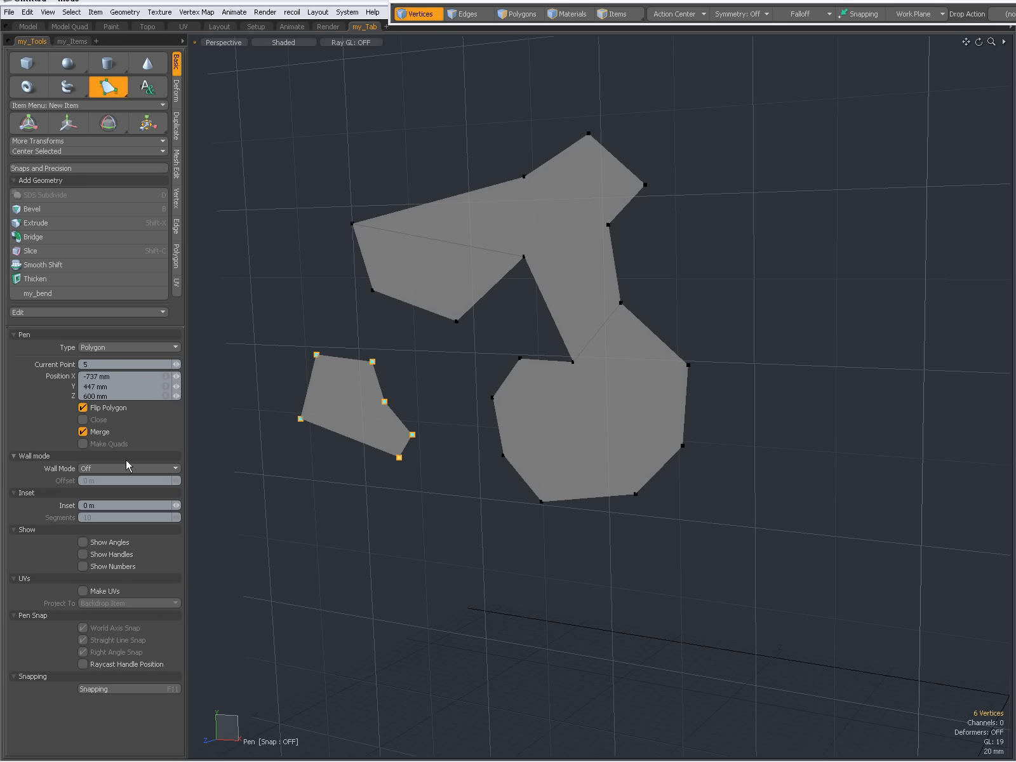
click(314, 479)
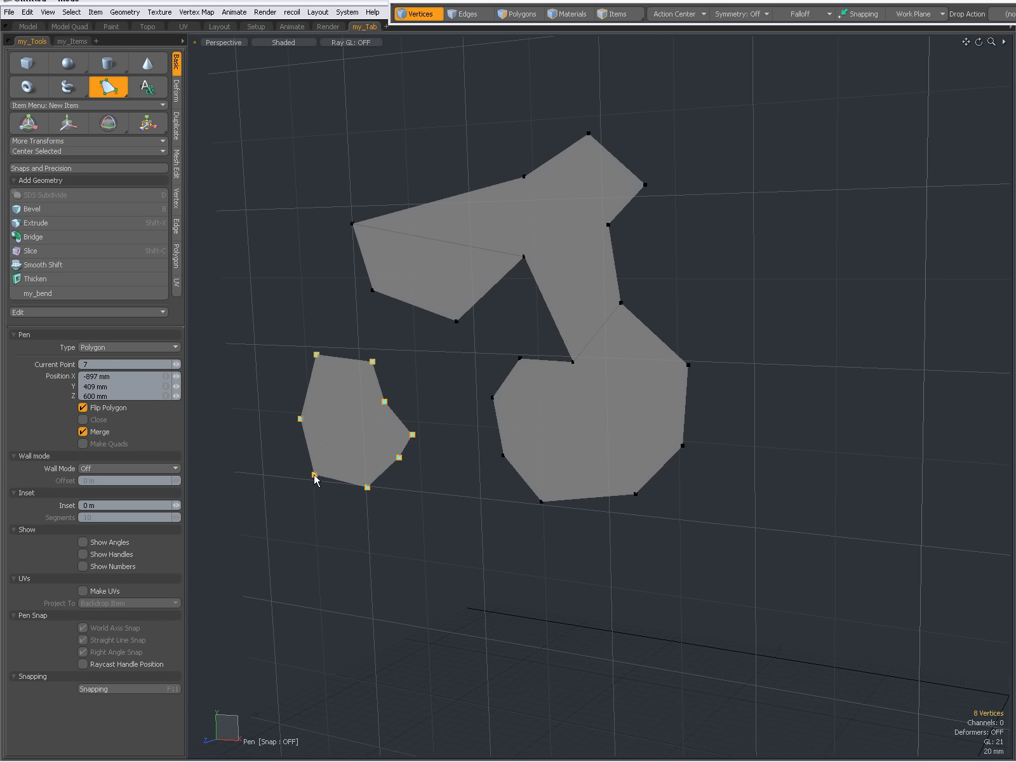
click(108, 87)
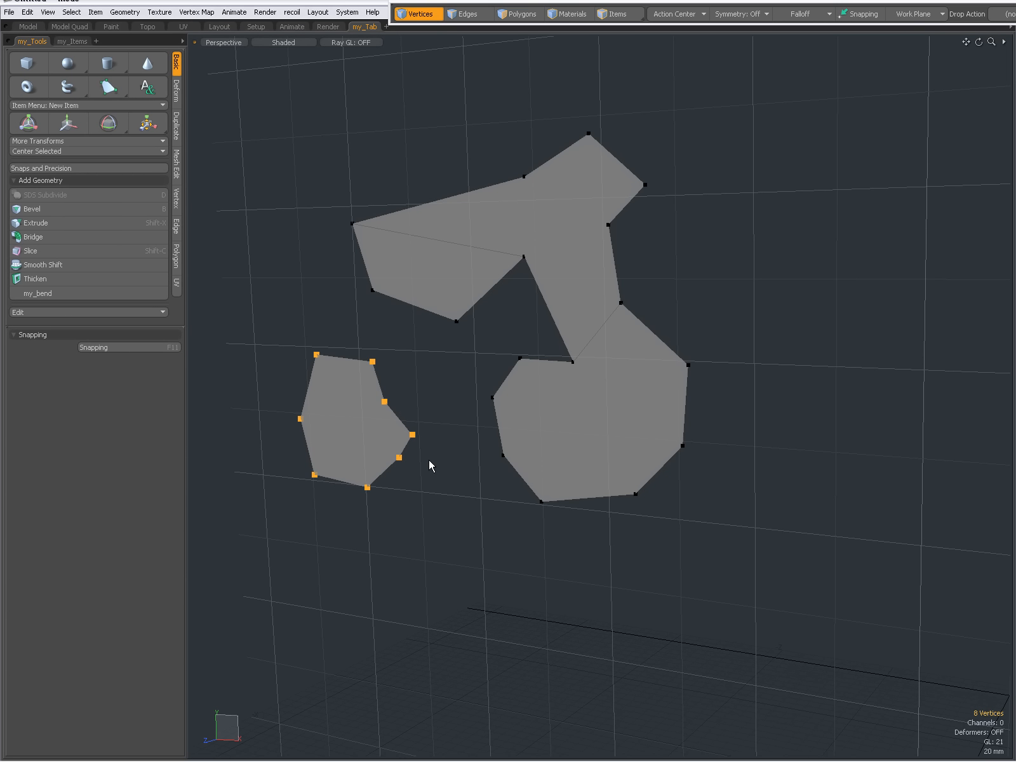
click(457, 440)
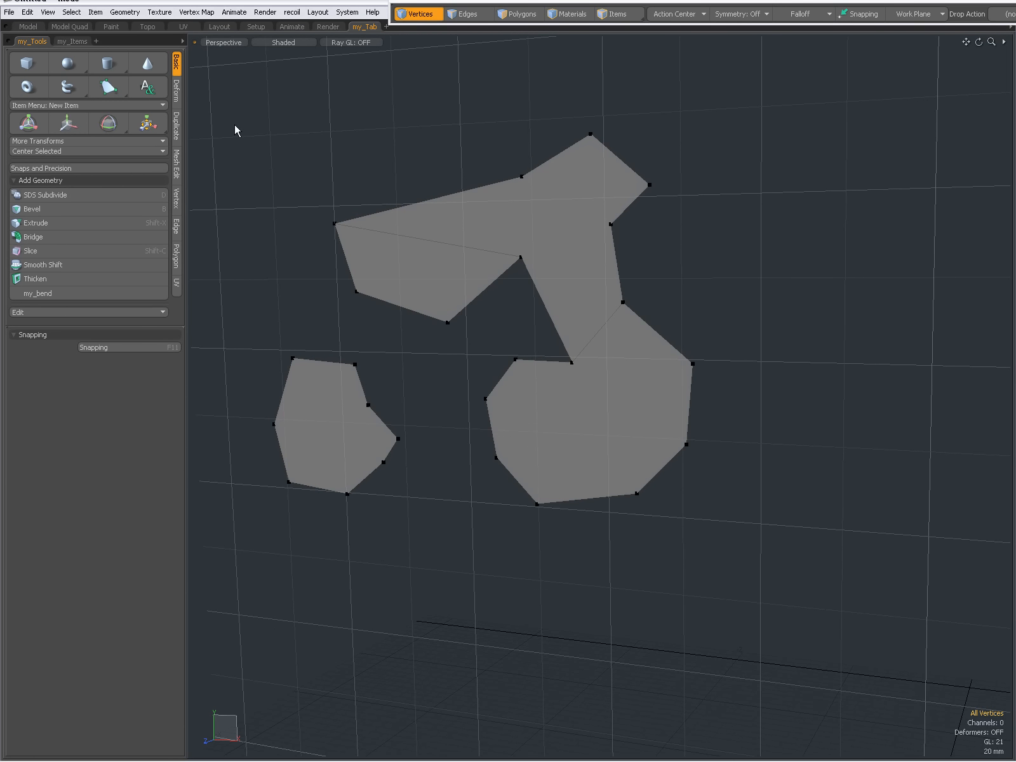
Build a curved strip of three quads on the right with the Pen tool.
click(108, 87)
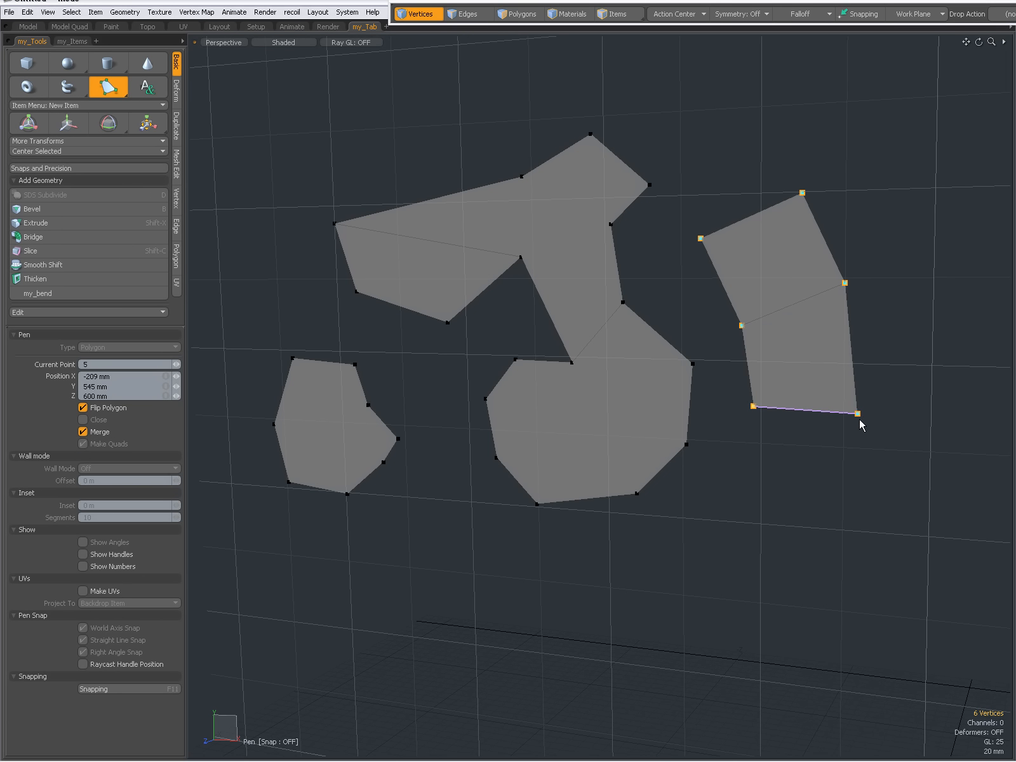
click(811, 502)
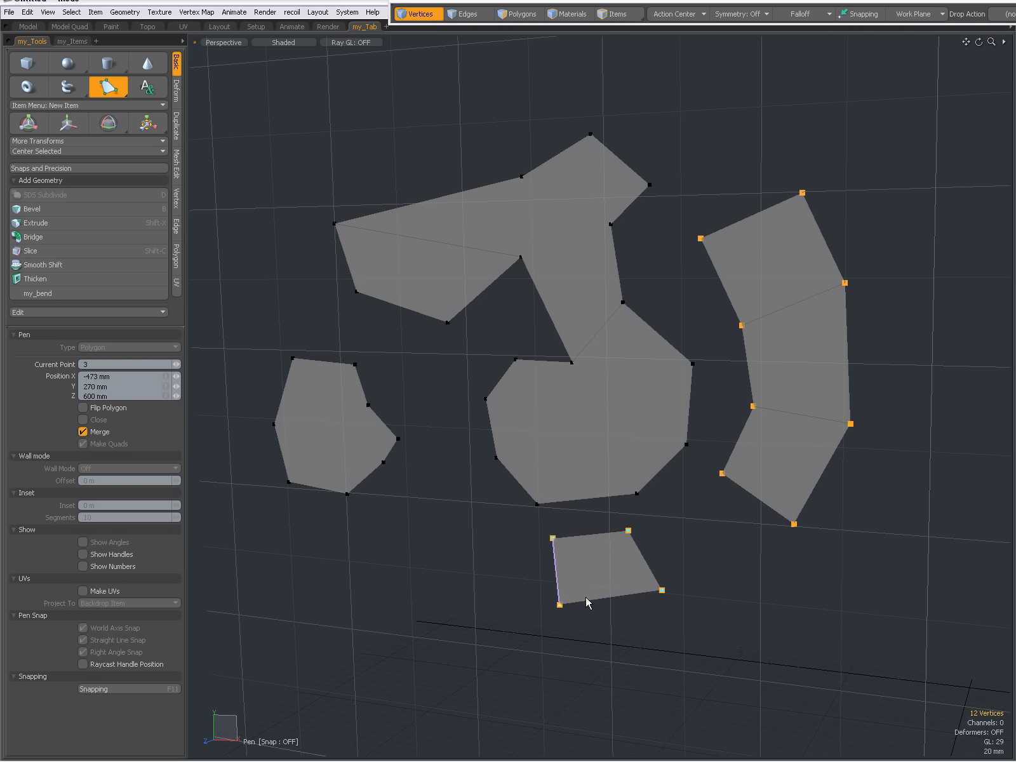
Extend a quad strip below the central shape and around toward the left.
click(487, 662)
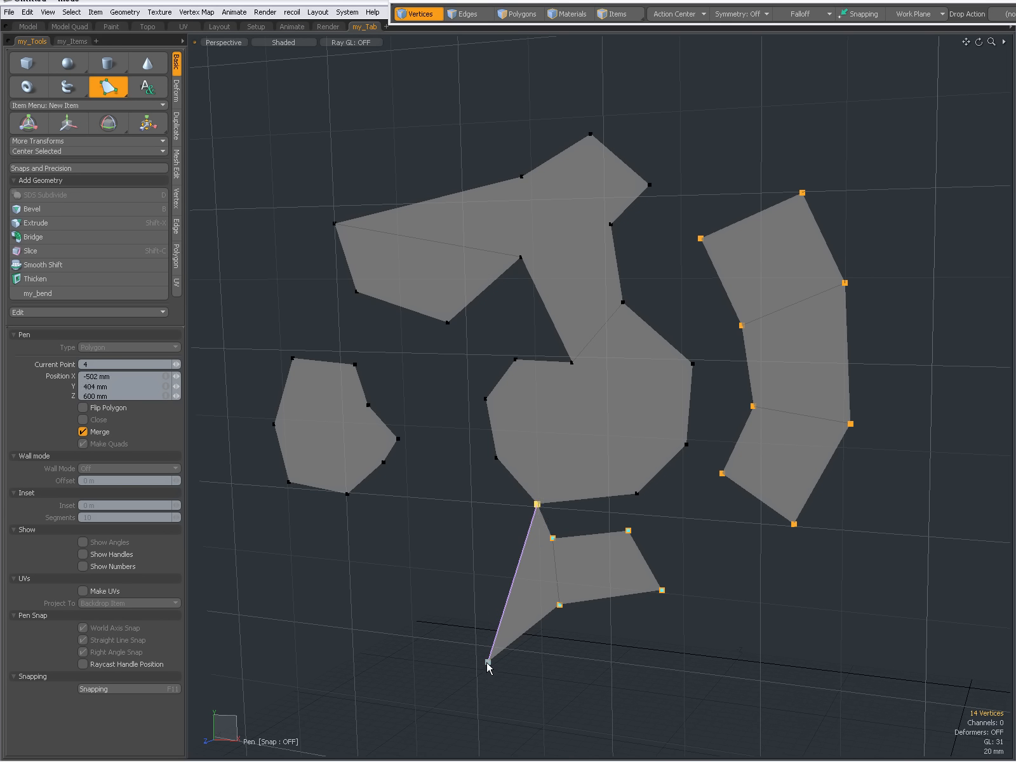
click(451, 487)
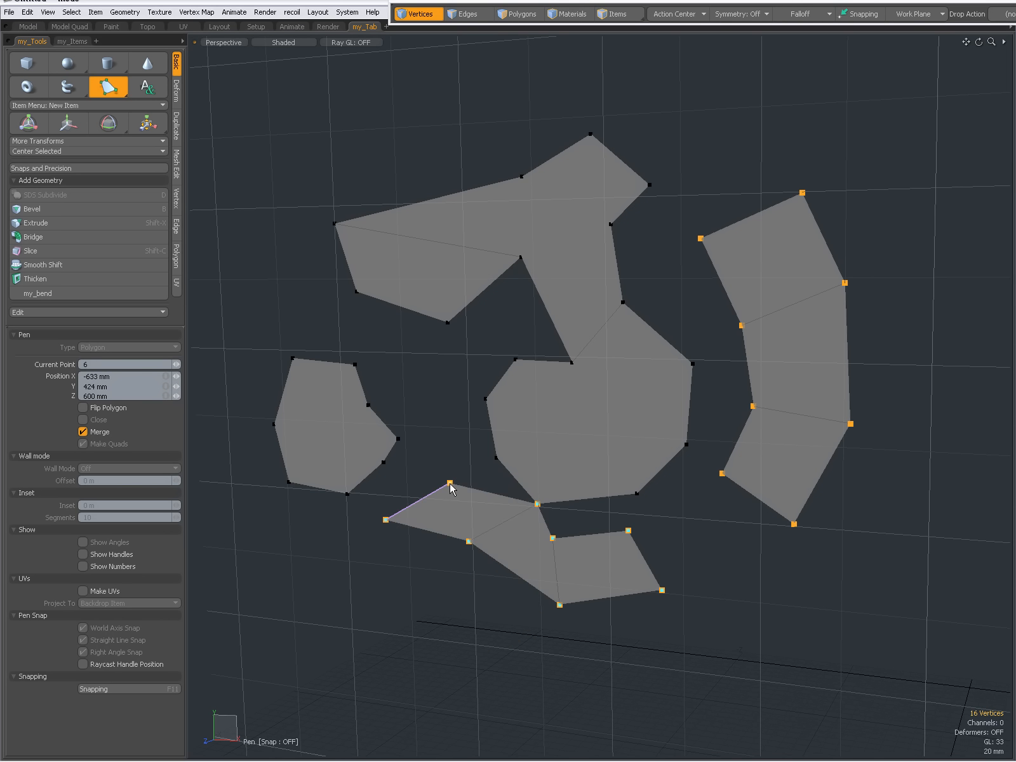
click(386, 522)
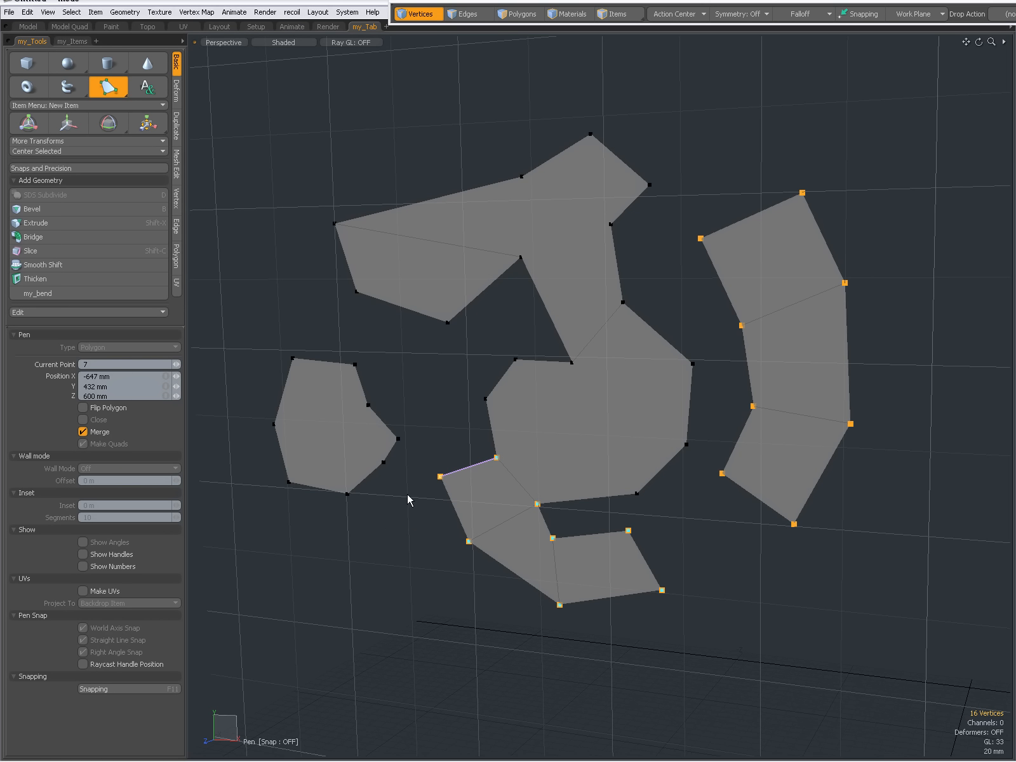
mouse_move(396, 511)
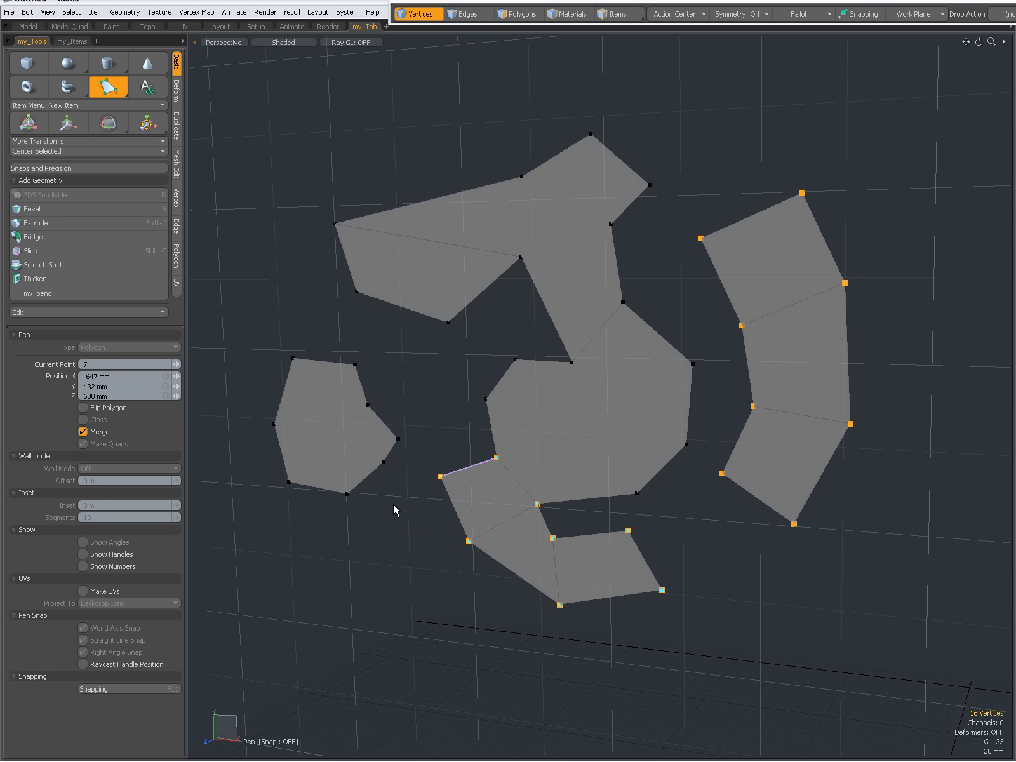
mouse_move(438, 416)
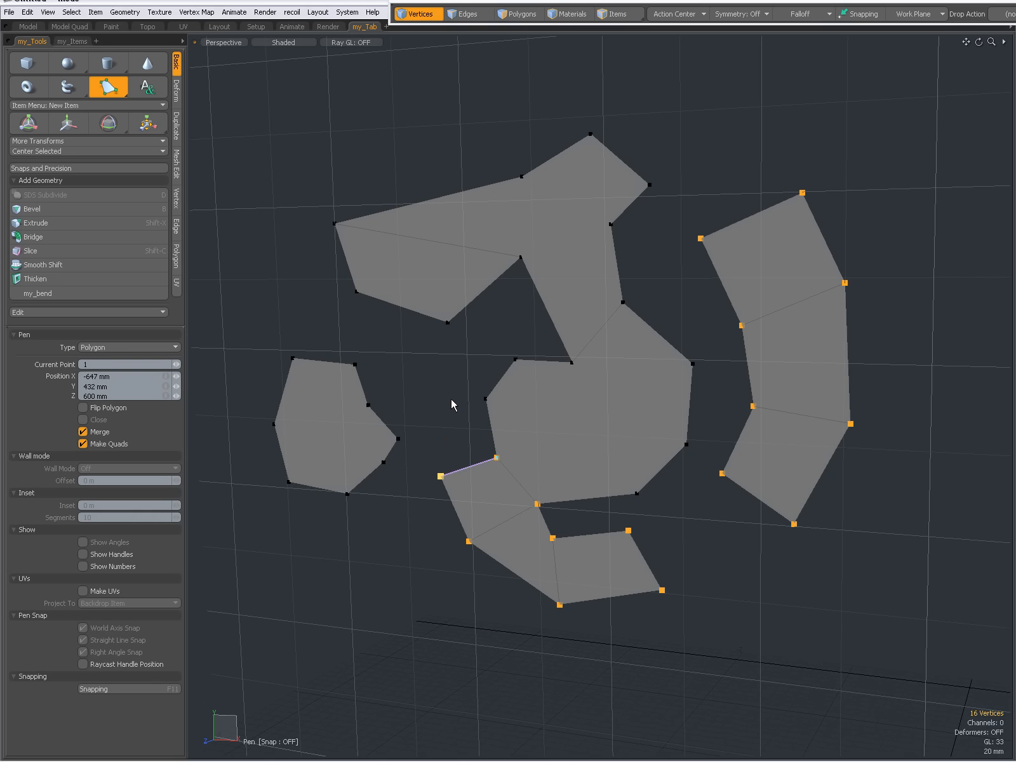
Run a new quad strip along the central polygon's upper edge and around the upper shape.
click(489, 357)
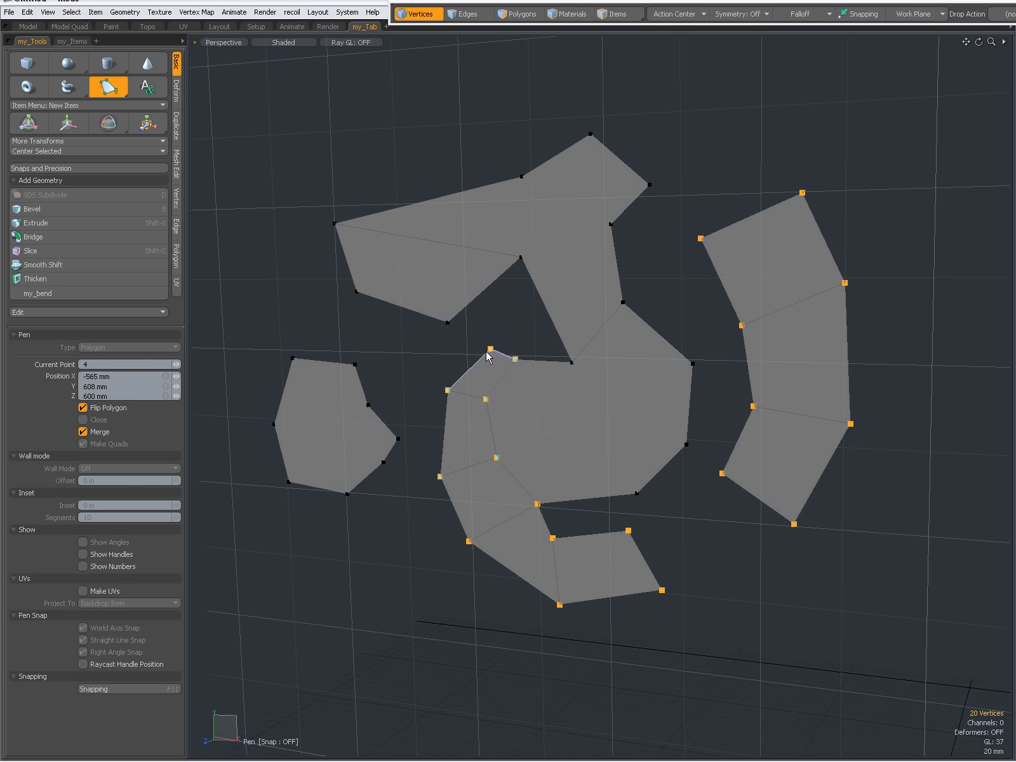
click(544, 350)
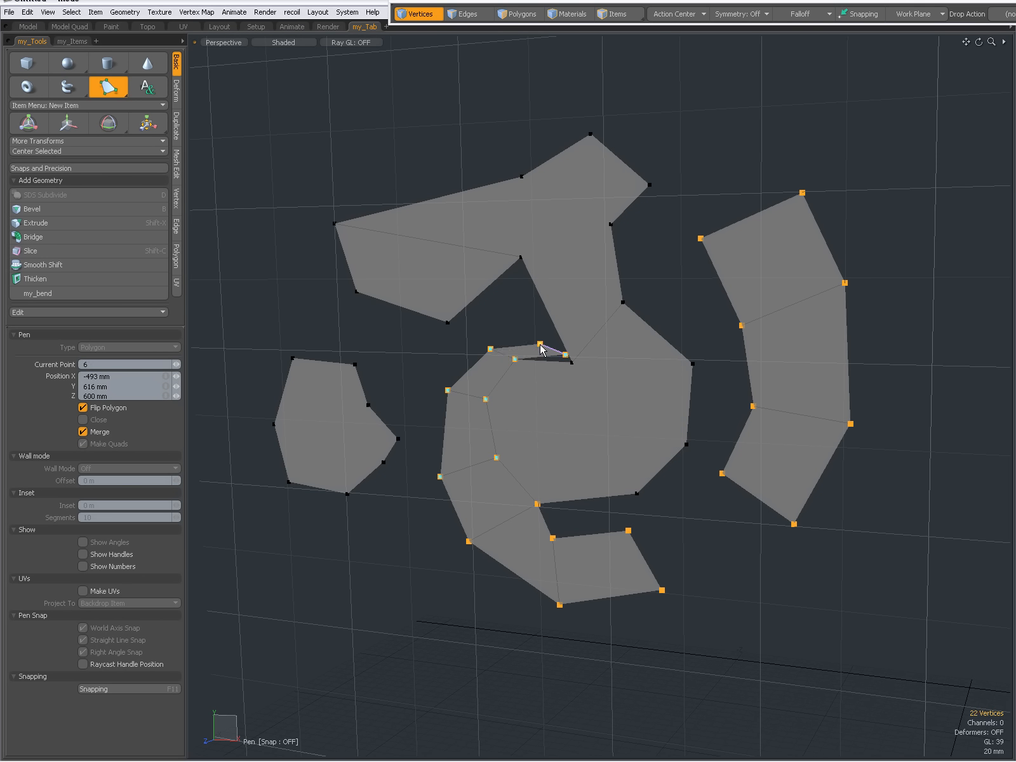
click(564, 361)
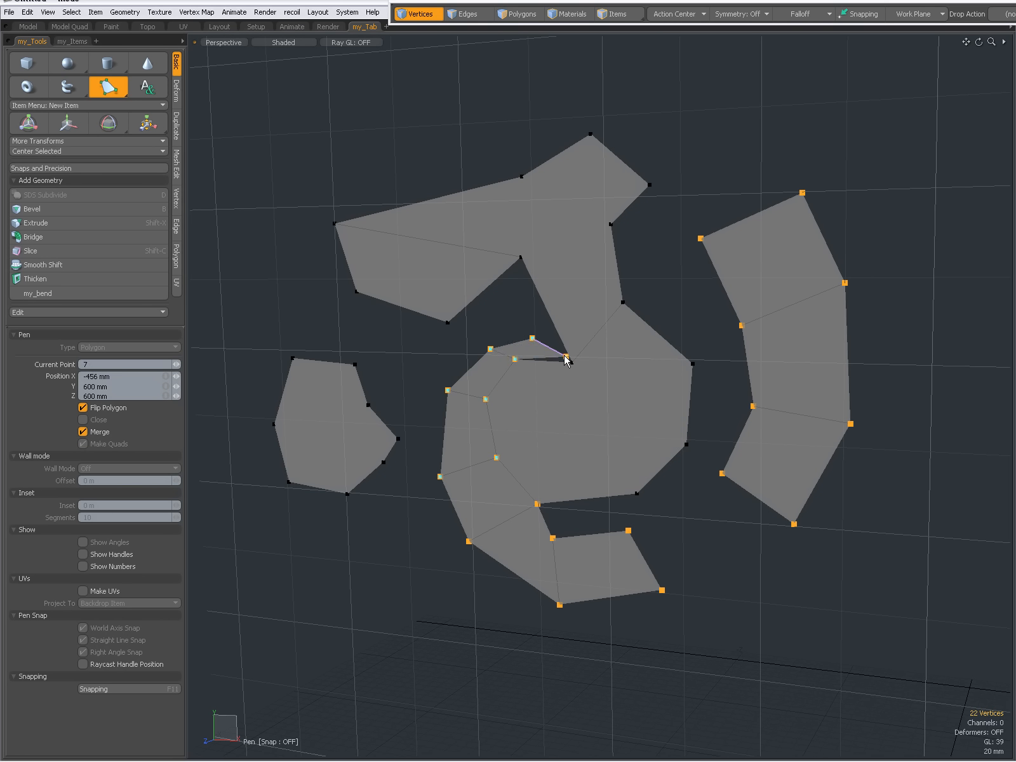
click(529, 335)
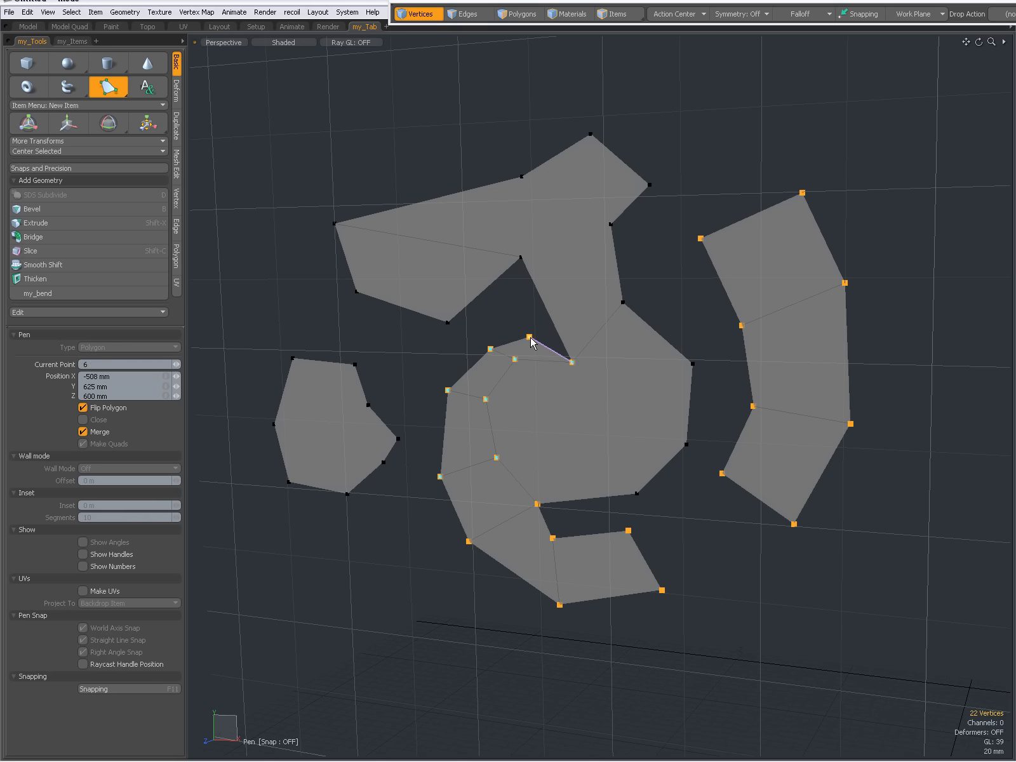
click(518, 263)
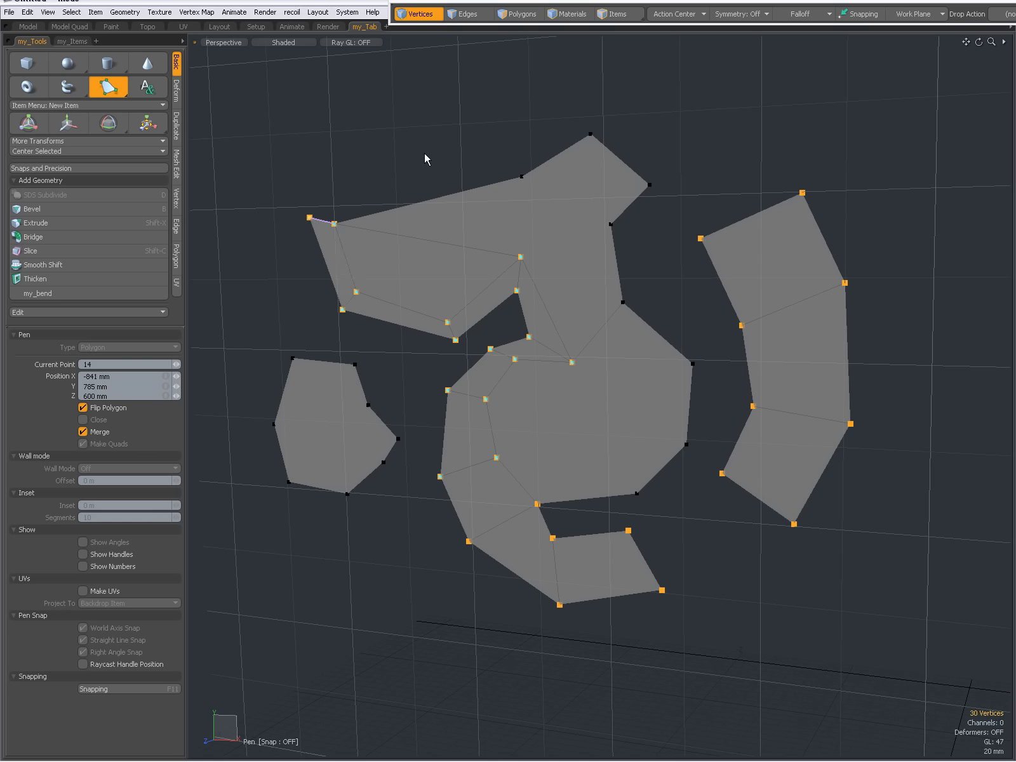
click(531, 155)
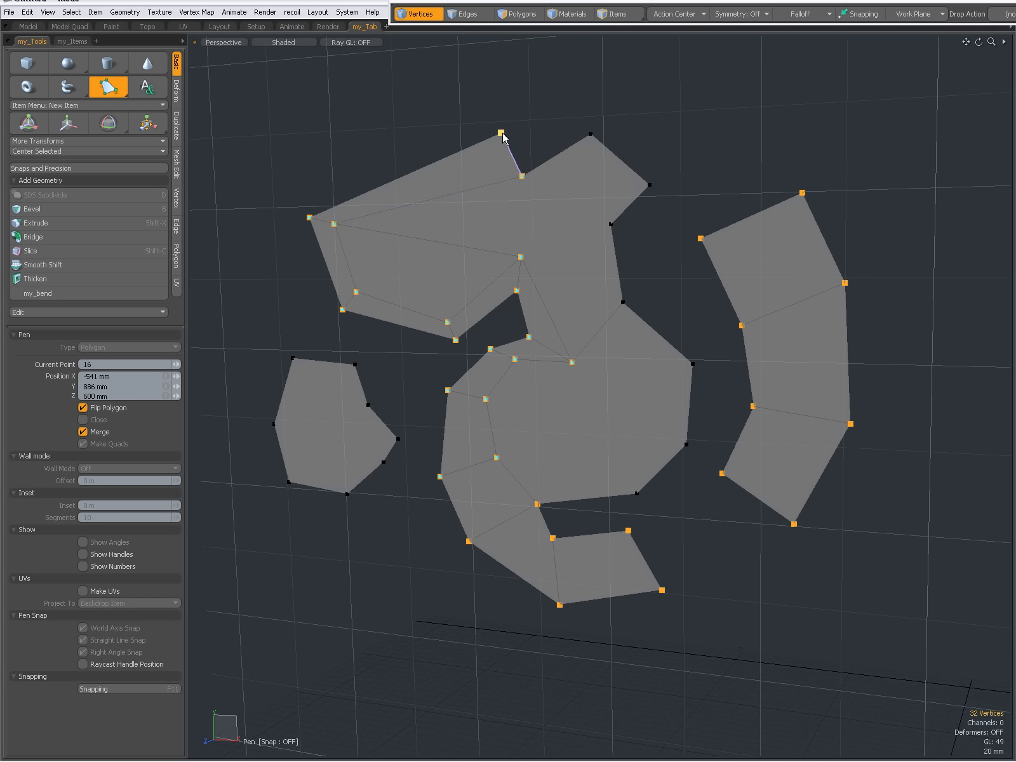
click(676, 168)
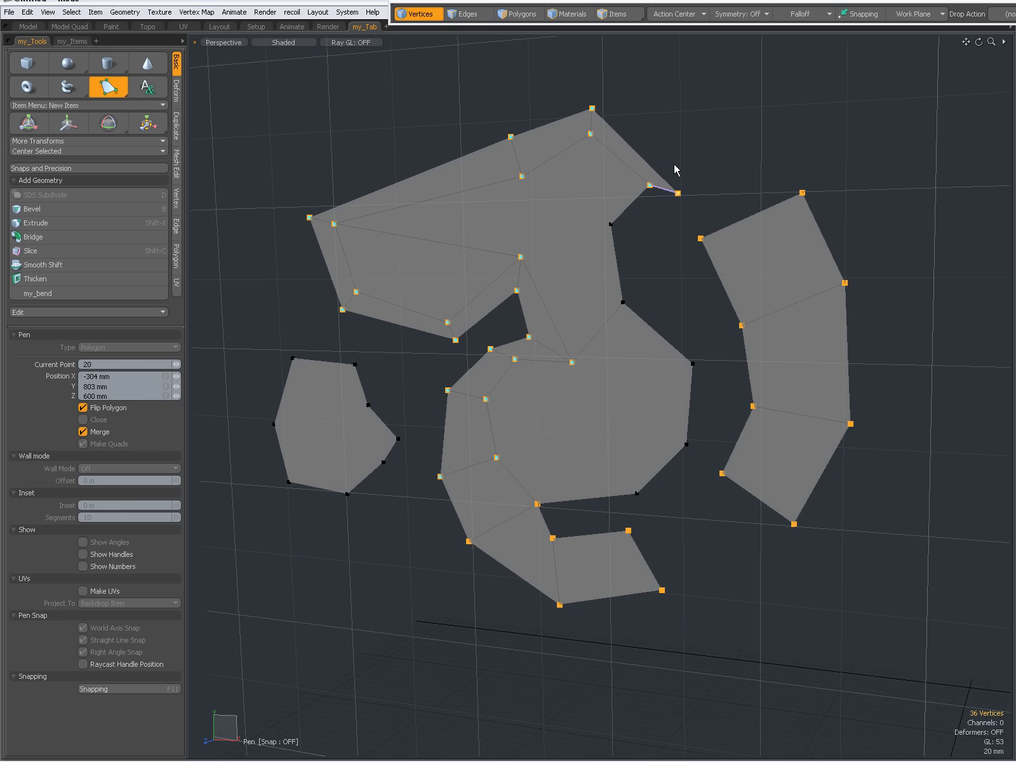
click(639, 228)
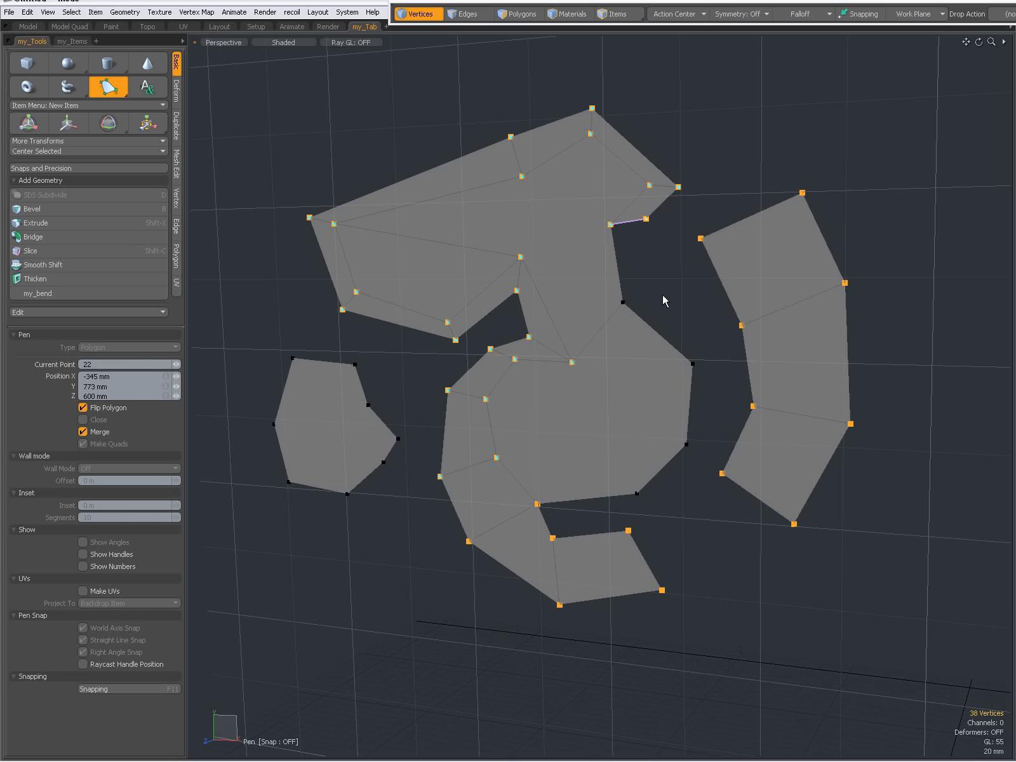
mouse_move(652, 295)
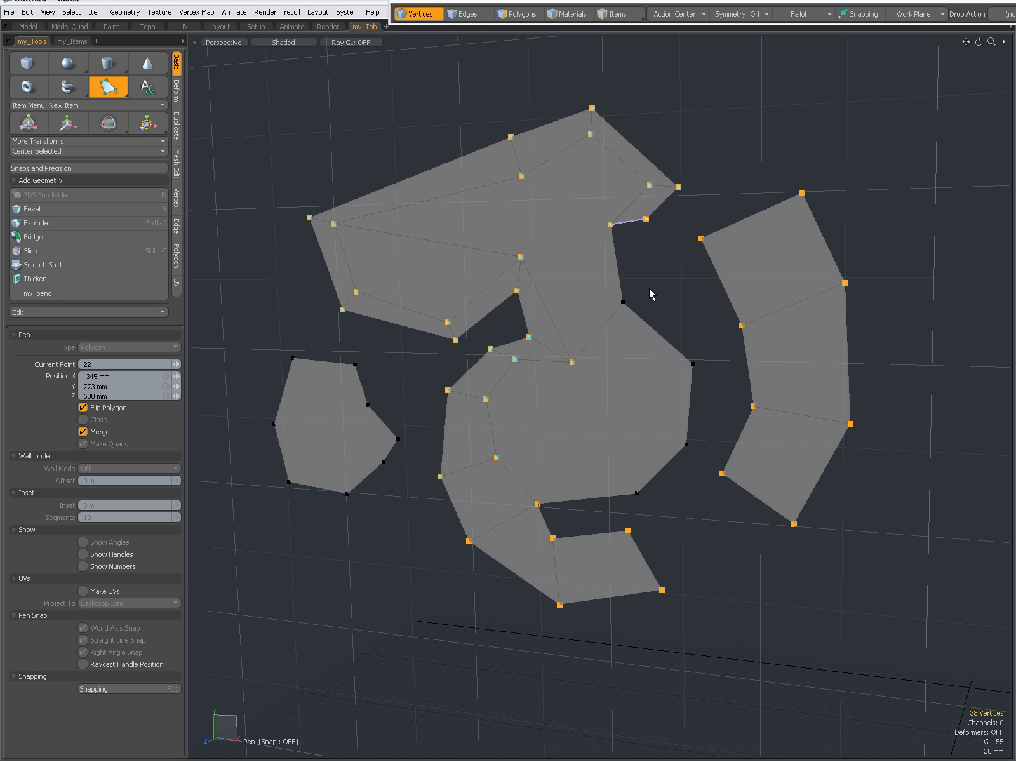
mouse_move(662, 275)
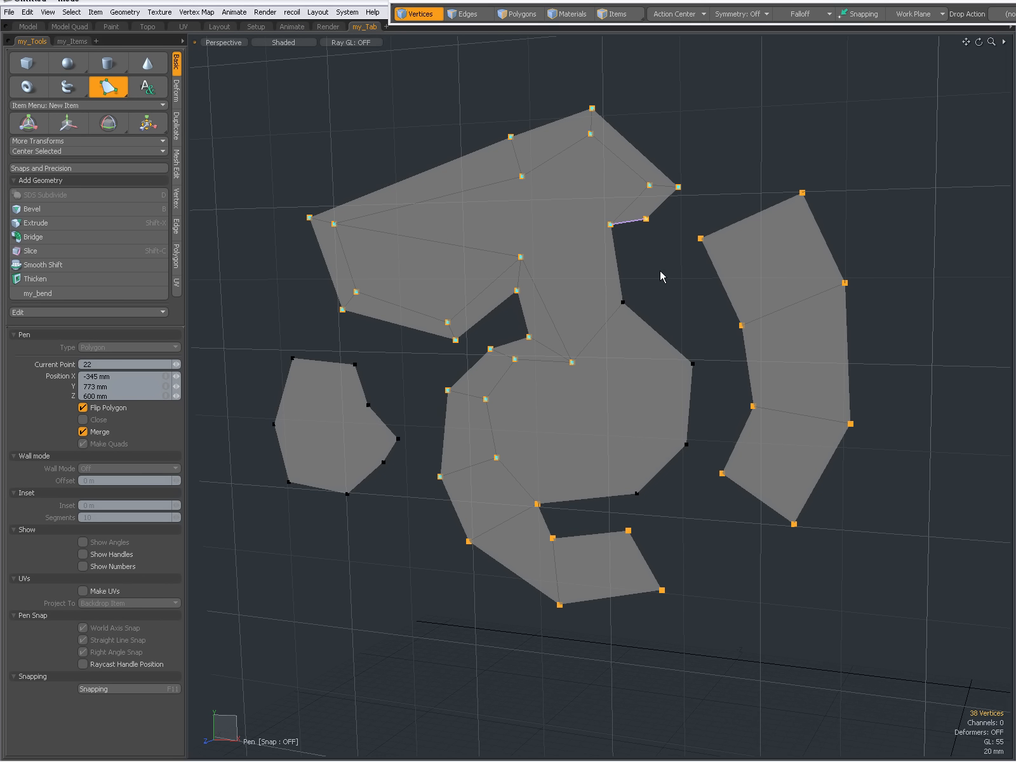
mouse_move(852, 313)
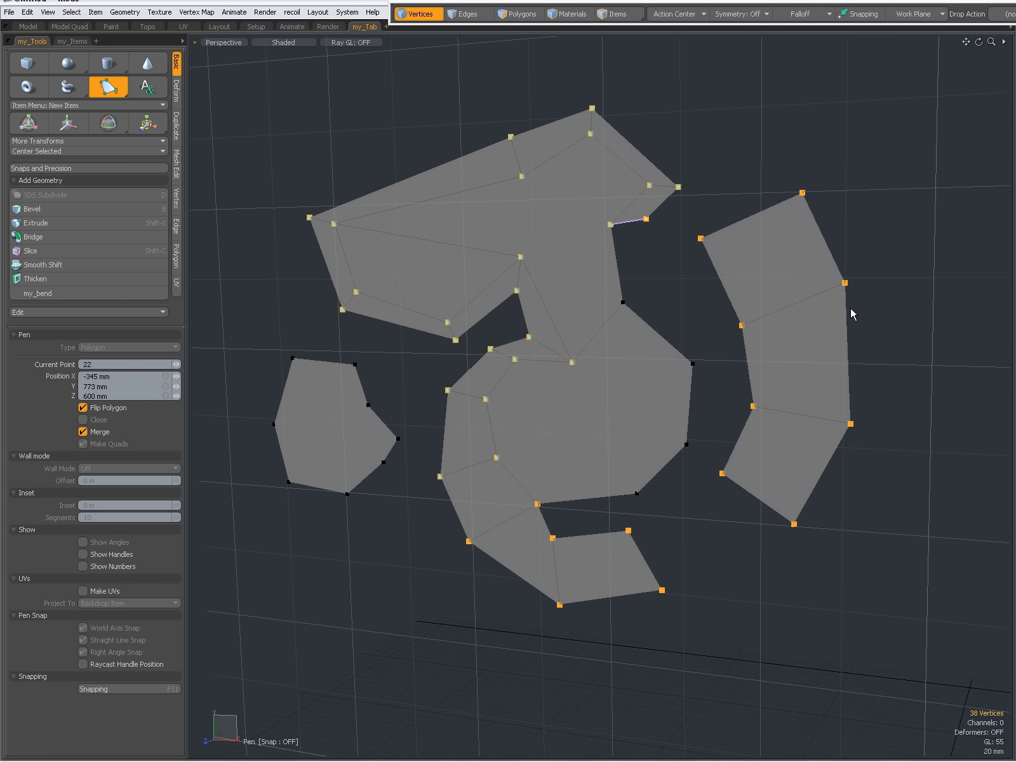
mouse_move(654, 246)
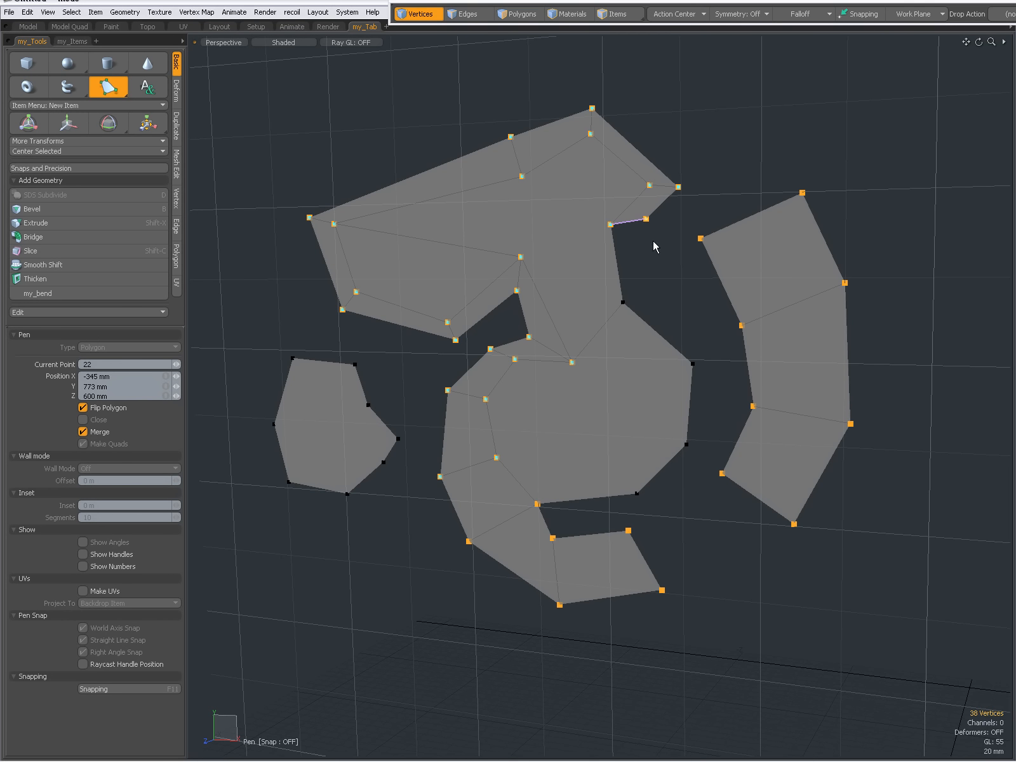
mouse_move(629, 307)
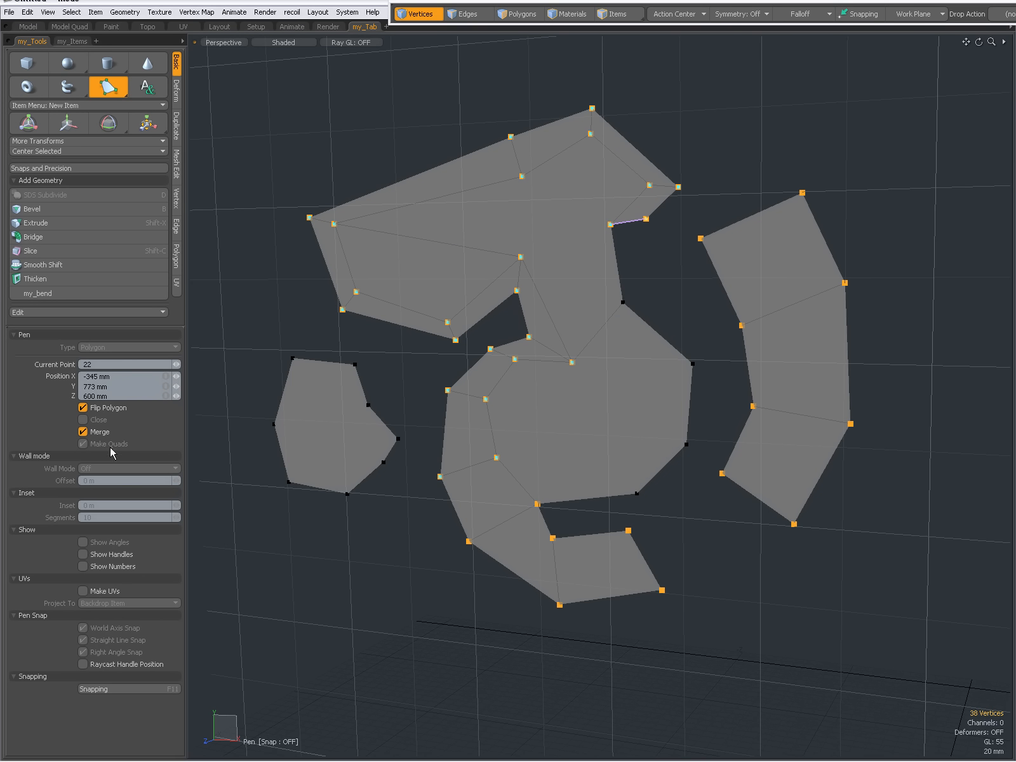
In Polygons mode, select the central polygons, preview subdivision, then return to the flat cage.
click(518, 14)
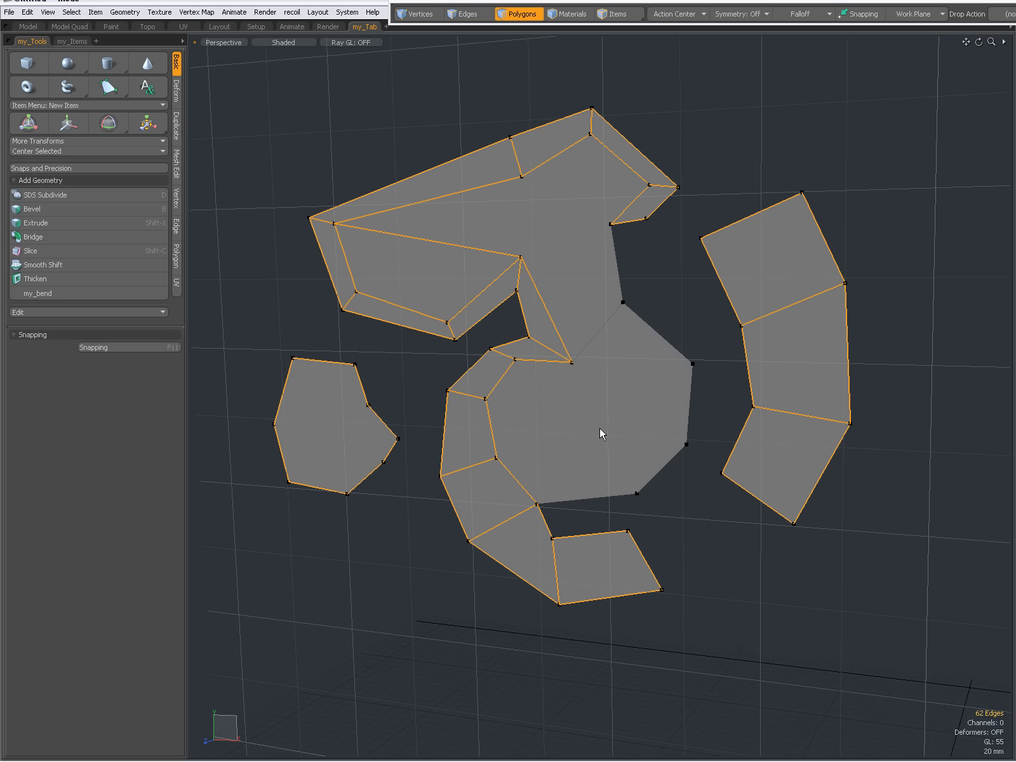
click(599, 432)
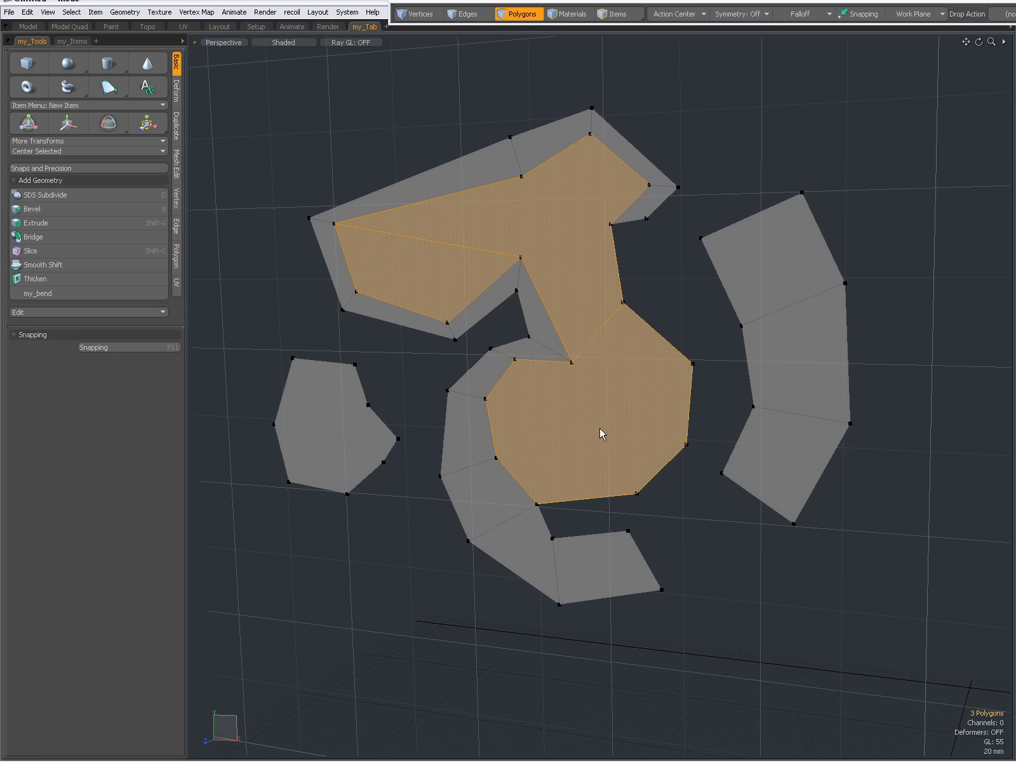
click(600, 434)
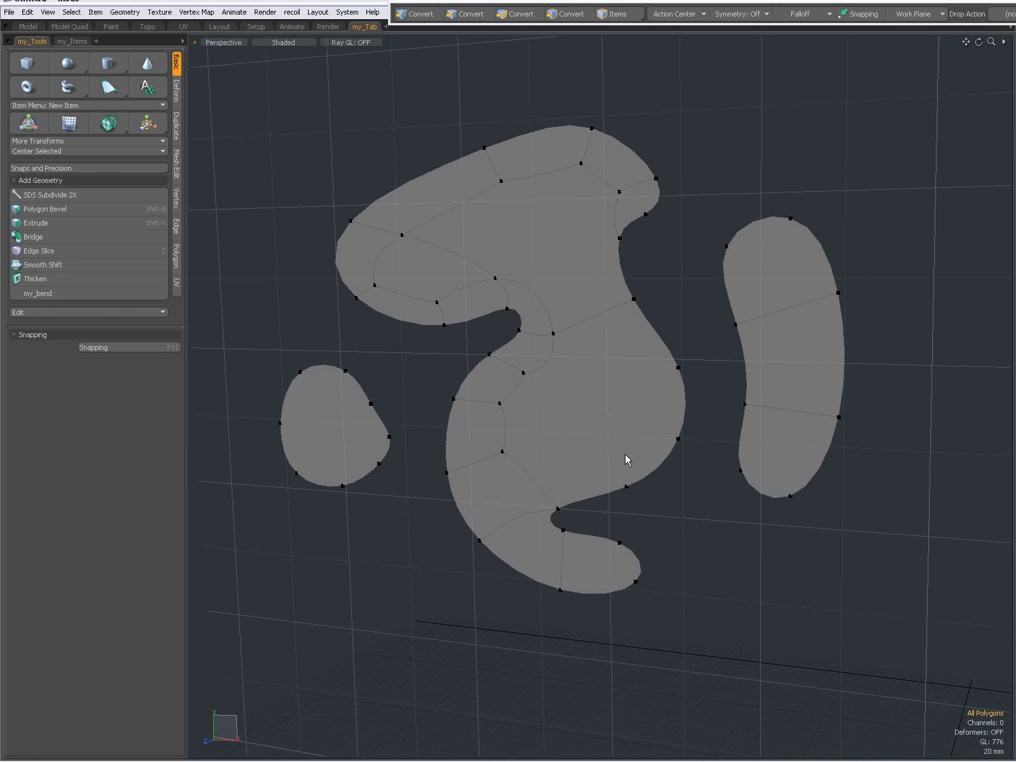
click(518, 14)
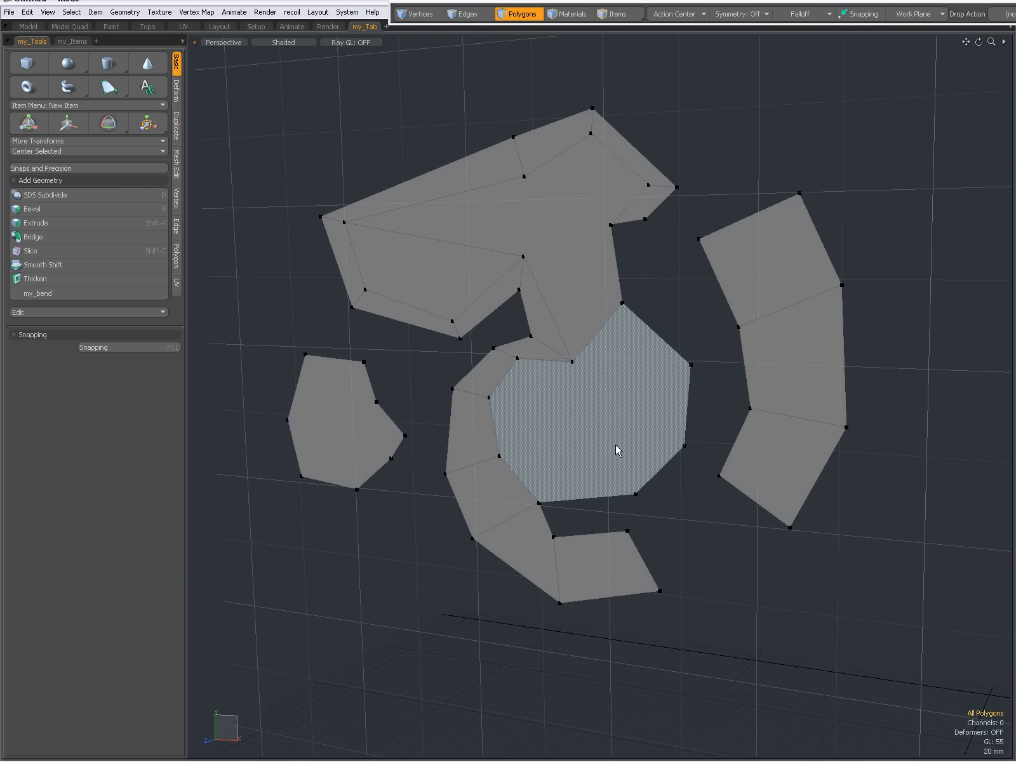
Reactivate the Pen tool with Make Quads enabled.
click(108, 87)
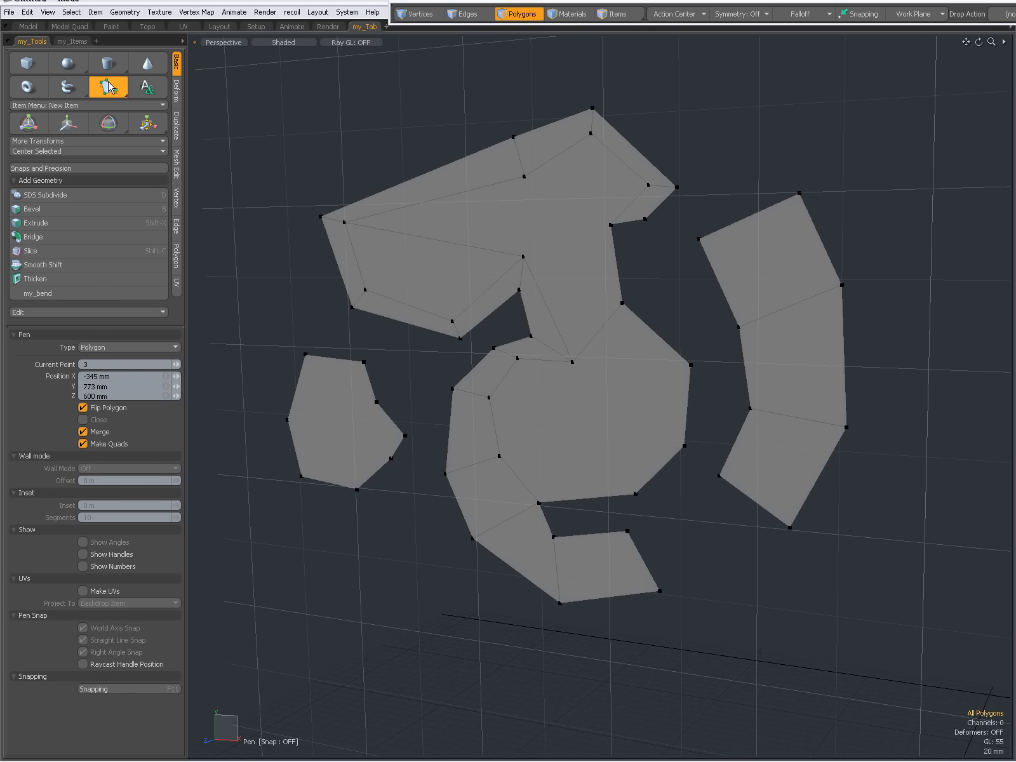
mouse_move(42, 453)
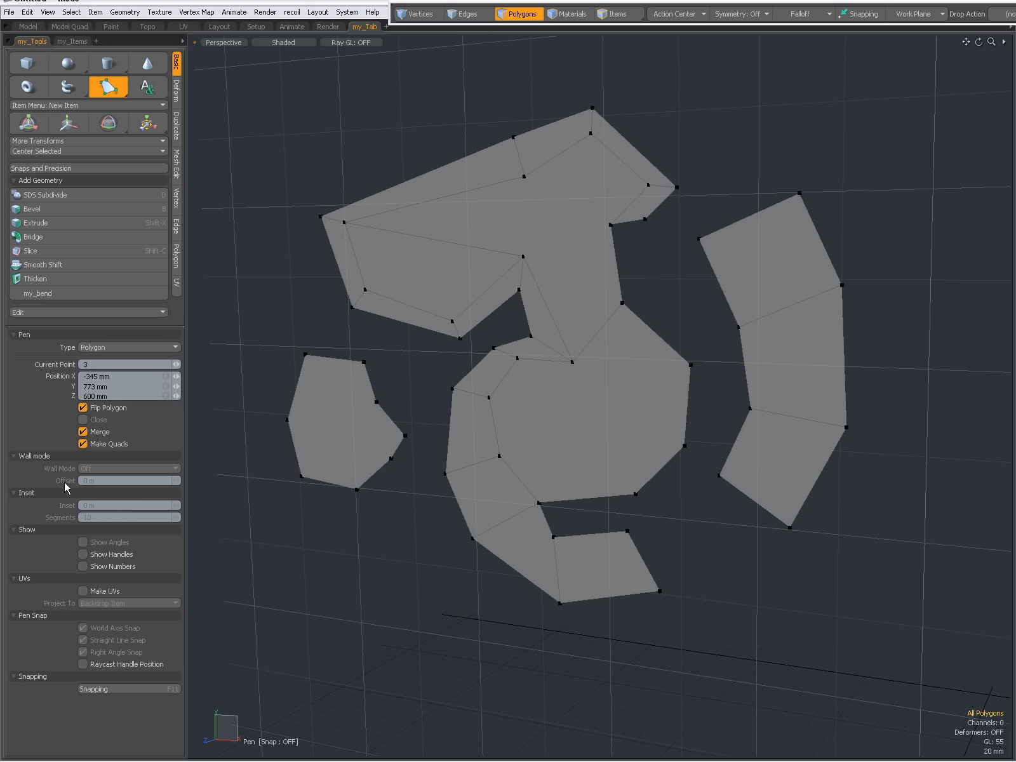
mouse_move(33, 497)
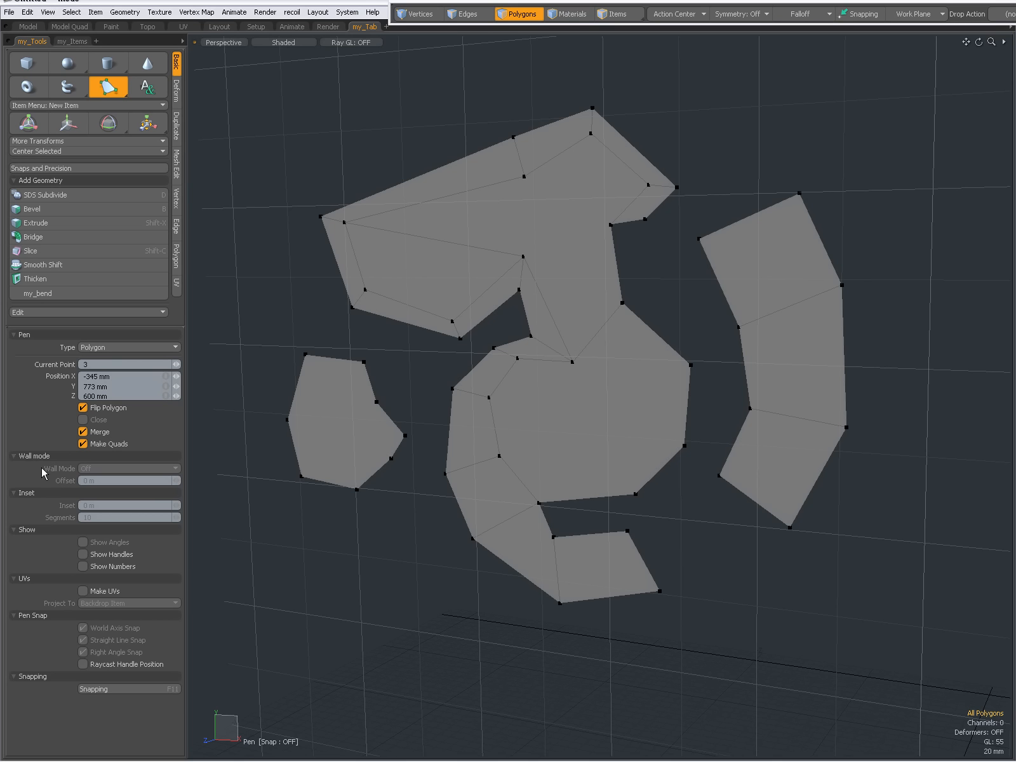
mouse_move(40, 463)
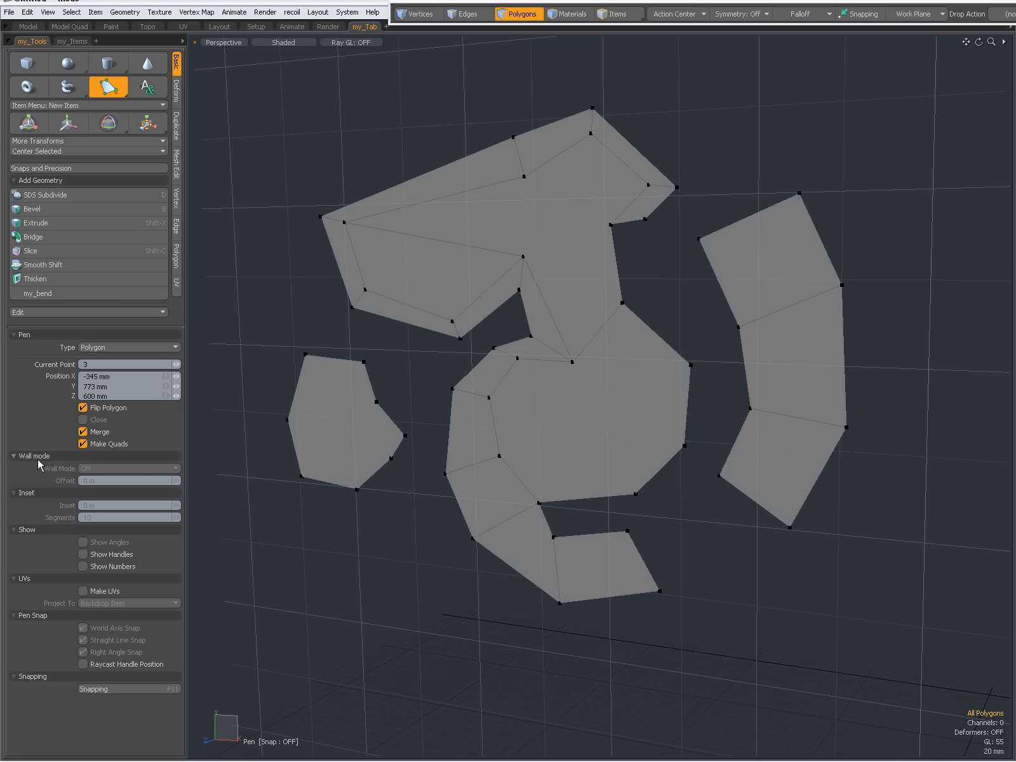
mouse_move(41, 522)
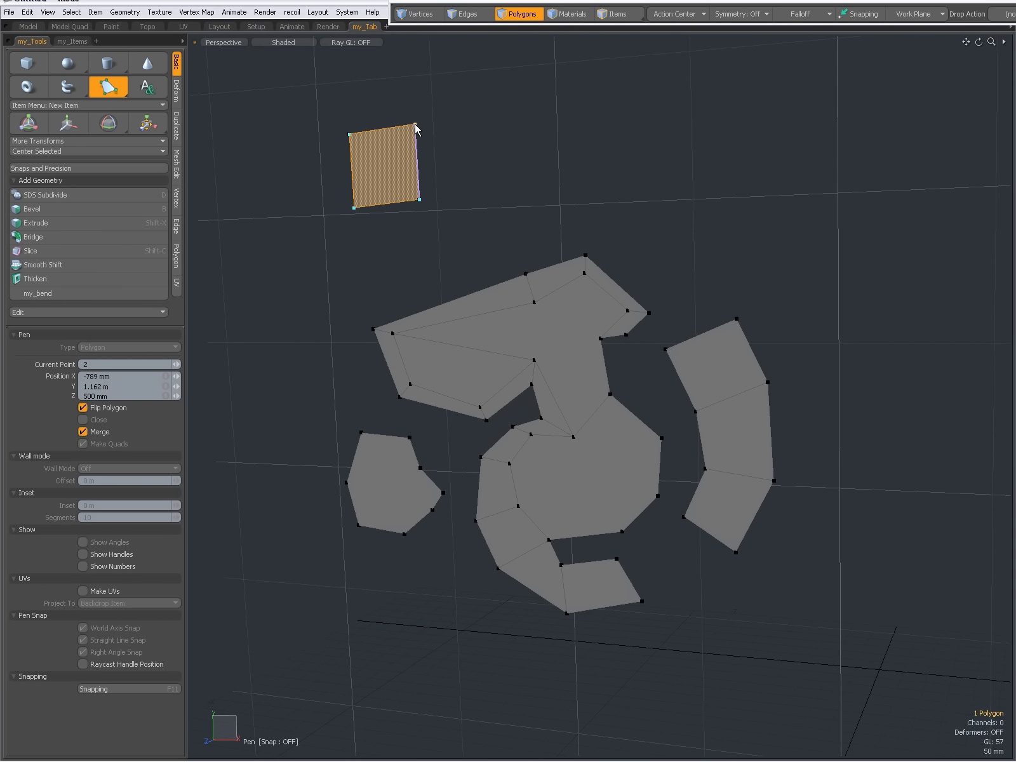
Reposition the quad's lower corner above the mesh and turn off Show Handles for the Pen tool.
click(82, 555)
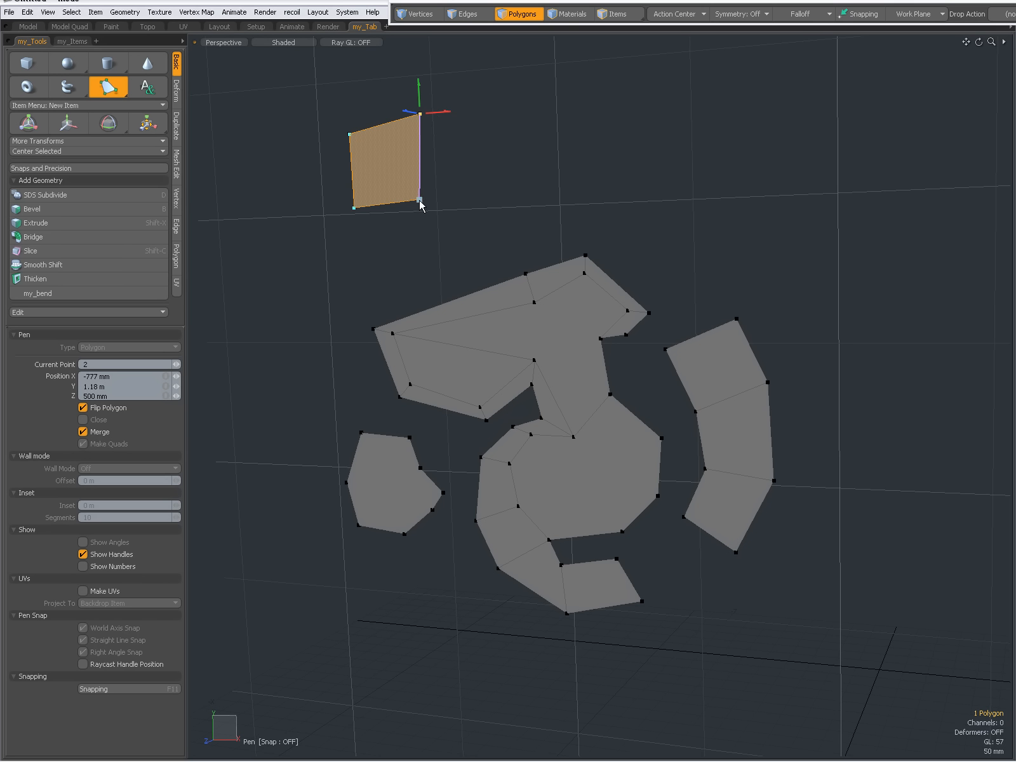
click(420, 220)
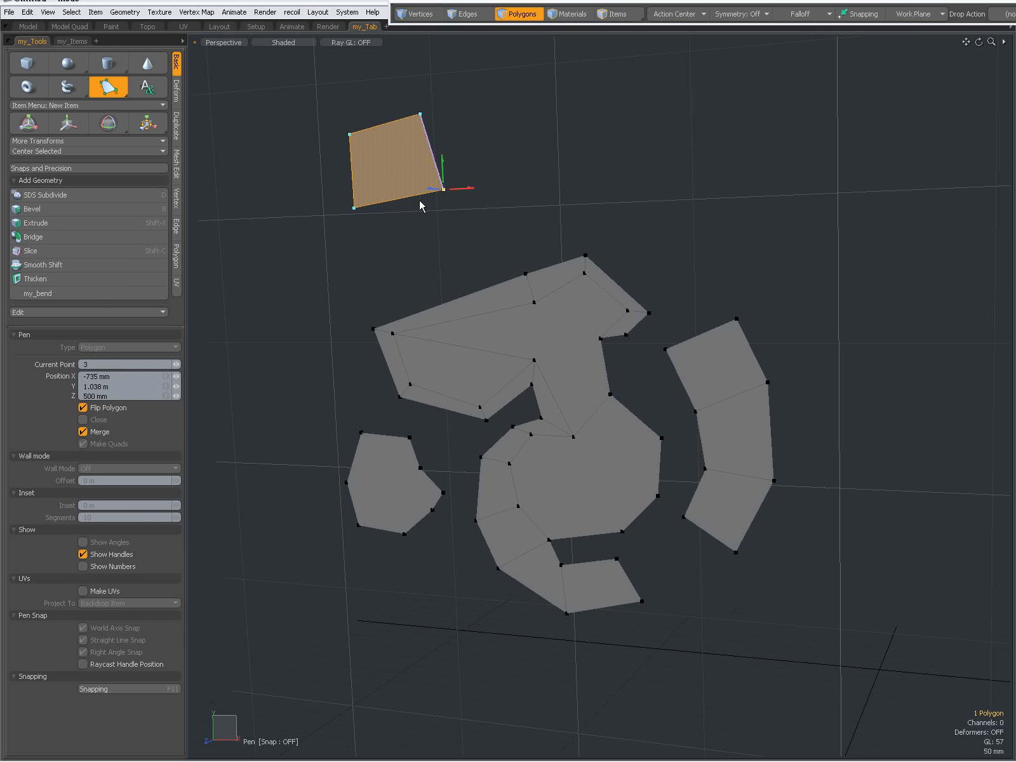
mouse_move(450, 197)
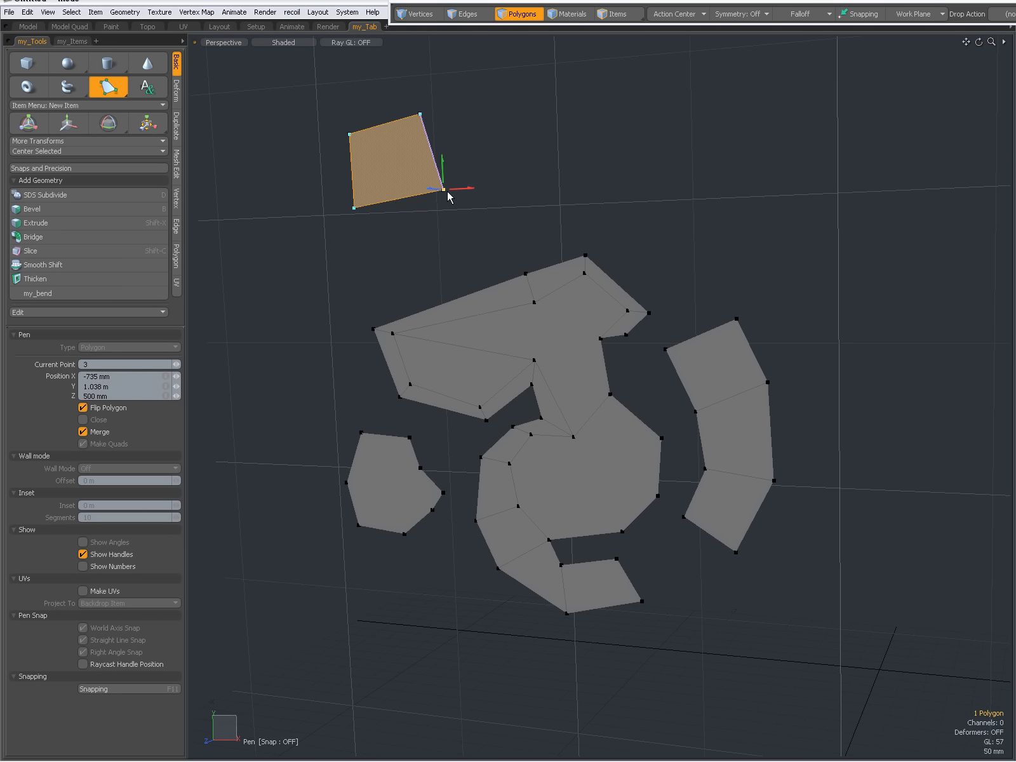
mouse_move(443, 162)
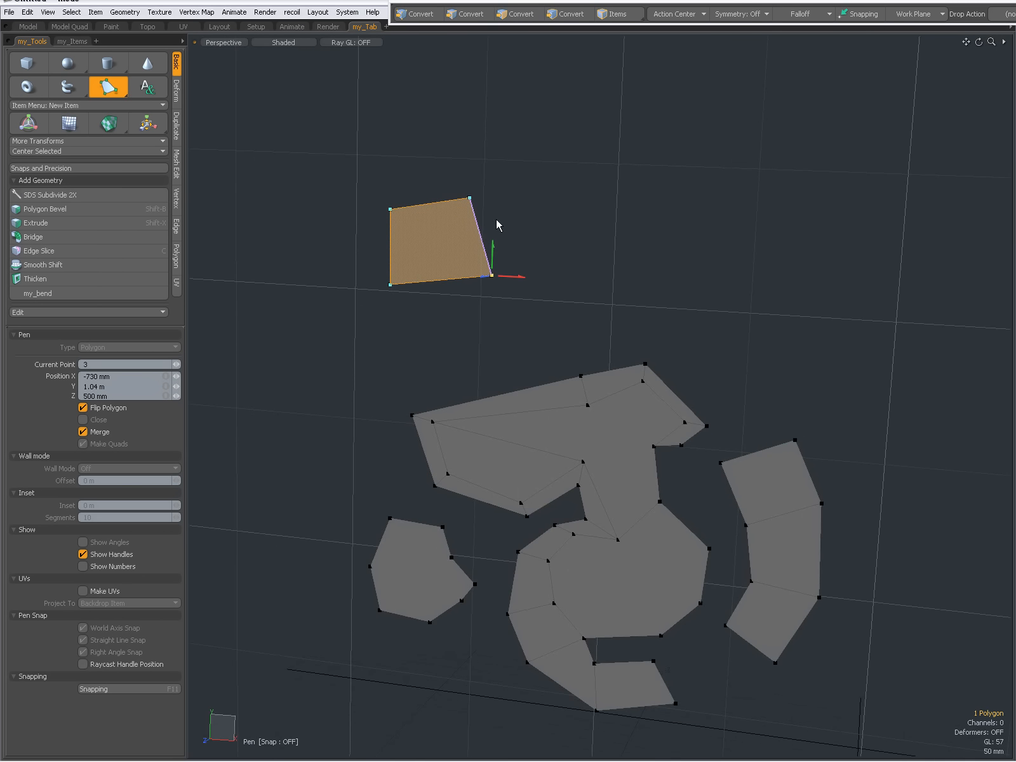
click(518, 14)
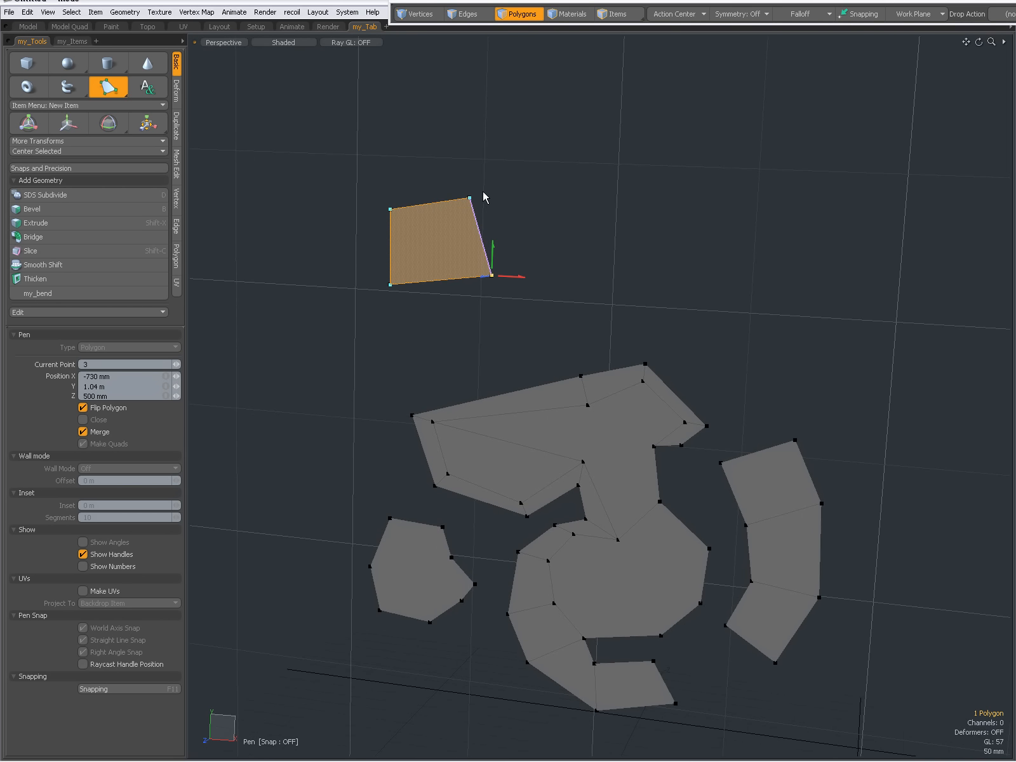
mouse_move(311, 363)
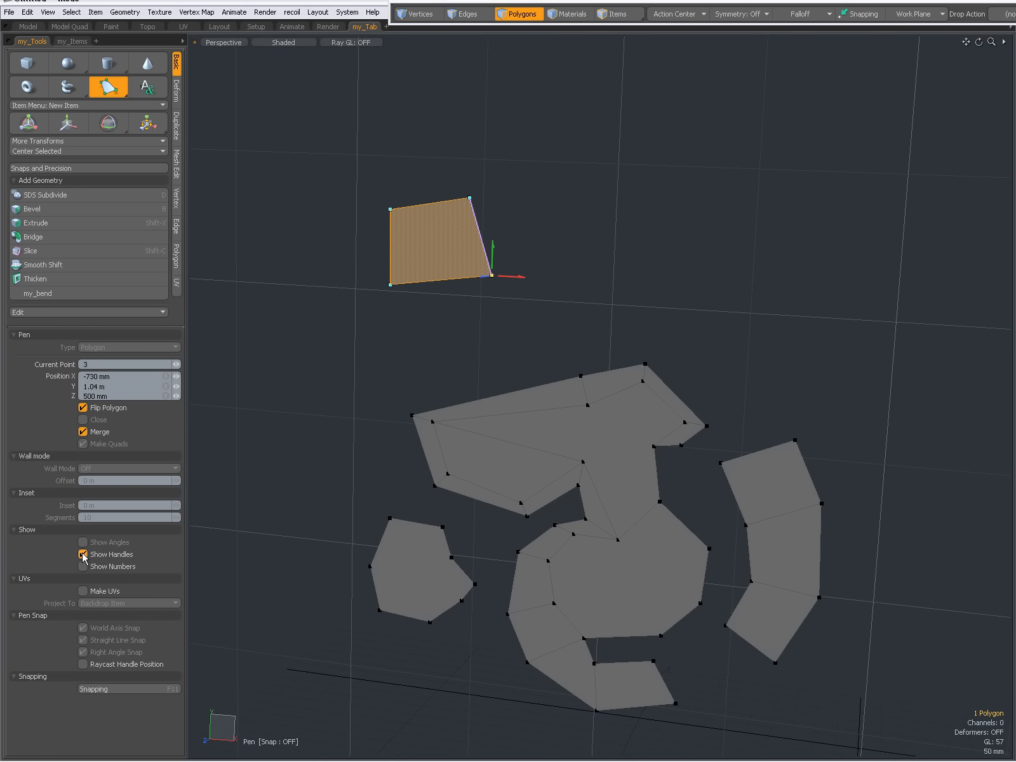
click(82, 554)
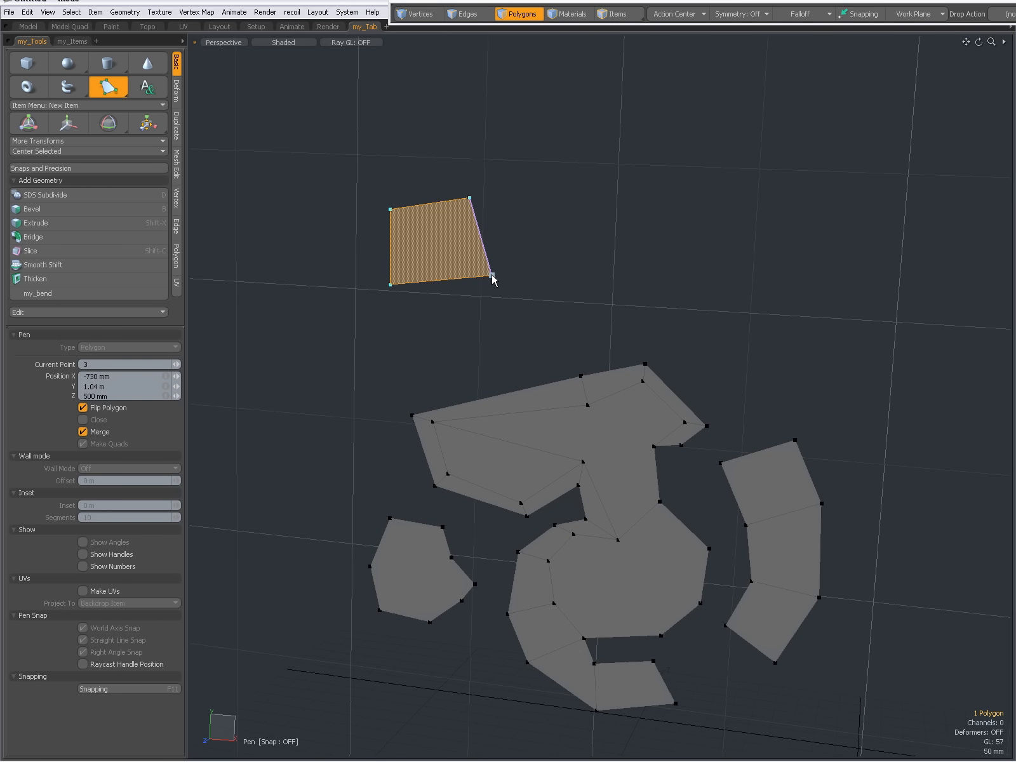
click(466, 14)
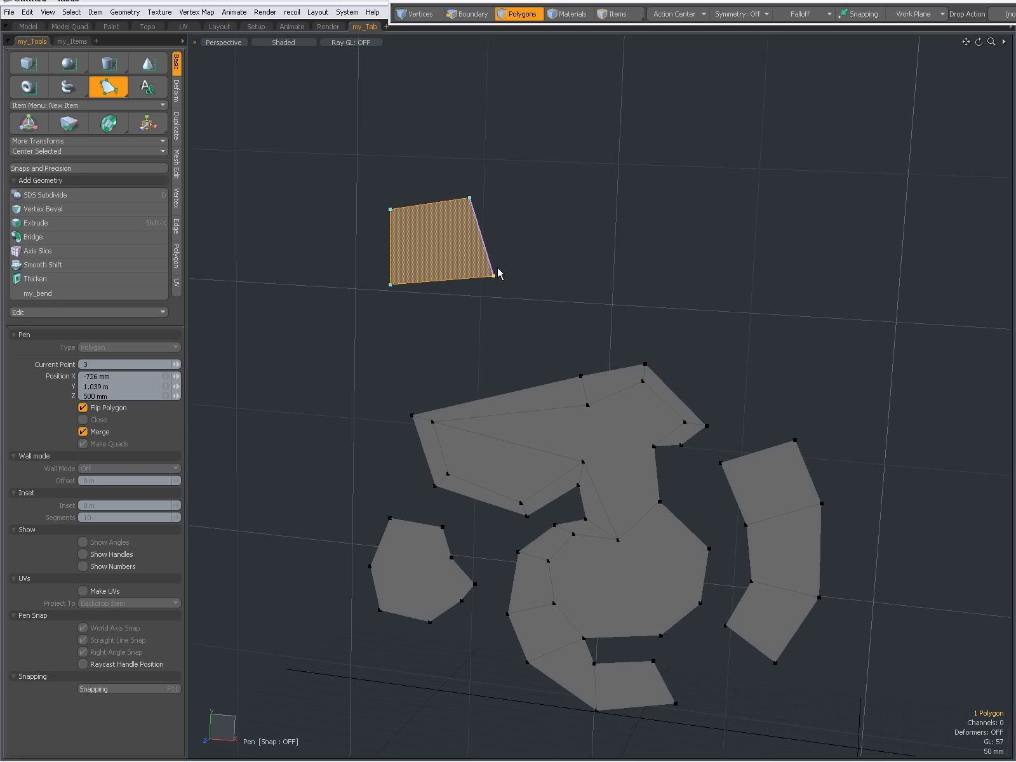
Re-enable Show Handles on the pen quad and briefly toggle Show Numbers on and off.
click(465, 14)
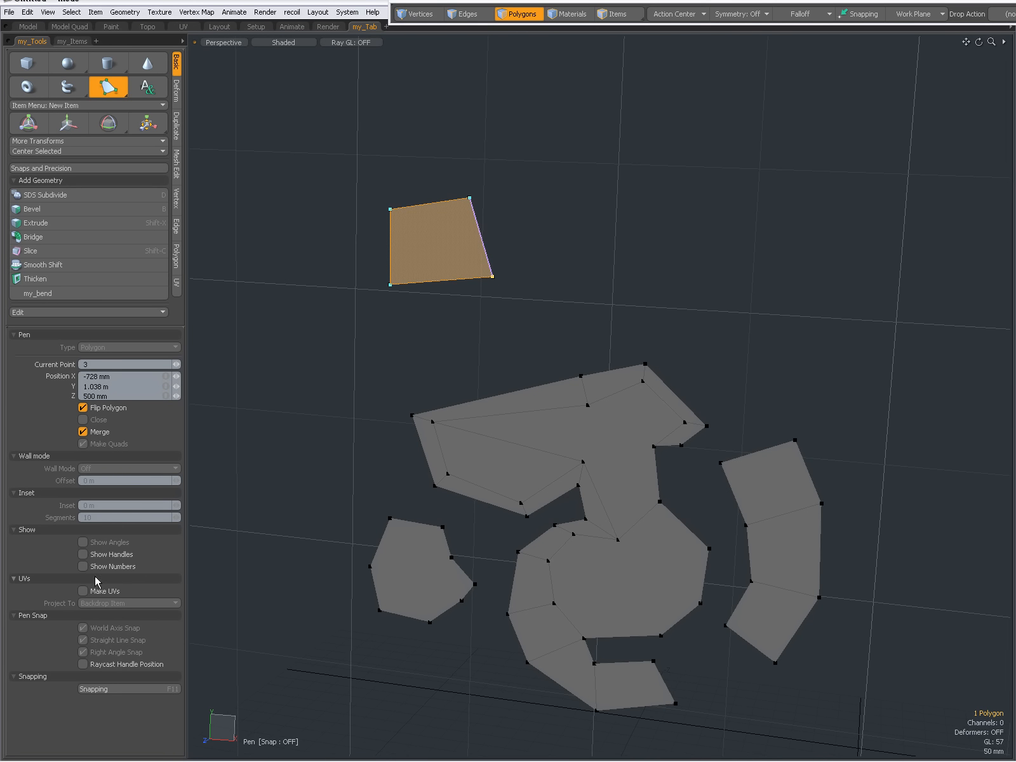
click(83, 553)
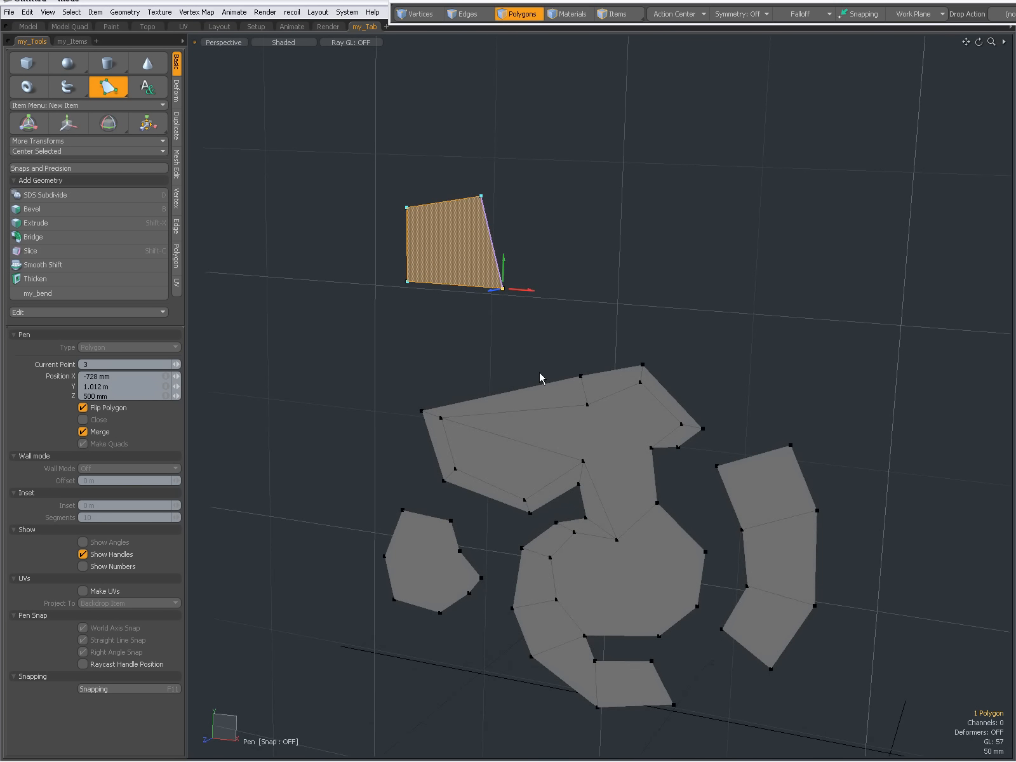
click(83, 566)
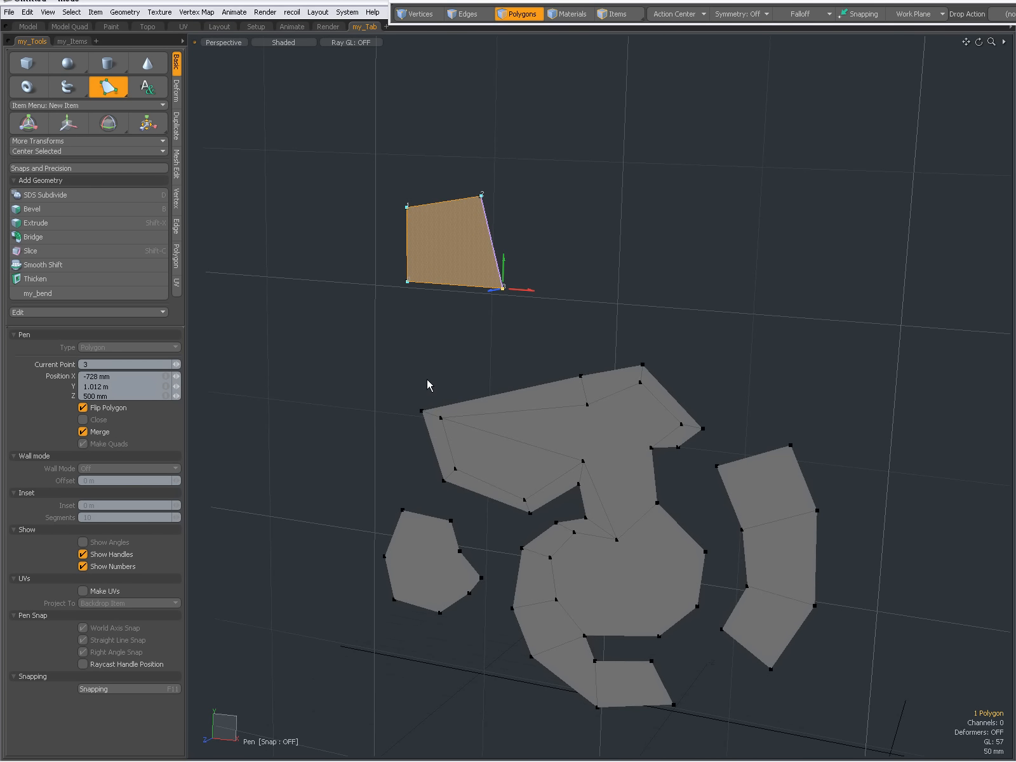
mouse_move(89, 358)
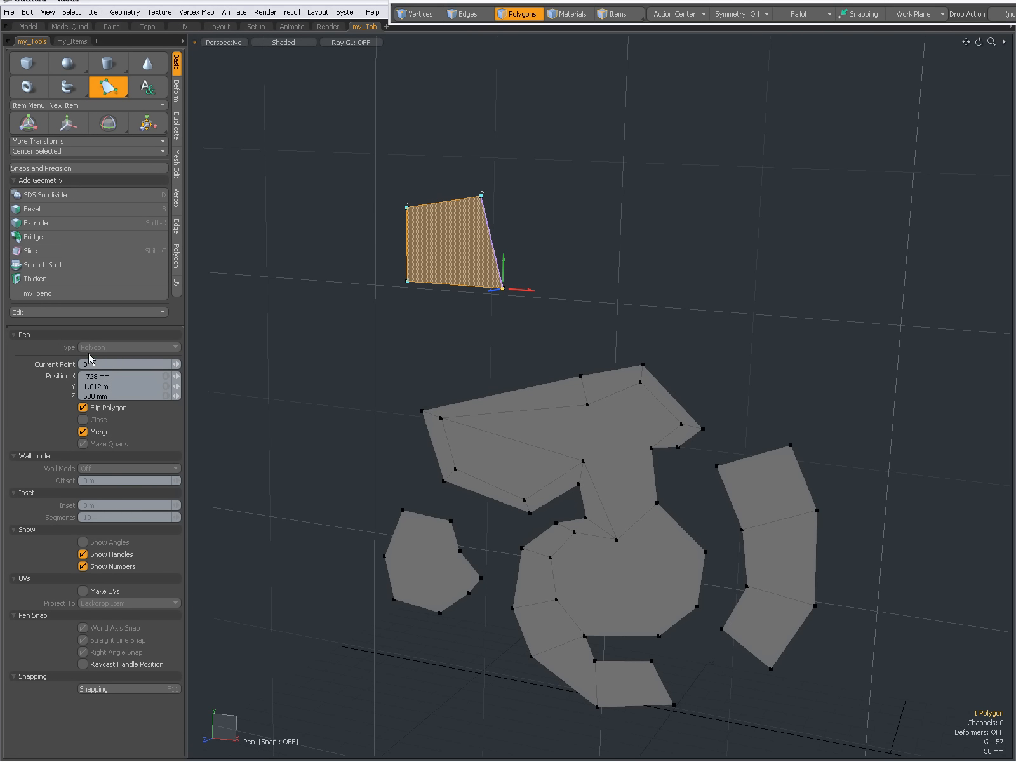
mouse_move(472, 326)
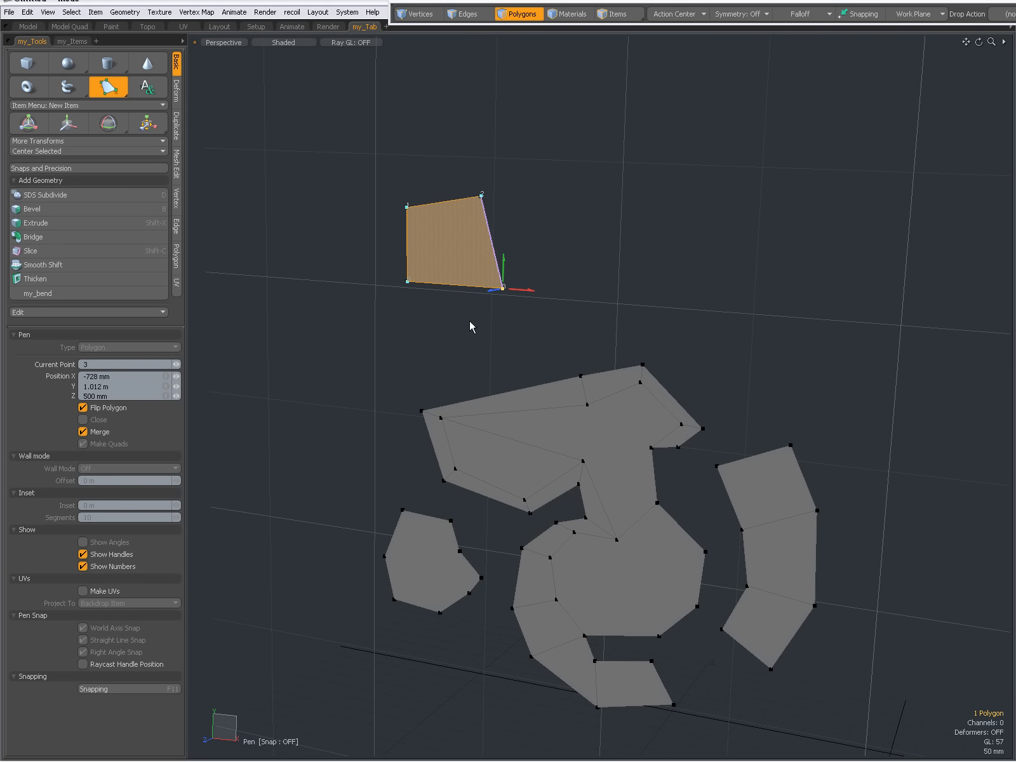
mouse_move(410, 206)
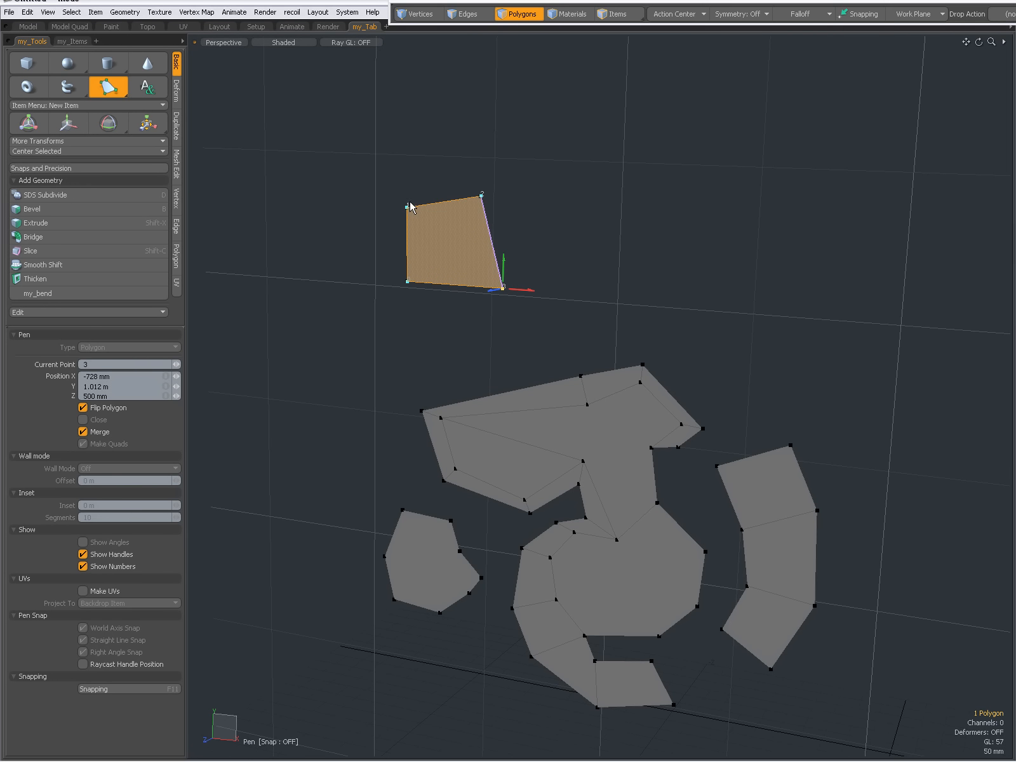
mouse_move(472, 310)
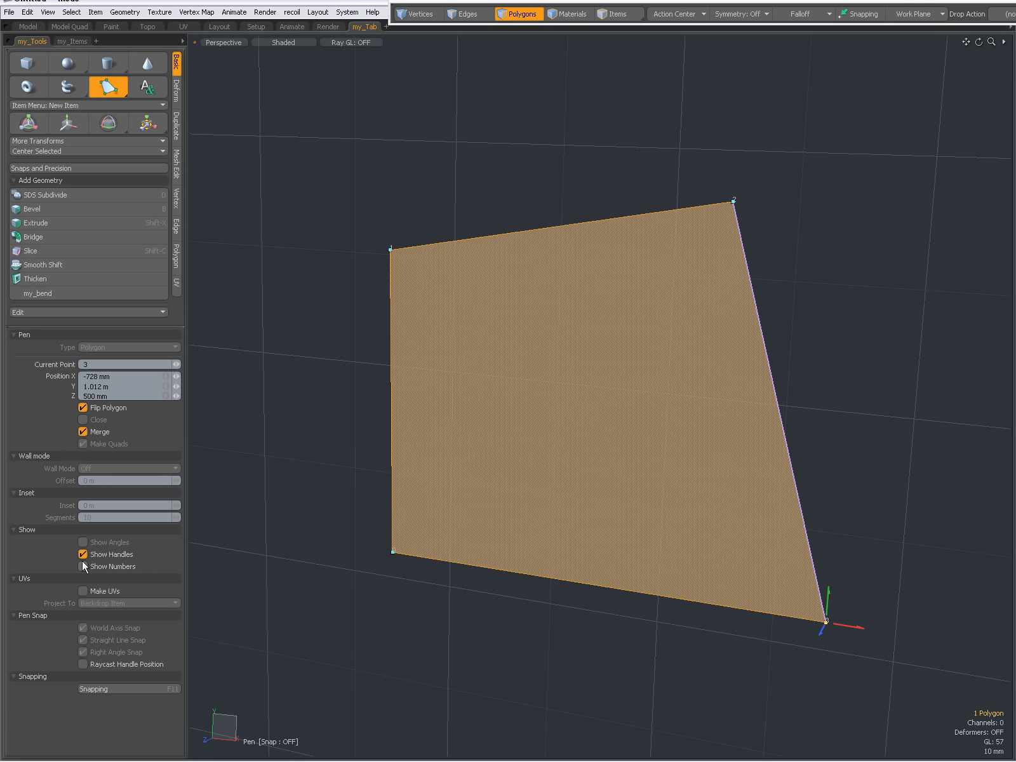
click(83, 567)
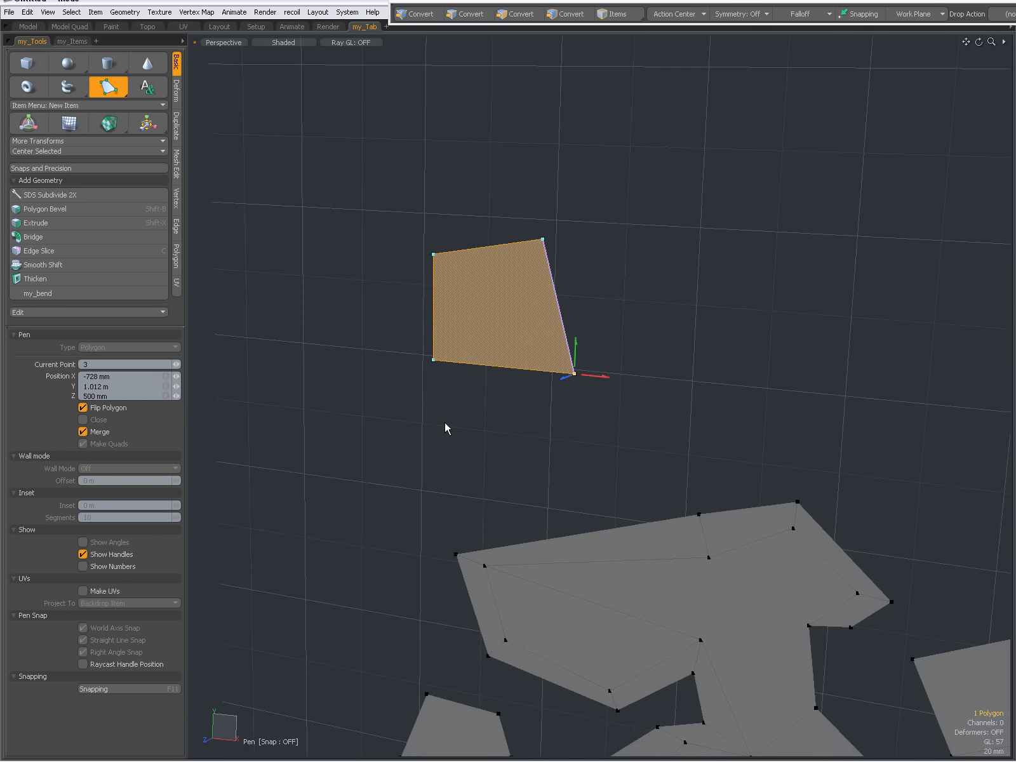
click(518, 14)
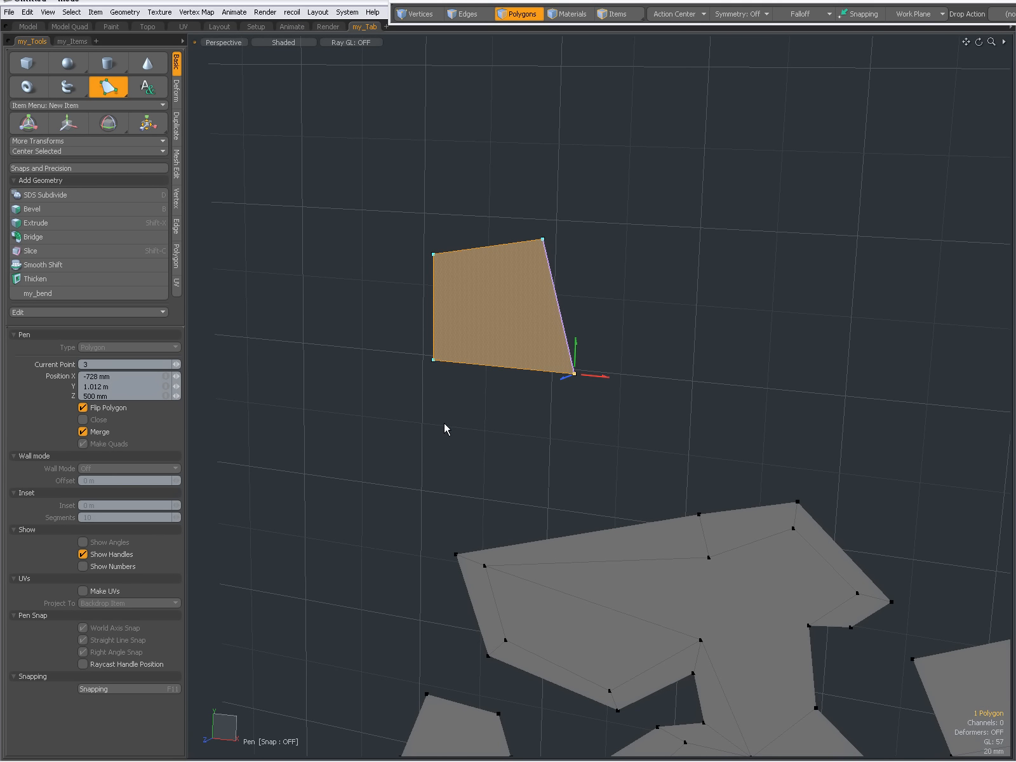
mouse_move(313, 467)
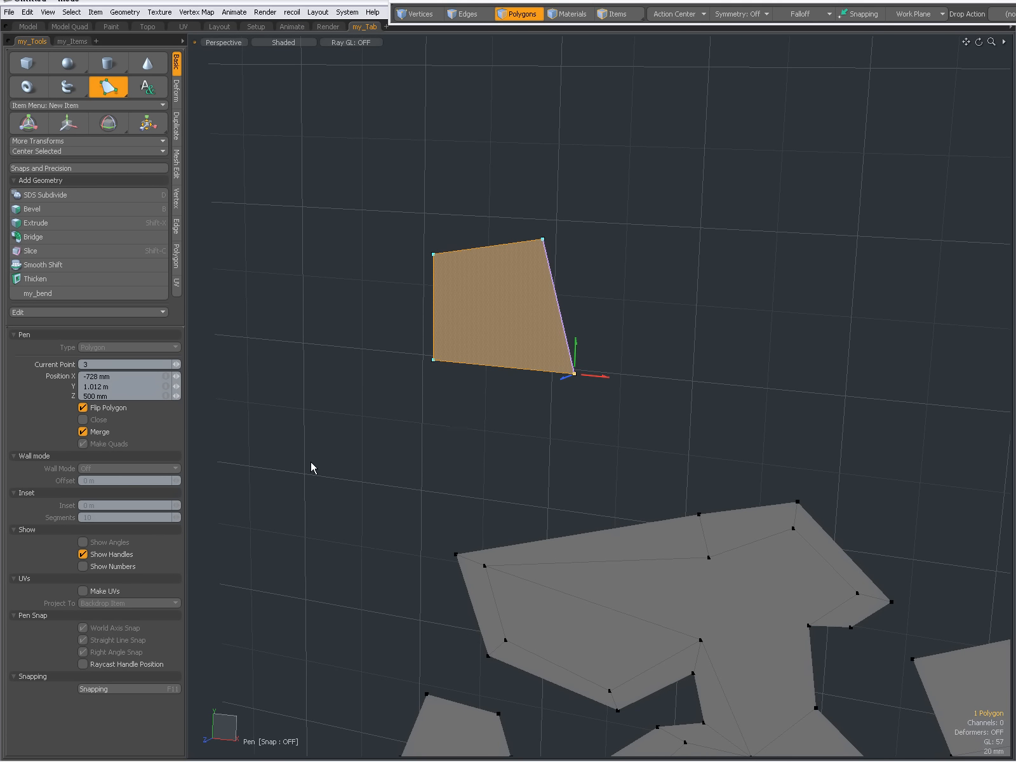
mouse_move(397, 417)
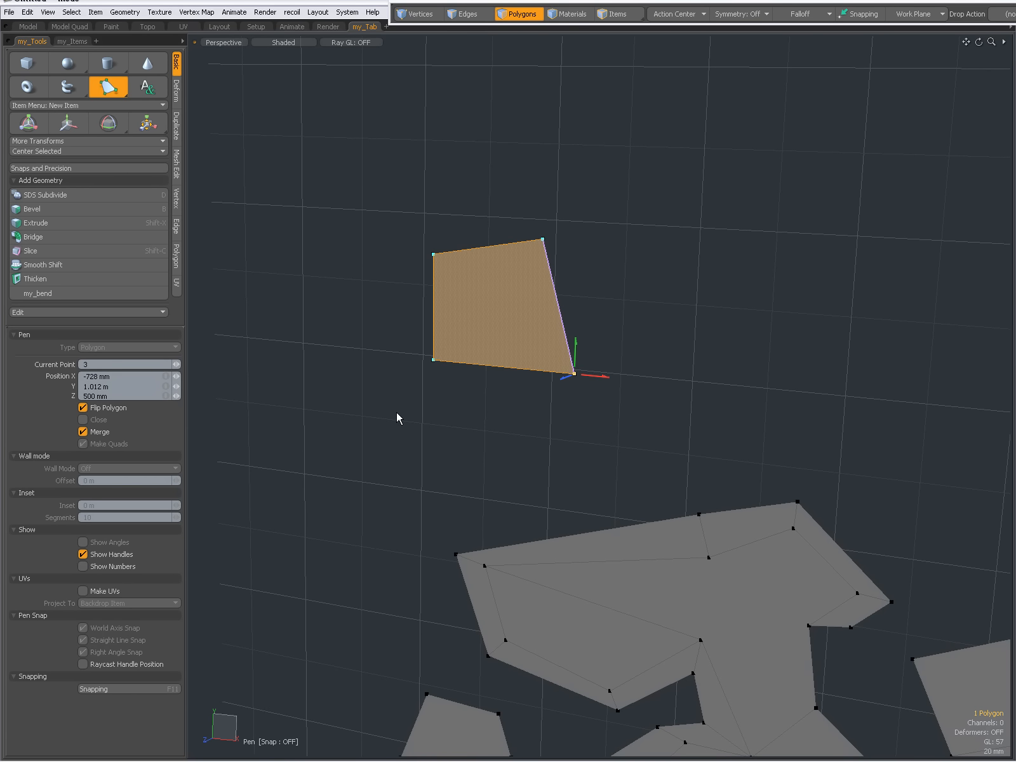
mouse_move(122, 553)
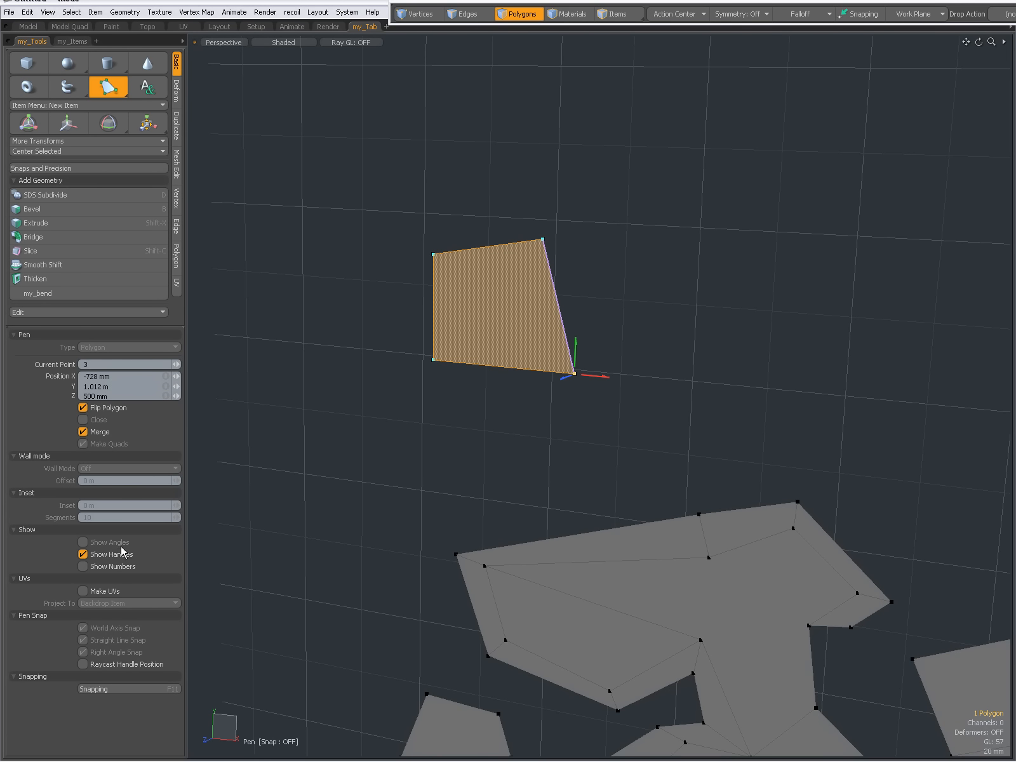
mouse_move(123, 405)
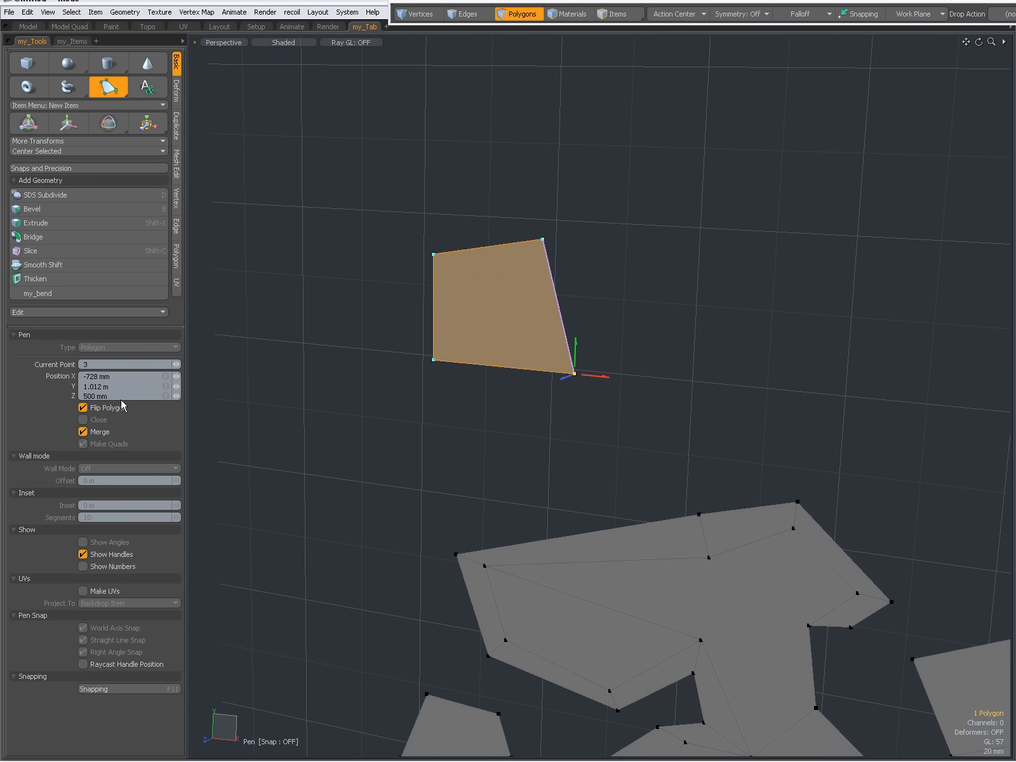
mouse_move(139, 546)
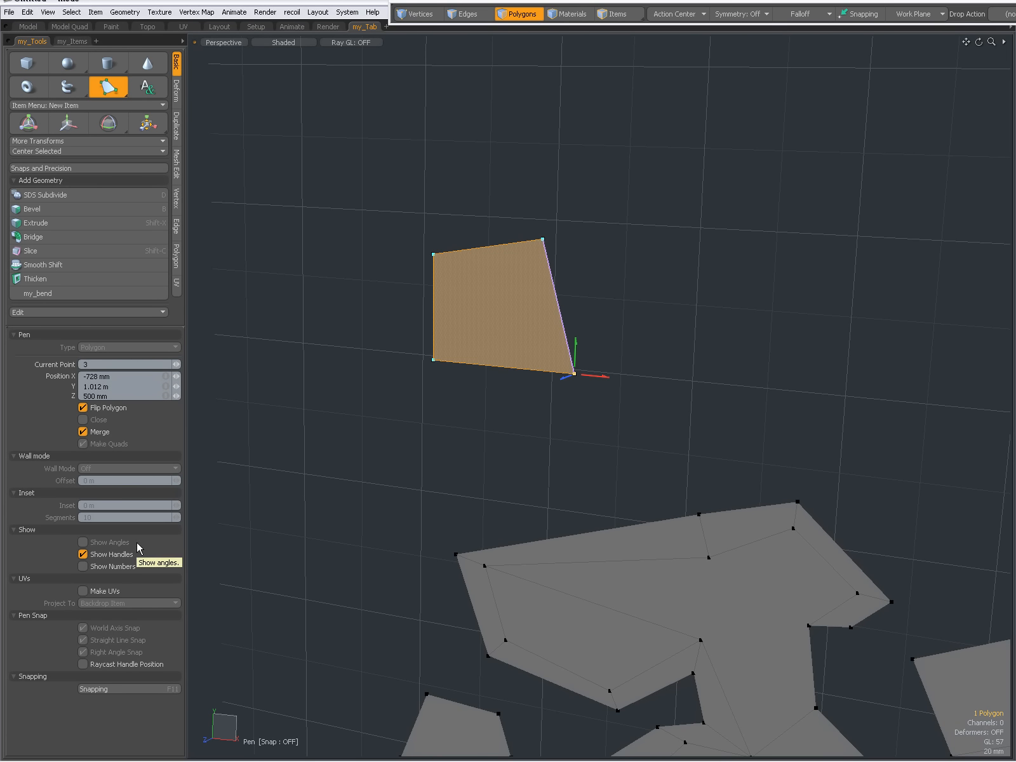
mouse_move(20, 583)
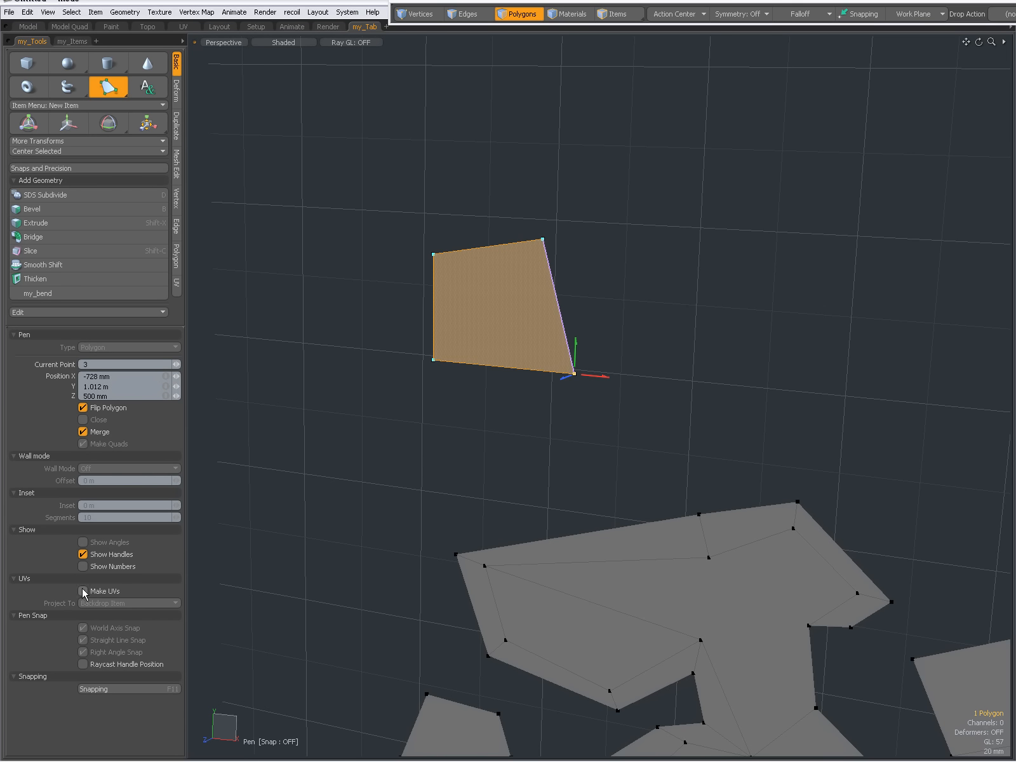
Briefly enable Make UVs with backdrop projection for the pen, then switch it off again.
click(83, 591)
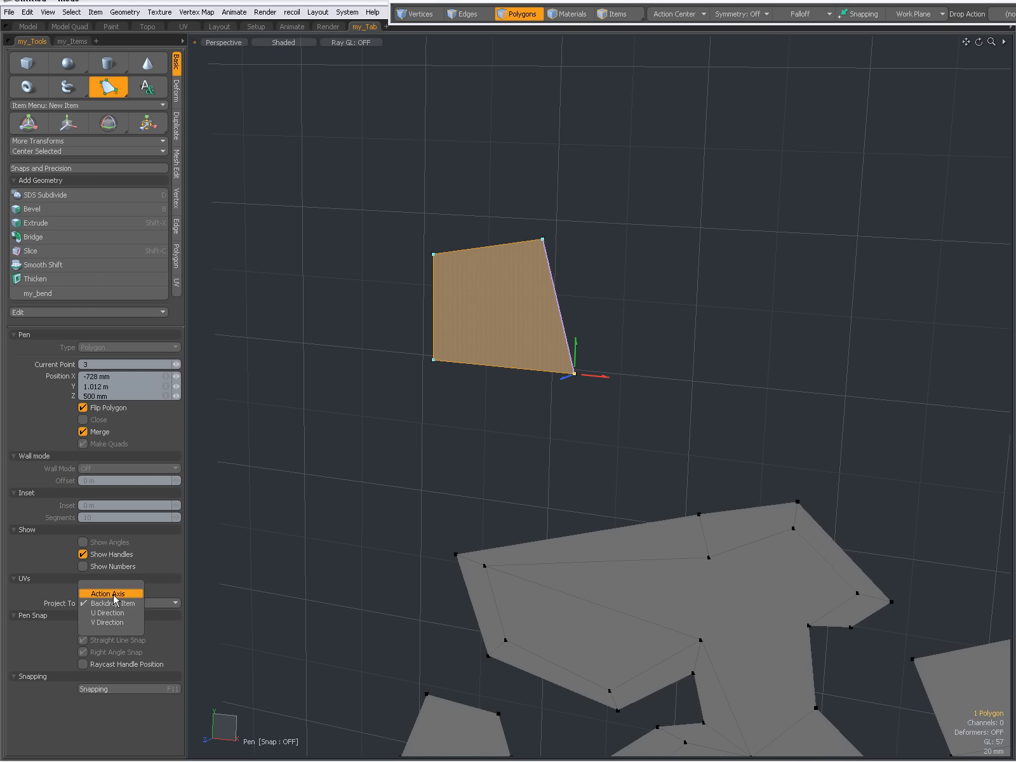
mouse_move(111, 614)
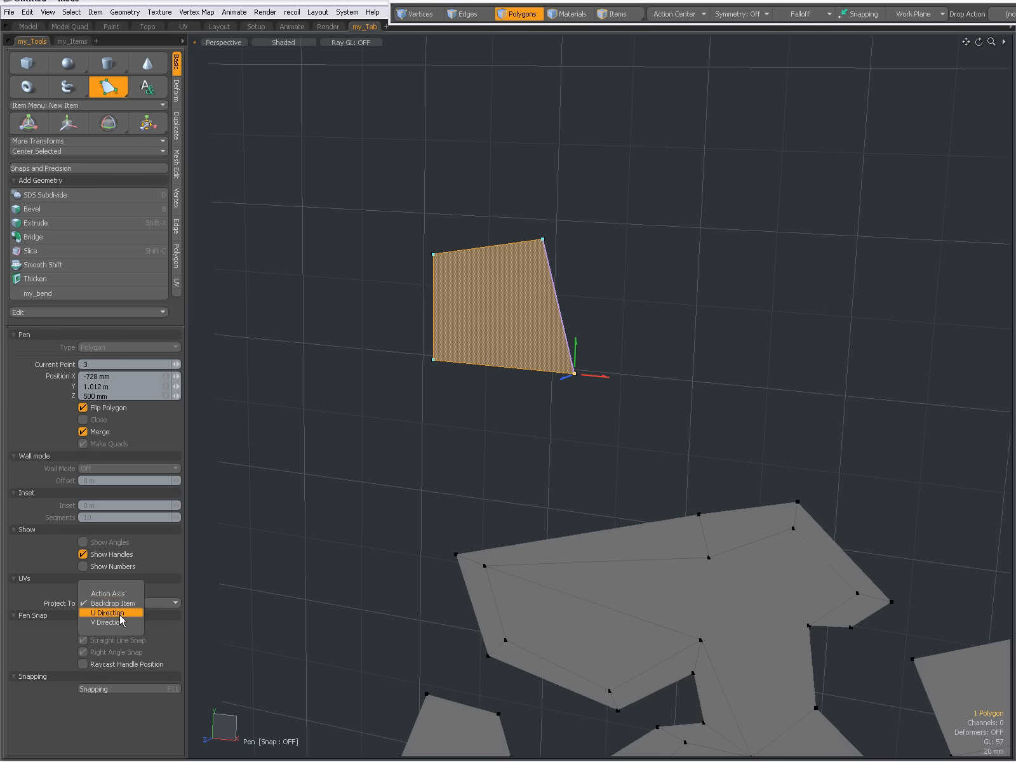
mouse_move(35, 570)
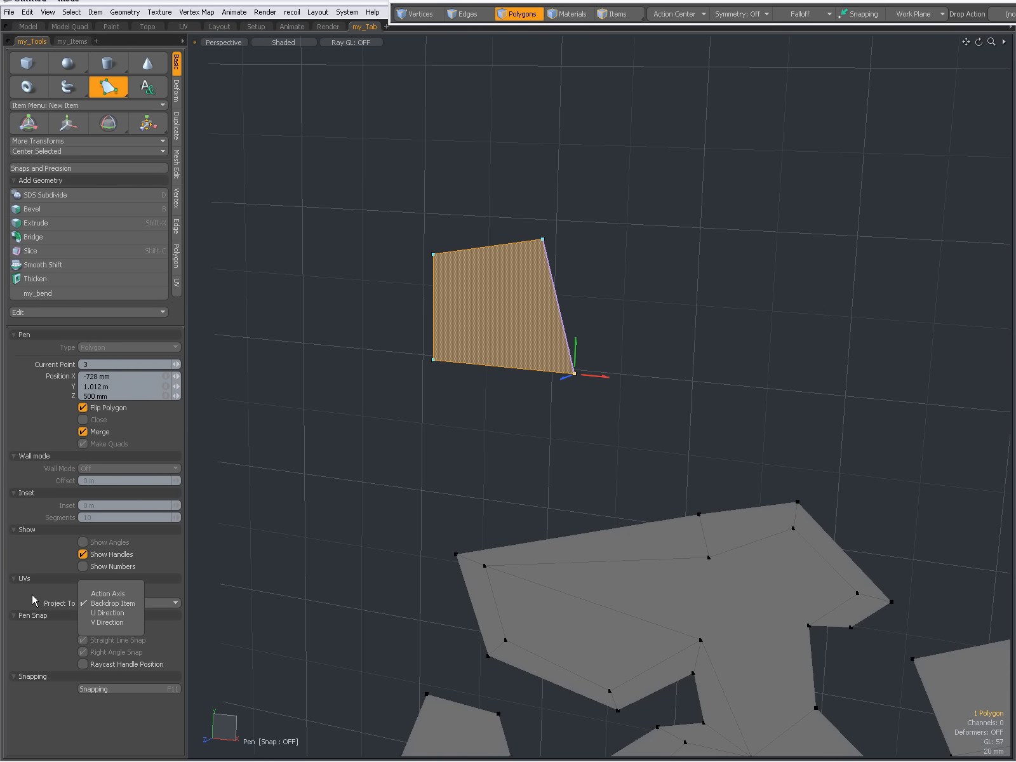
mouse_move(107, 622)
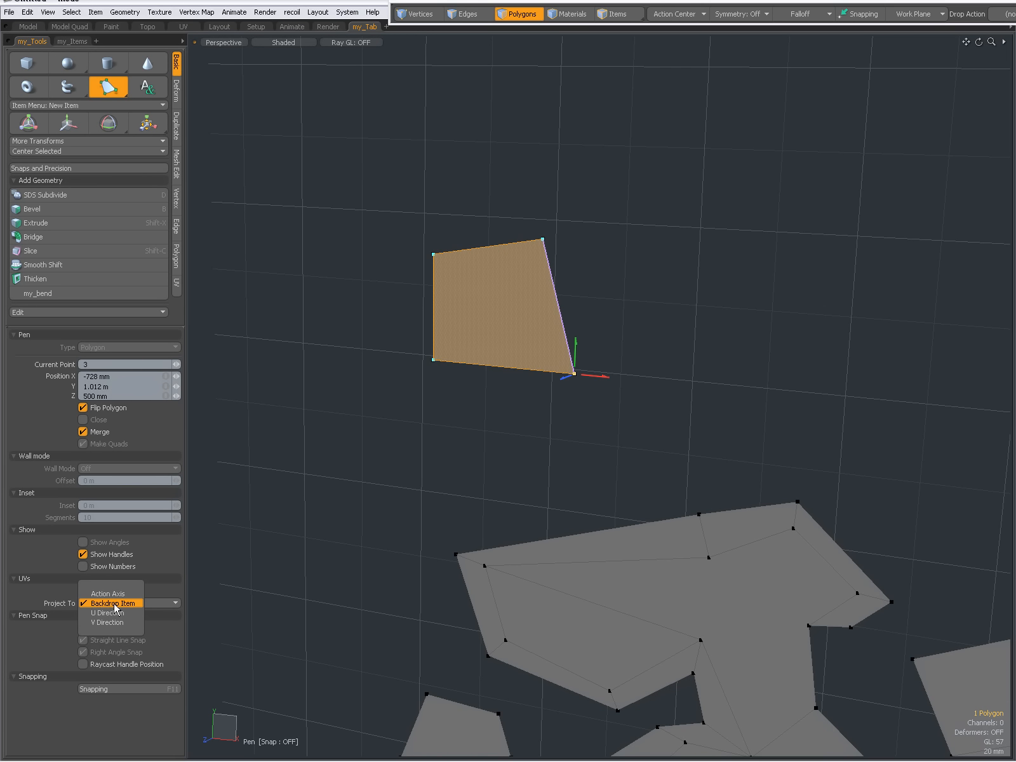
mouse_move(107, 593)
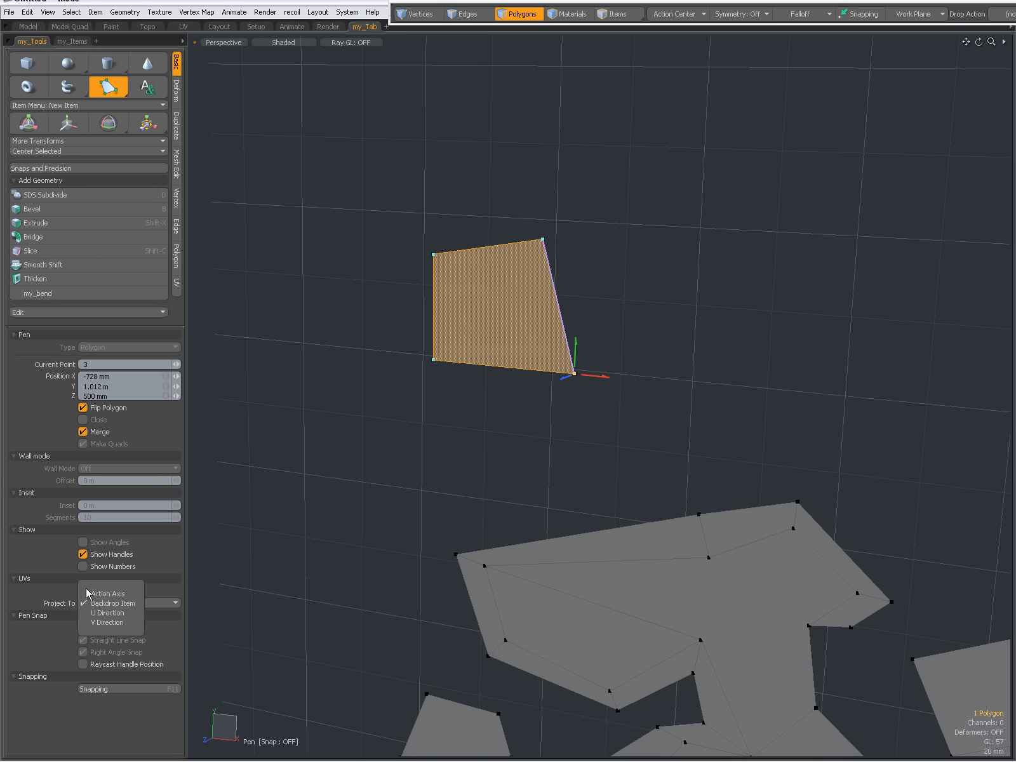
mouse_move(39, 596)
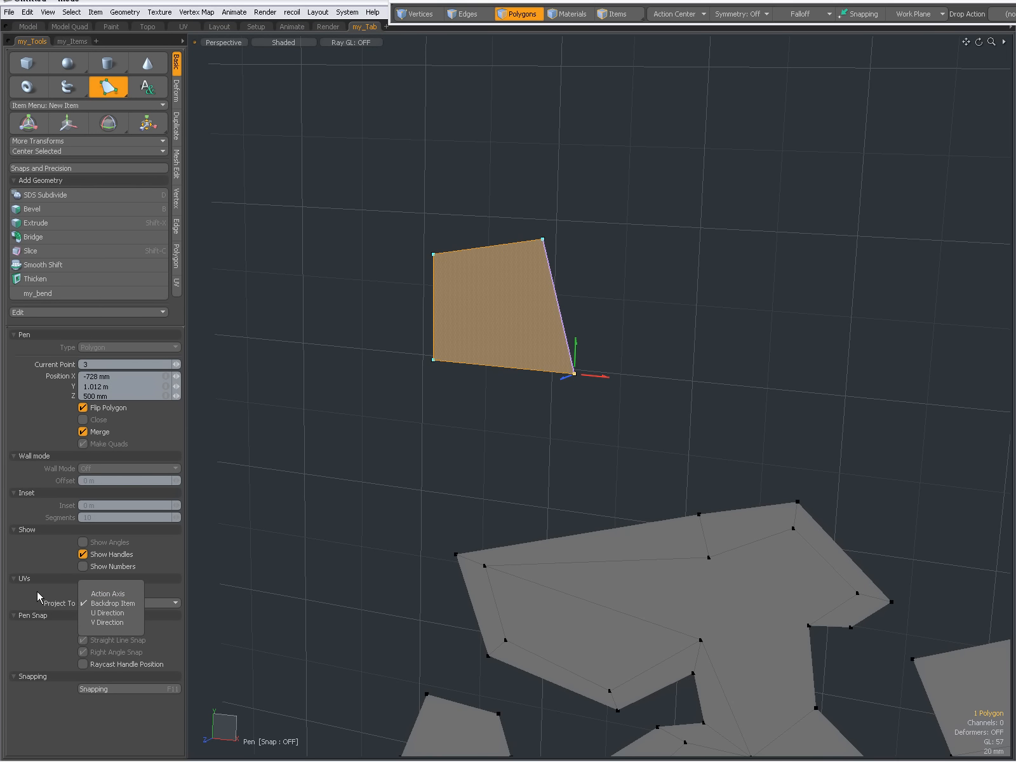
click(106, 593)
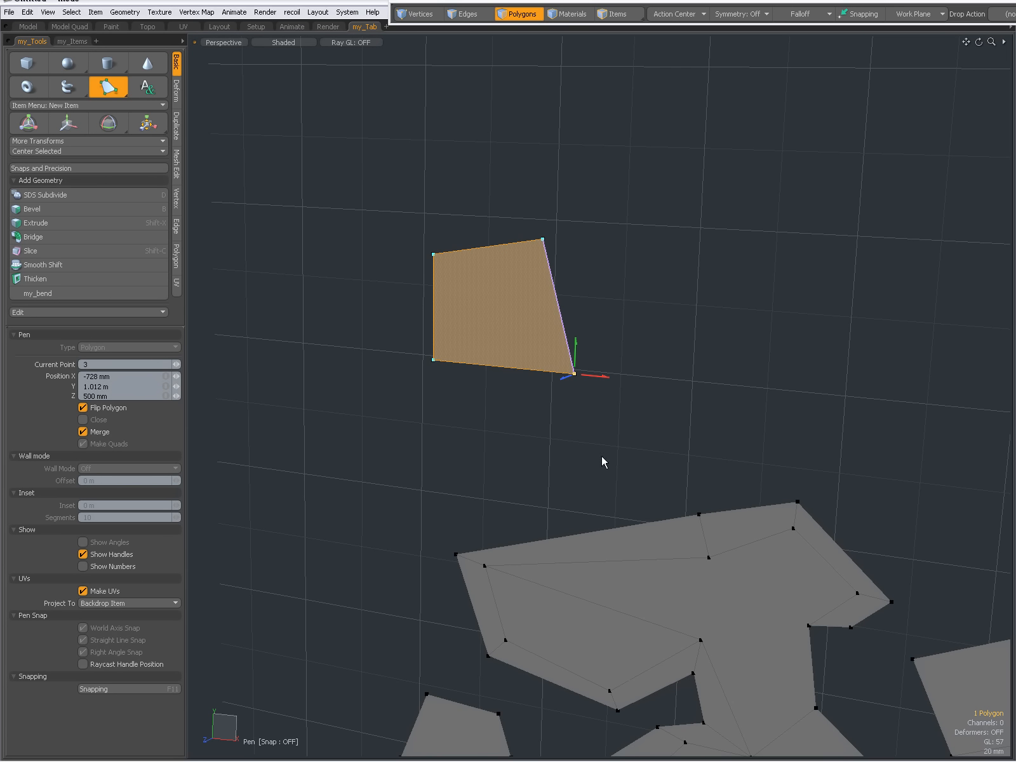
mouse_move(402, 479)
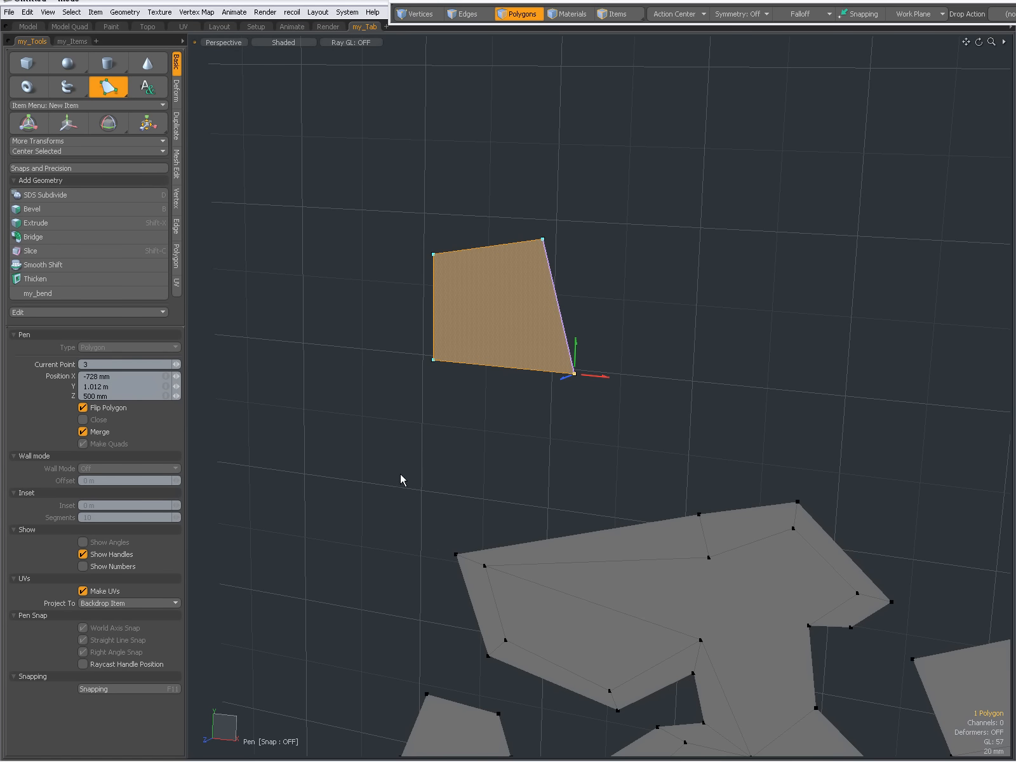
click(83, 590)
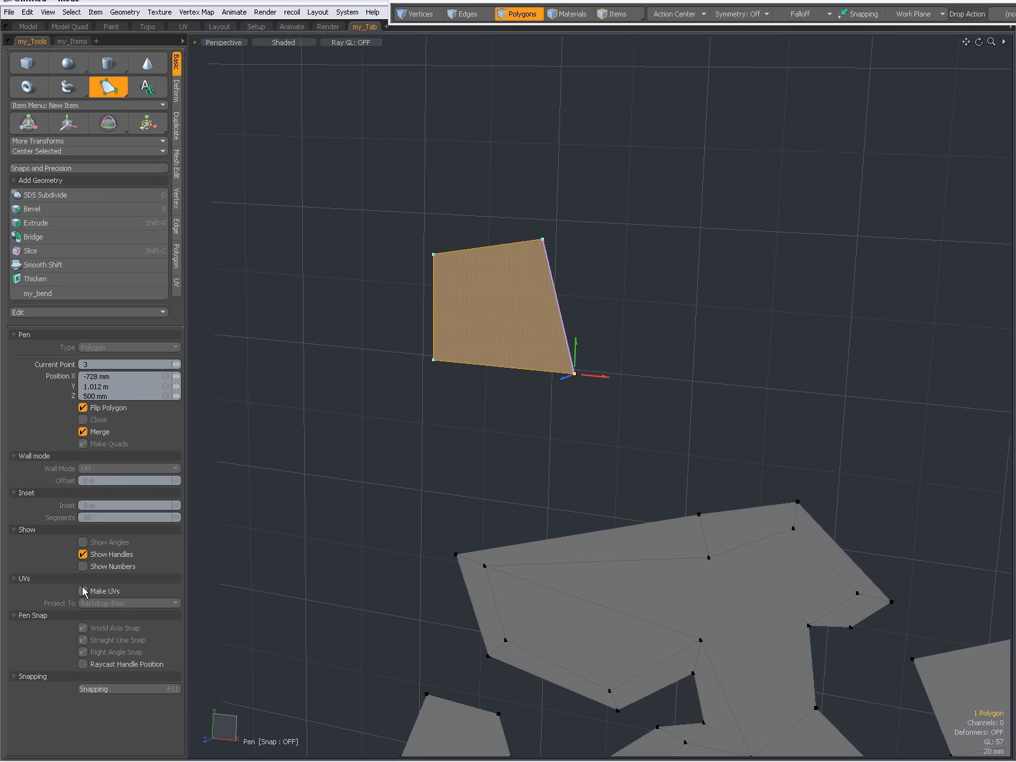
click(81, 591)
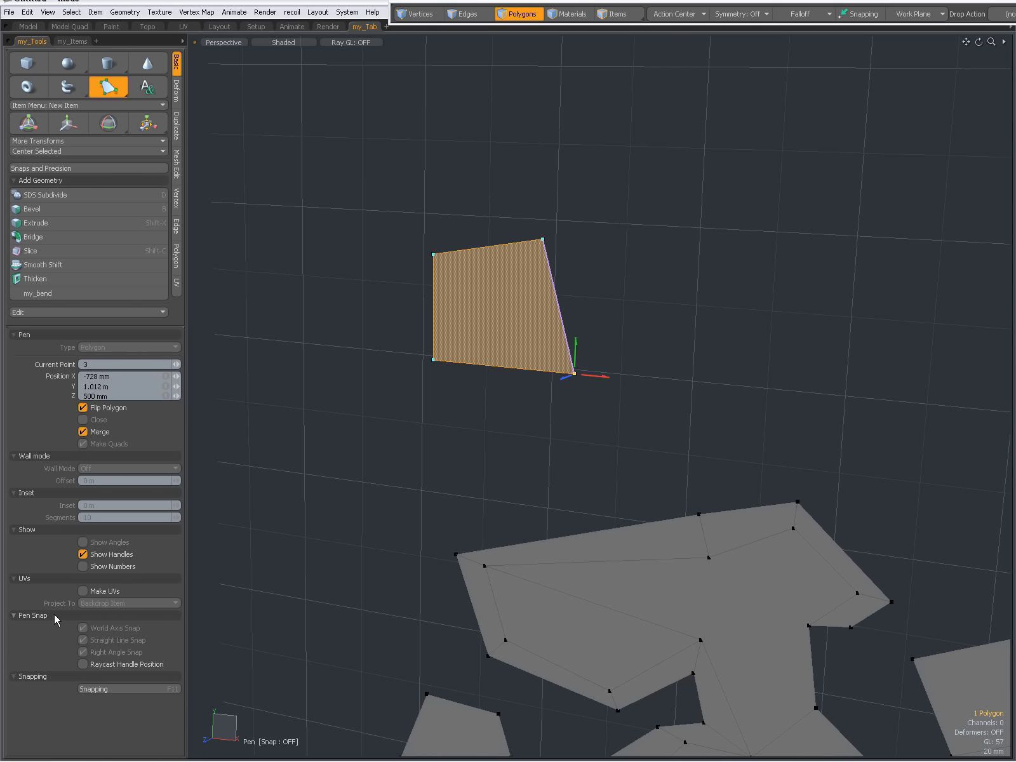
mouse_move(111, 689)
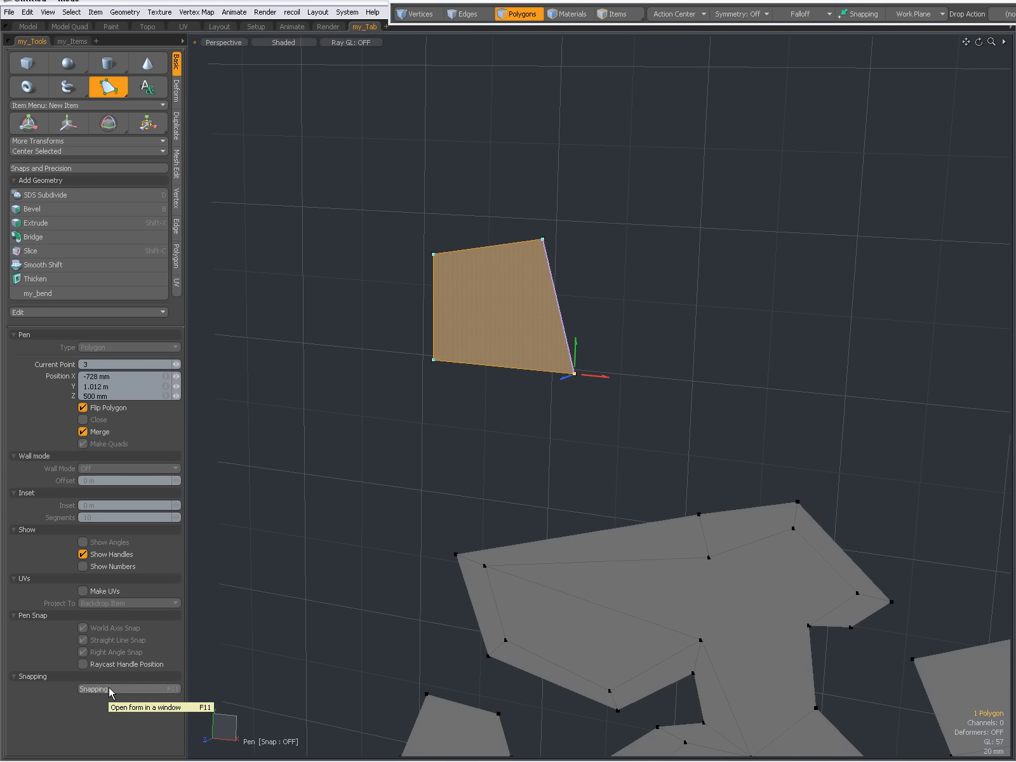
mouse_move(899, 57)
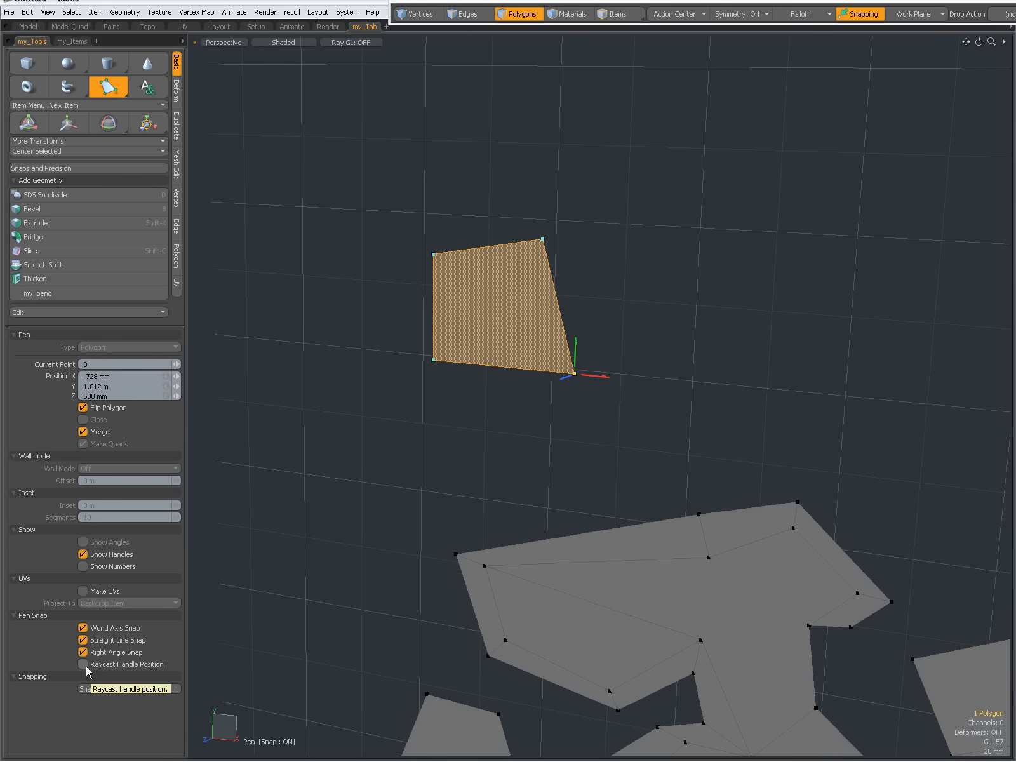
mouse_move(163, 666)
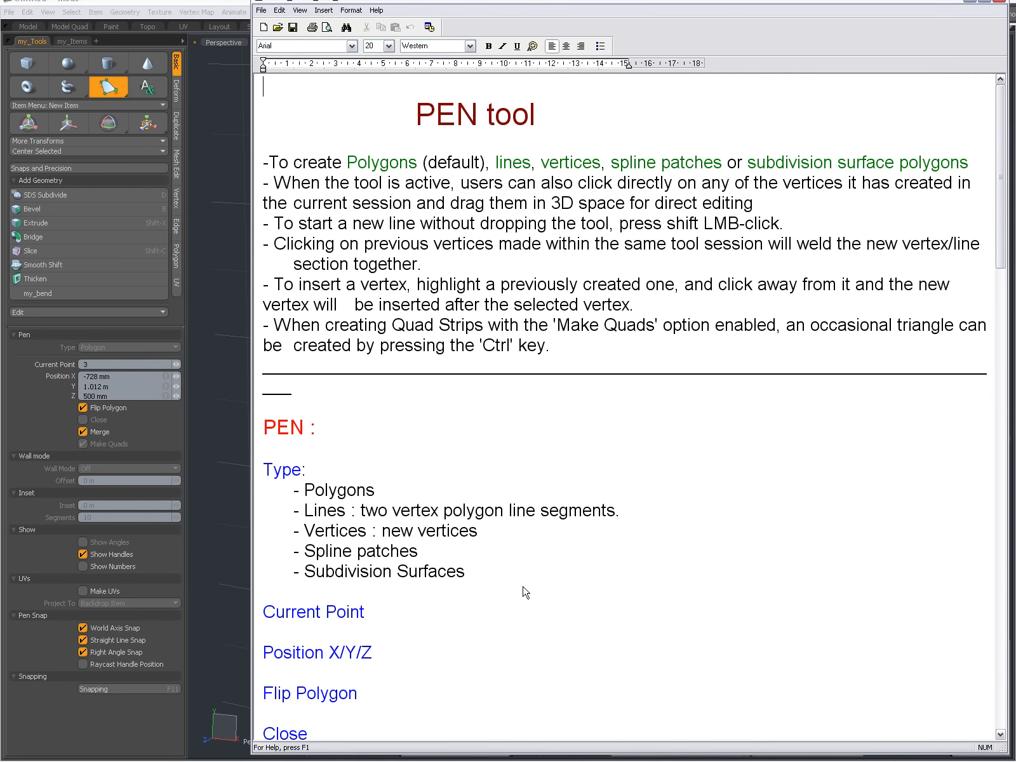
Scroll the Pen tool notes down to the PEN SNAP section.
scroll(down, 3)
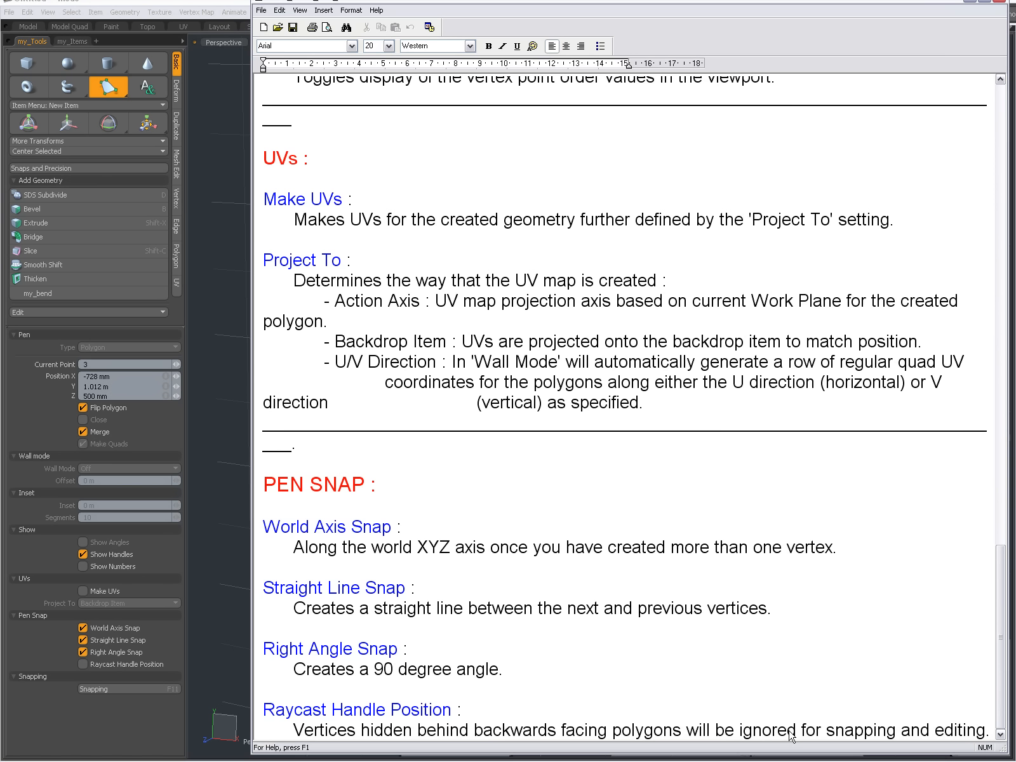
mouse_move(226, 504)
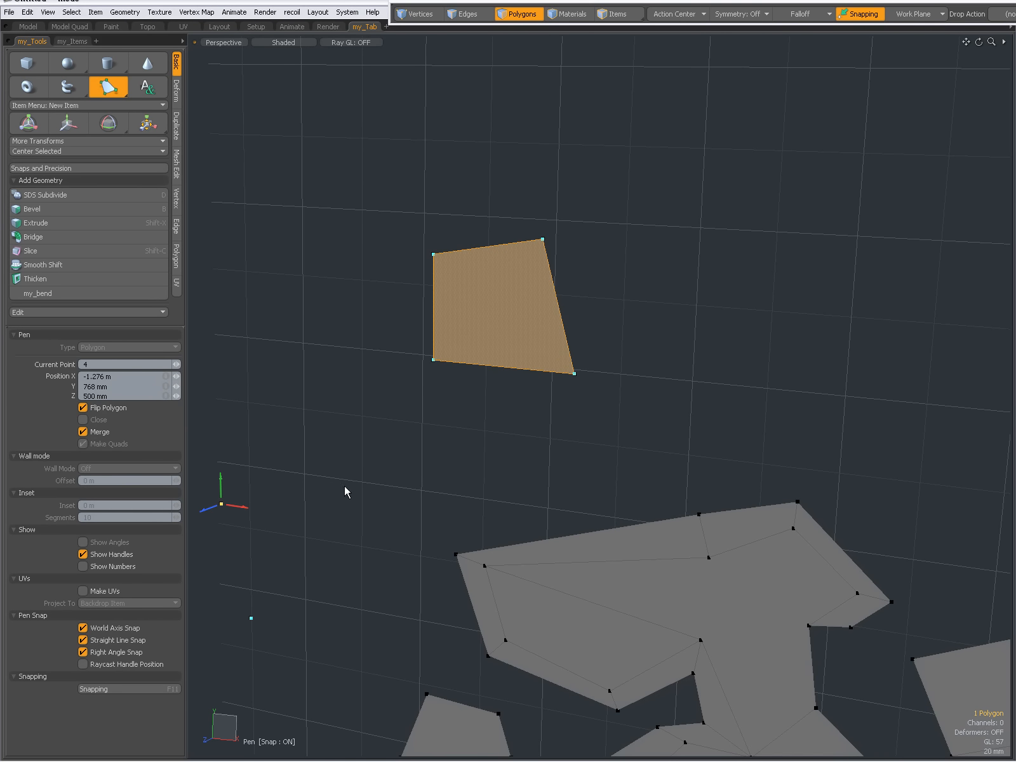
Review the Snapping popover, turn the pen snaps off and exit the tool.
click(573, 374)
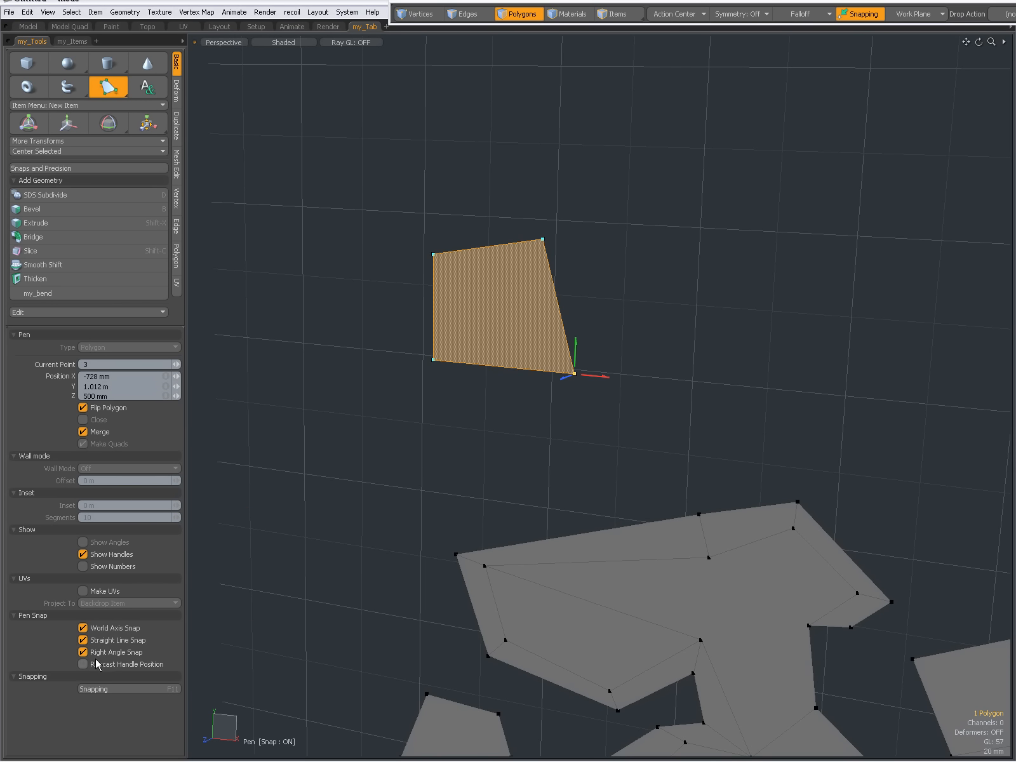
mouse_move(295, 588)
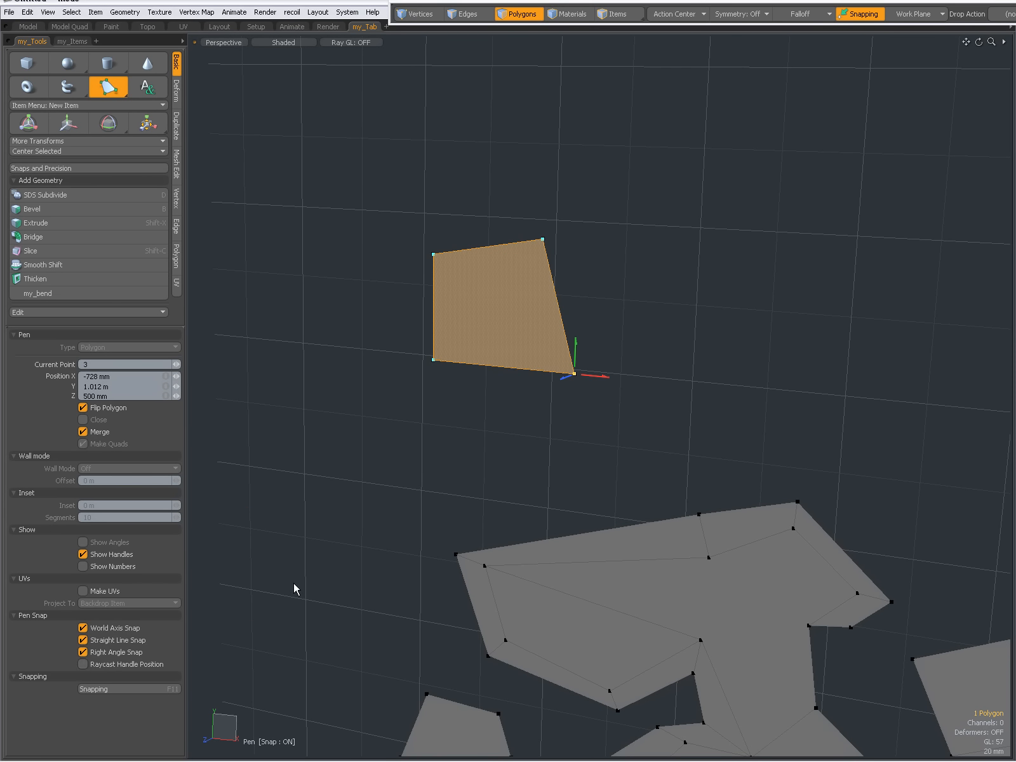
mouse_move(487, 453)
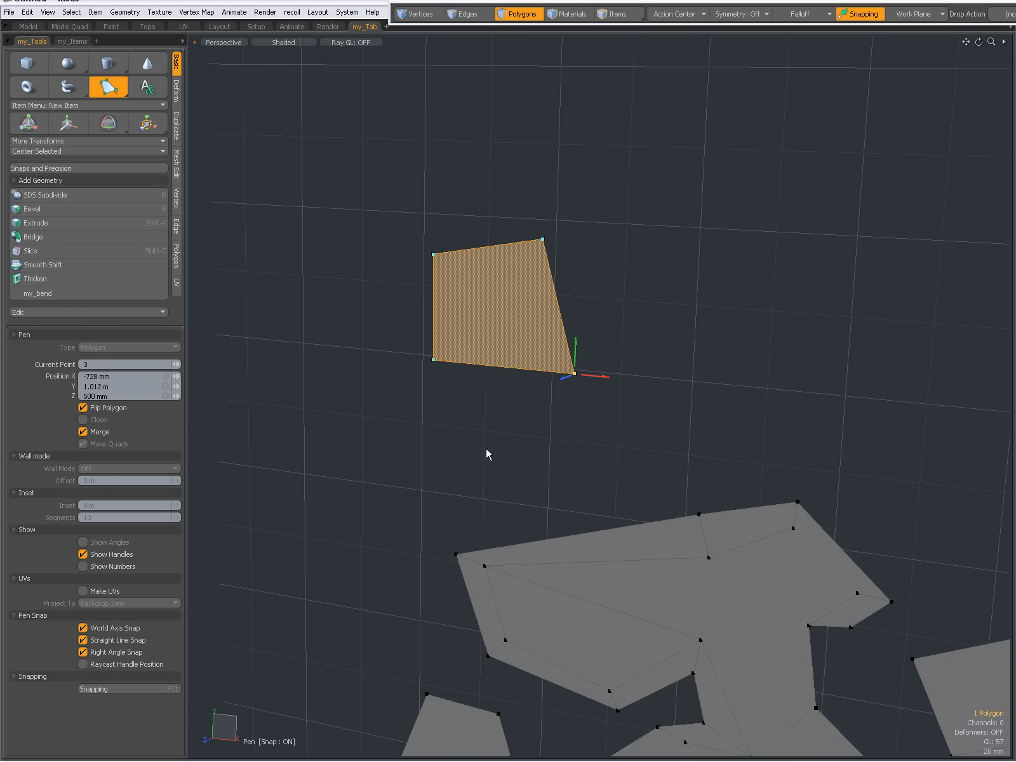
mouse_move(332, 541)
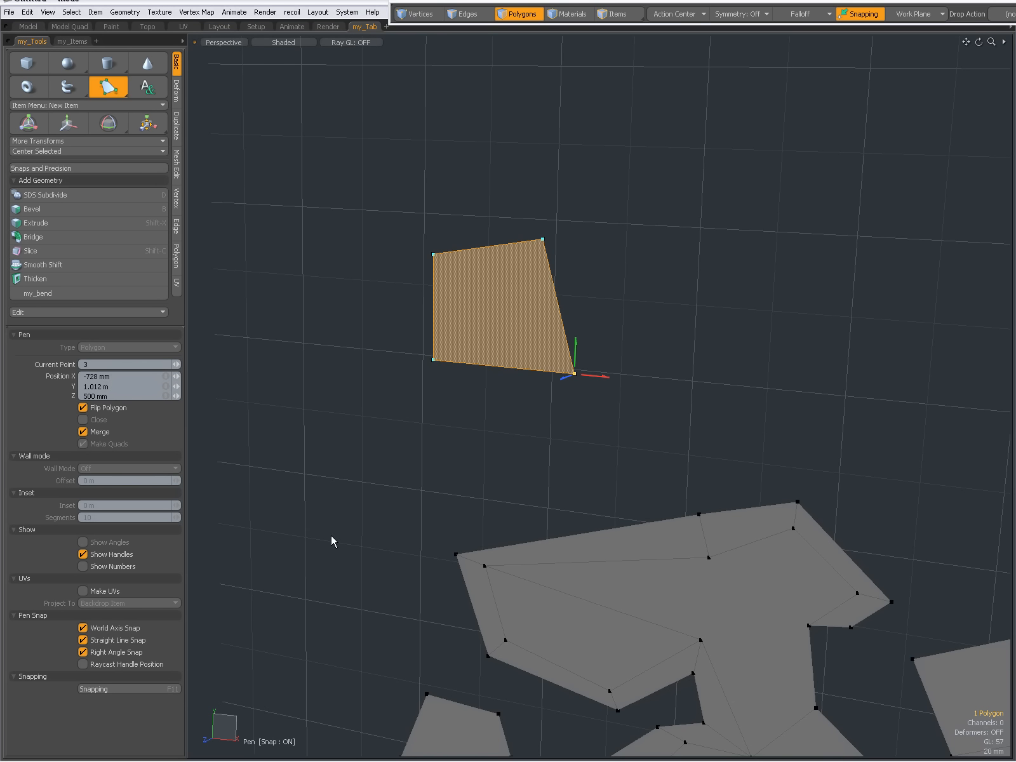
mouse_move(529, 458)
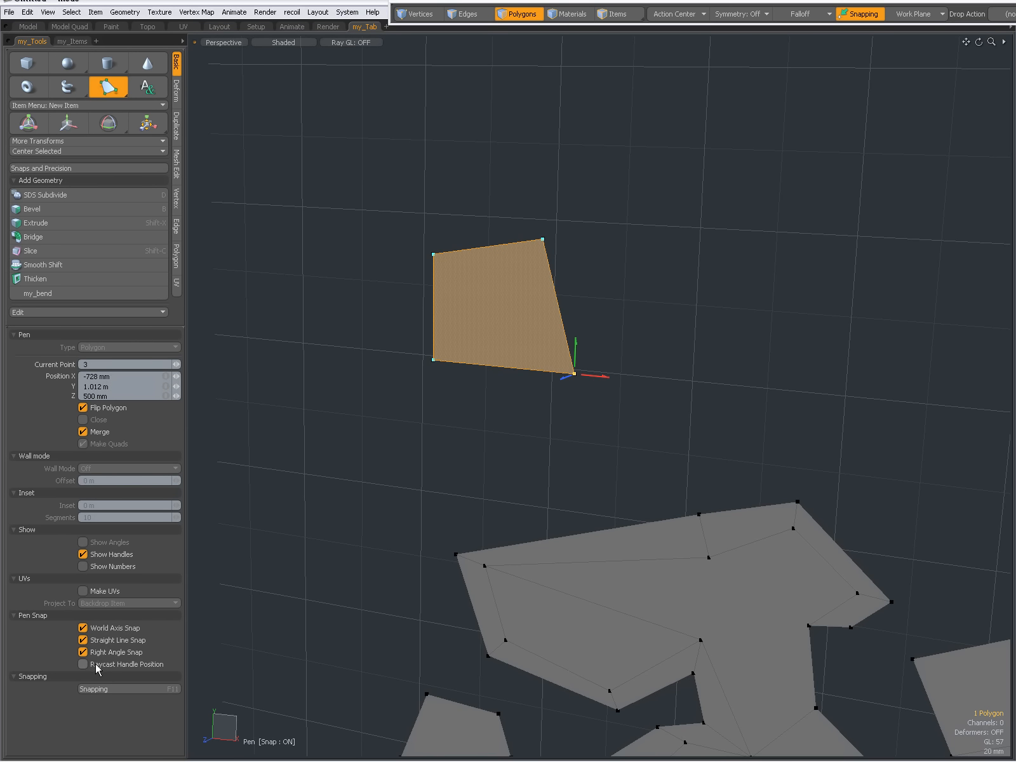
mouse_move(388, 446)
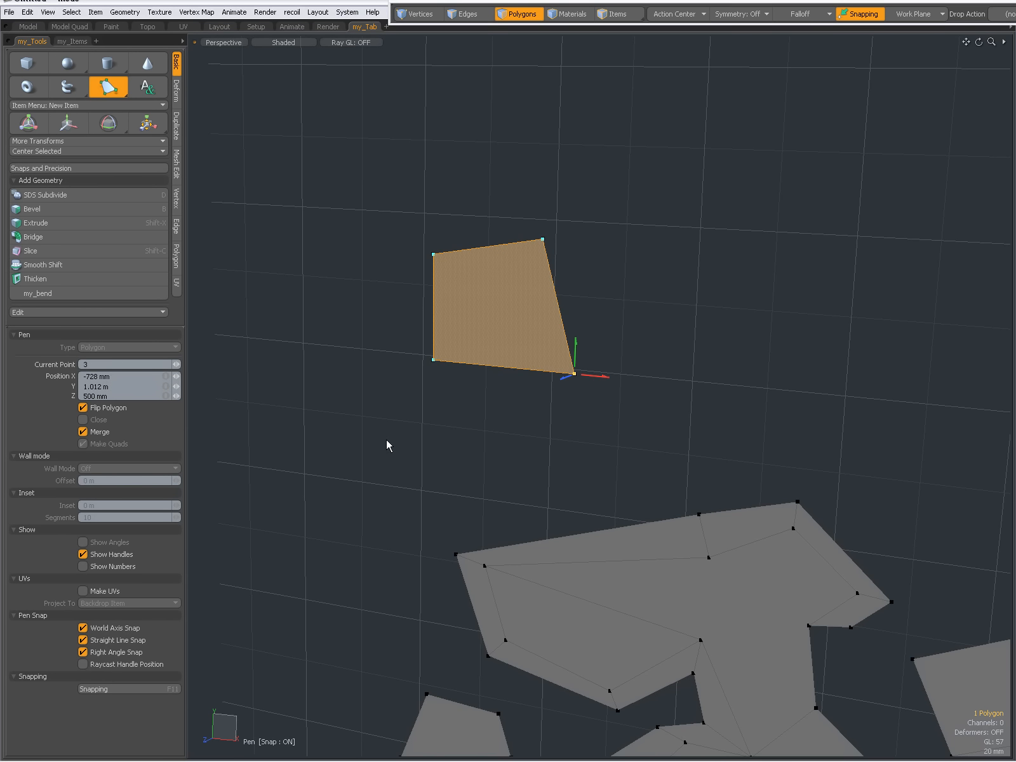
mouse_move(63, 613)
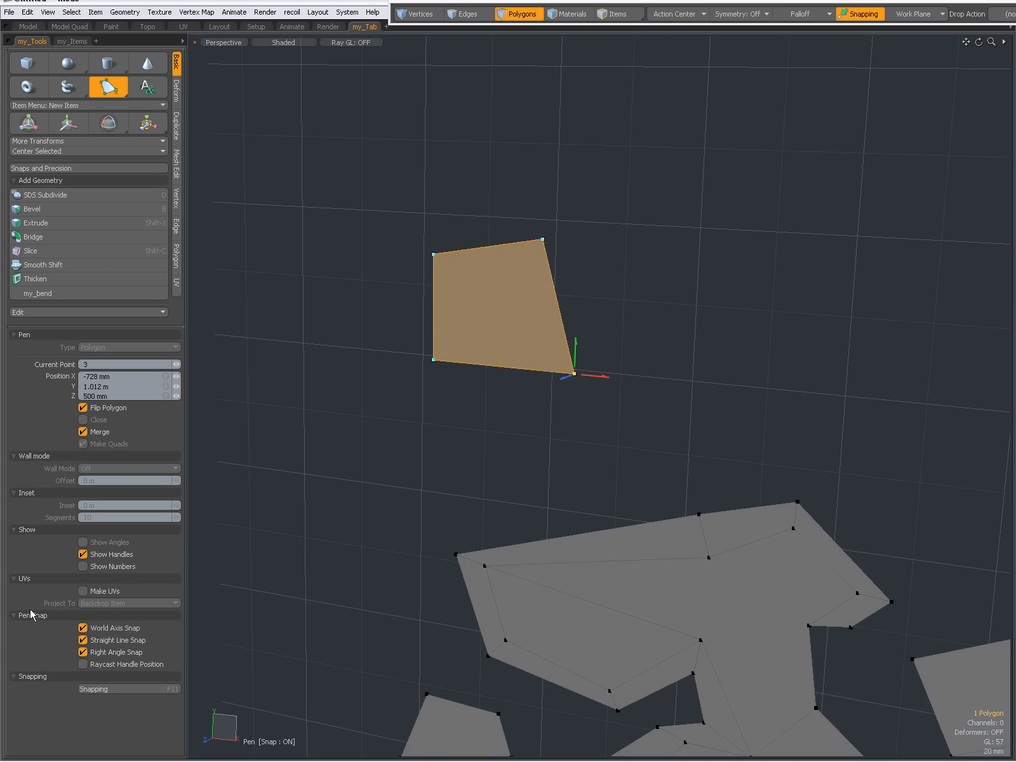
mouse_move(31, 678)
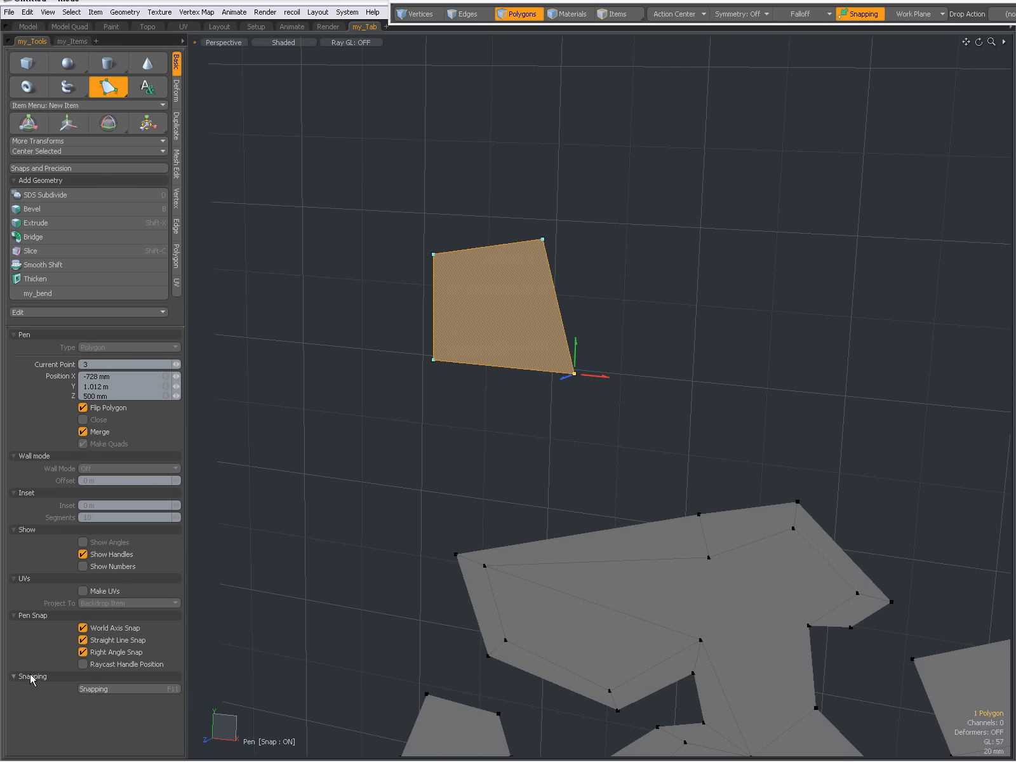
mouse_move(97, 689)
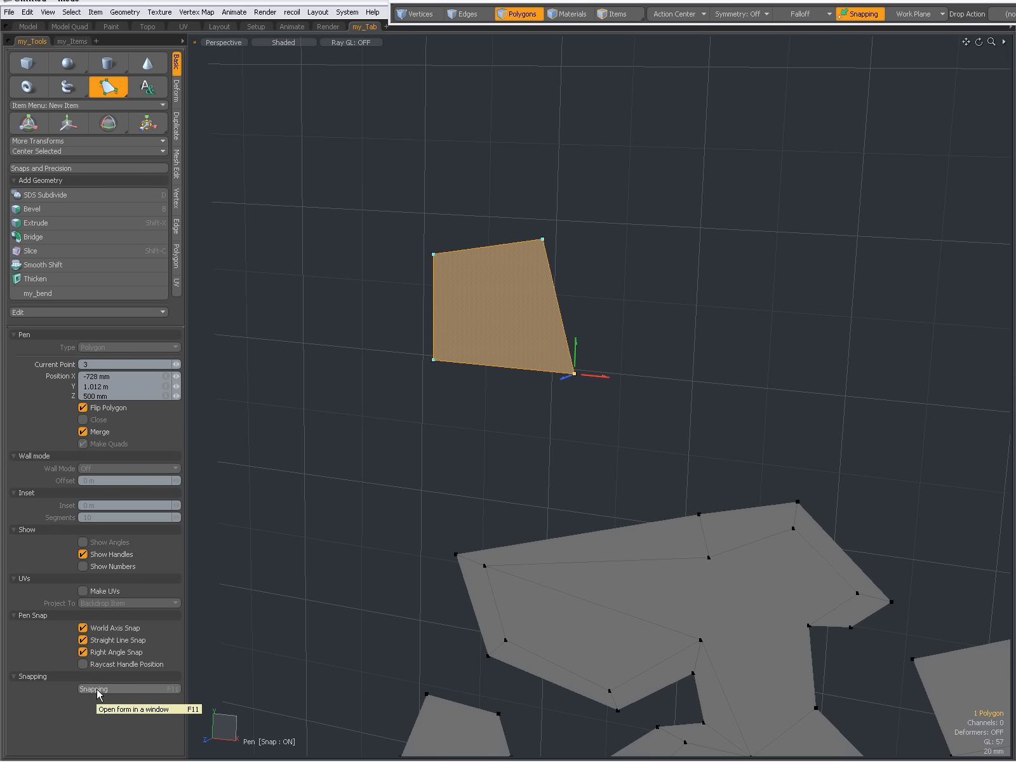
click(94, 689)
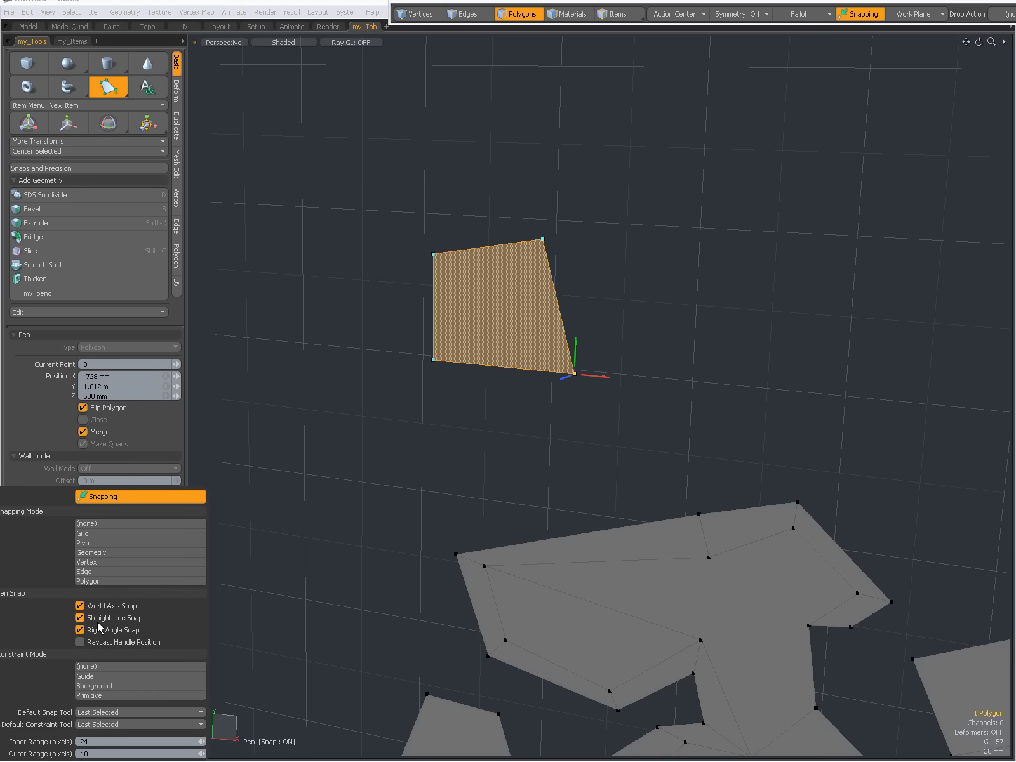
click(80, 606)
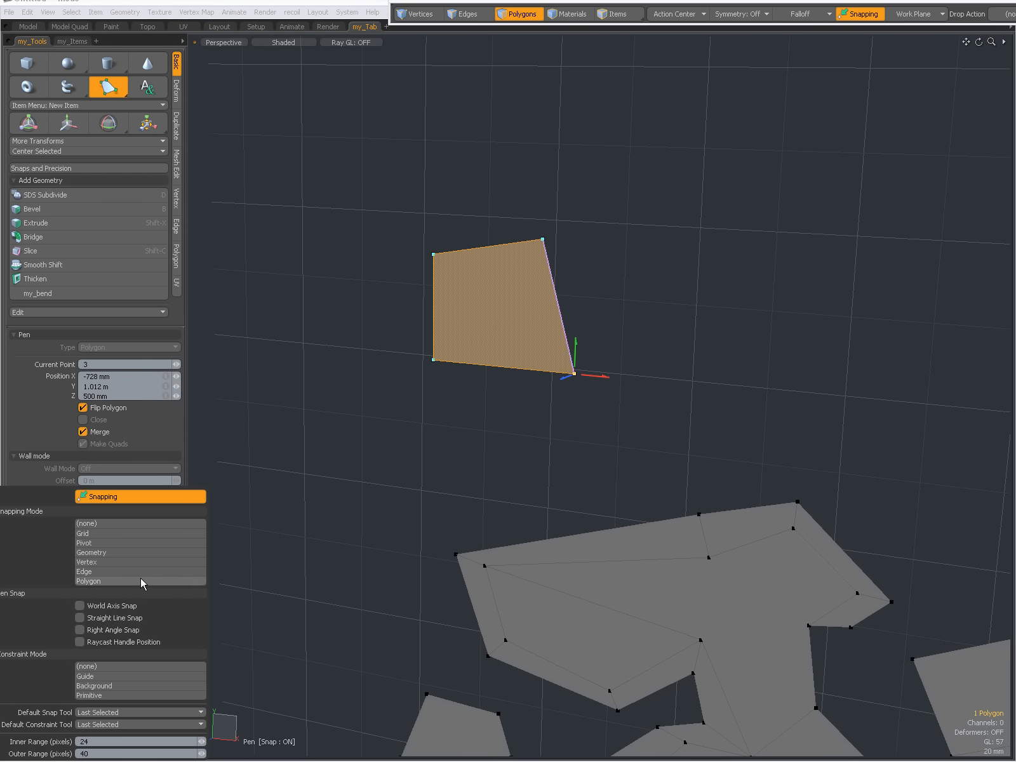
click(372, 451)
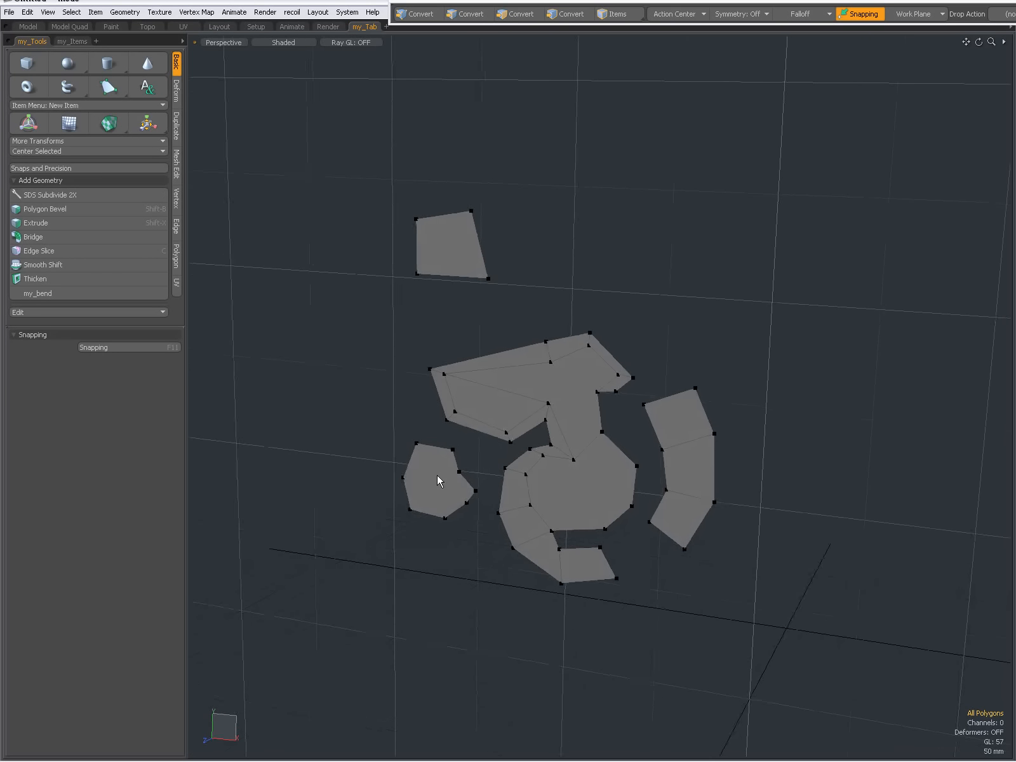
Reactivate the Pen tool, glance at the Items list, and return to its my_Tools properties.
click(108, 88)
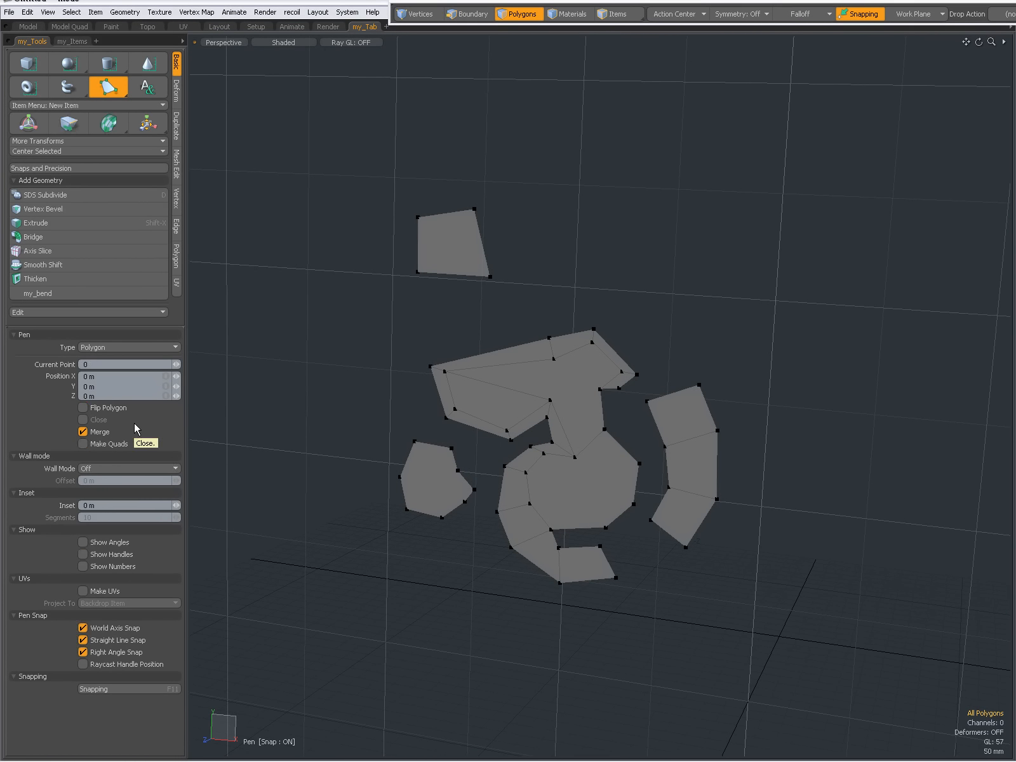
click(465, 14)
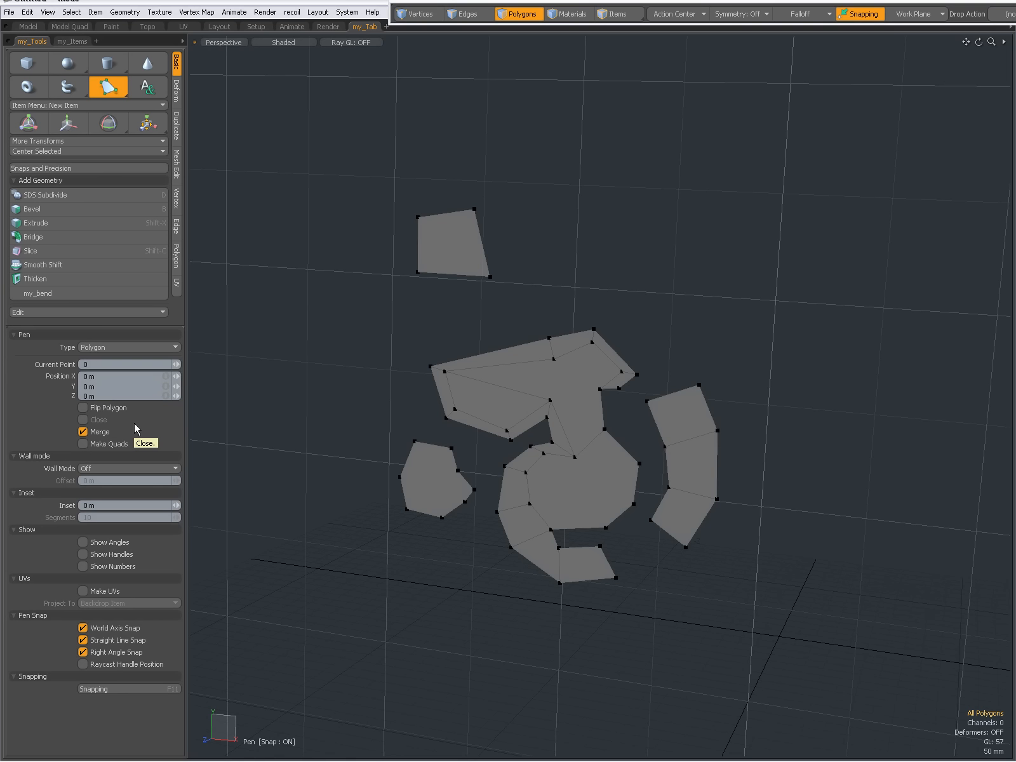
mouse_move(69, 664)
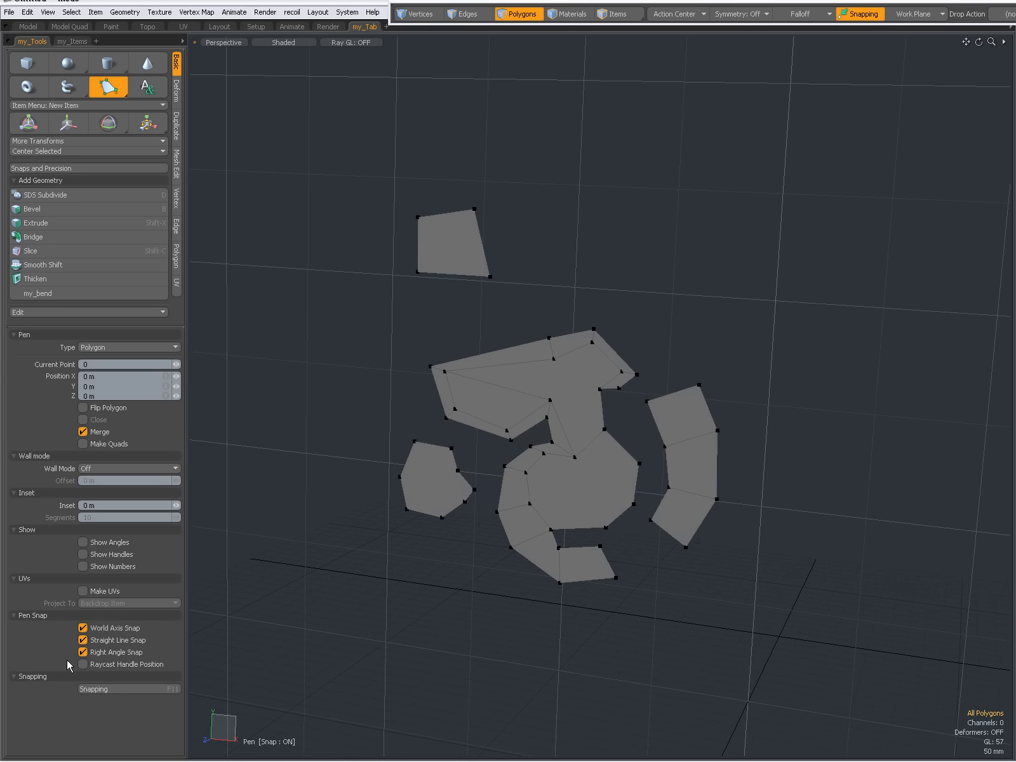
mouse_move(78, 620)
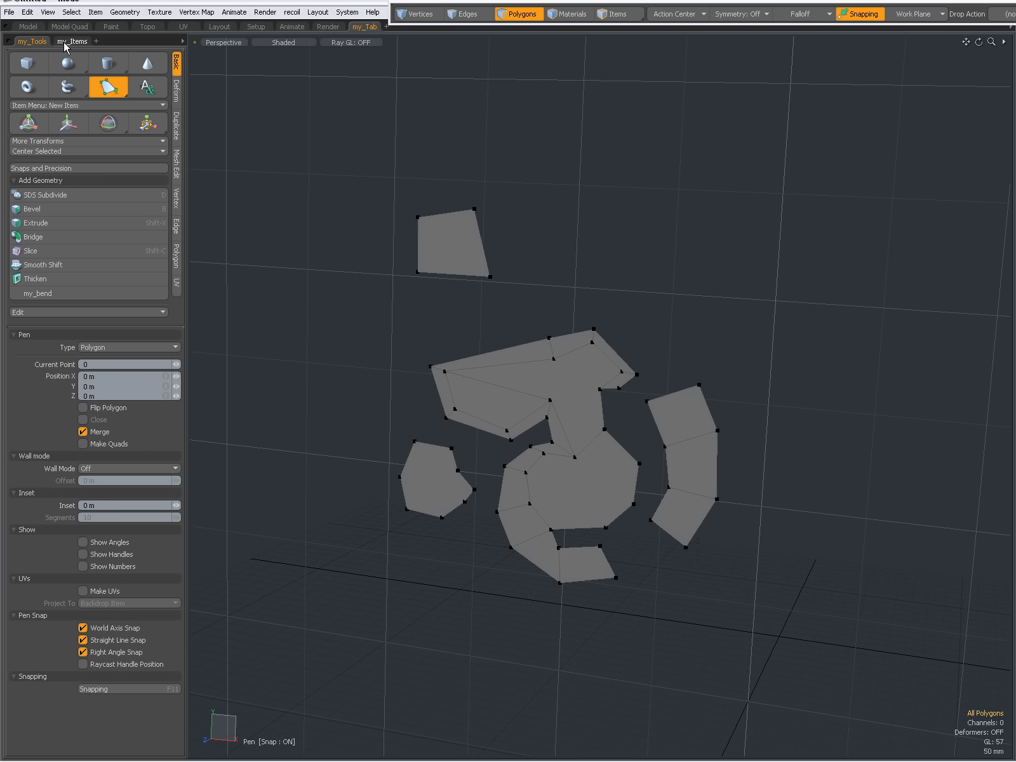
click(72, 41)
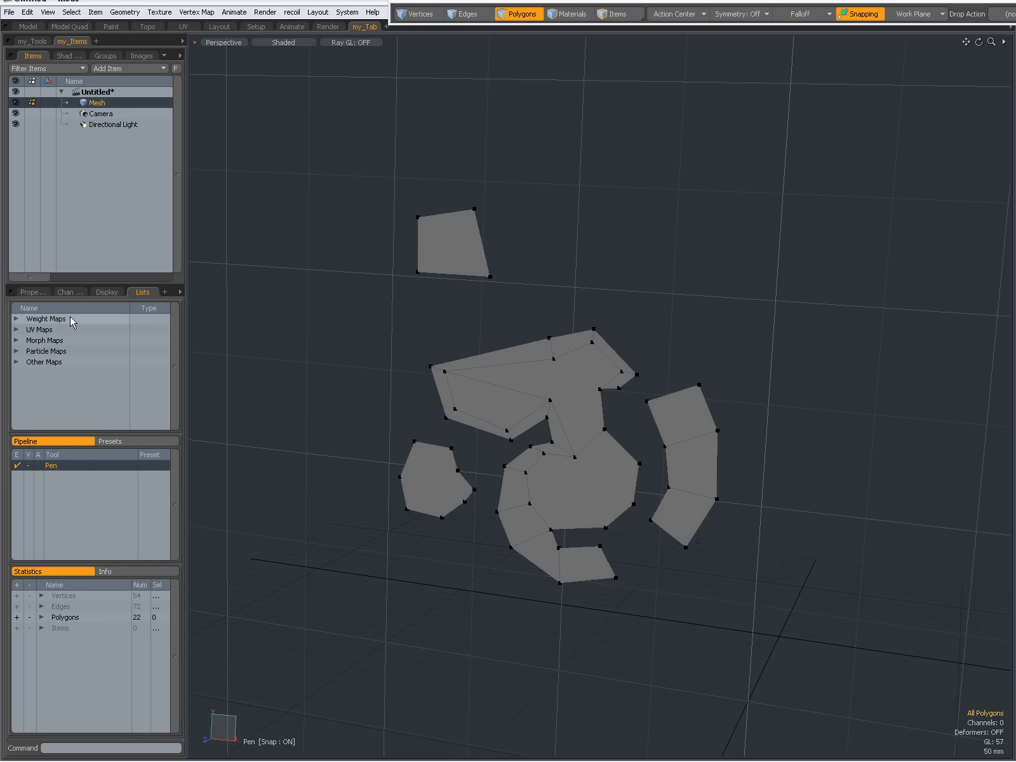
mouse_move(87, 391)
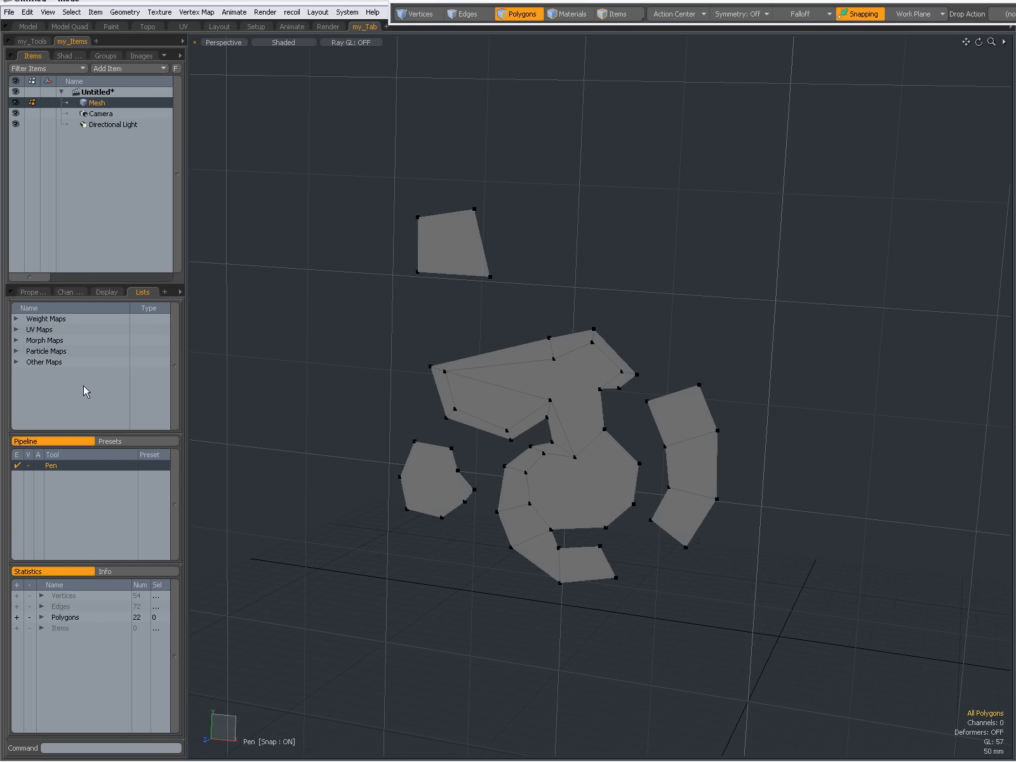
mouse_move(79, 440)
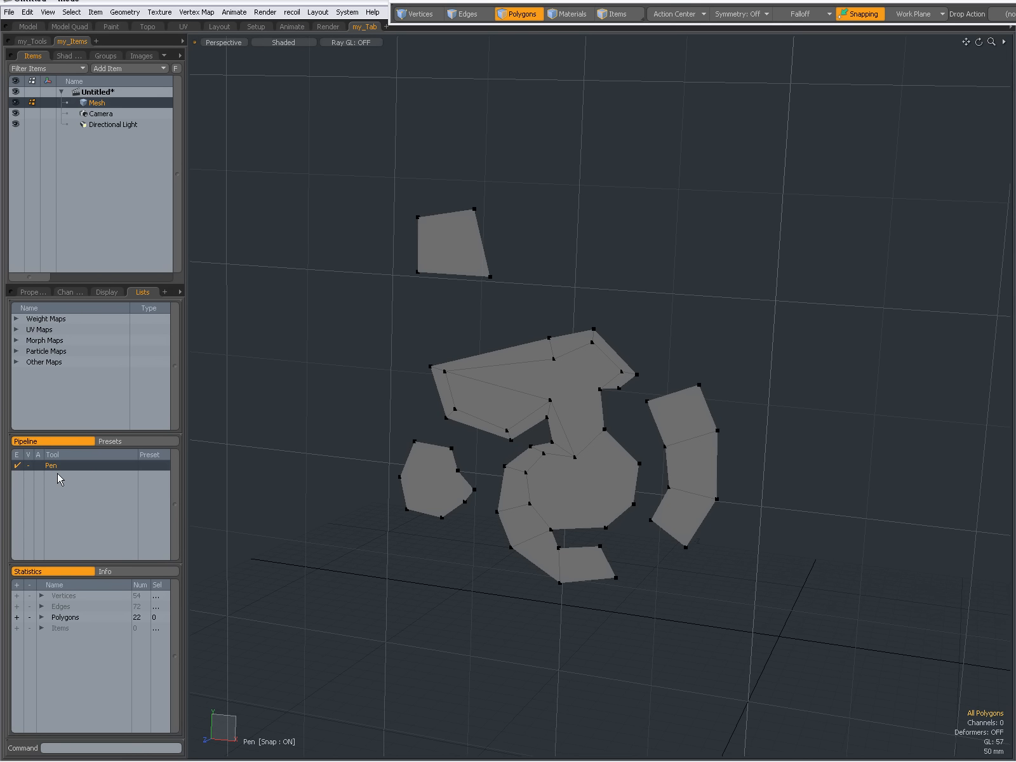
click(31, 40)
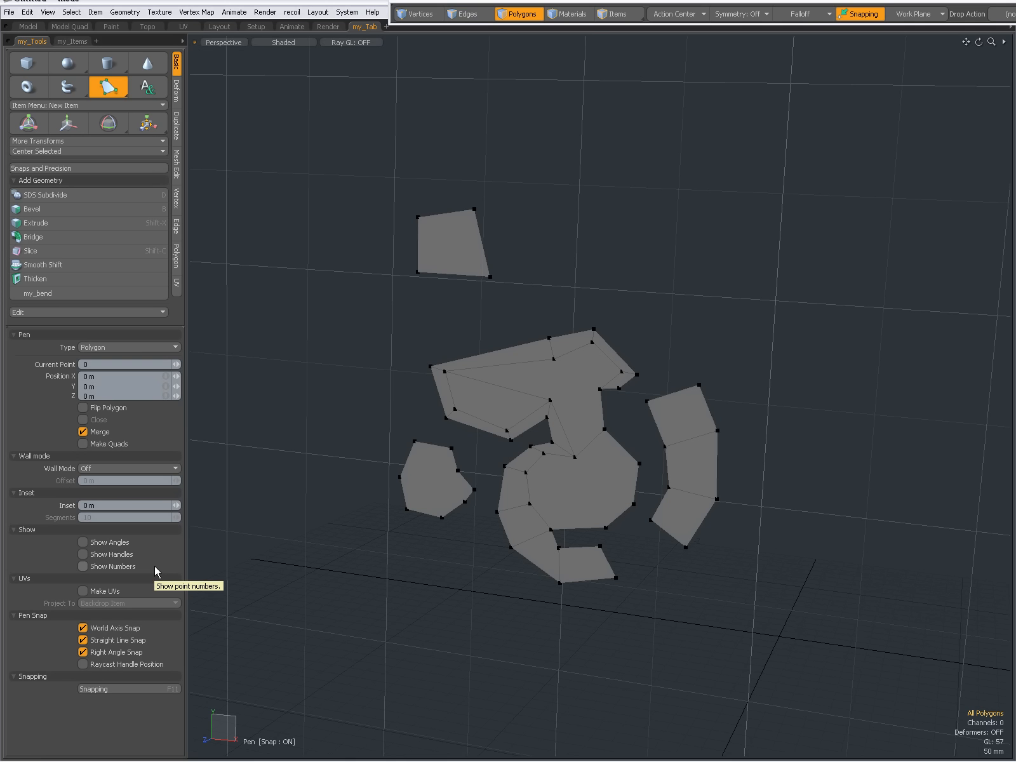
mouse_move(100, 354)
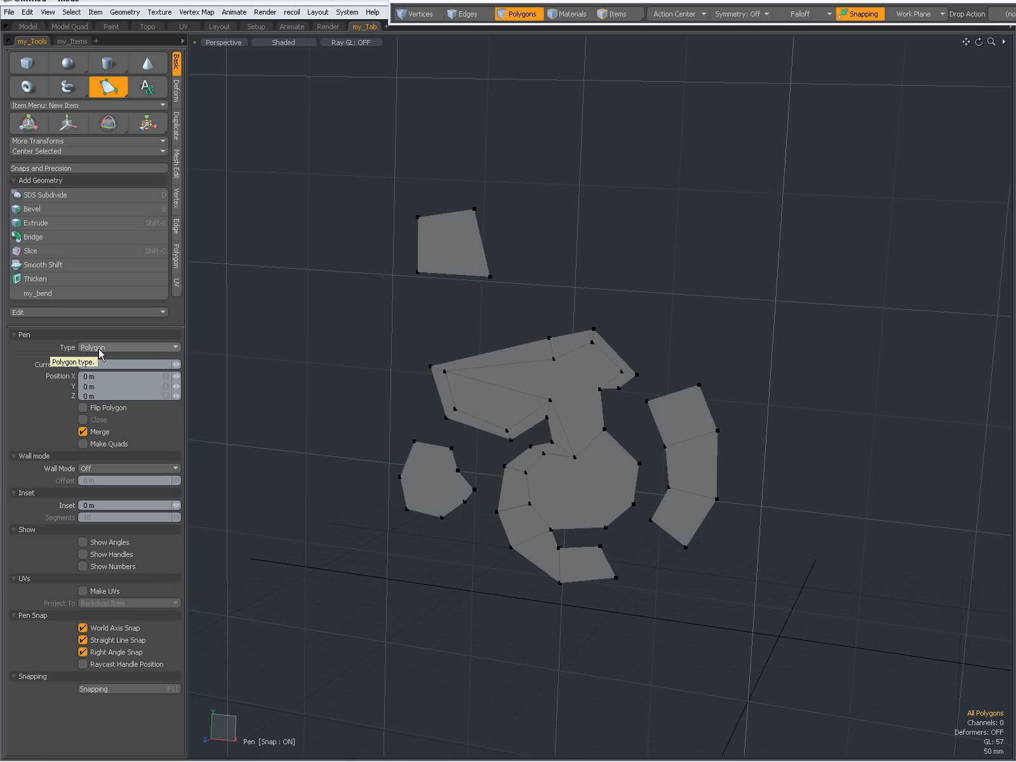
mouse_move(98, 397)
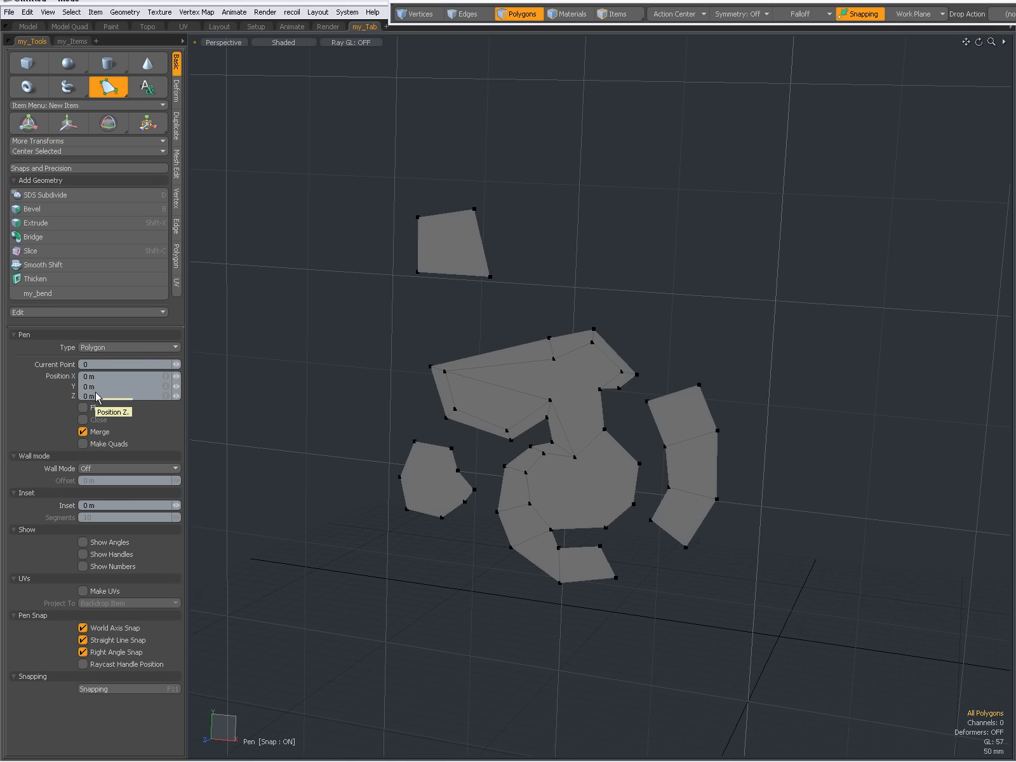
mouse_move(116, 689)
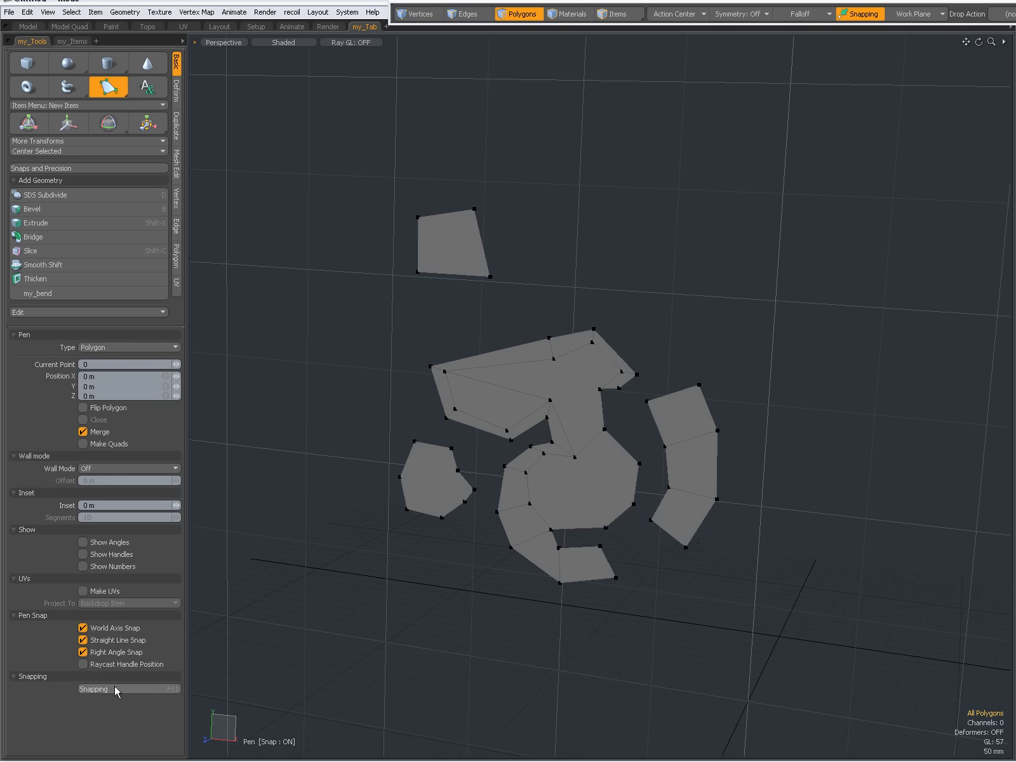
mouse_move(112, 691)
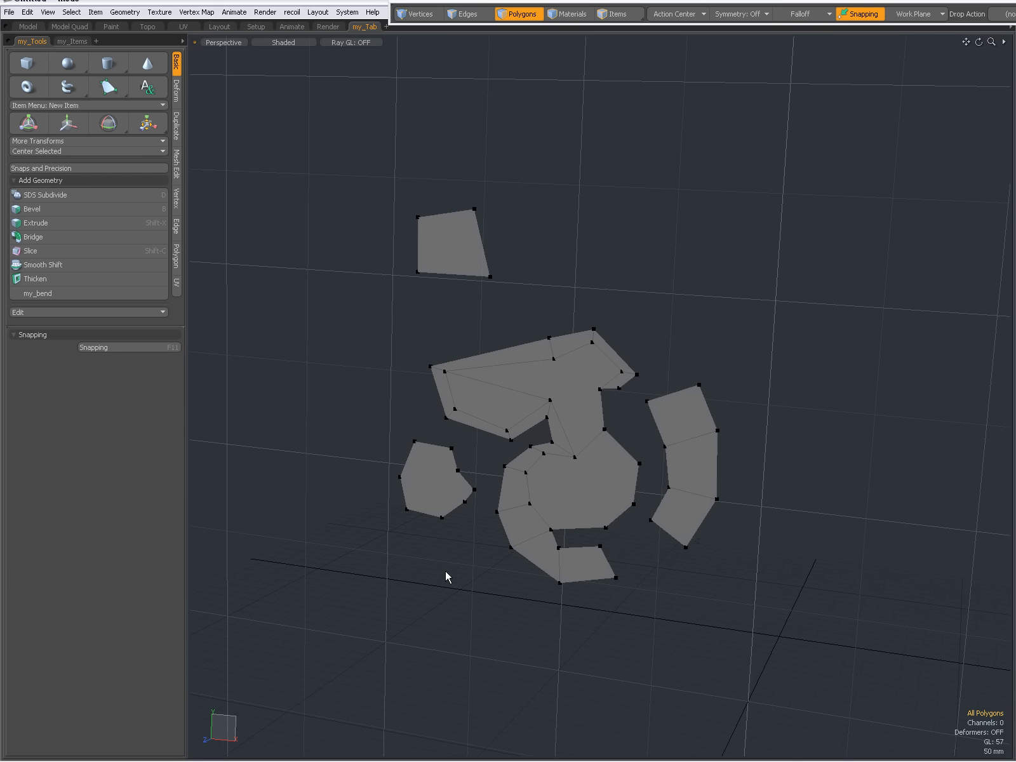
Close the scene without saving and add a Cube primitive to the new scene.
click(467, 14)
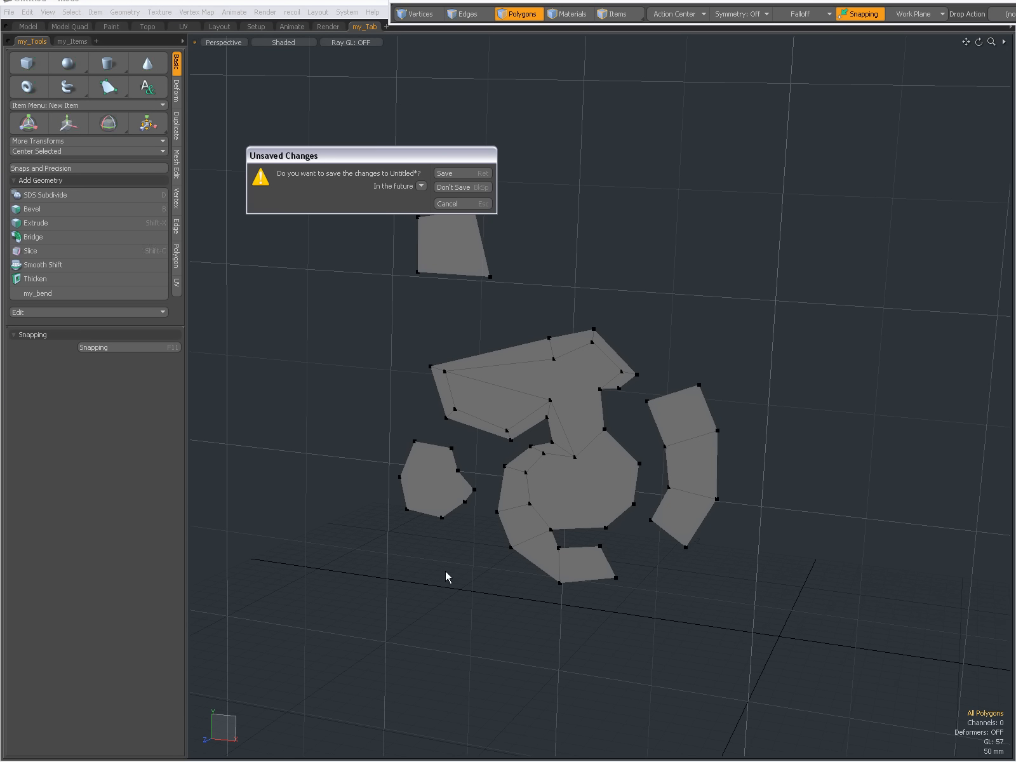
click(453, 187)
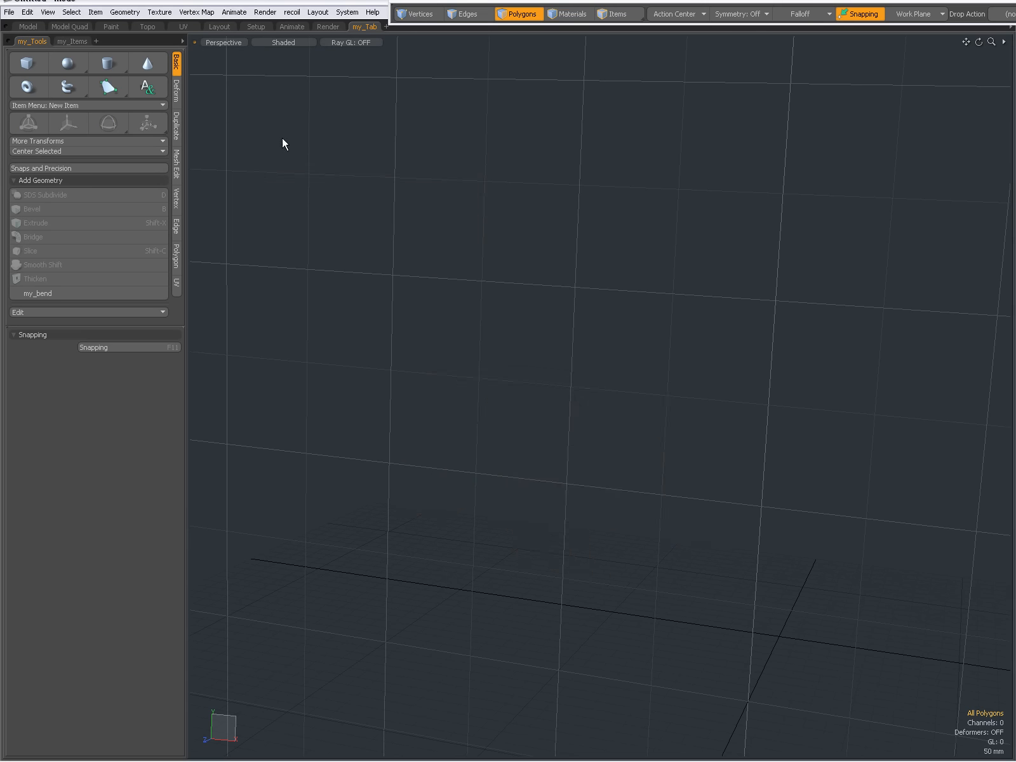
click(28, 62)
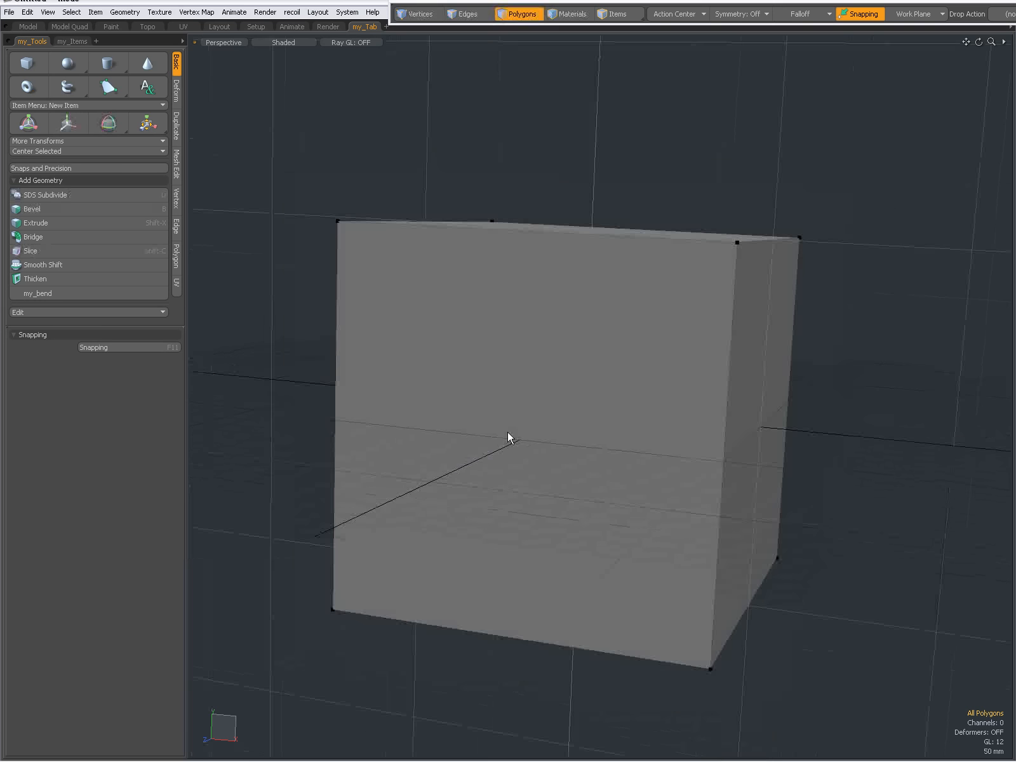
Subdivide the cube faceted into a 4×4 grid per face.
click(465, 14)
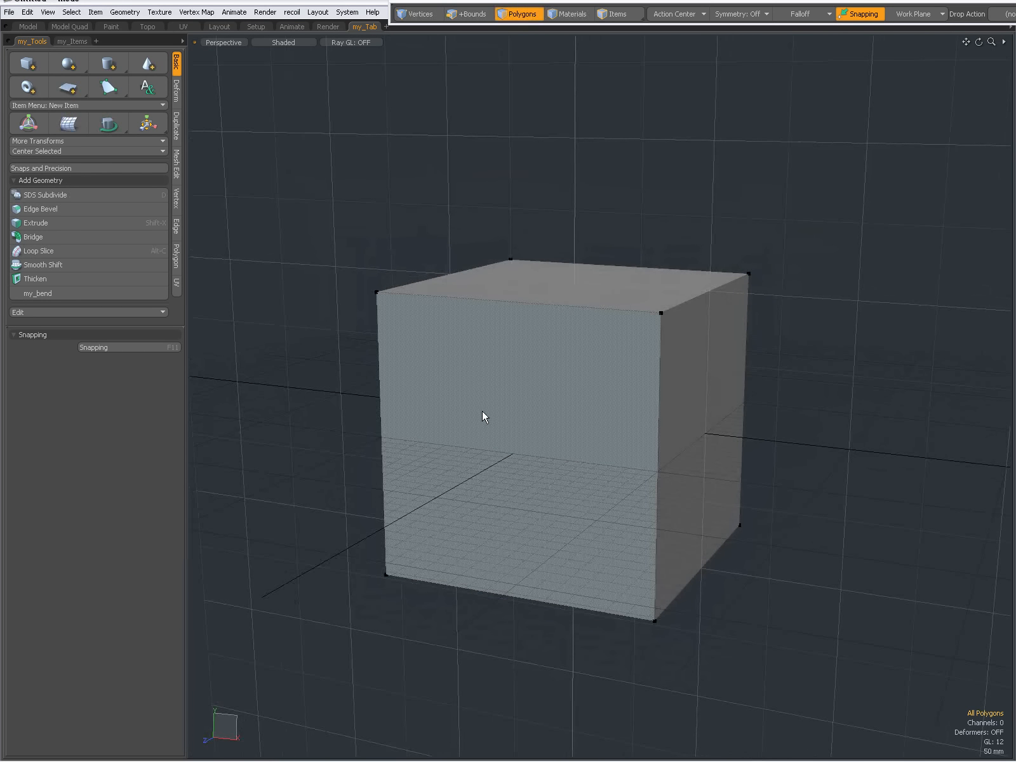
click(46, 194)
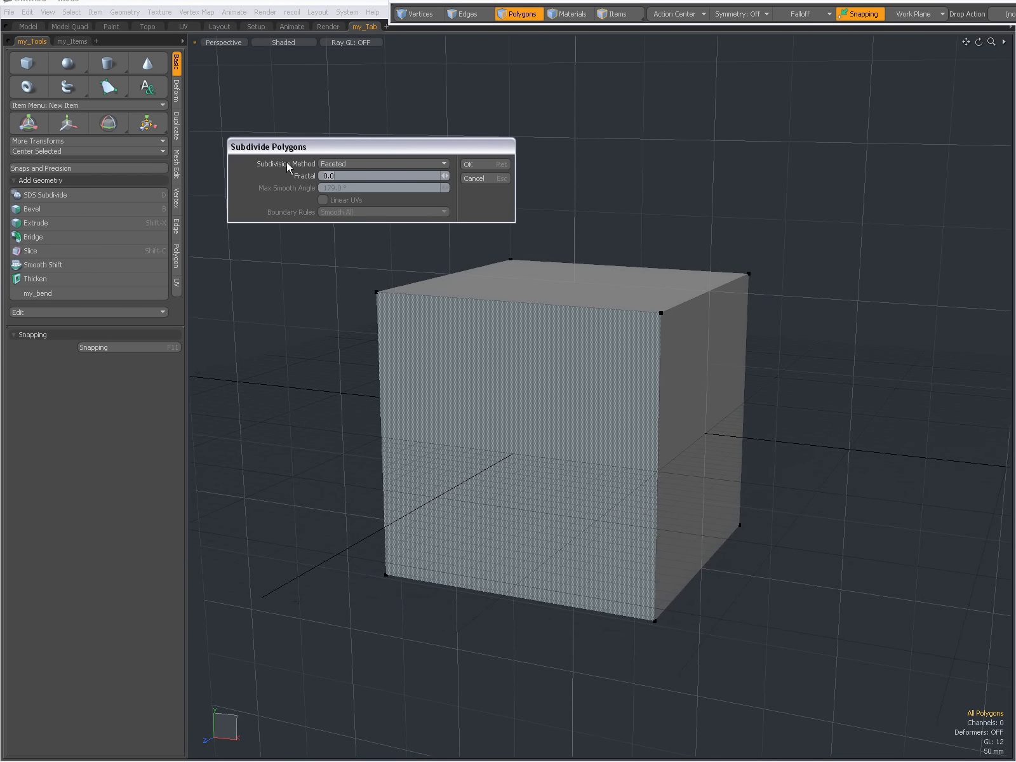
mouse_move(471, 165)
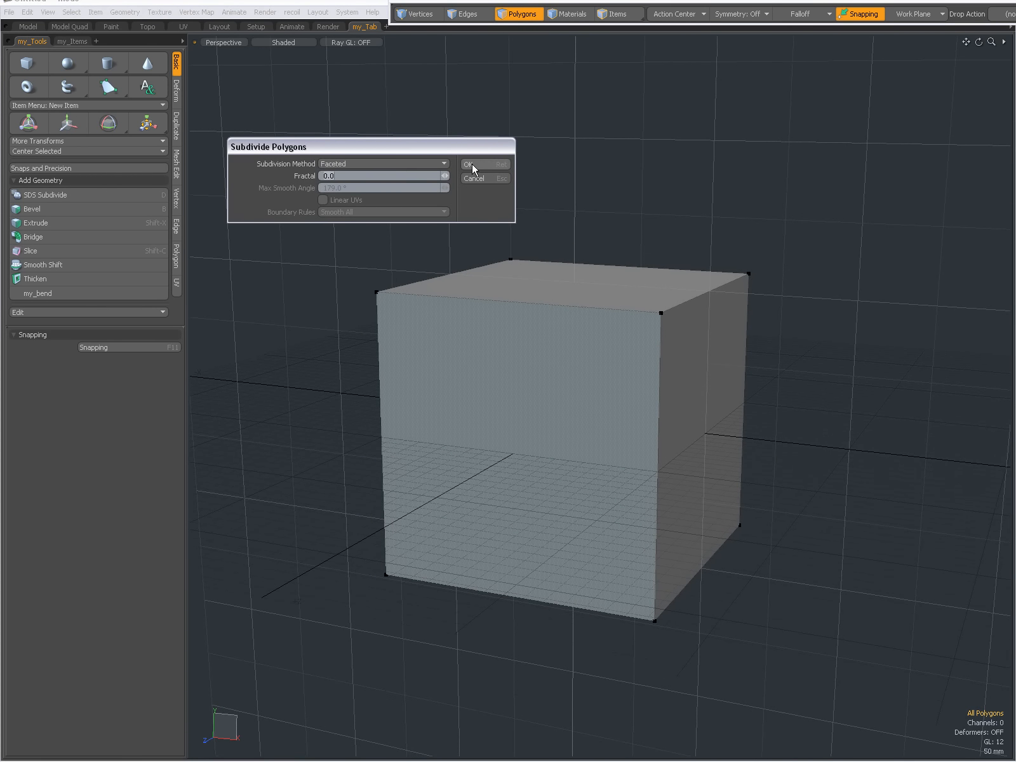
click(468, 164)
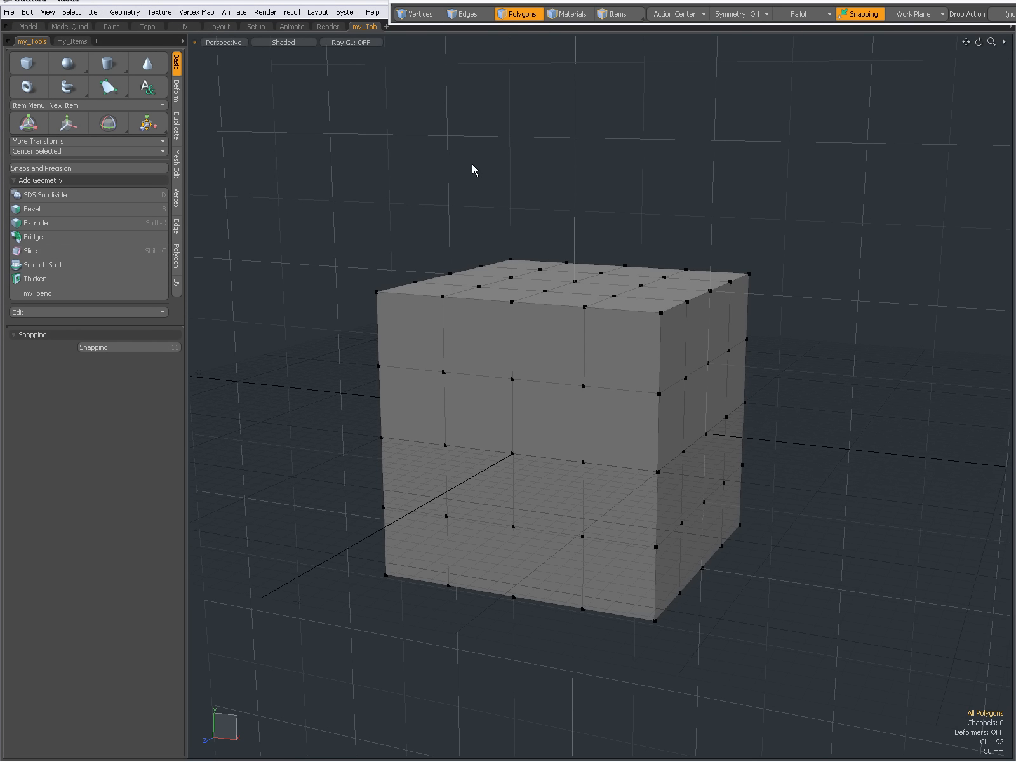
Subdivide the cube again to 8×8 and smooth it with Strength 1.0, 20 iterations into a rounded shape.
click(45, 195)
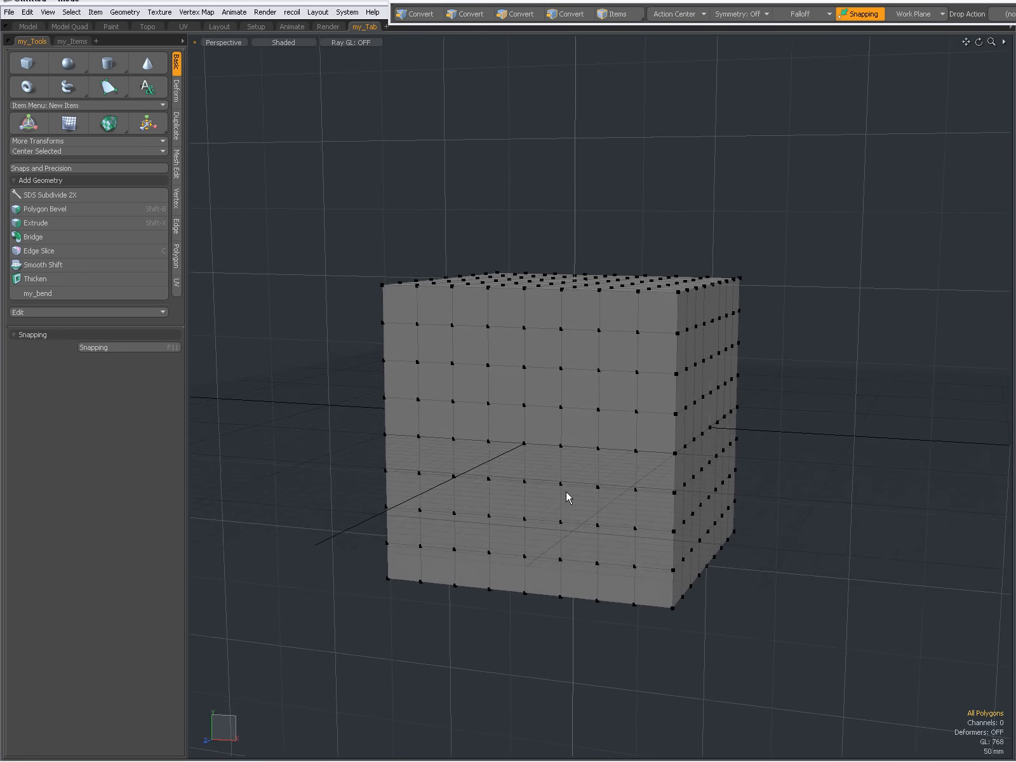
click(518, 14)
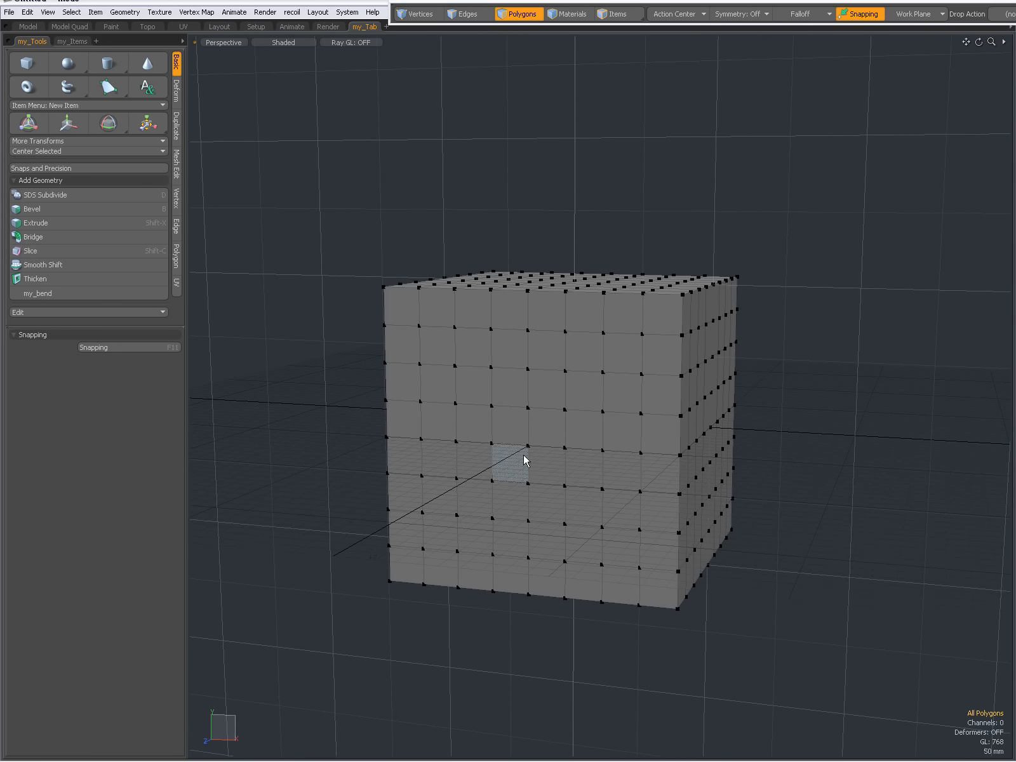
click(43, 264)
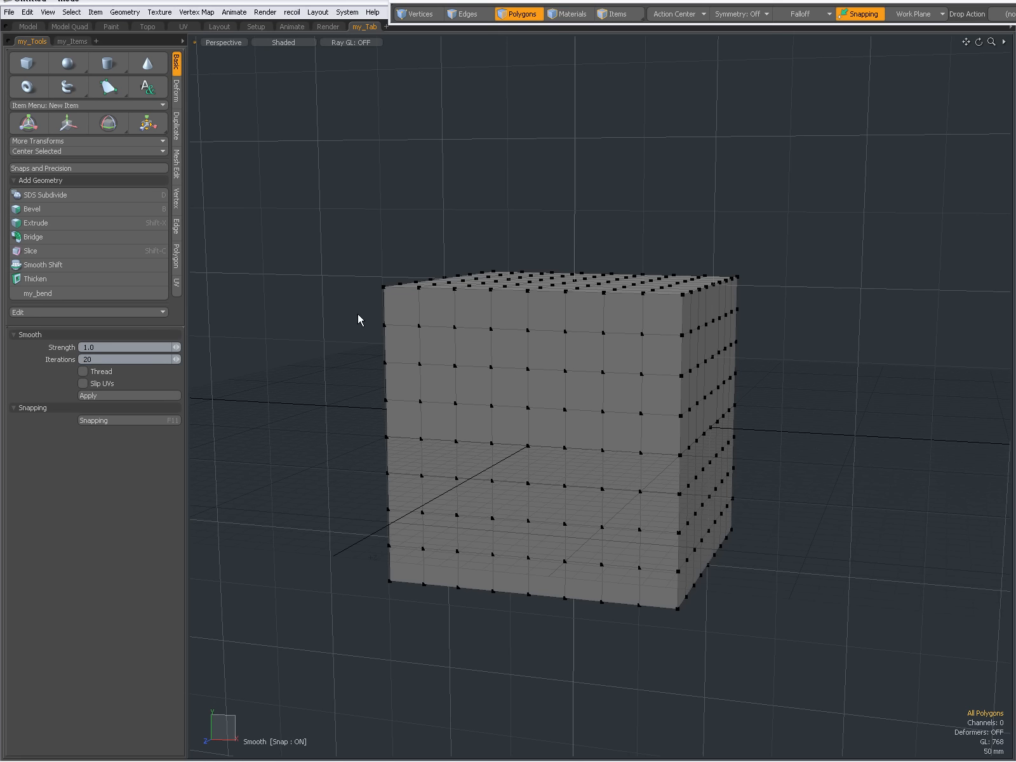
click(88, 395)
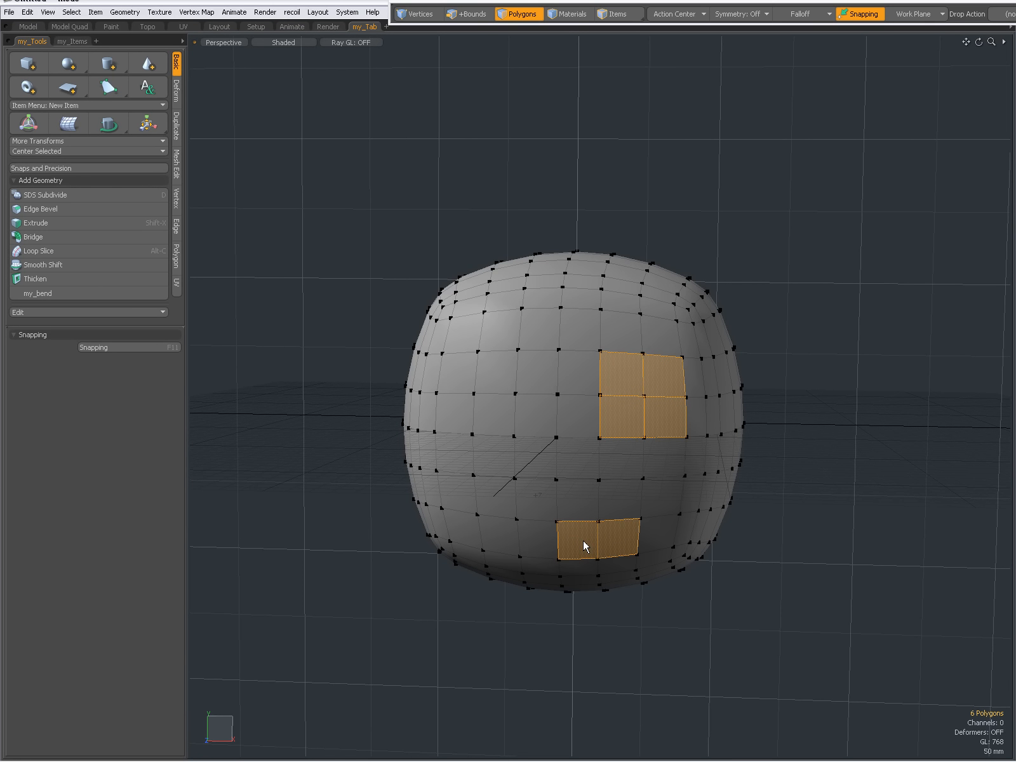
Move six selected faces to their own layer, leaving the rounded mesh as wireframe background.
click(470, 14)
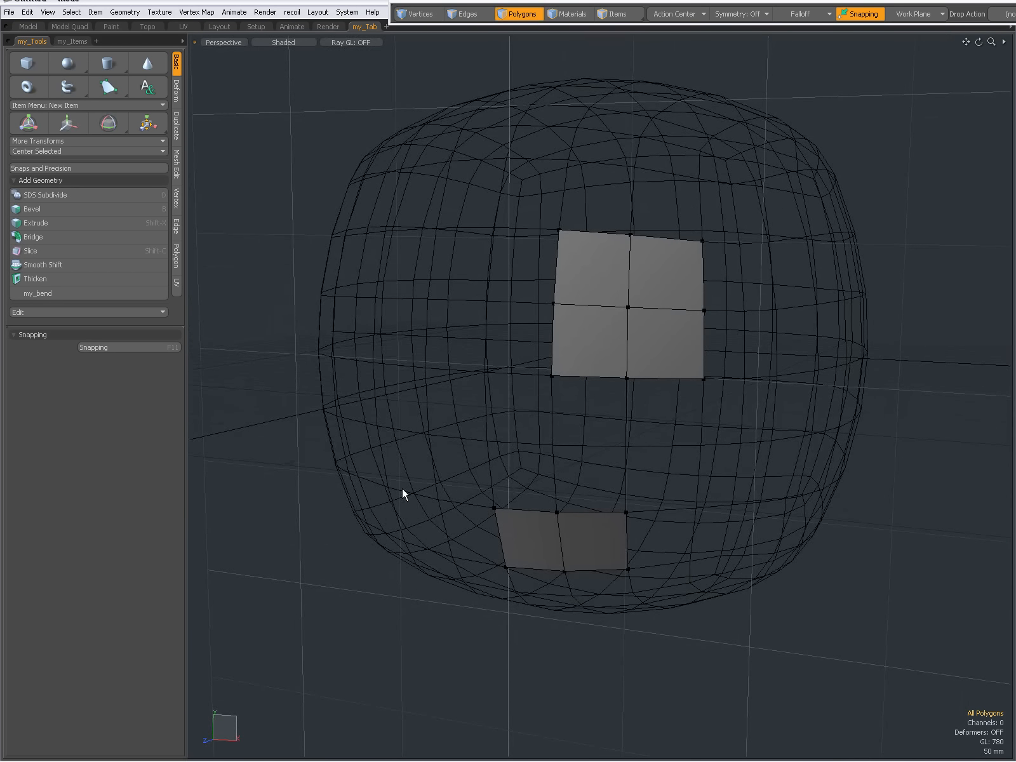
mouse_move(490, 406)
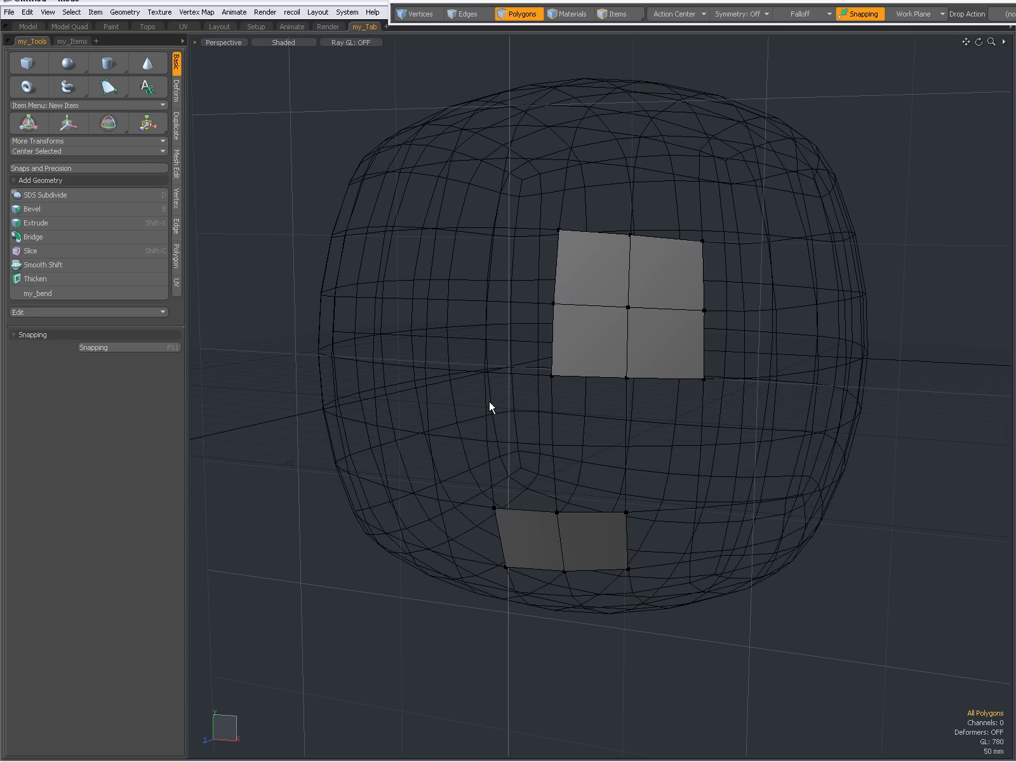
click(658, 272)
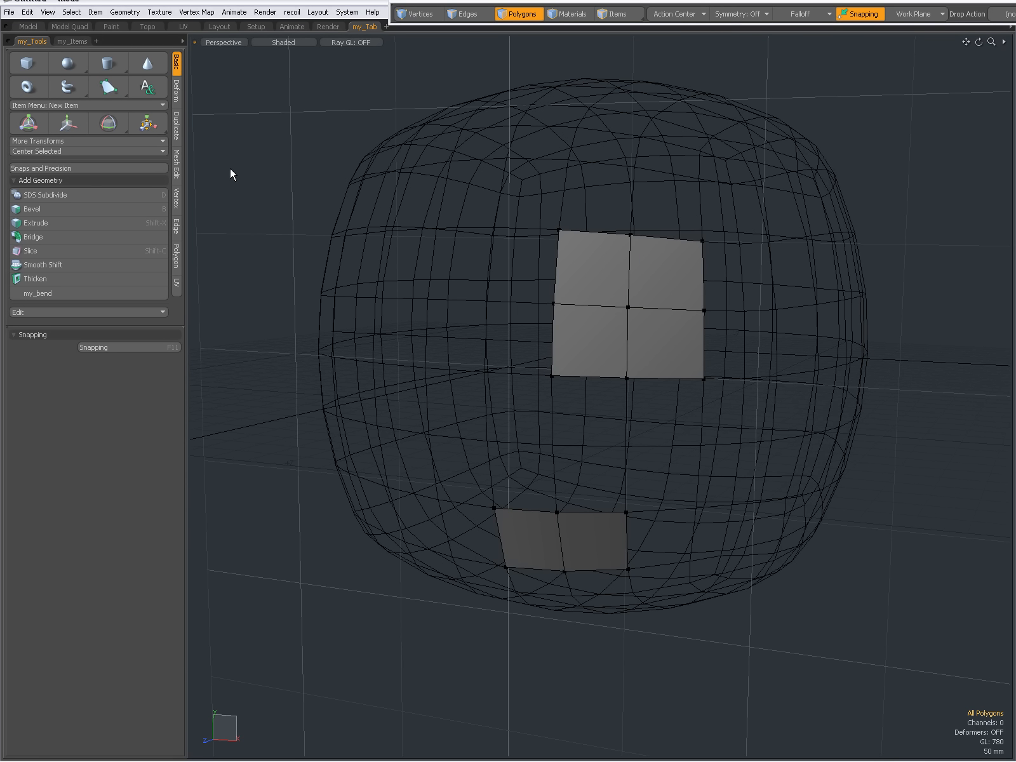
mouse_move(110, 88)
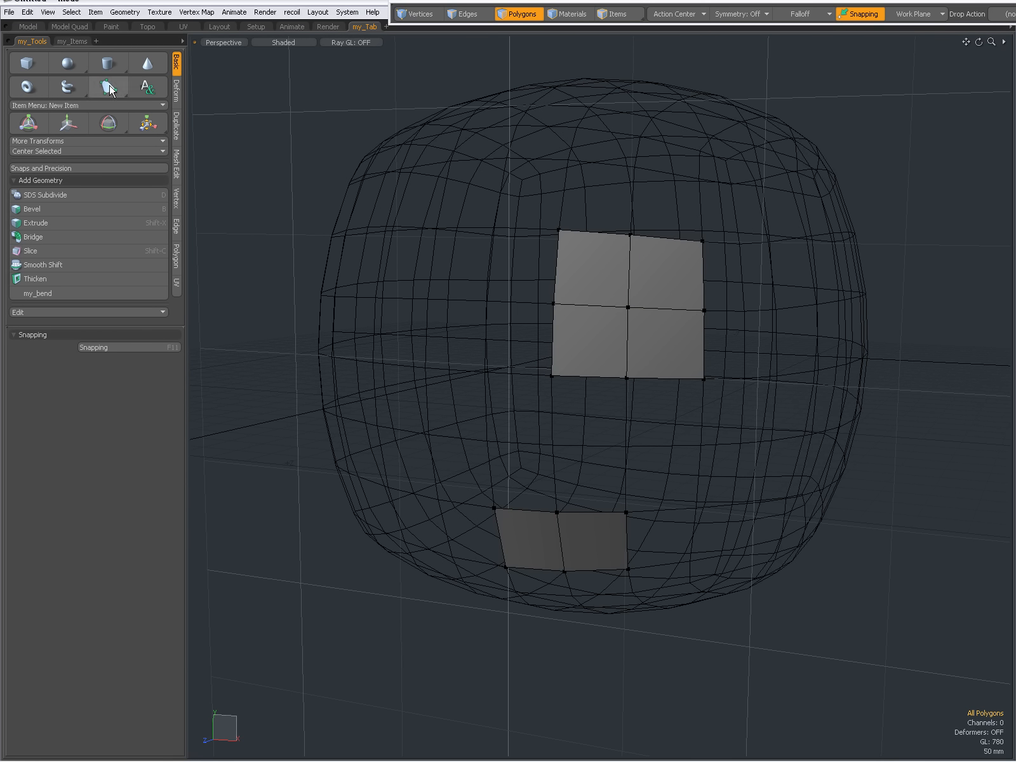
Activate the Pen from the curve tools with Make Quads enabled.
click(108, 87)
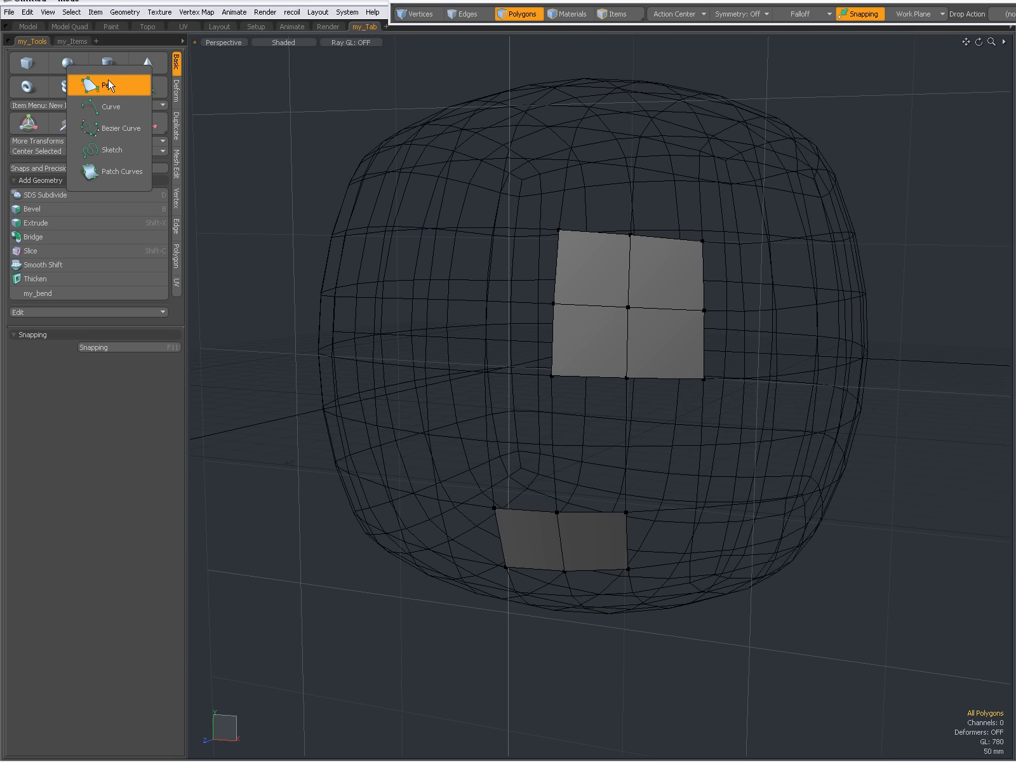
click(106, 84)
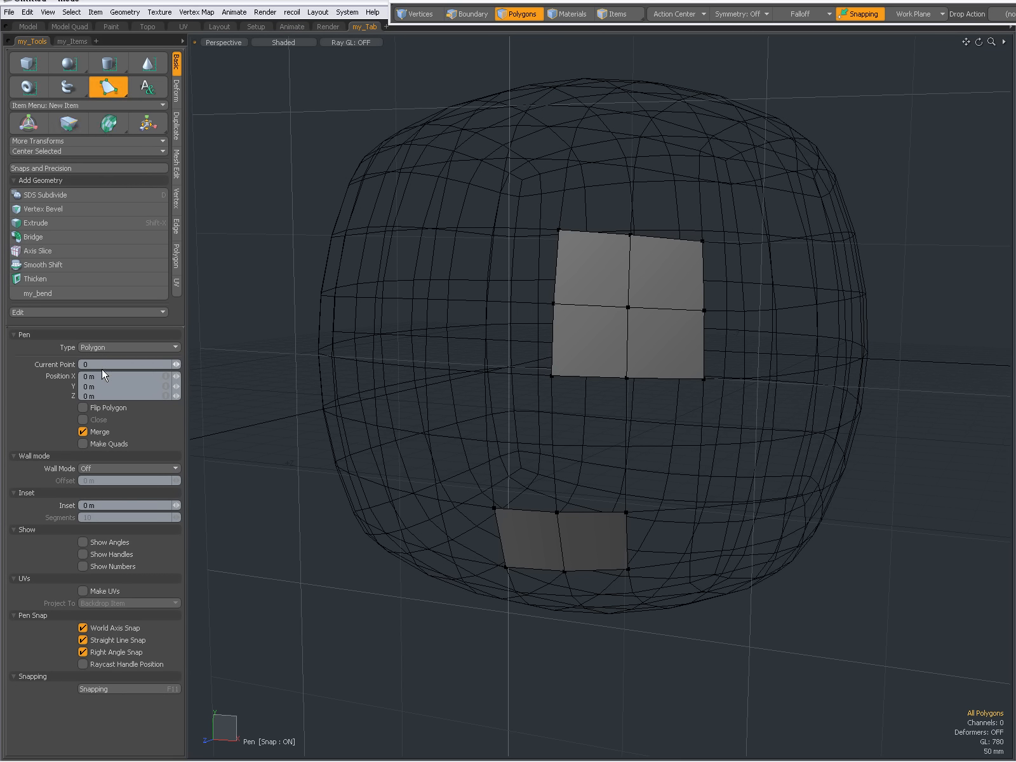
click(83, 443)
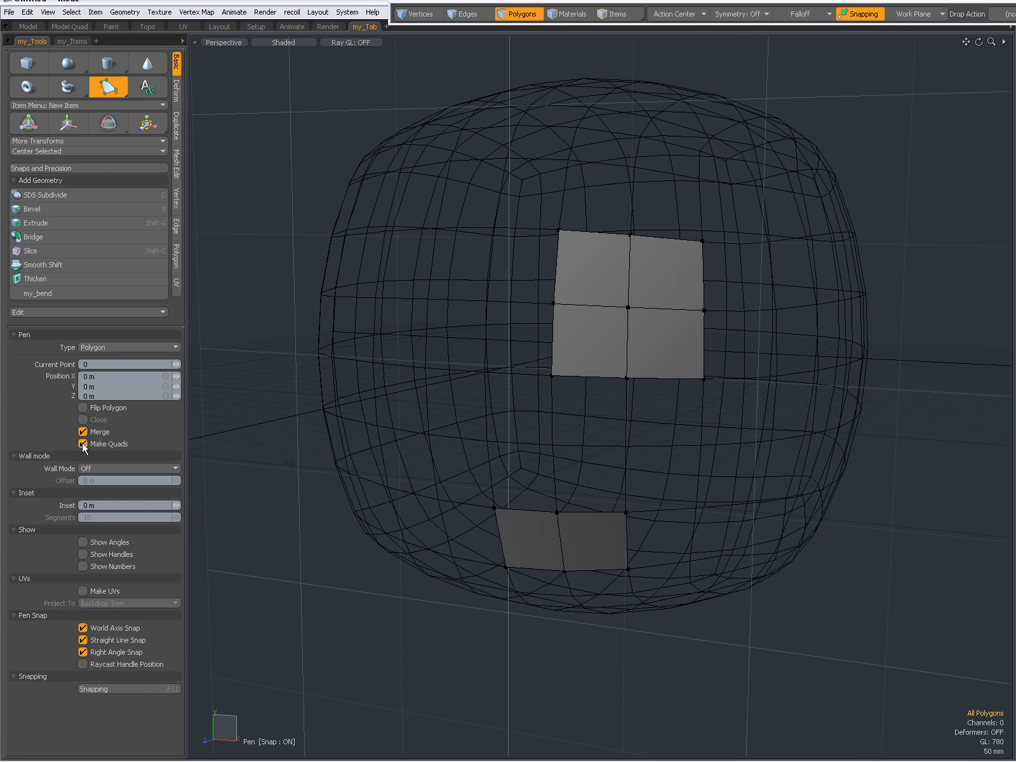
Set snapping to Geometry (Polygon, Background) with Background constraint mode.
click(82, 627)
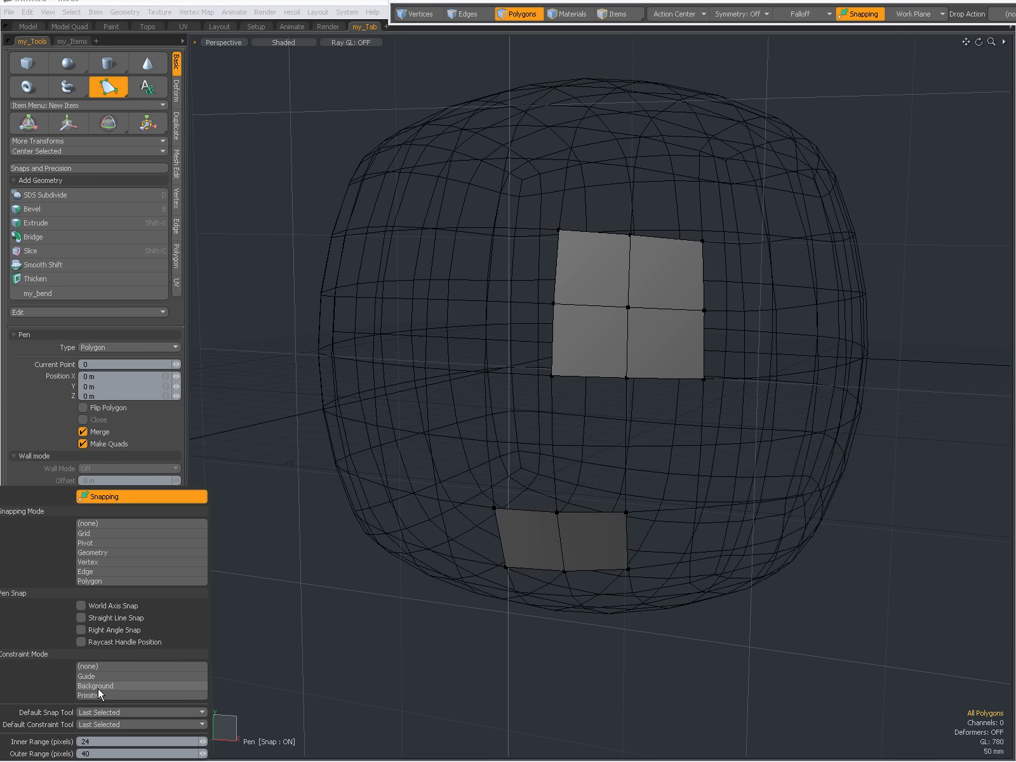
mouse_move(89, 581)
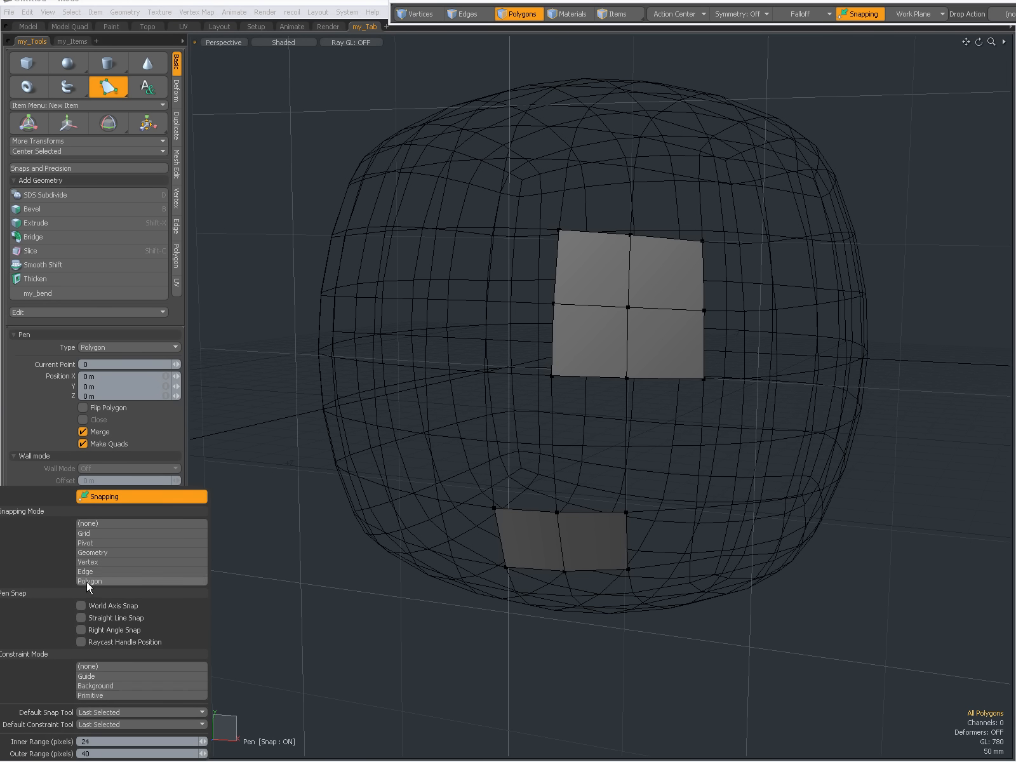
mouse_move(113, 555)
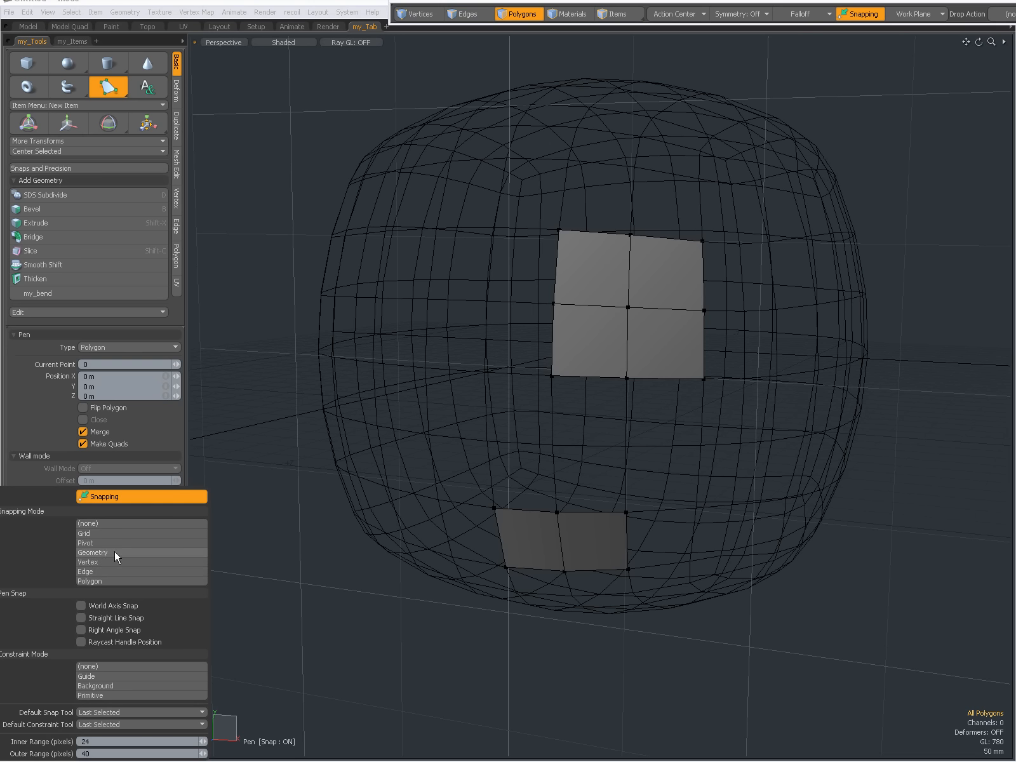
mouse_move(93, 553)
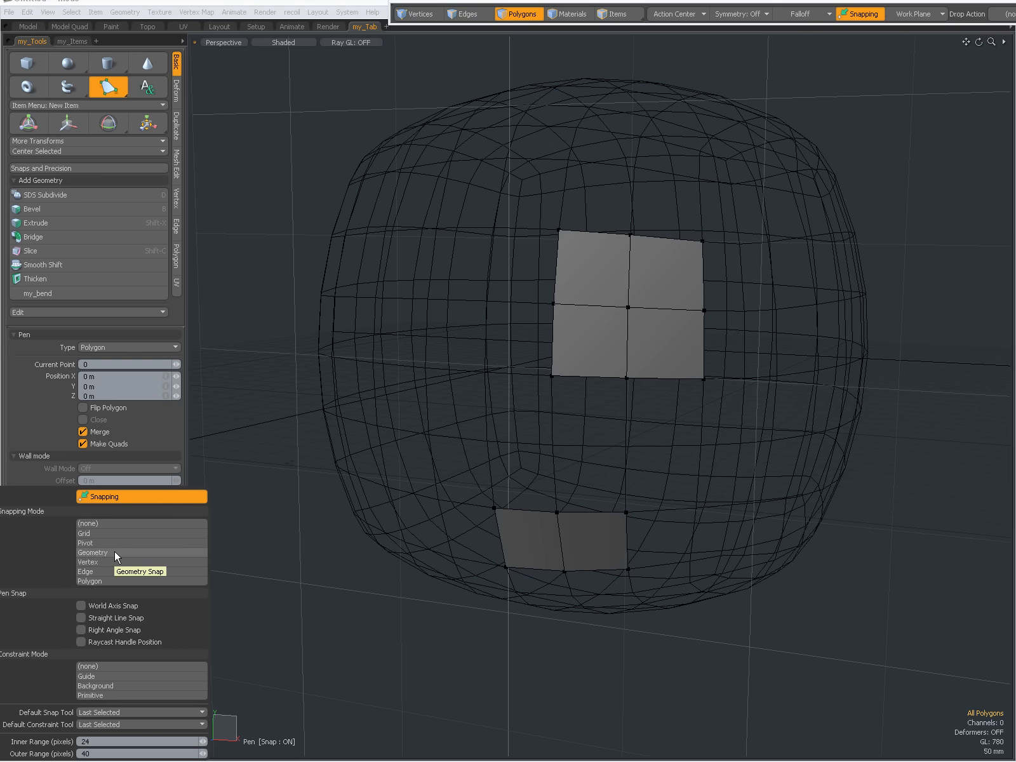
click(93, 553)
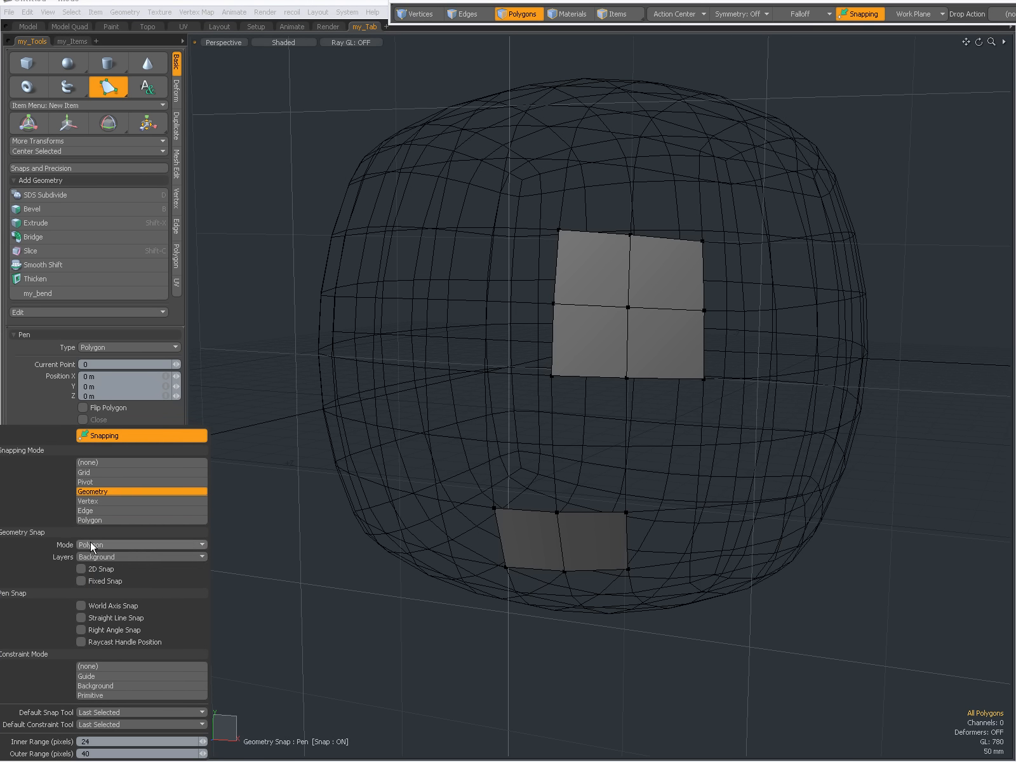
mouse_move(107, 544)
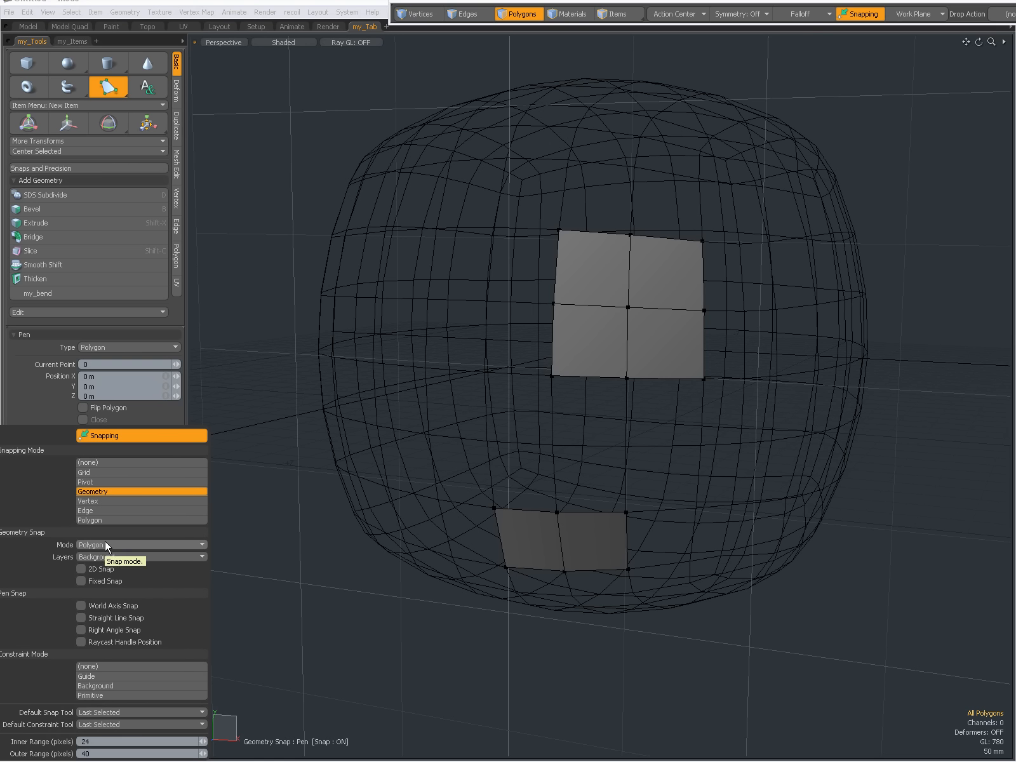
click(140, 545)
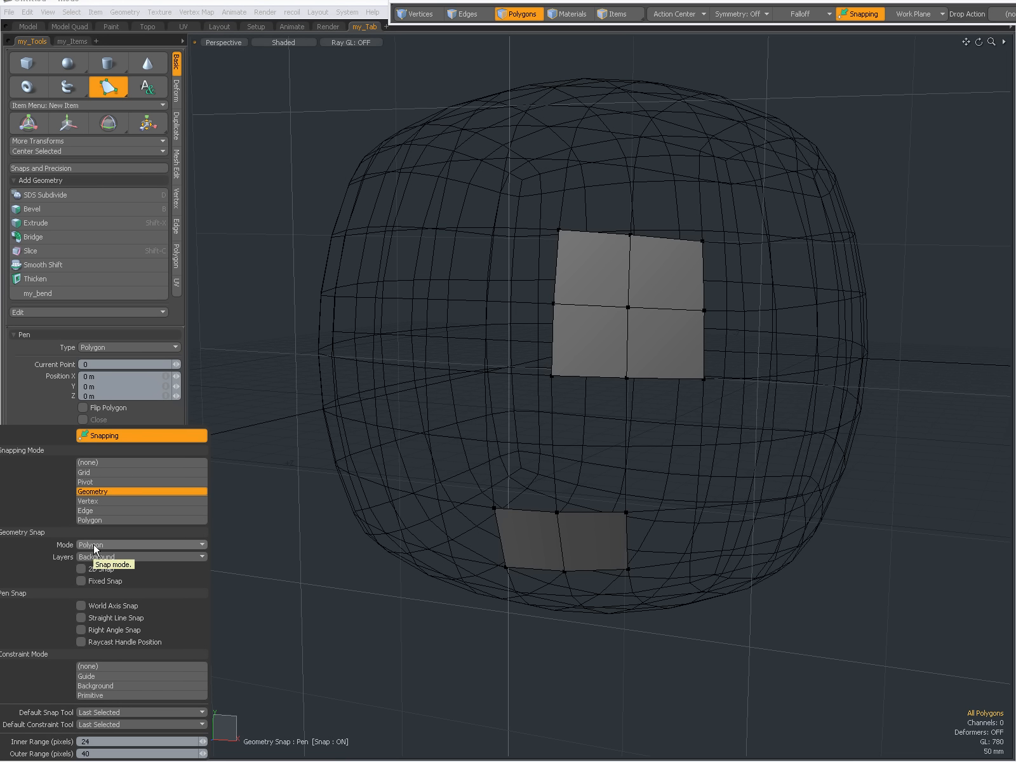
mouse_move(96, 558)
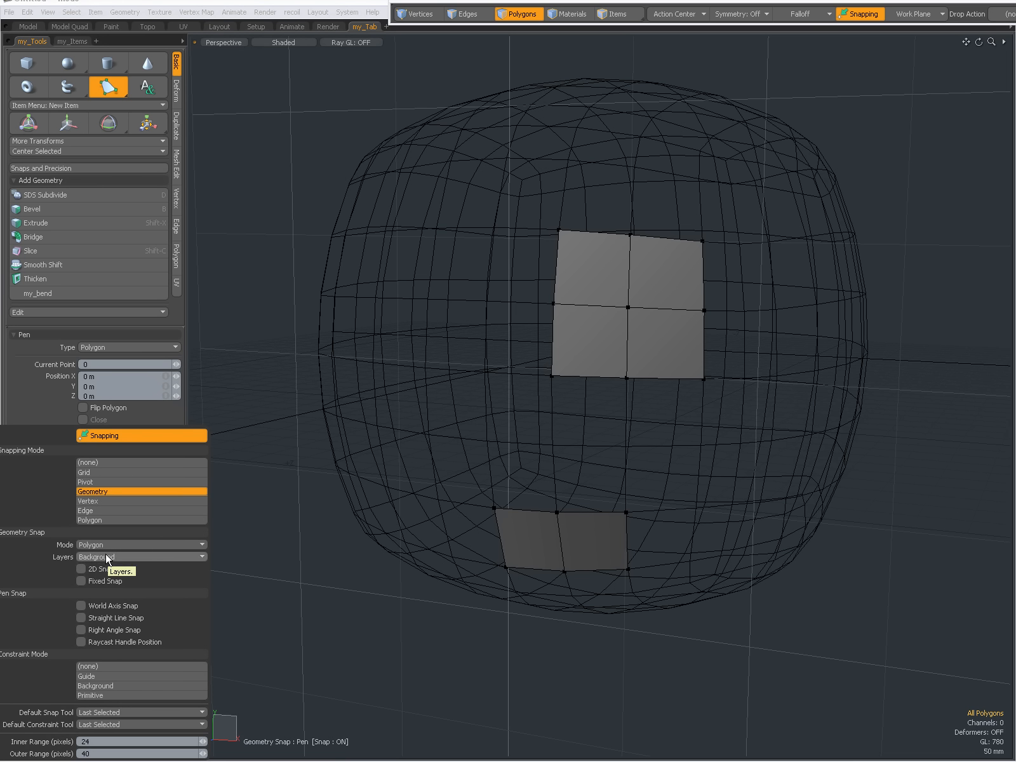
mouse_move(97, 693)
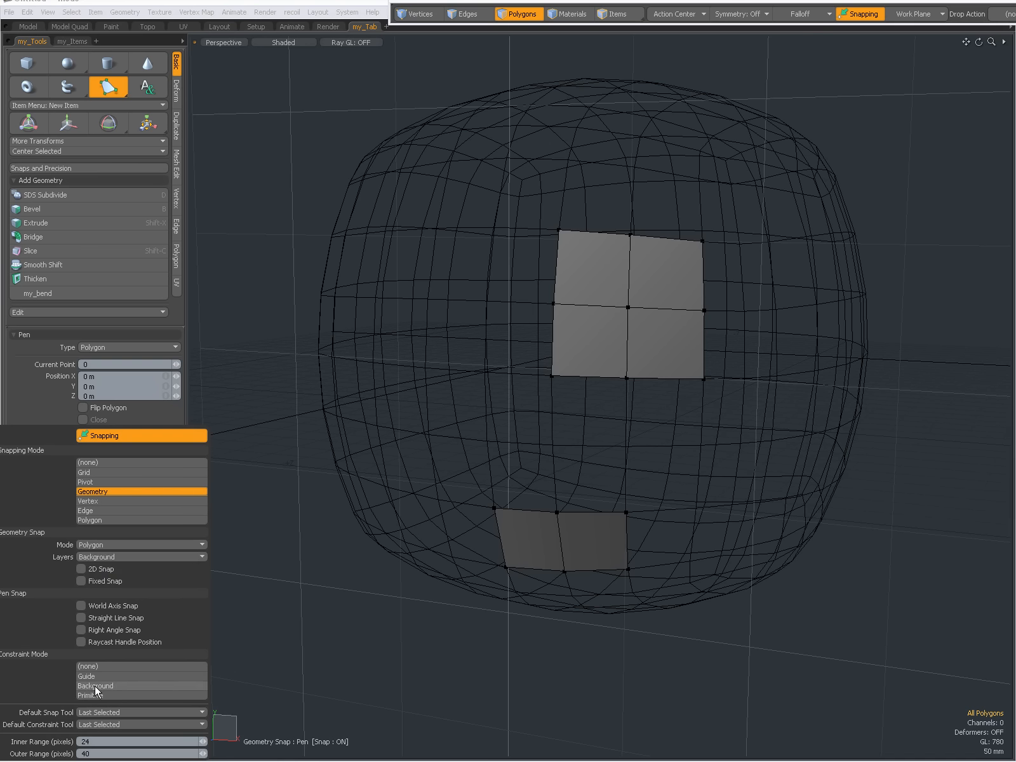
click(95, 686)
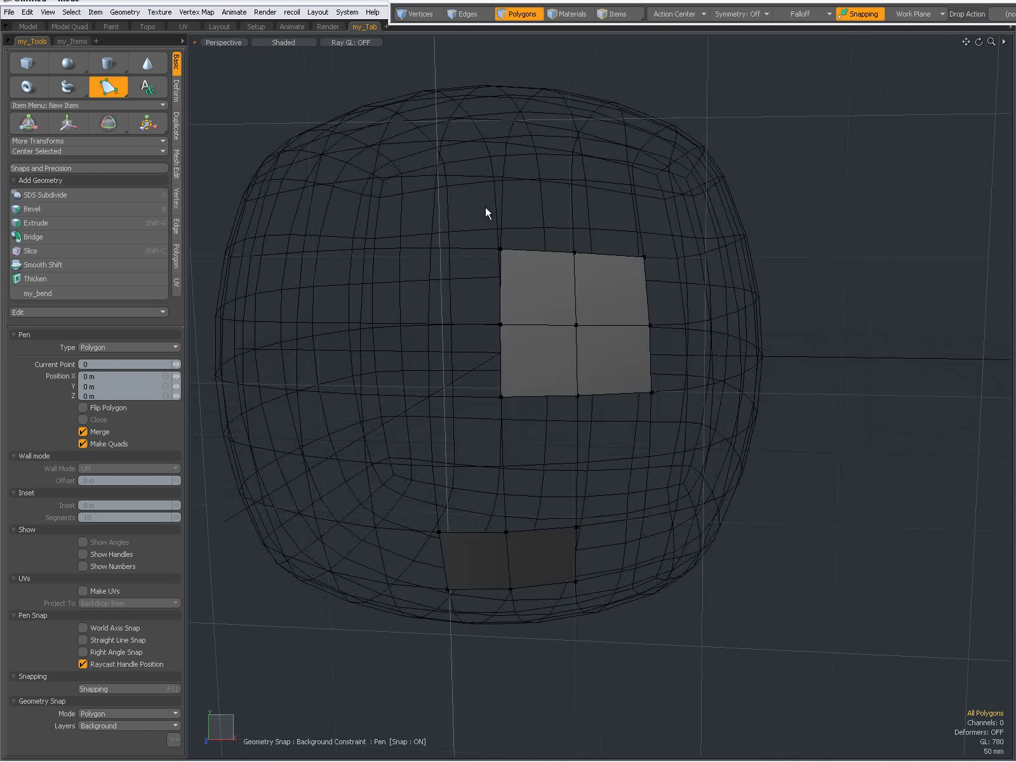
Draw snapped quad faces around the upper block and the lower pair, finishing the strip.
click(500, 249)
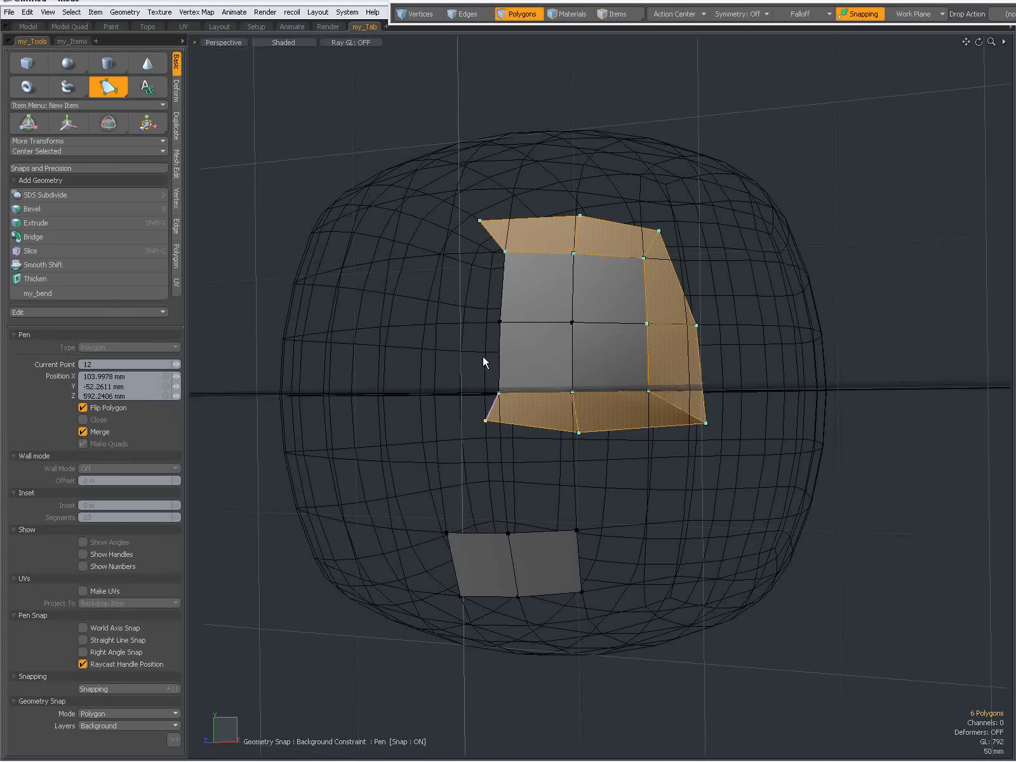
click(486, 272)
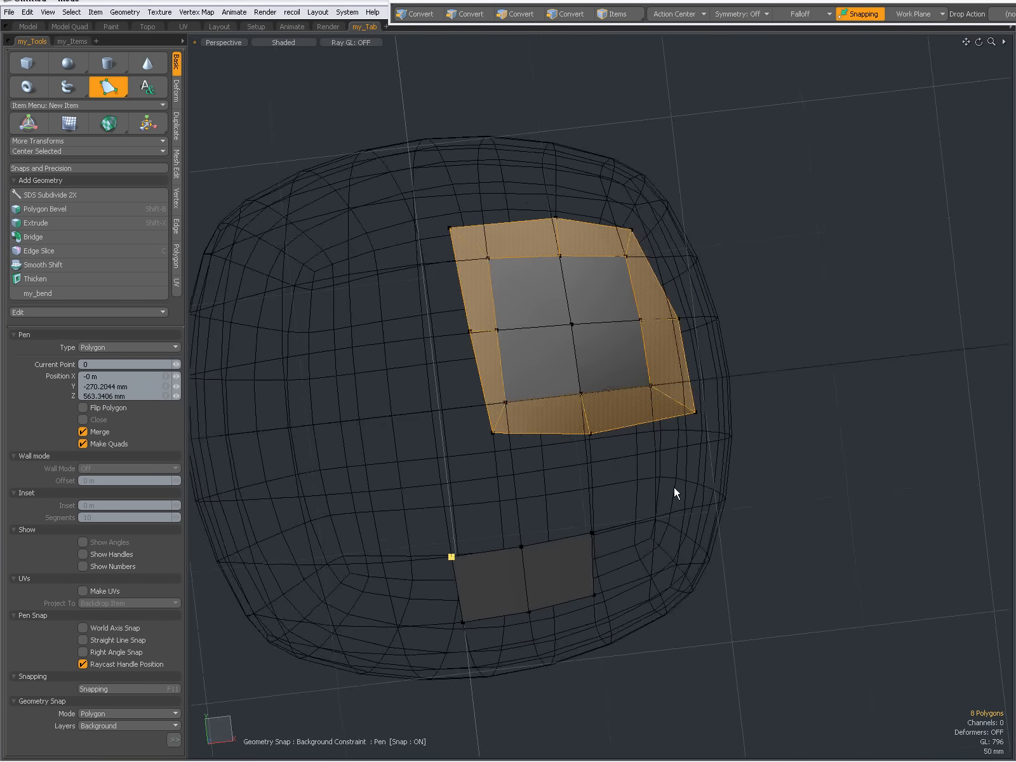
click(519, 496)
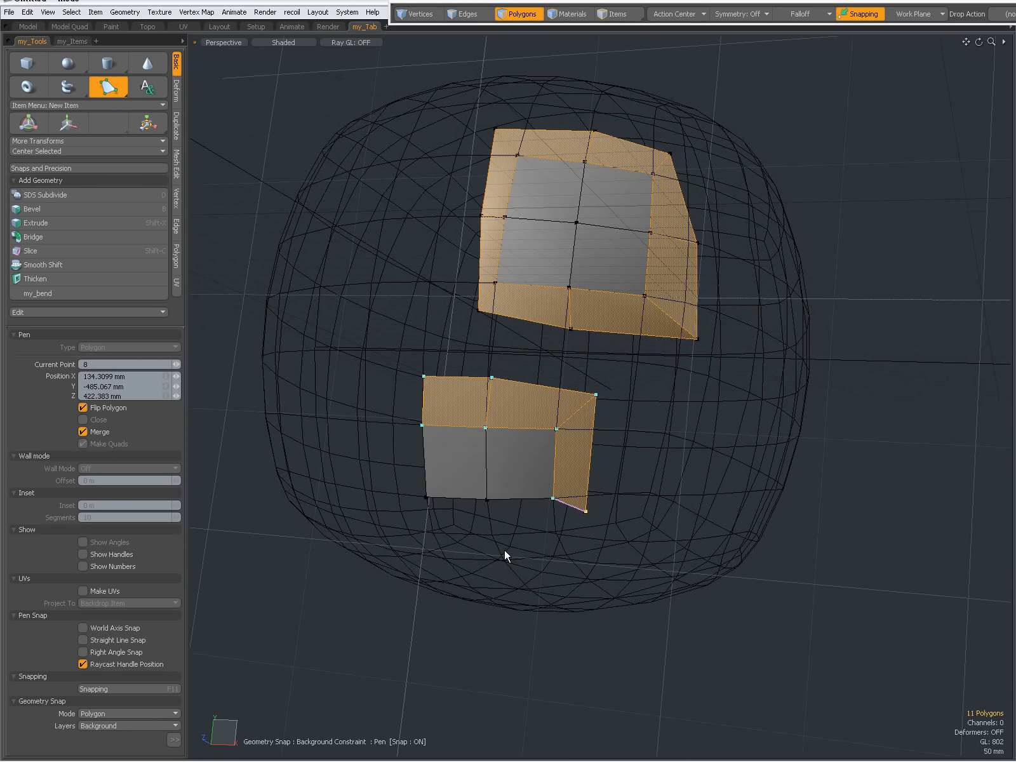
click(427, 555)
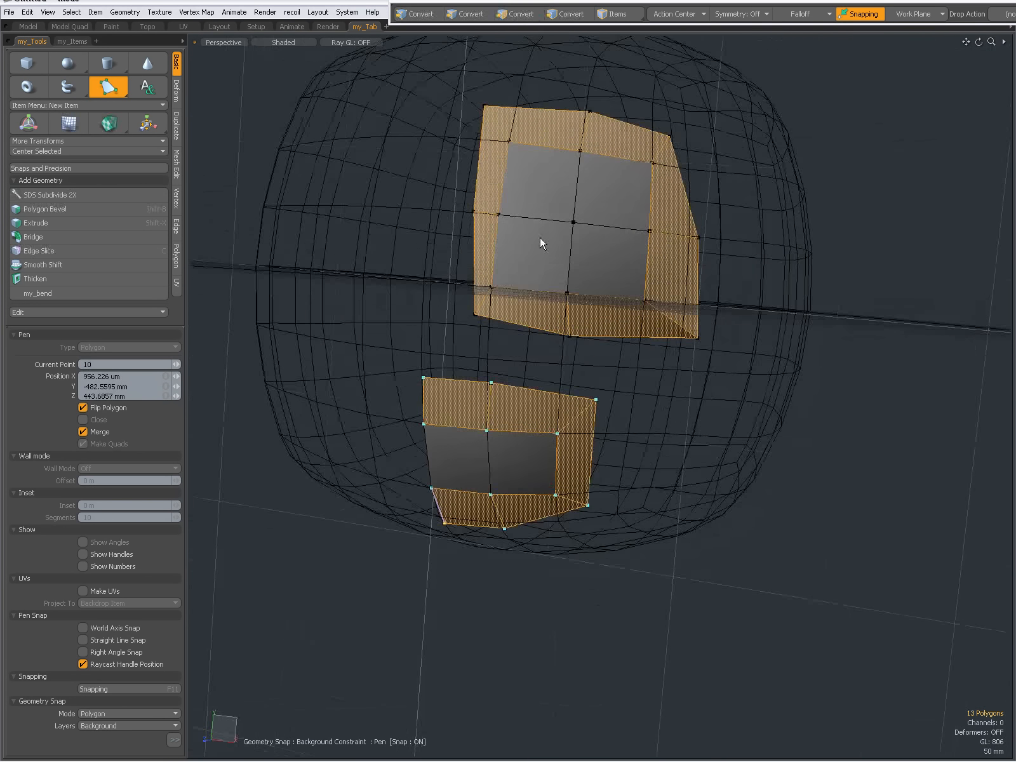
click(517, 14)
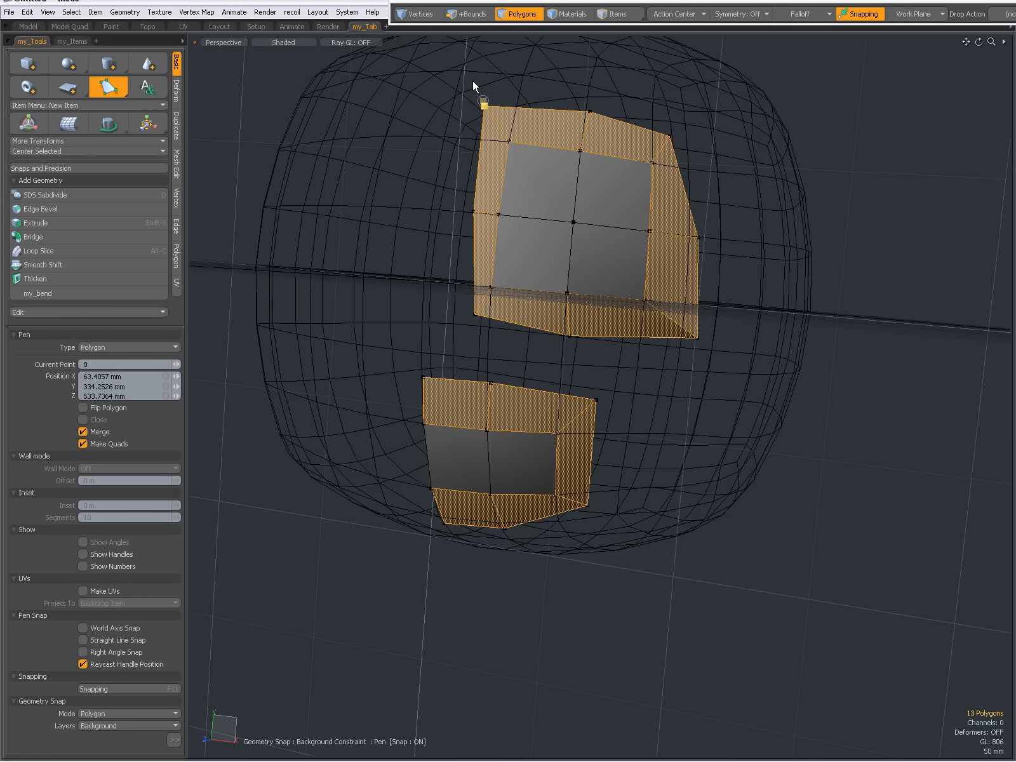
mouse_move(481, 80)
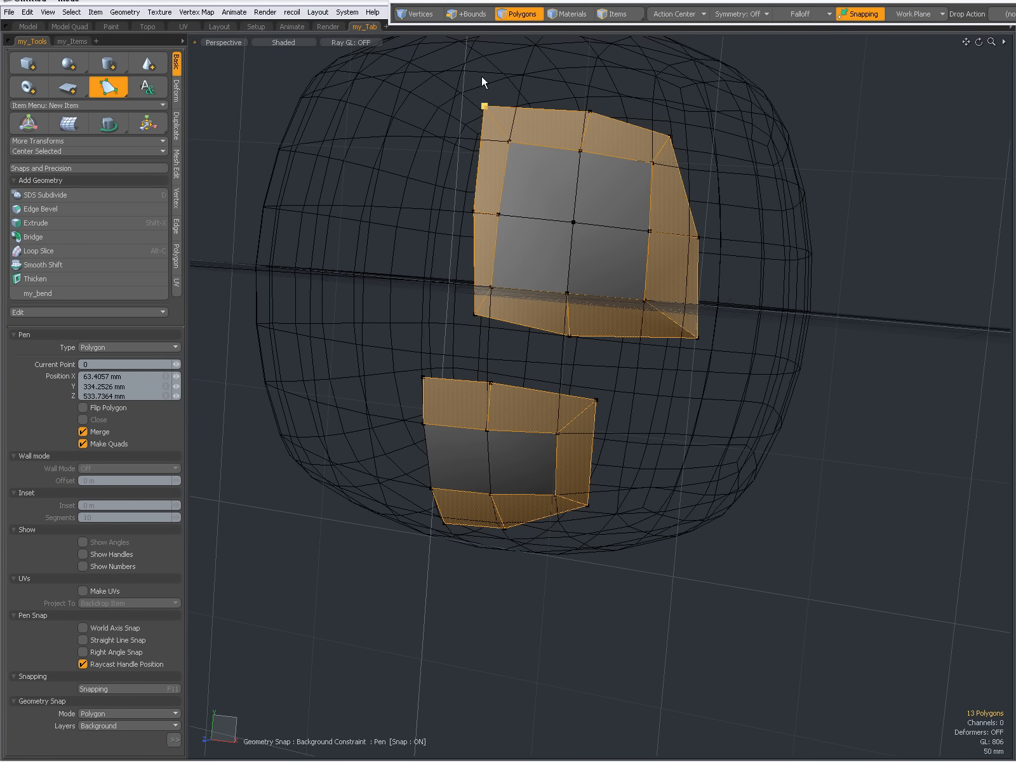
Draw quads along the top and right of the upper patch and bridge down to the lower patch.
click(484, 104)
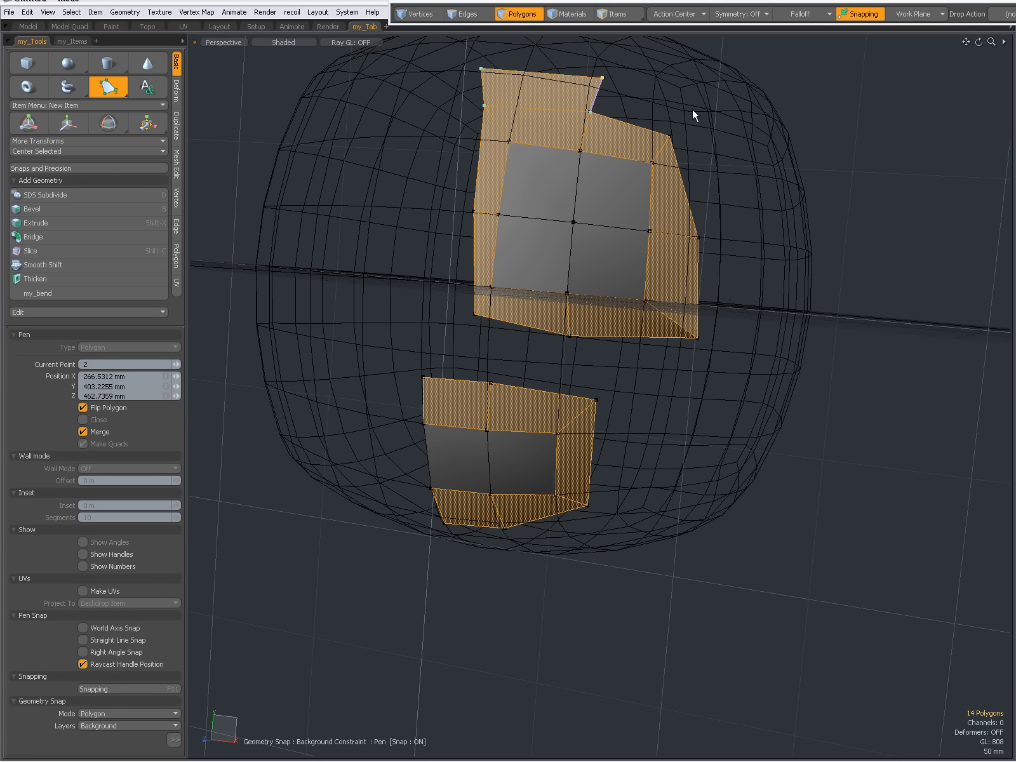
click(733, 237)
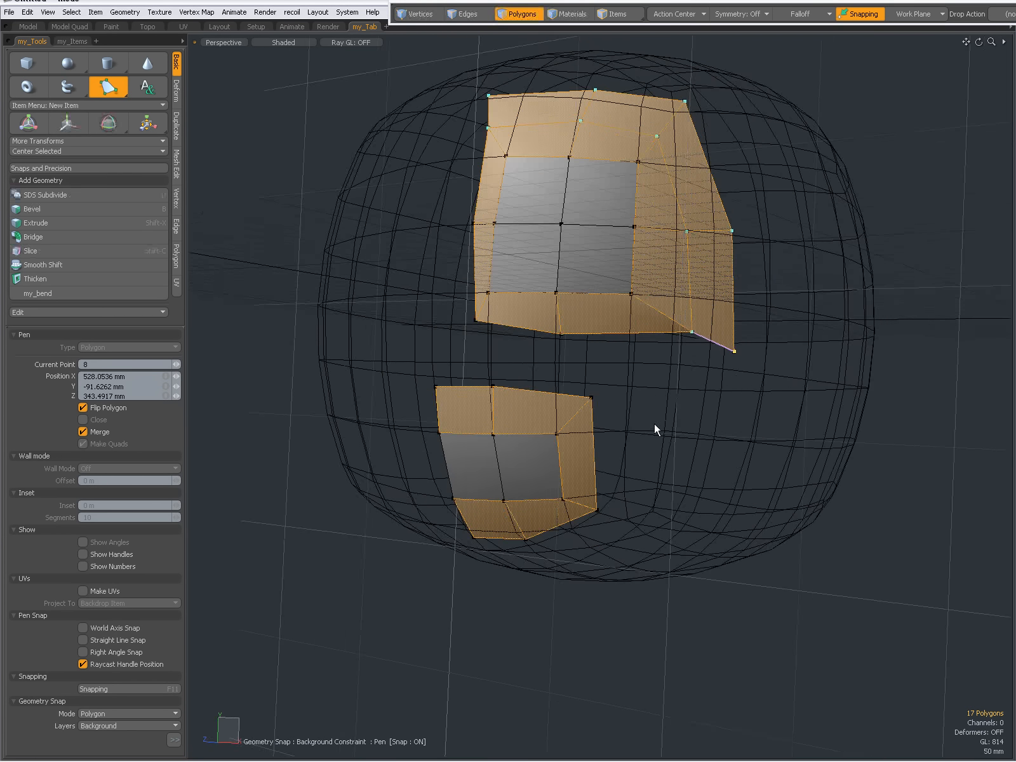
click(671, 410)
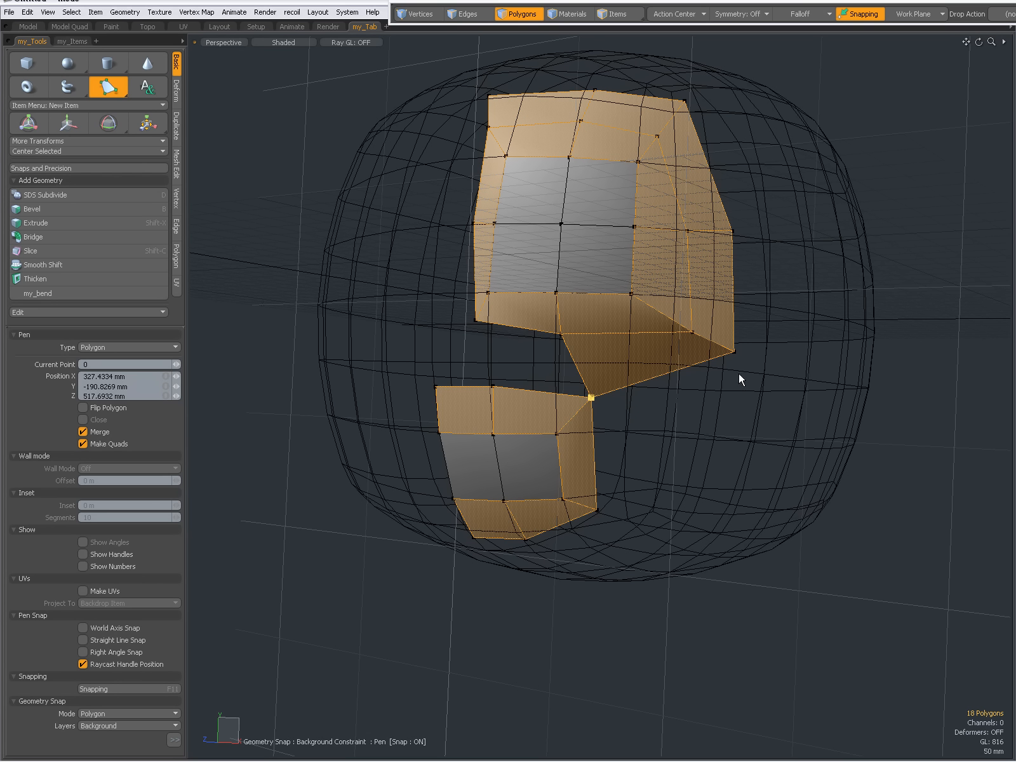
click(700, 499)
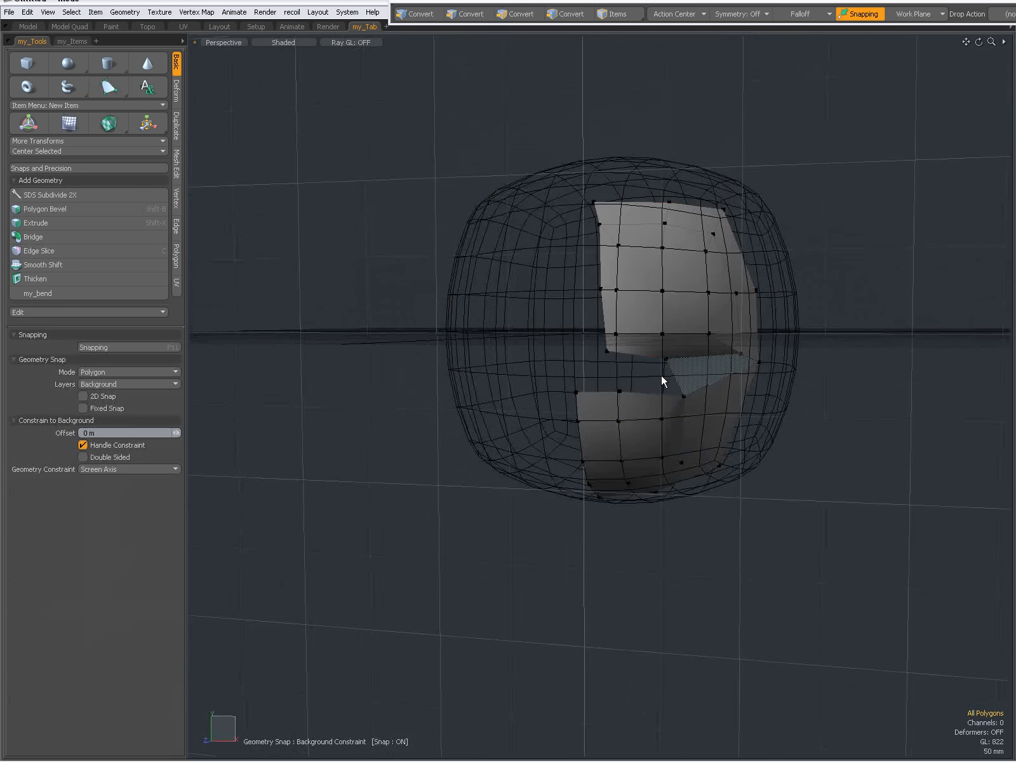
Set the selected centre-line border edges to X = 0 m via Set Position, then clear the selection.
click(466, 14)
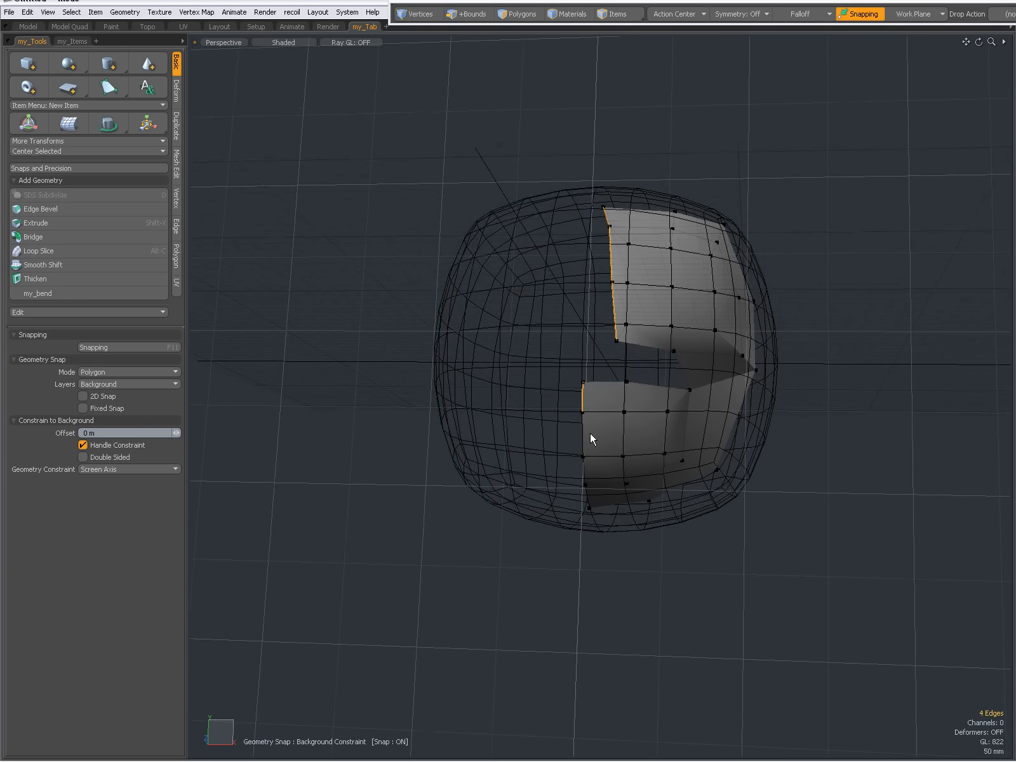
click(464, 14)
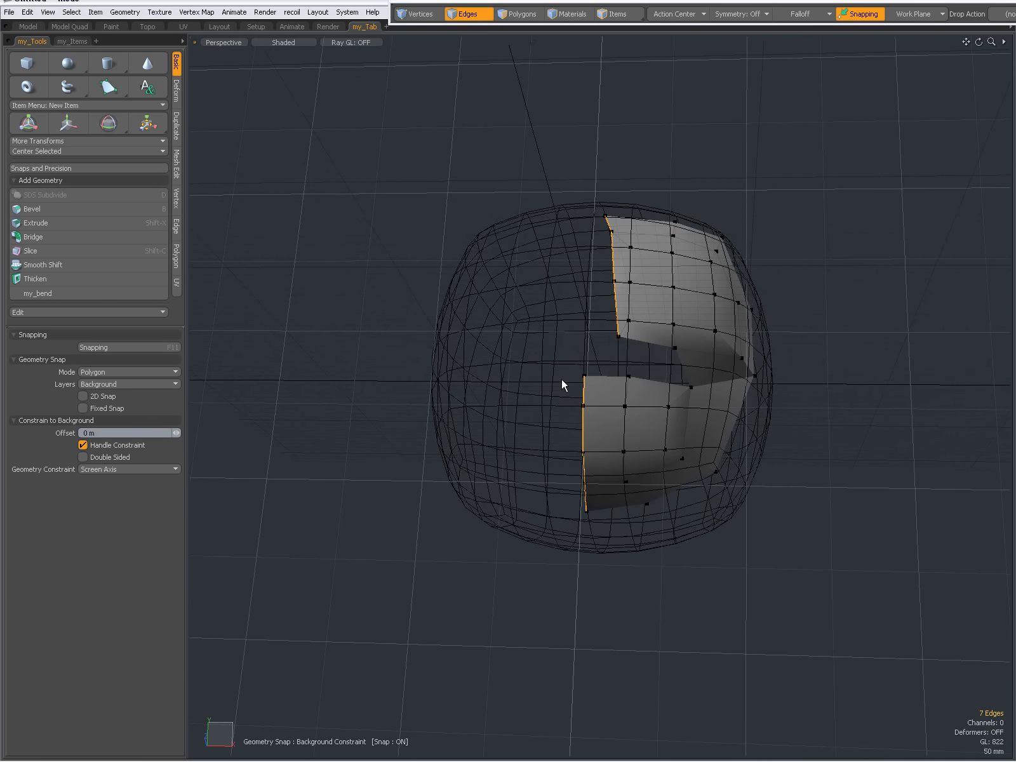
mouse_move(176, 211)
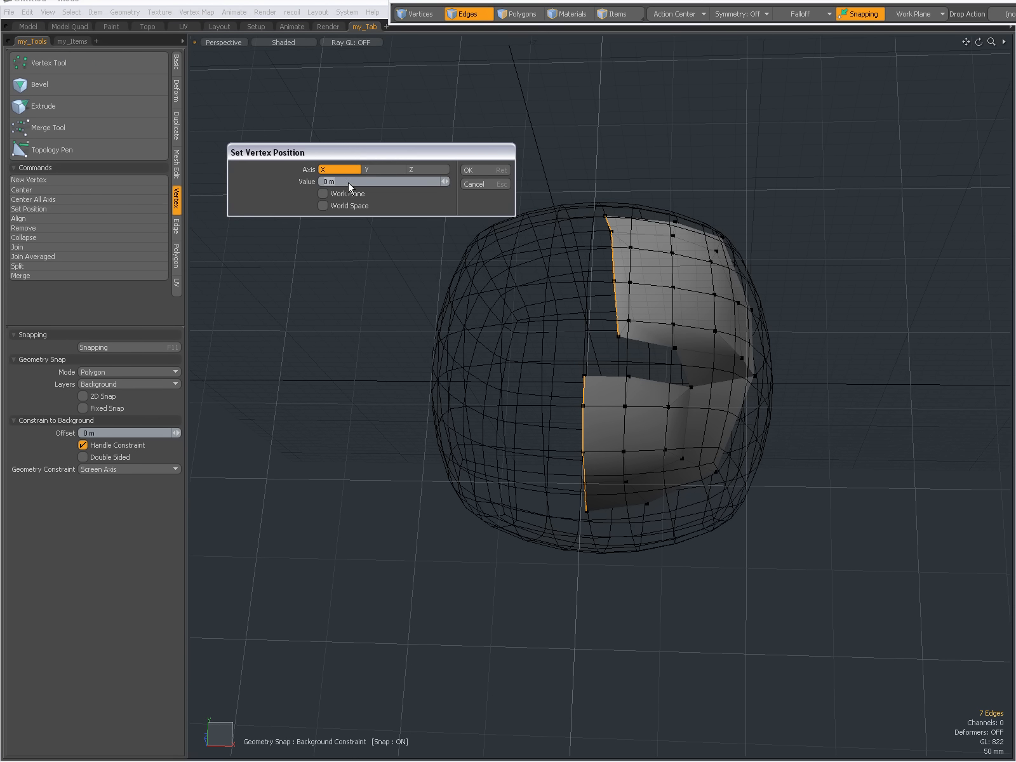
click(468, 169)
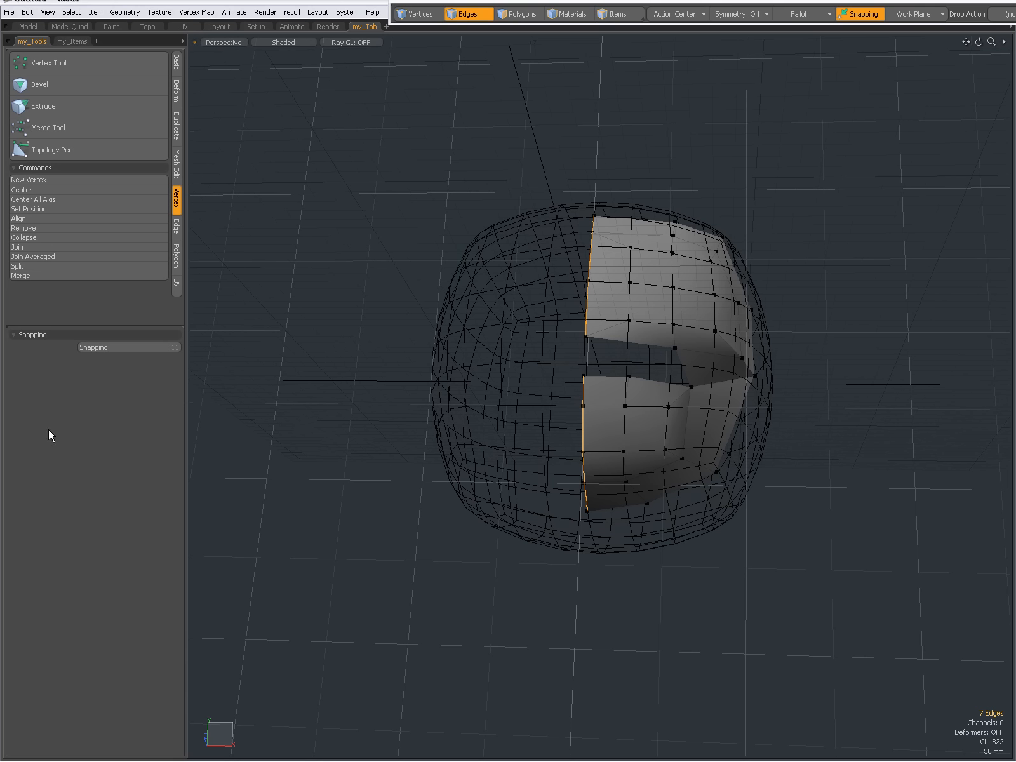
click(331, 364)
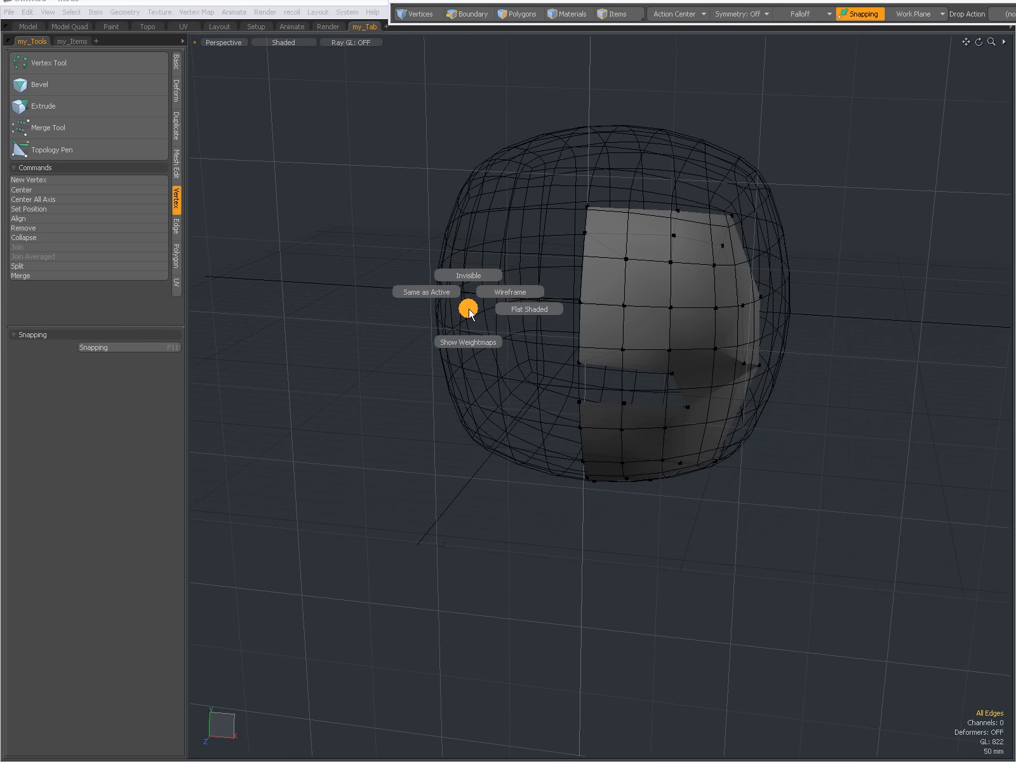
mouse_move(468, 274)
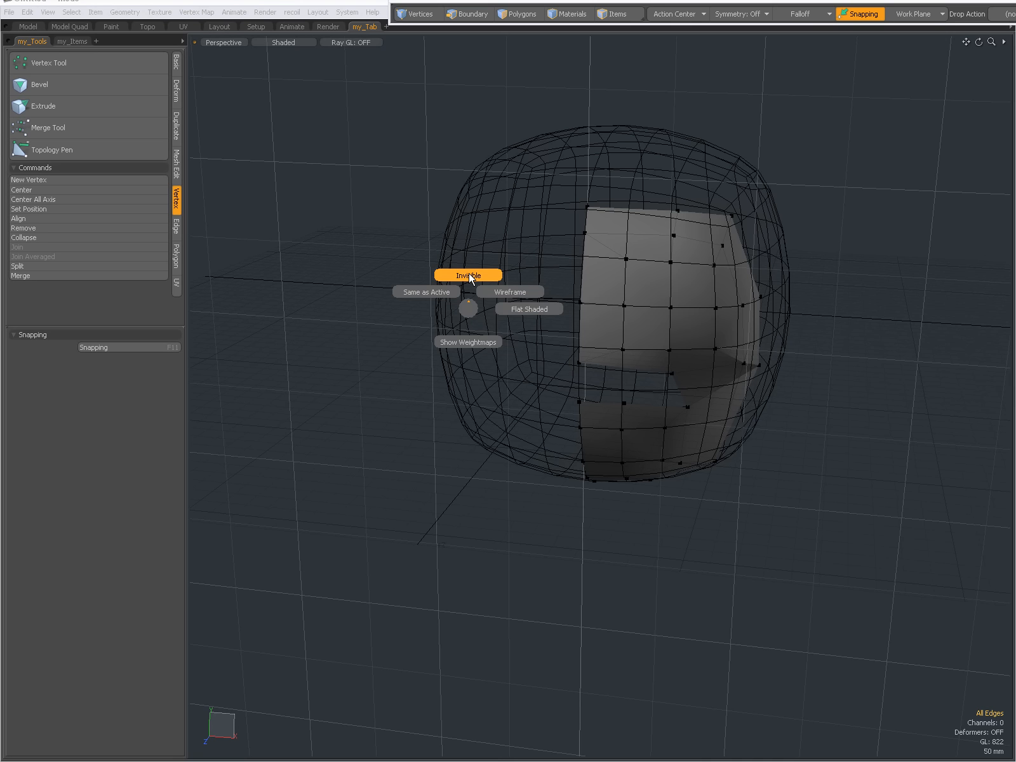
Make the background cube invisible, toggle the ground grid off and on, and enable the wireframe overlay.
click(468, 275)
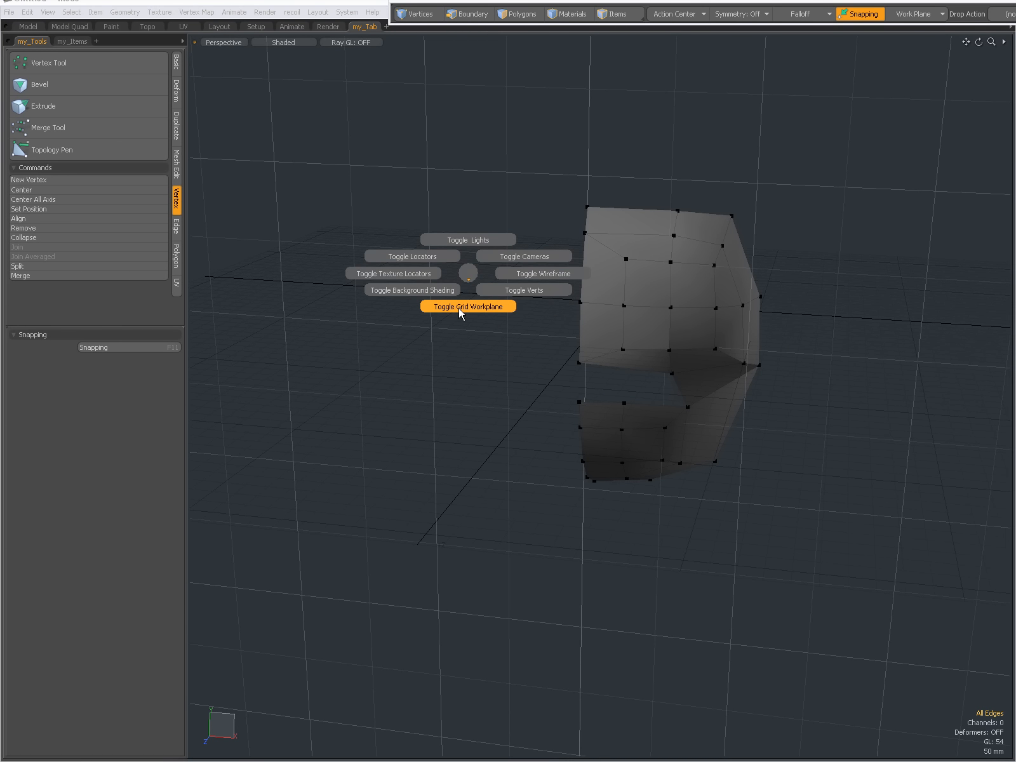
click(466, 306)
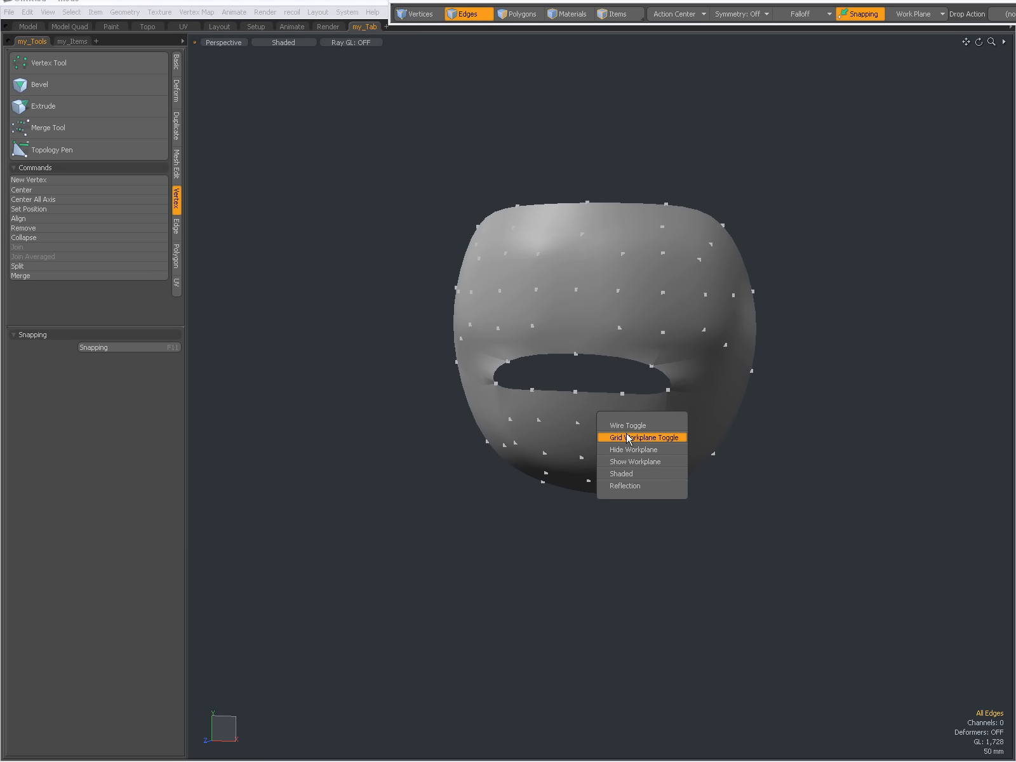
click(642, 437)
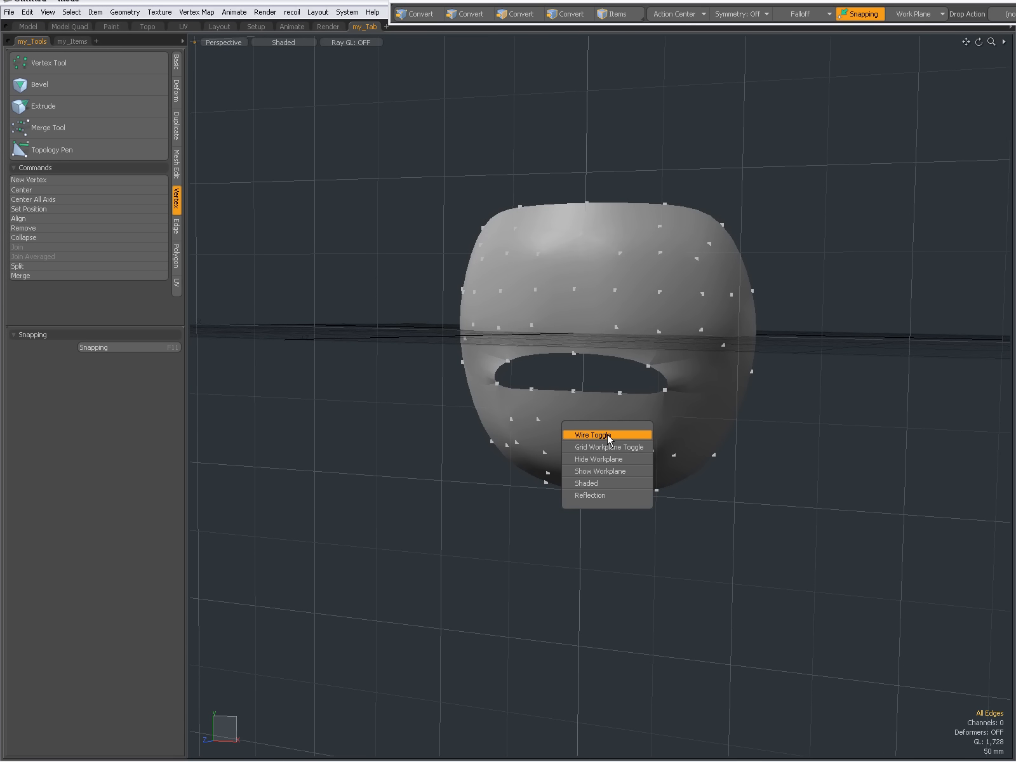
click(588, 434)
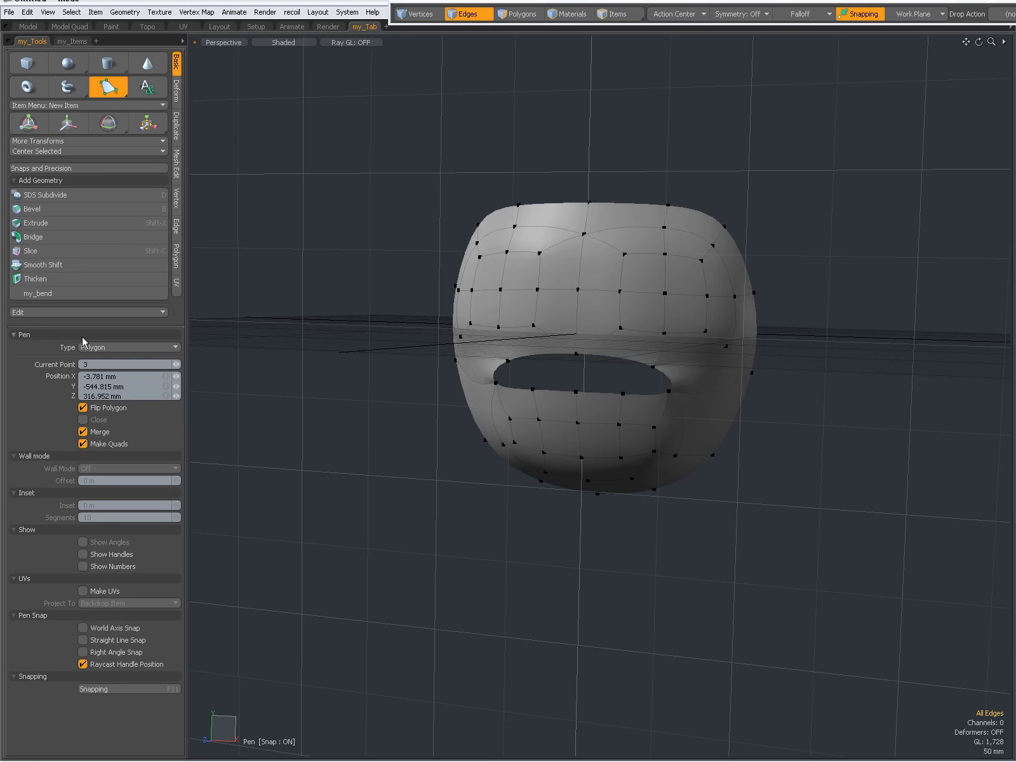
mouse_move(617, 199)
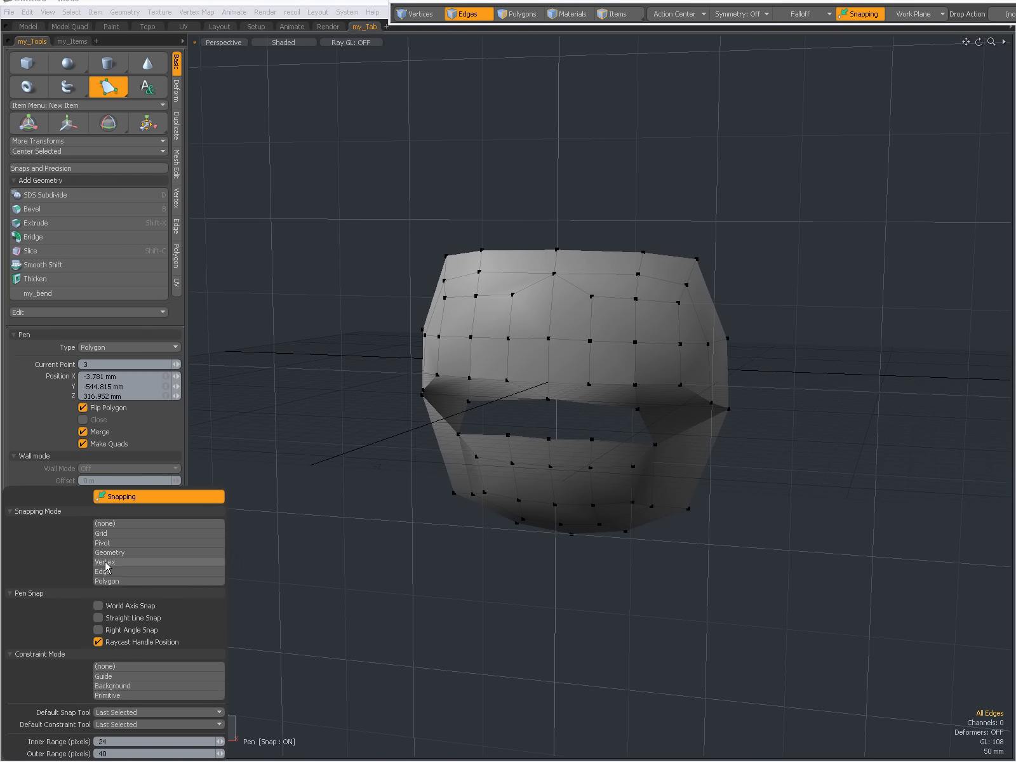
Enable Geometry snapping, show the background cube as wireframe, and draw snapped quads over the top of the head.
click(109, 553)
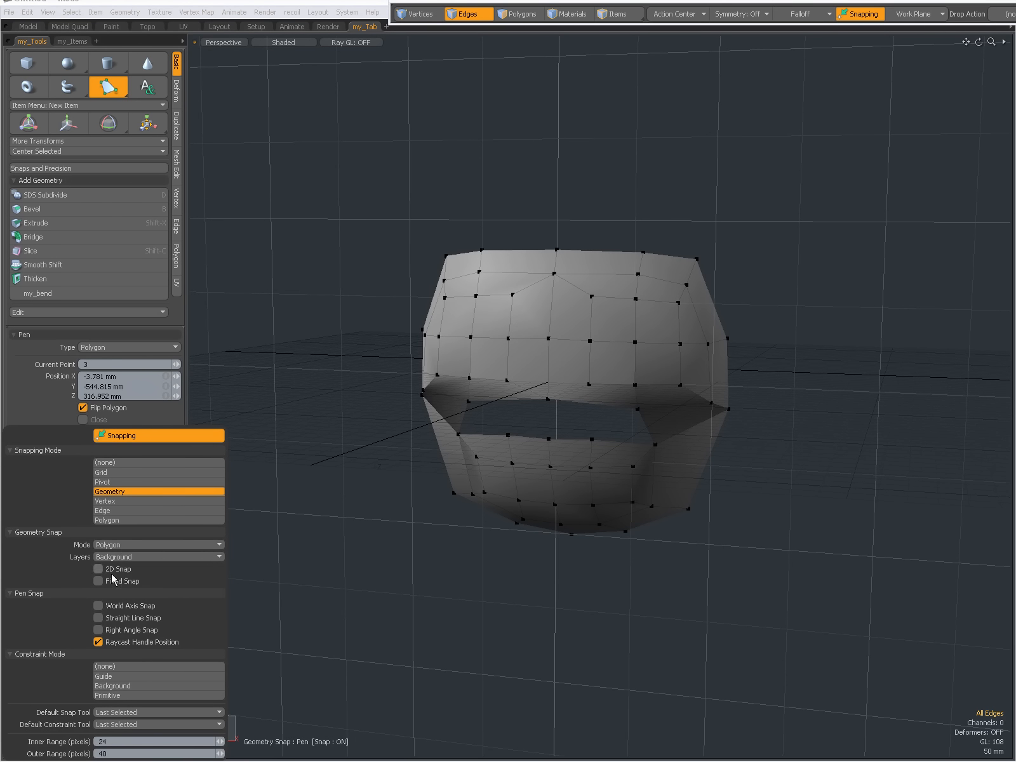
click(112, 686)
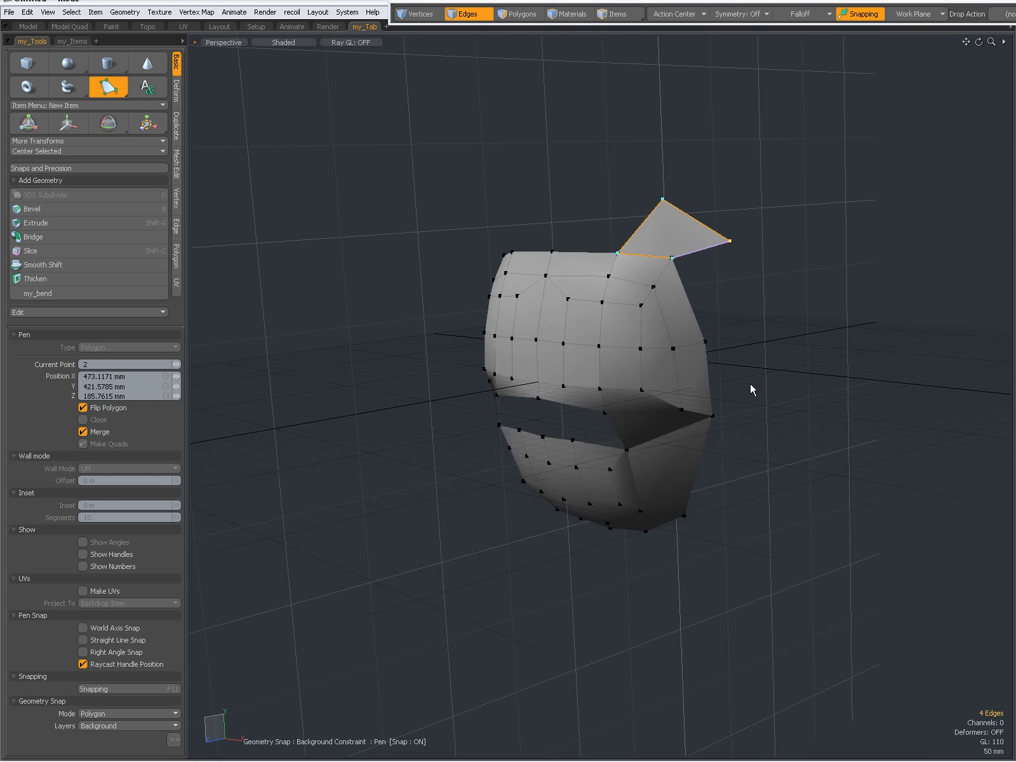
right_click(748, 382)
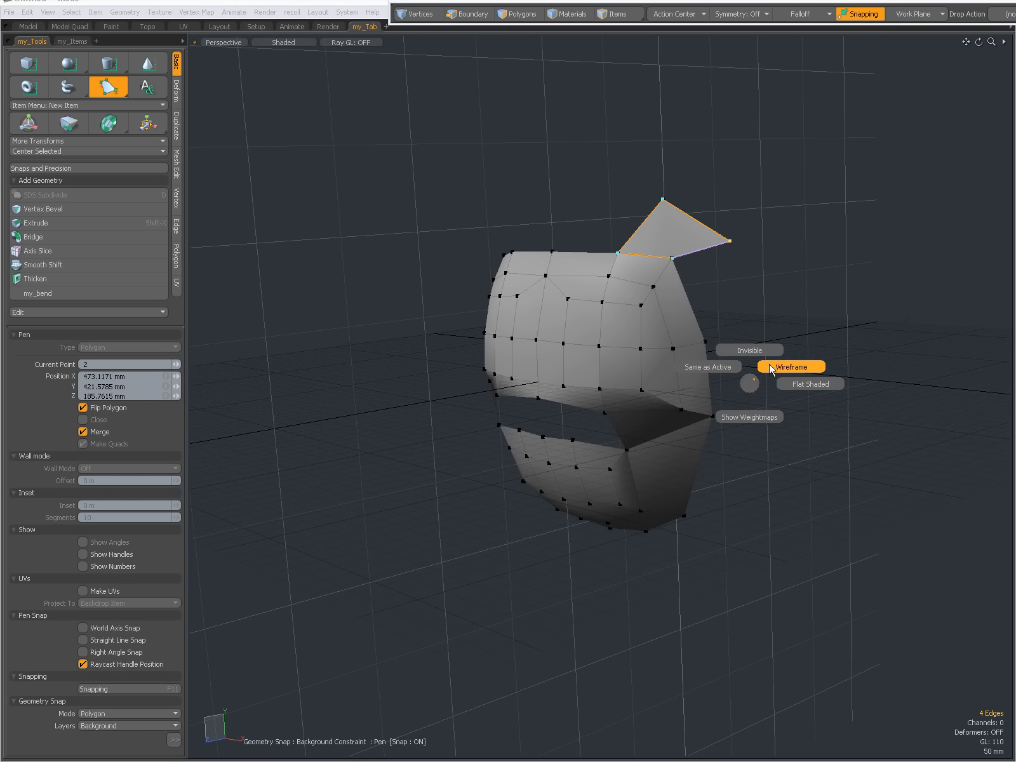
click(790, 366)
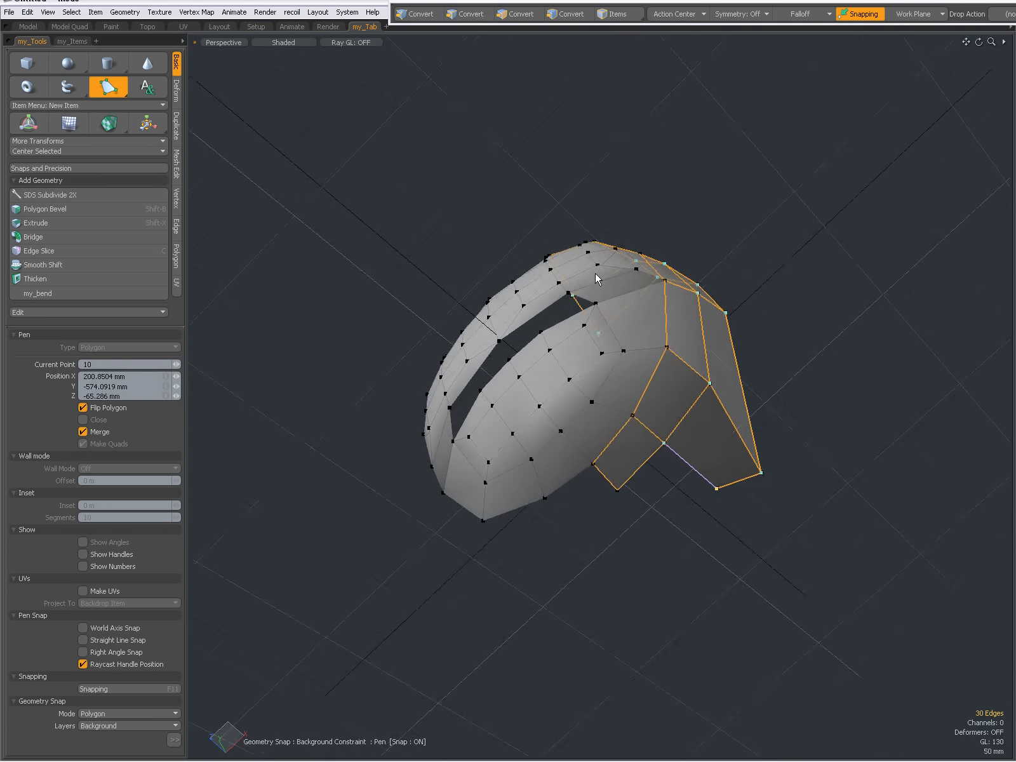
click(468, 14)
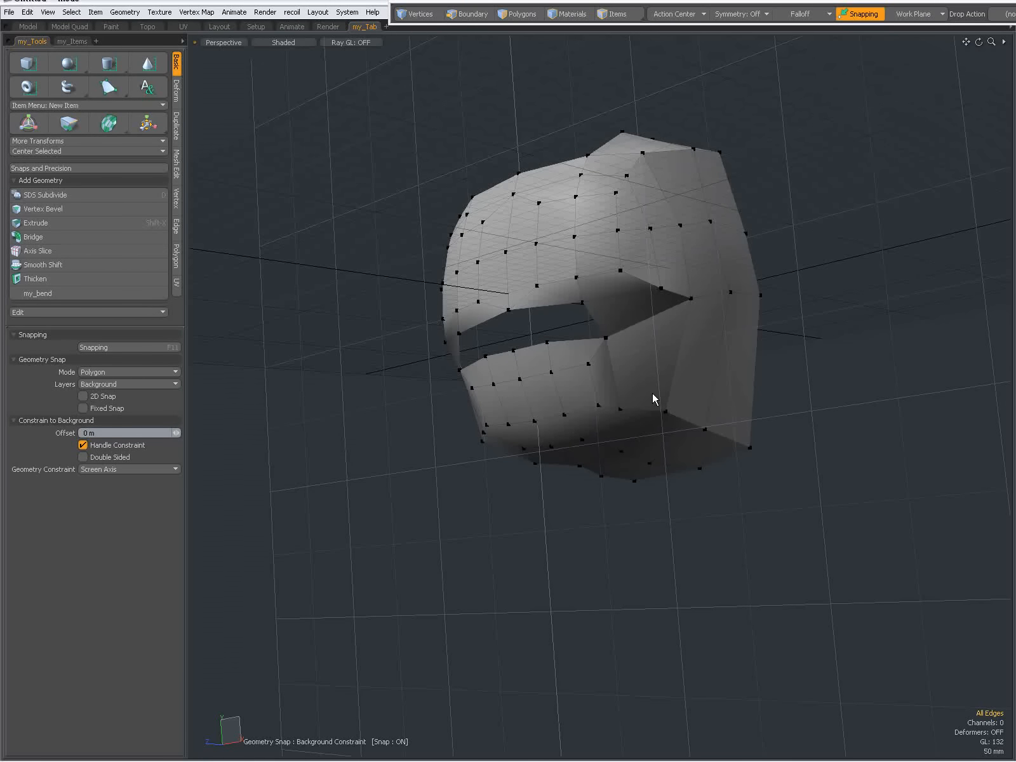
Switch the background cube display to Wireframe and activate the Pen tool for new polygons.
click(653, 393)
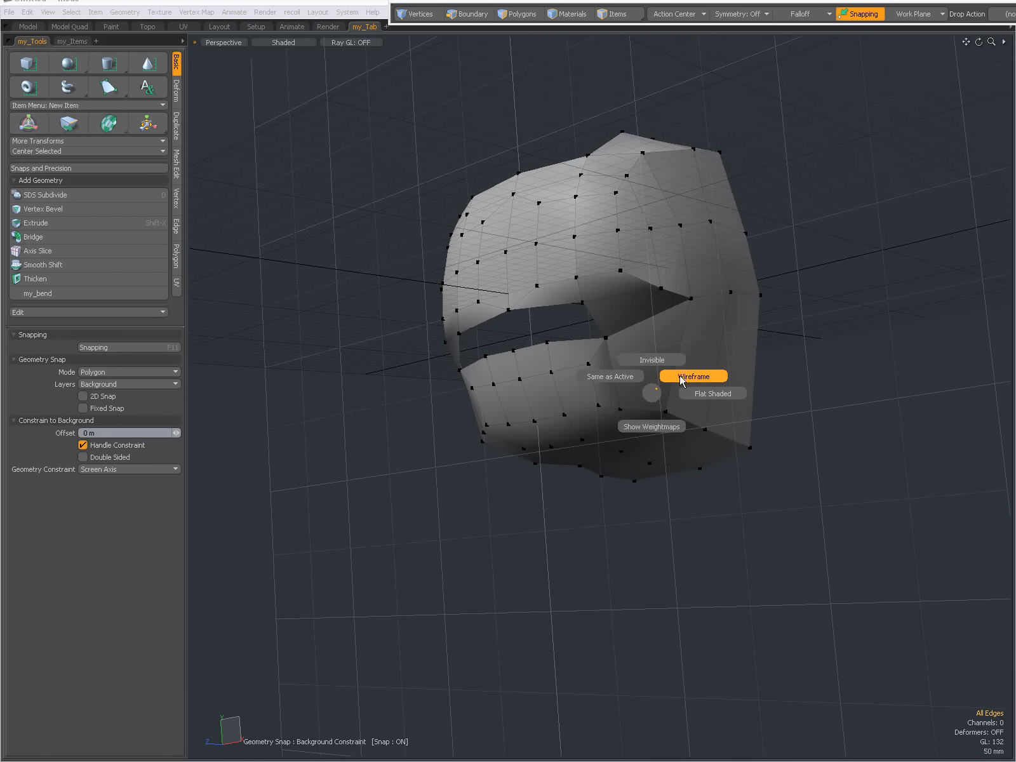
click(693, 376)
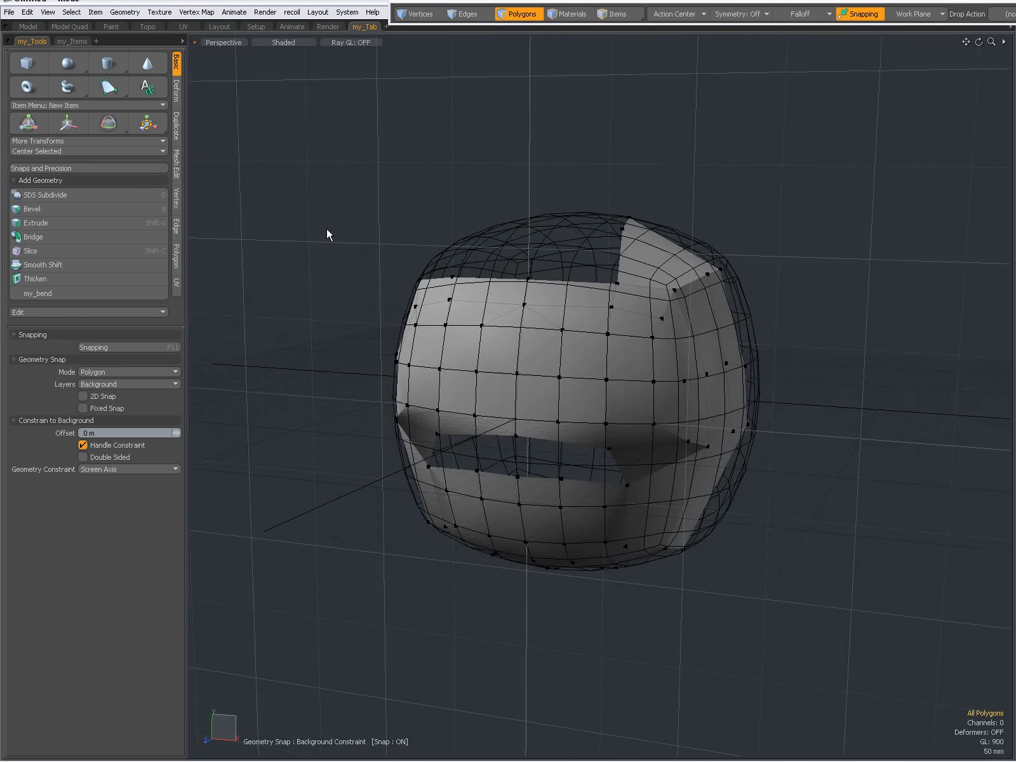
click(40, 360)
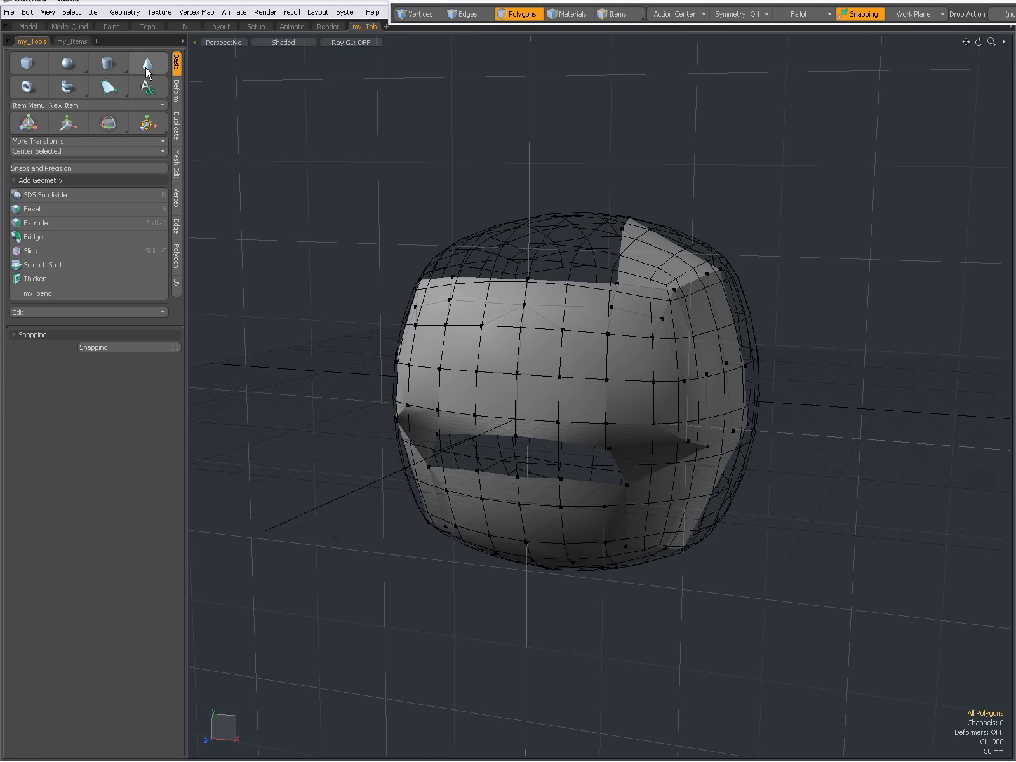
click(108, 87)
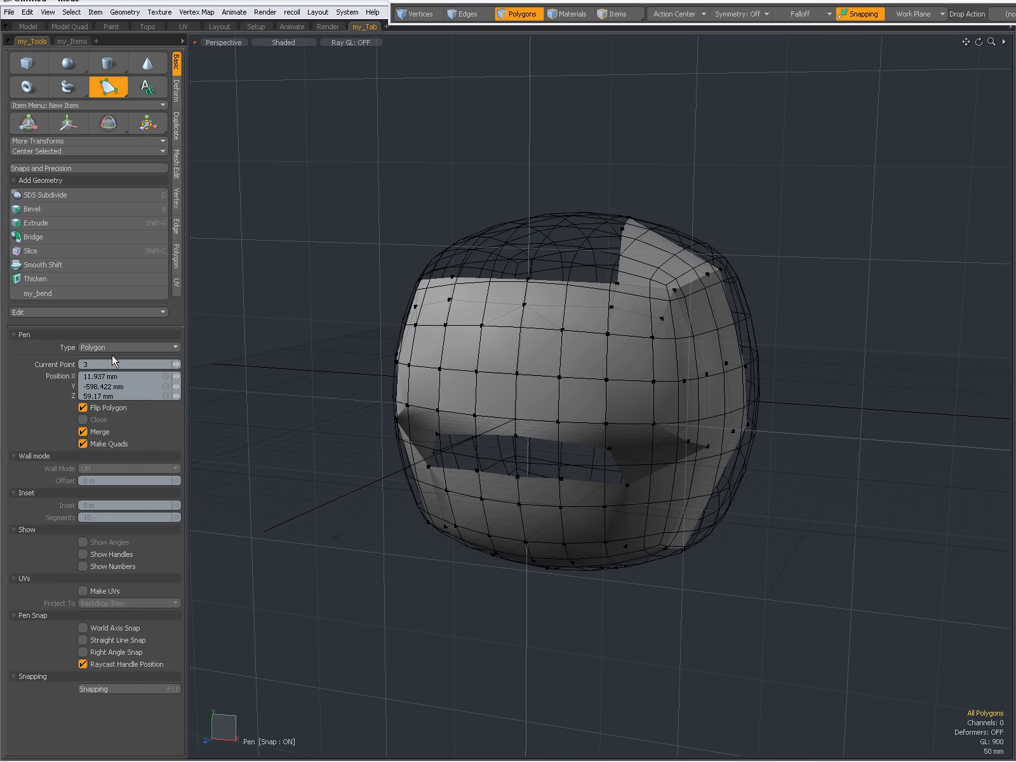
mouse_move(99, 442)
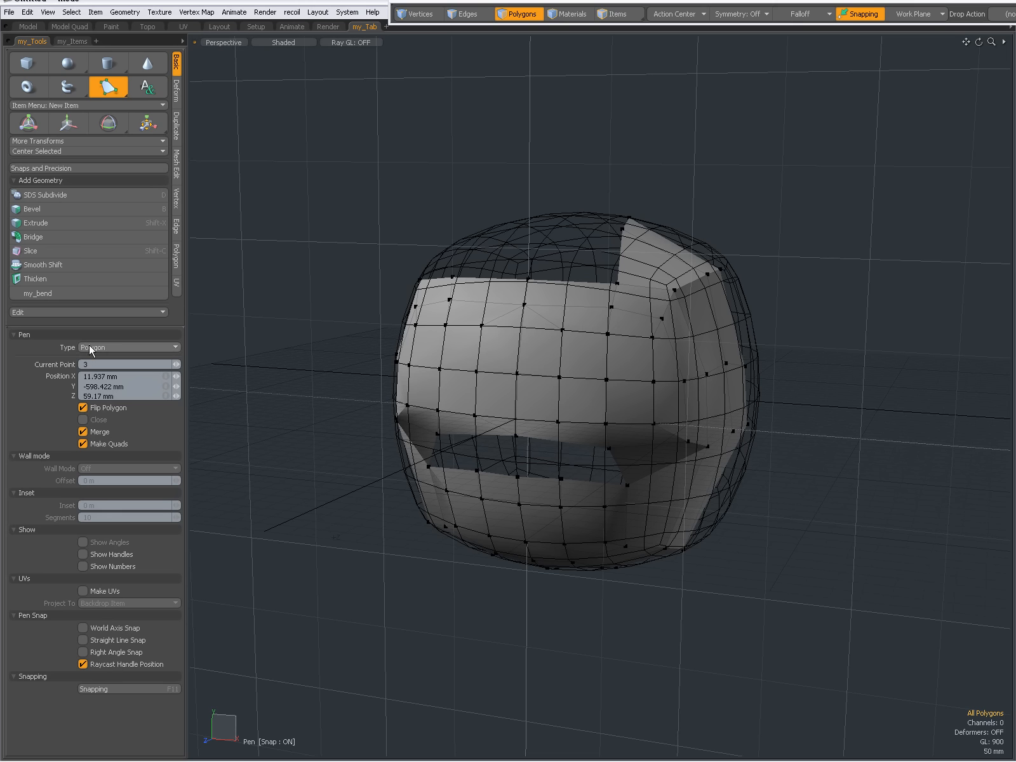
mouse_move(108, 527)
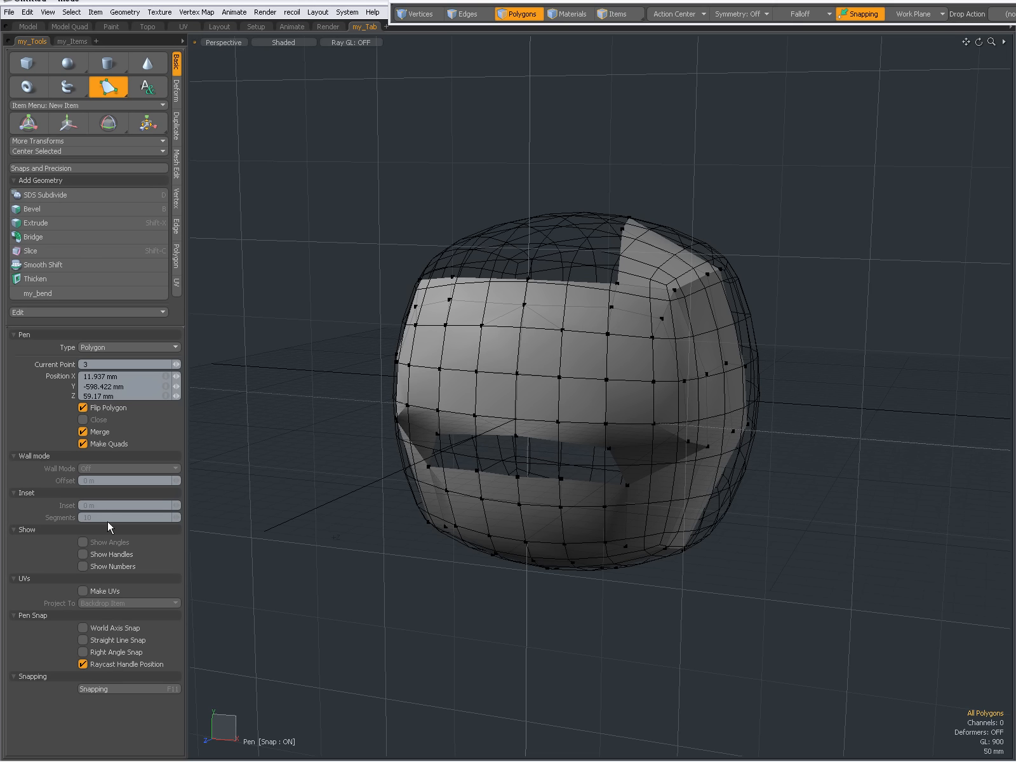